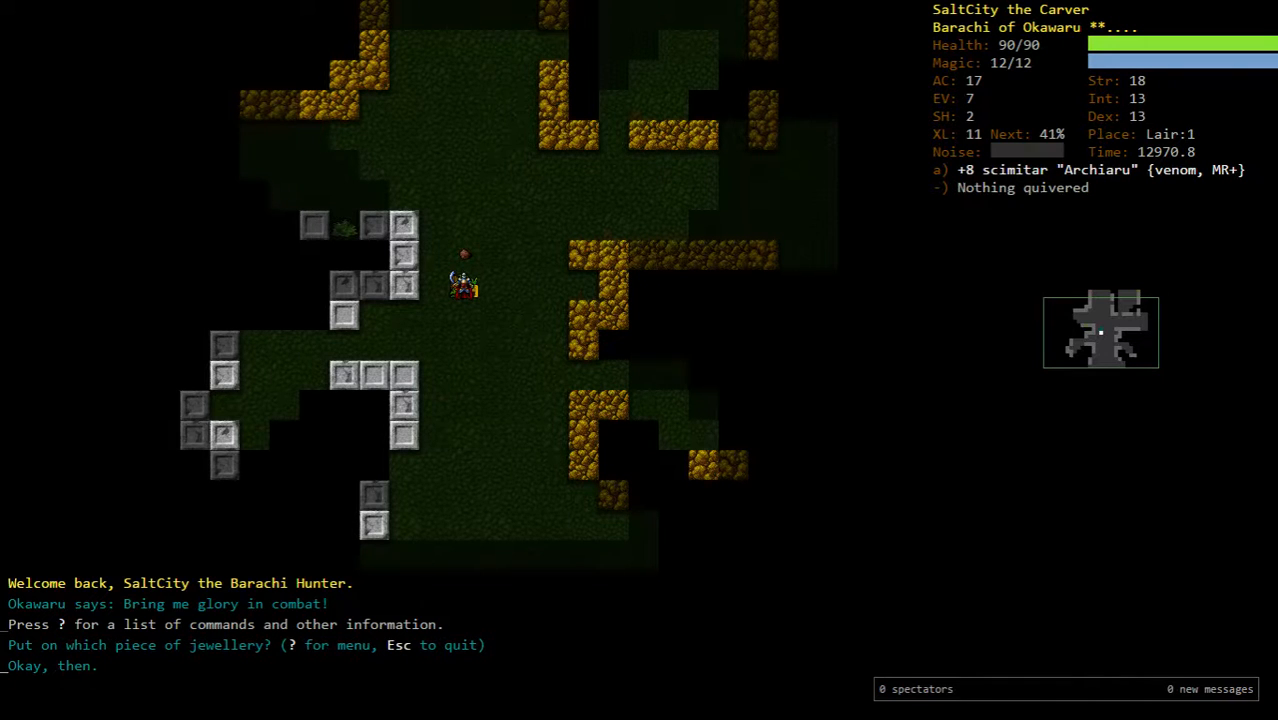
- Rest, descend to Lair:2 and read the description of tijit's ghost
{"action": "key", "text": "r"}
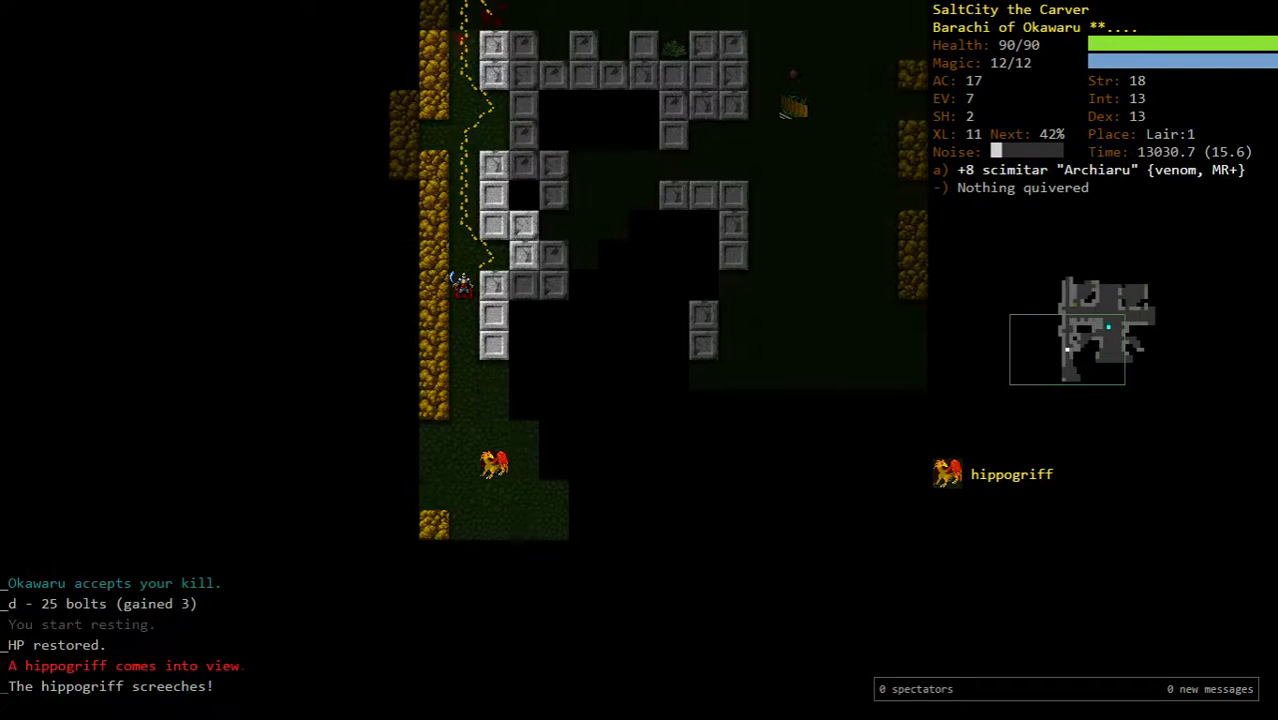
{"action": "key", "text": "f"}
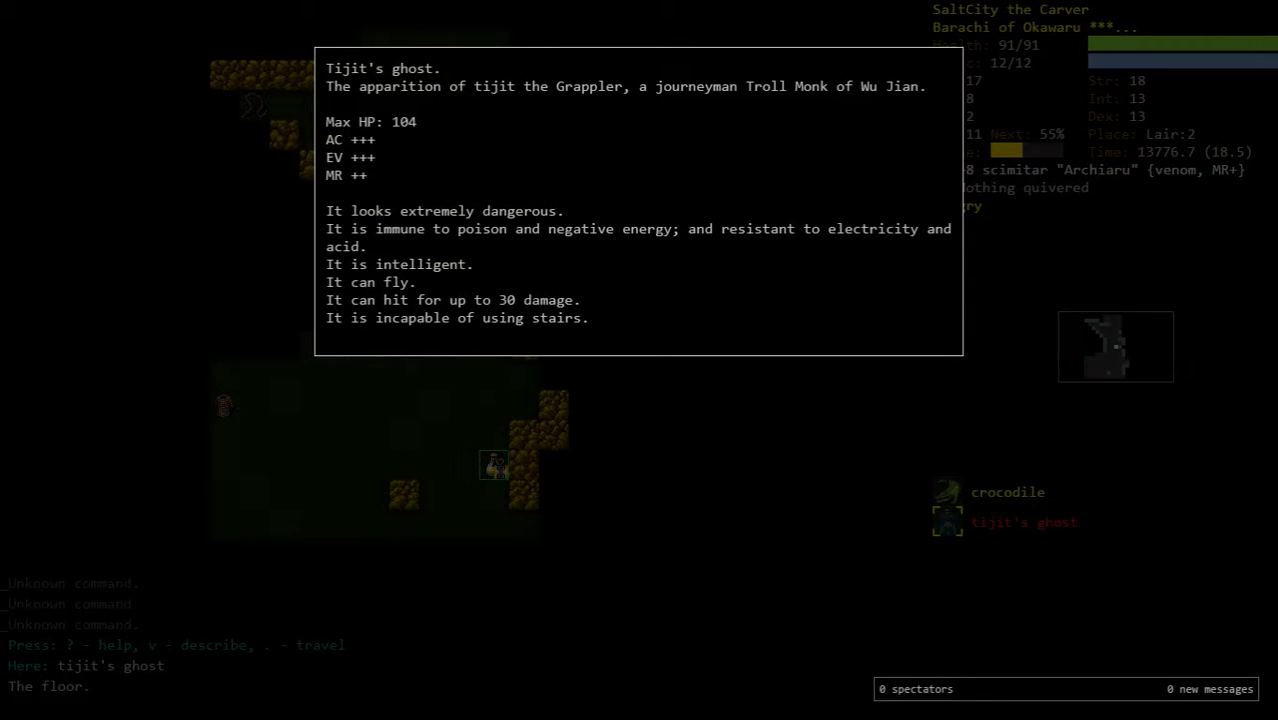
- Retreat to Lair:1, butcher and eat the yak, fight the spiny frog, then list wands to evoke
{"action": "key", "text": "Escape"}
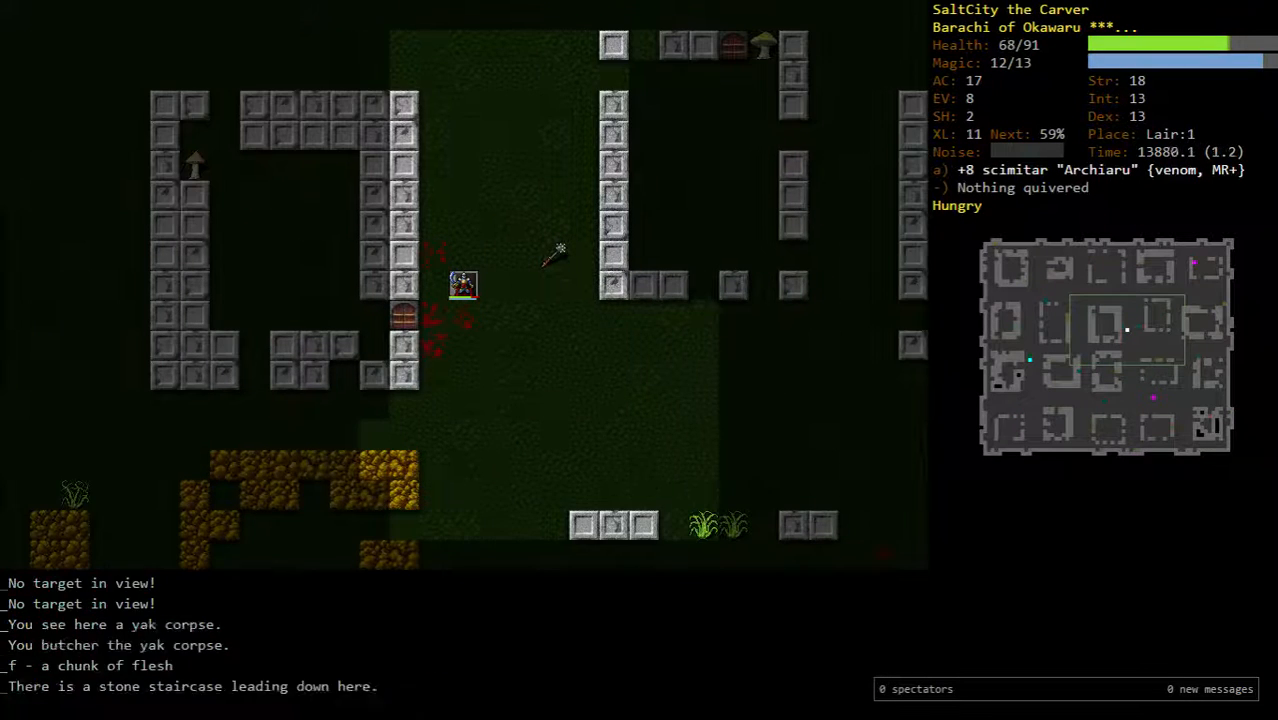
{"action": "key", "text": "5"}
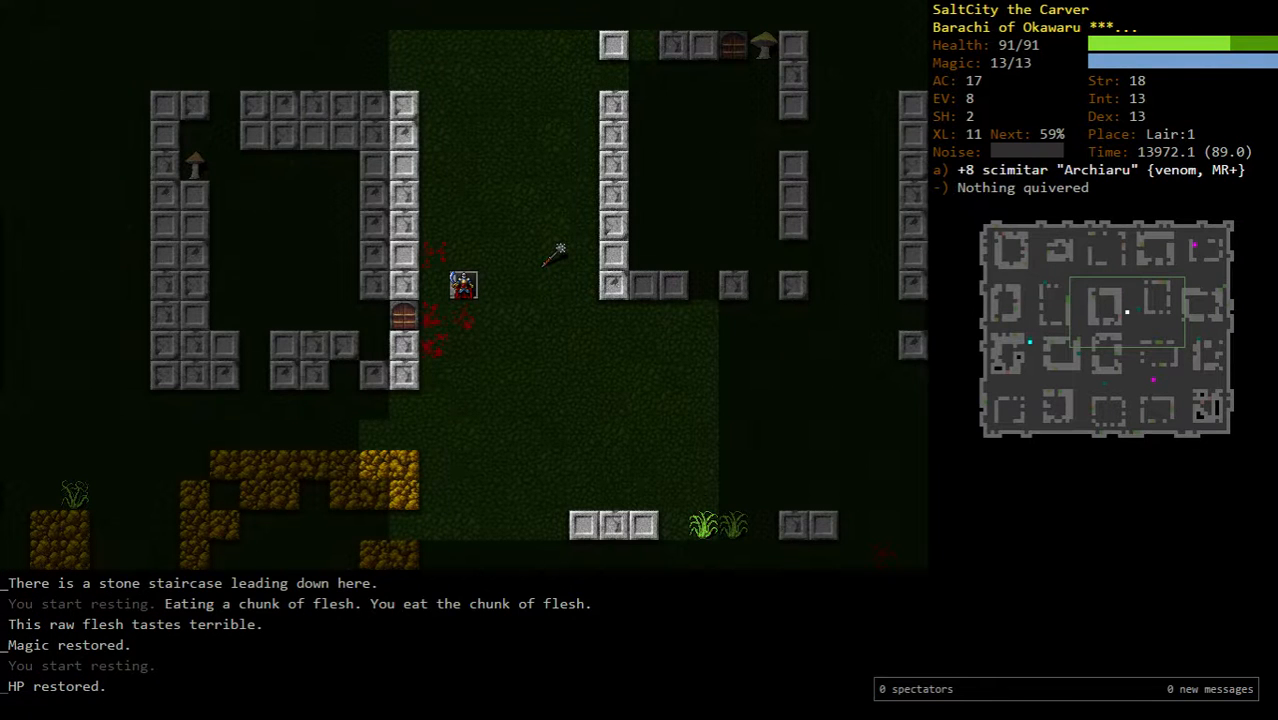
{"action": "key", "text": ">"}
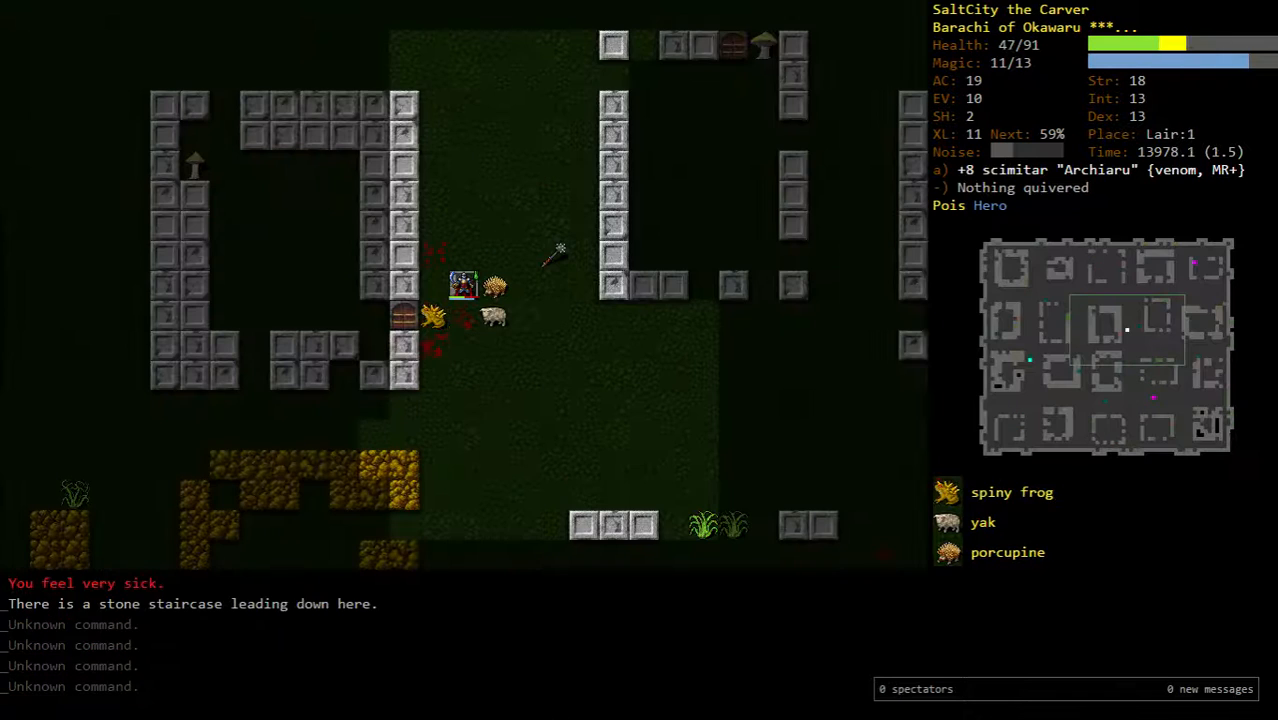
{"action": "key", "text": "q"}
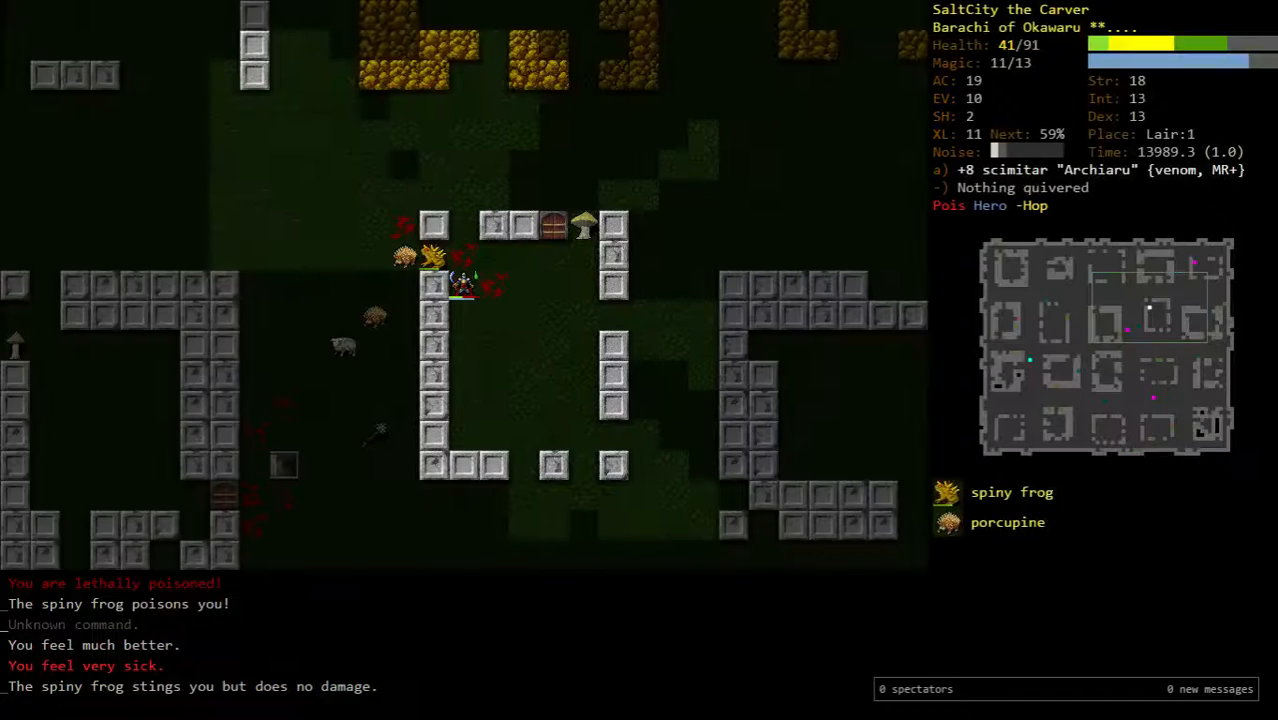
{"action": "key", "text": "r"}
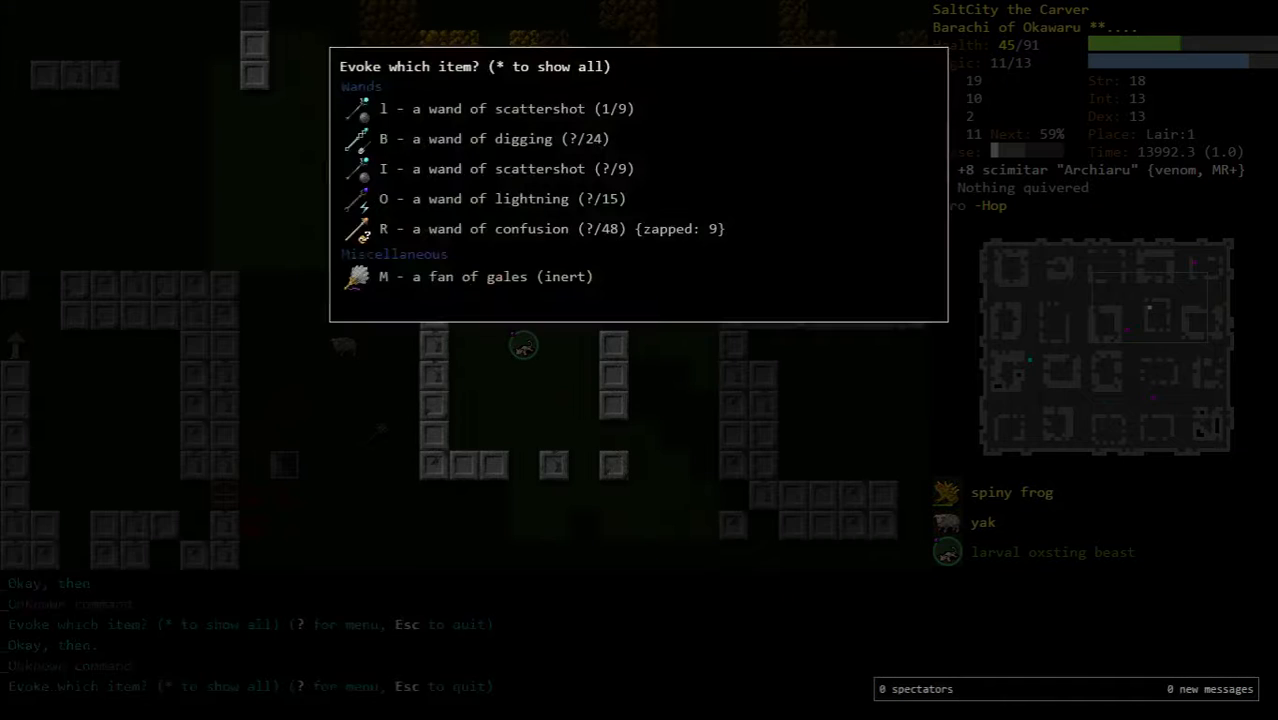
- Evoke a wand, return to Lair:2 to fight tijit's ghost, then view necromancy spells to memorise
{"action": "key", "text": "R"}
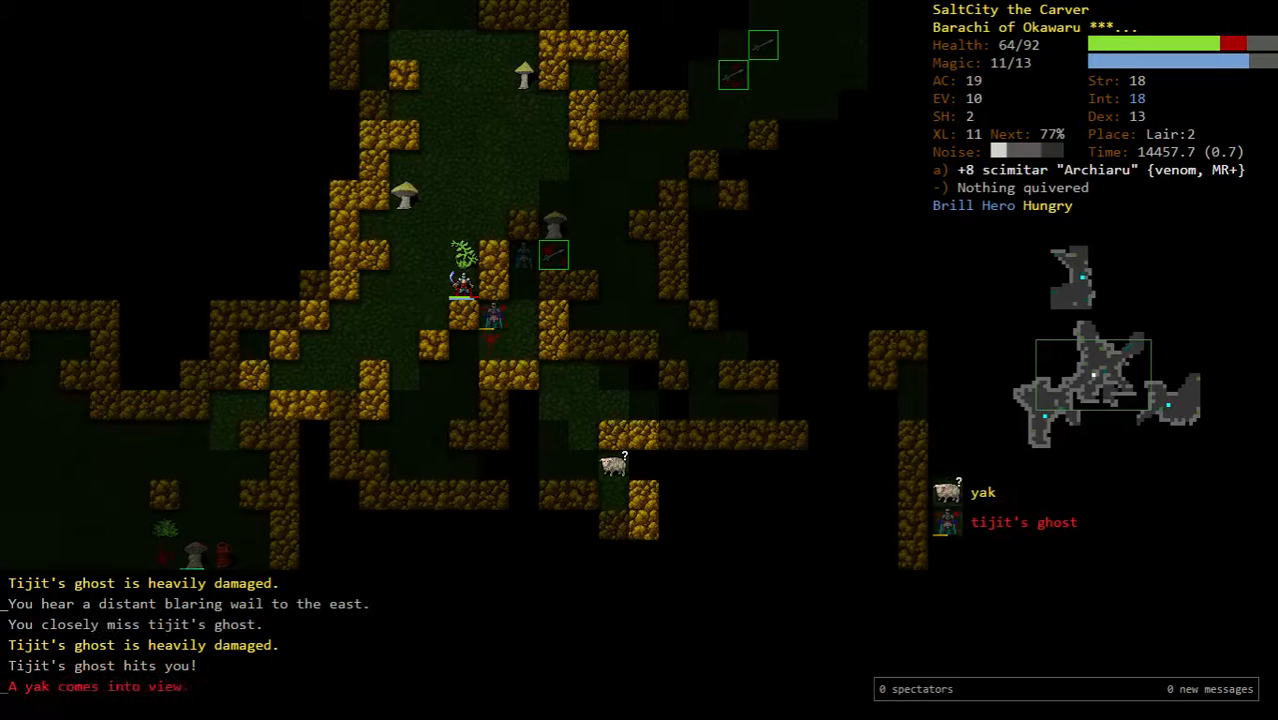
{"action": "key", "text": "v"}
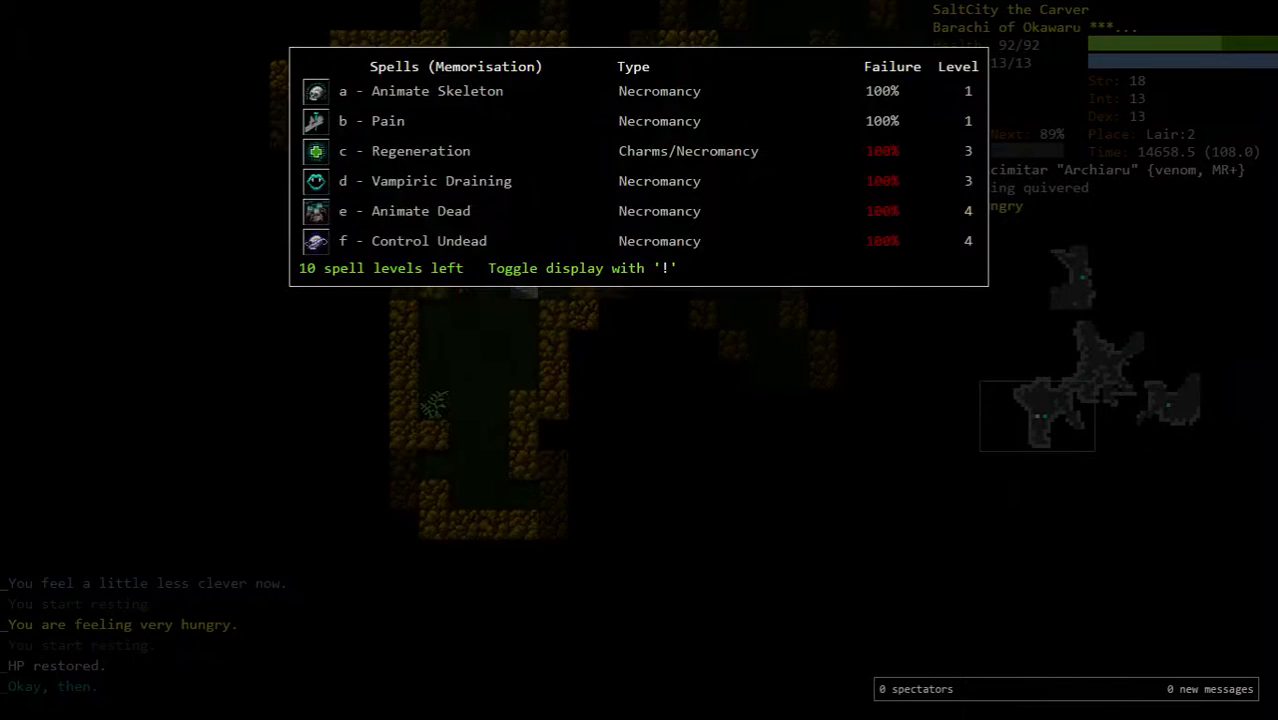
- Close the spell list, gather bolts, wield the +1 hand crossbow and reach Lair:2
{"action": "key", "text": "Escape"}
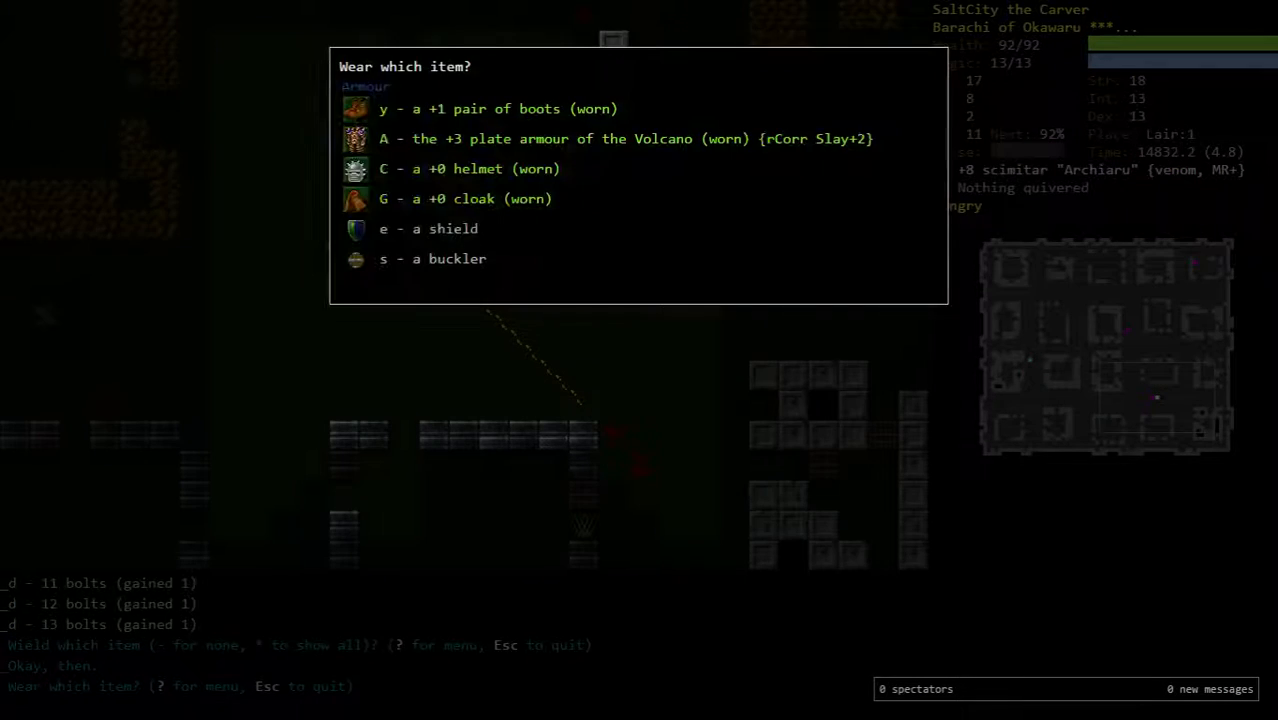
{"action": "key", "text": "Escape"}
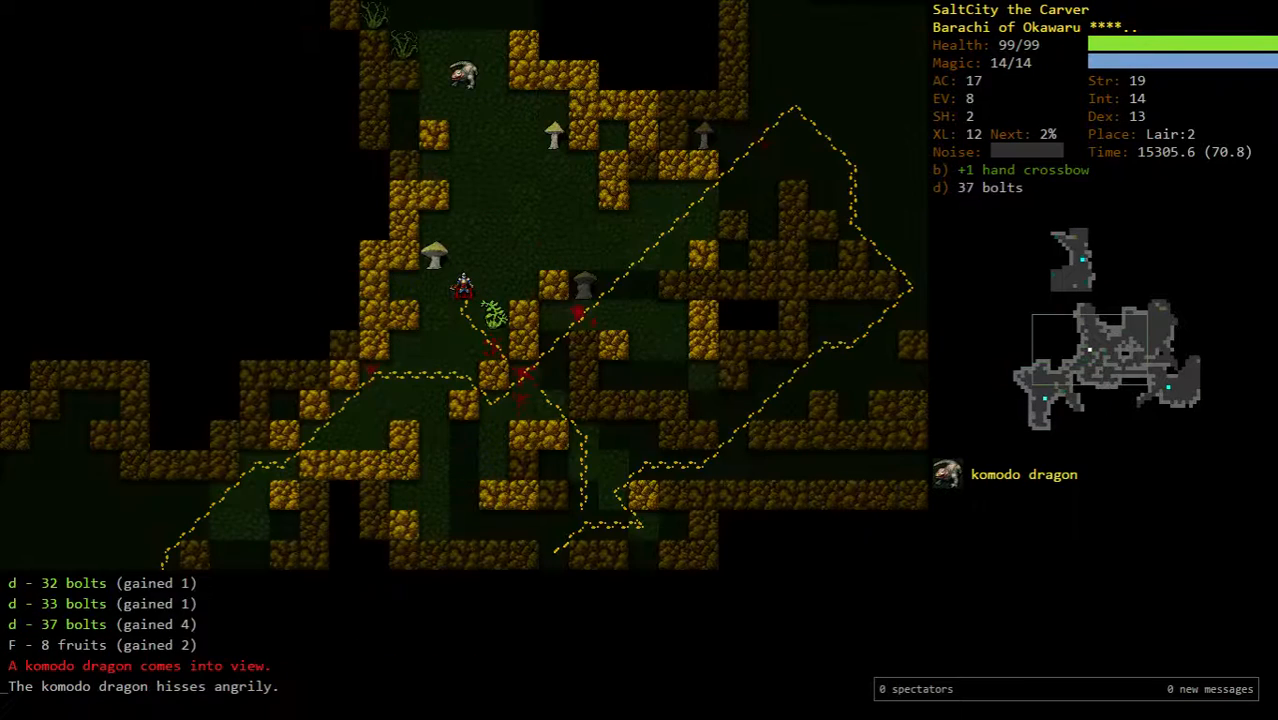
- Eat, then shoot crossbow bolts at the hippogriff, wyvern and blink frogs
{"action": "key", "text": "f"}
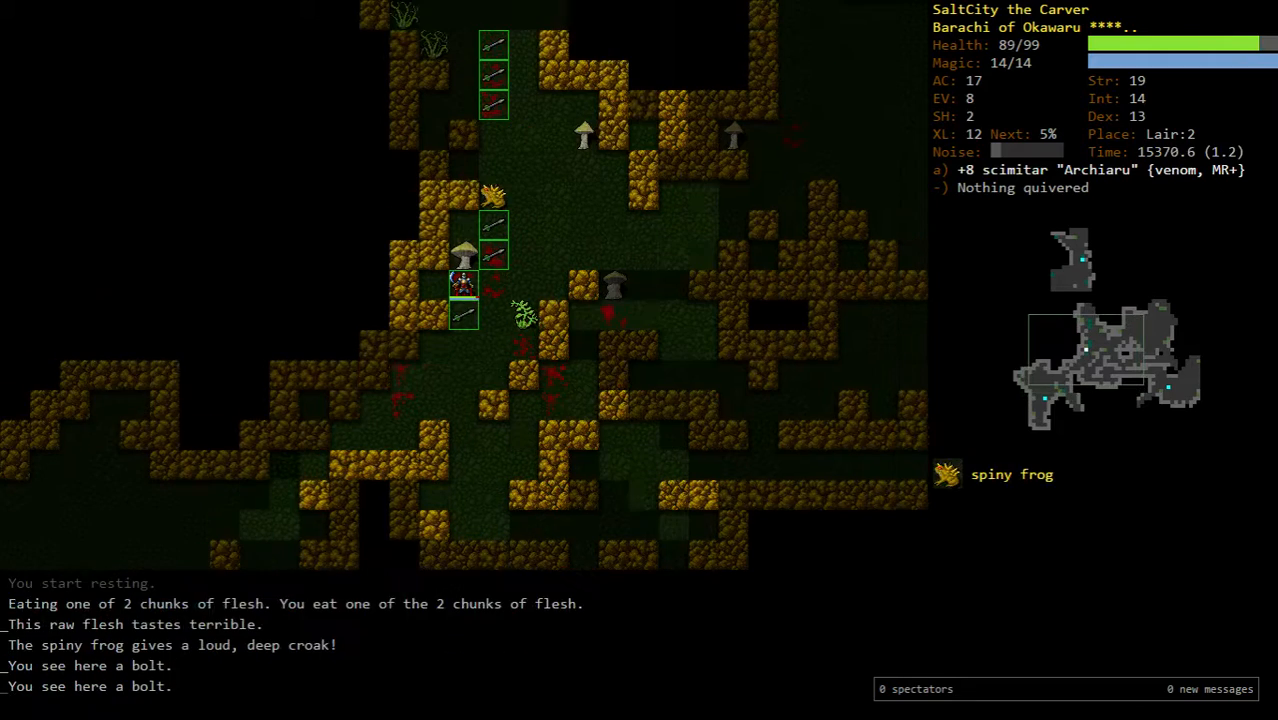
{"action": "key", "text": "V"}
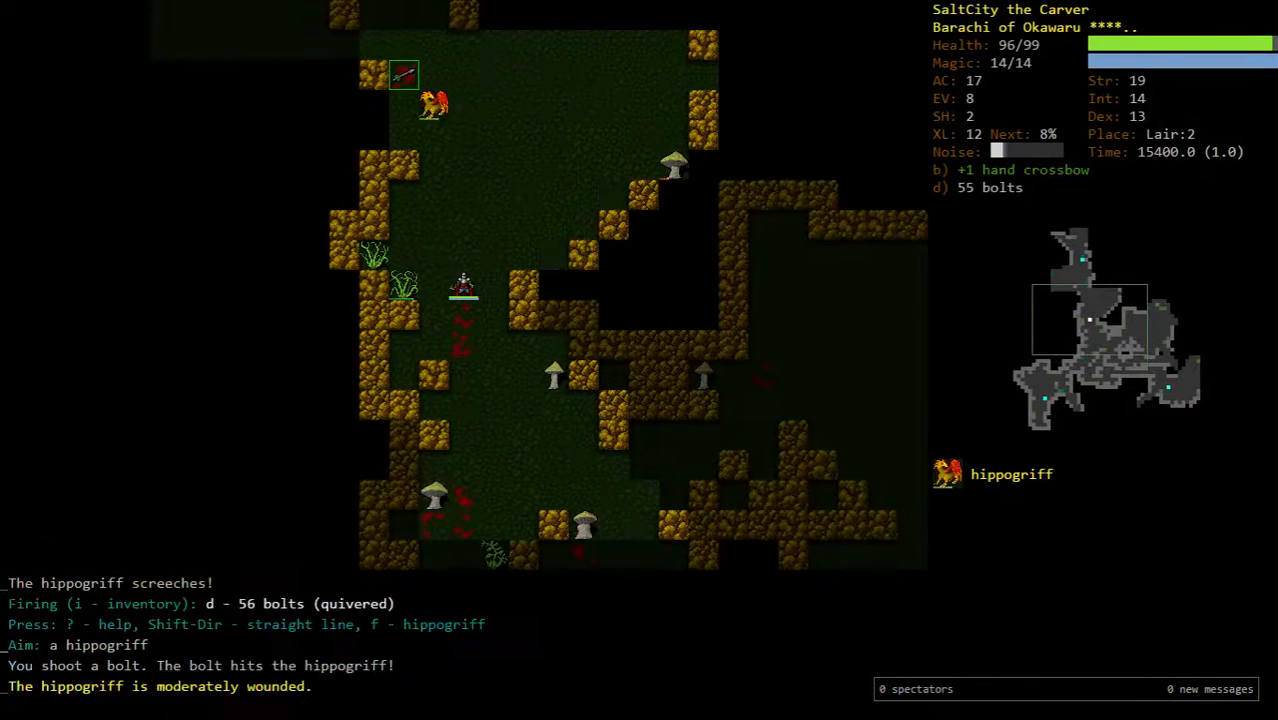
{"action": "key", "text": "f"}
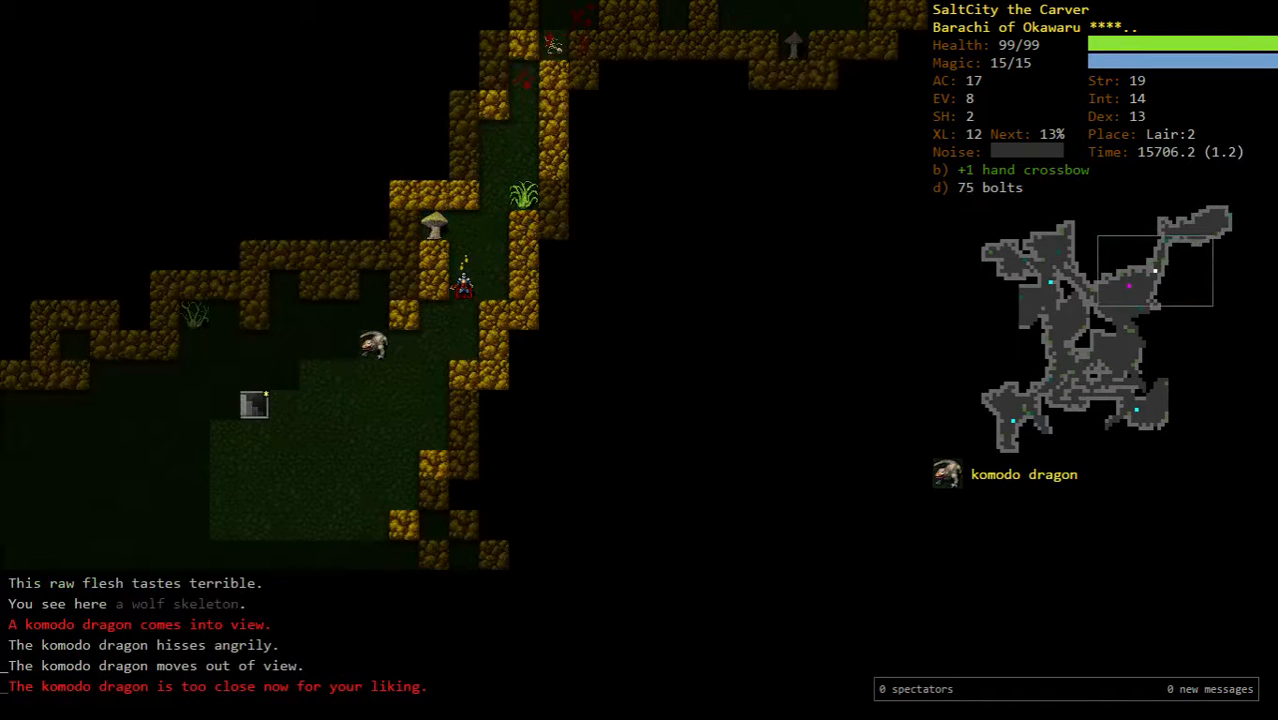
{"action": "key", "text": "f"}
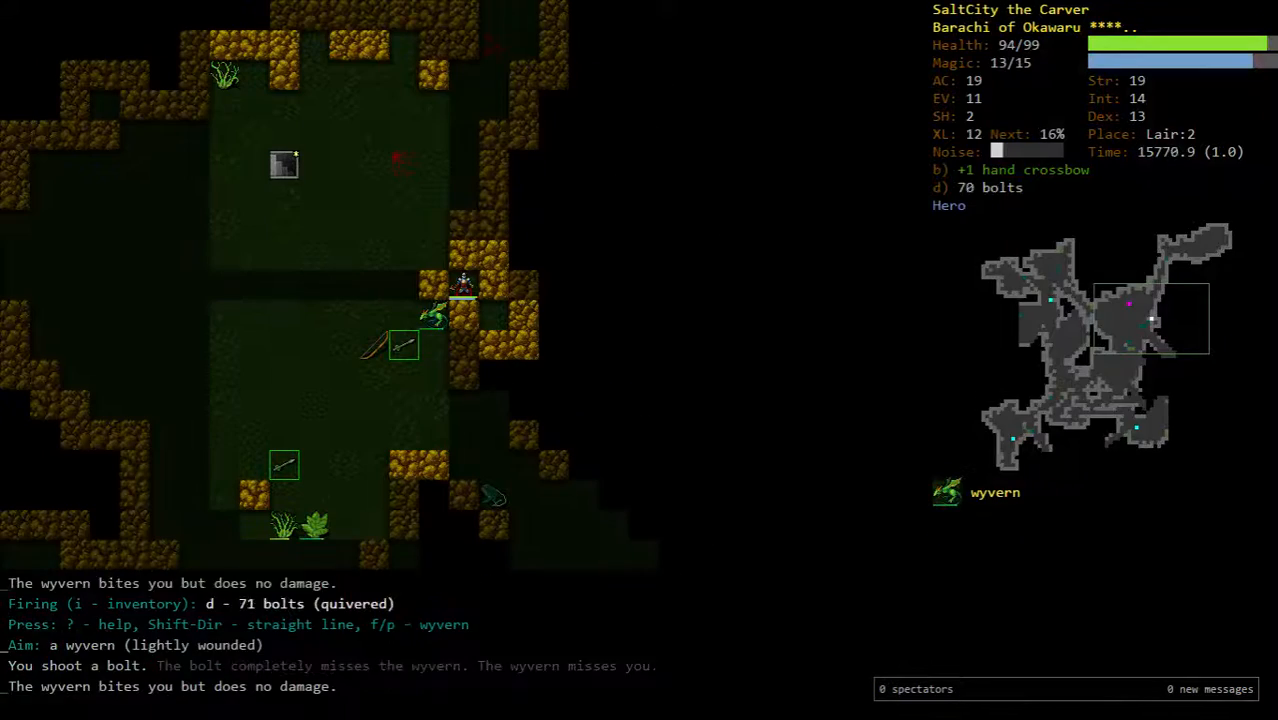
{"action": "key", "text": "f"}
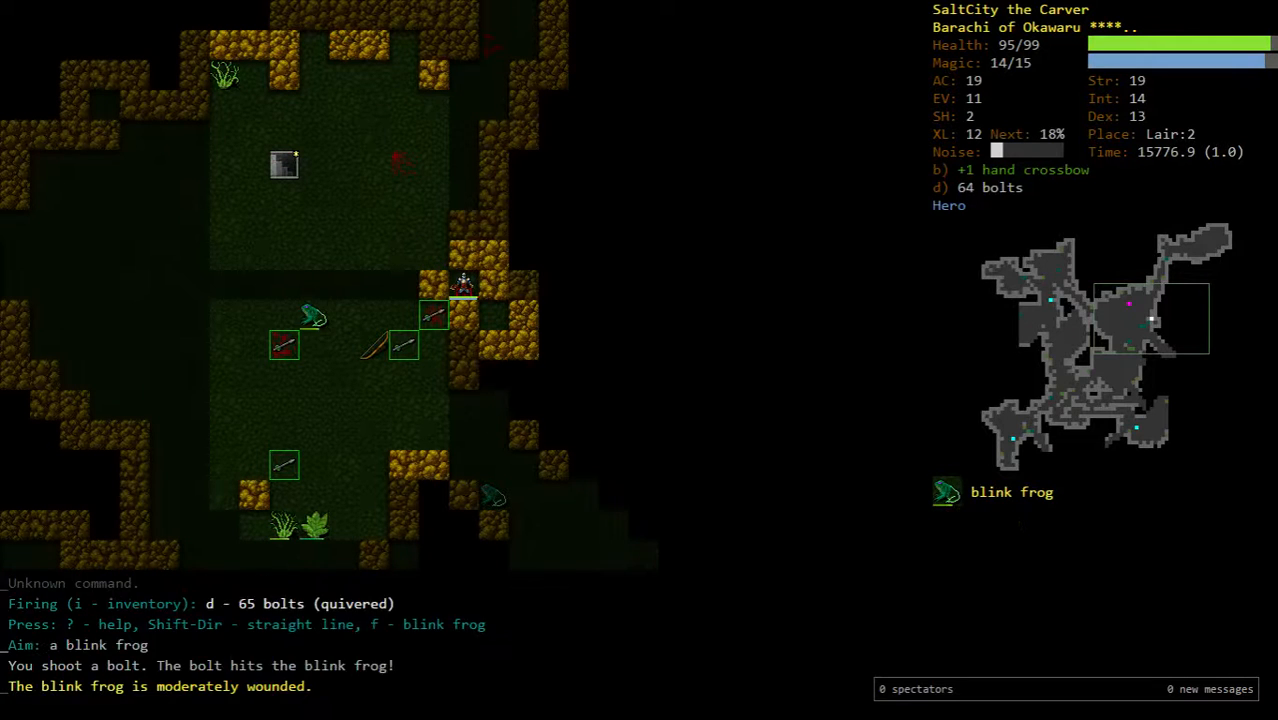
{"action": "key", "text": "f"}
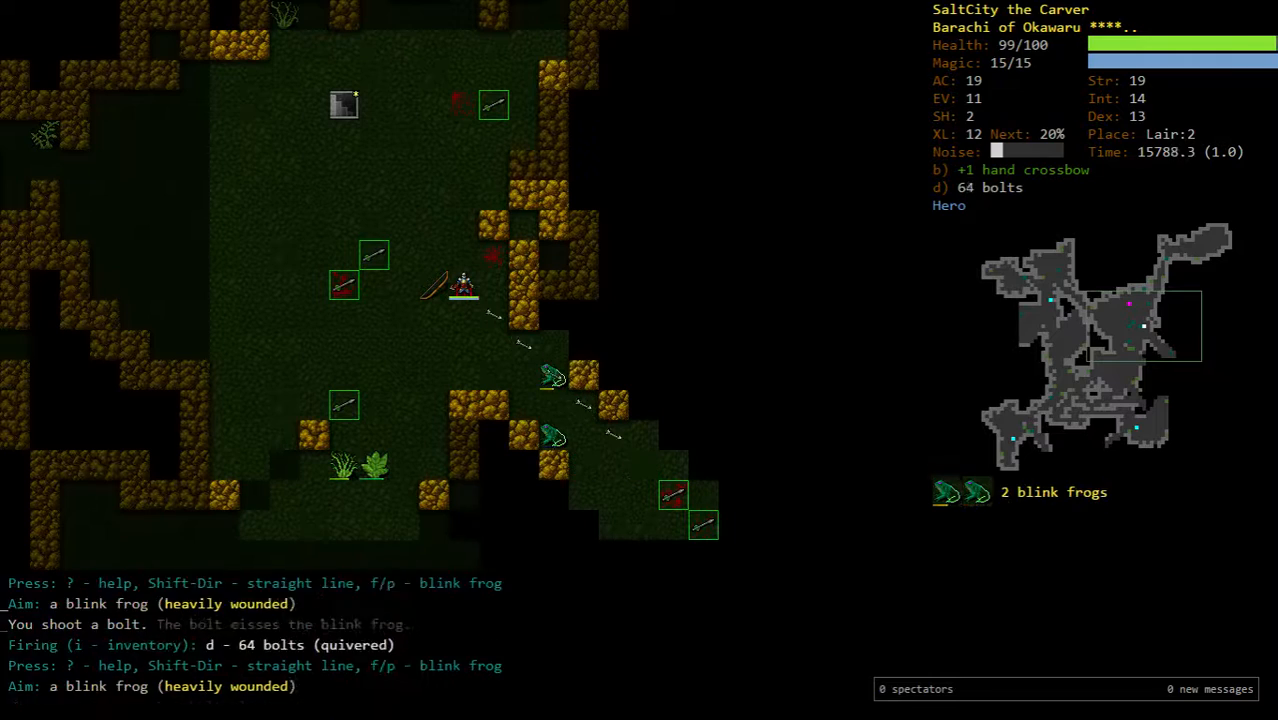
- Review the skill training overview, then shoot bolts at the slime creature
{"action": "key", "text": "m"}
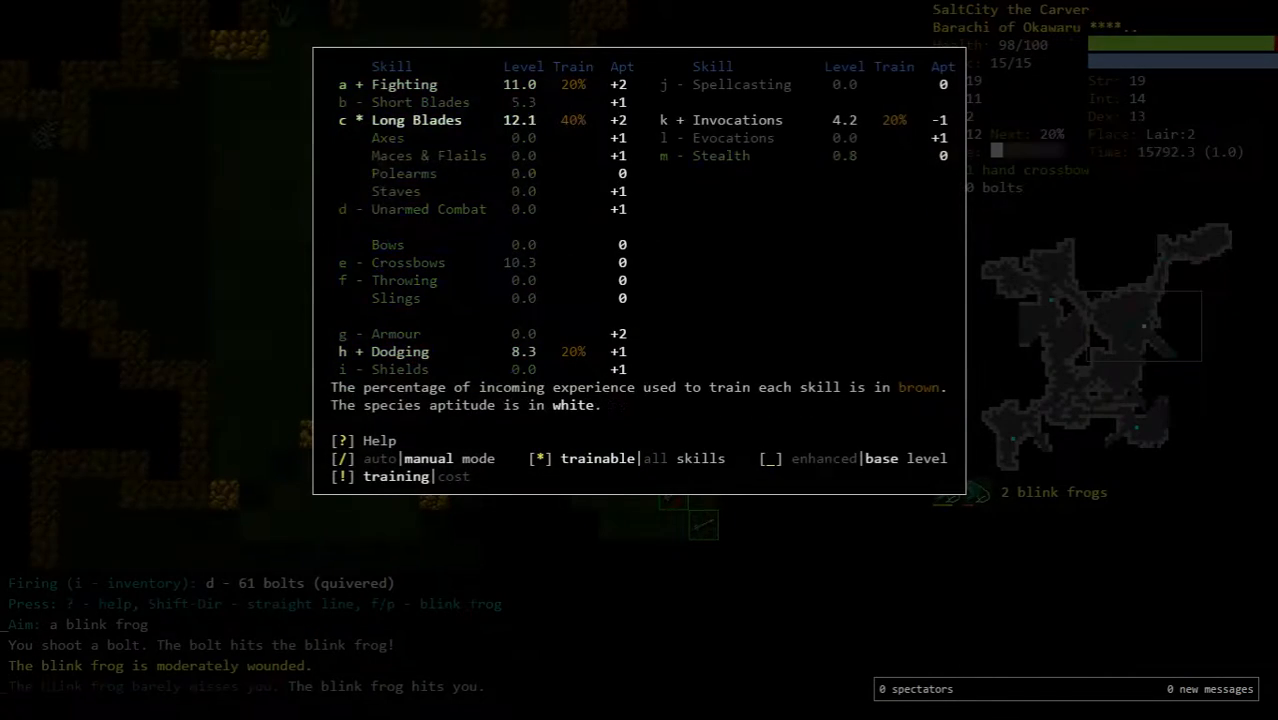
{"action": "key", "text": "Escape"}
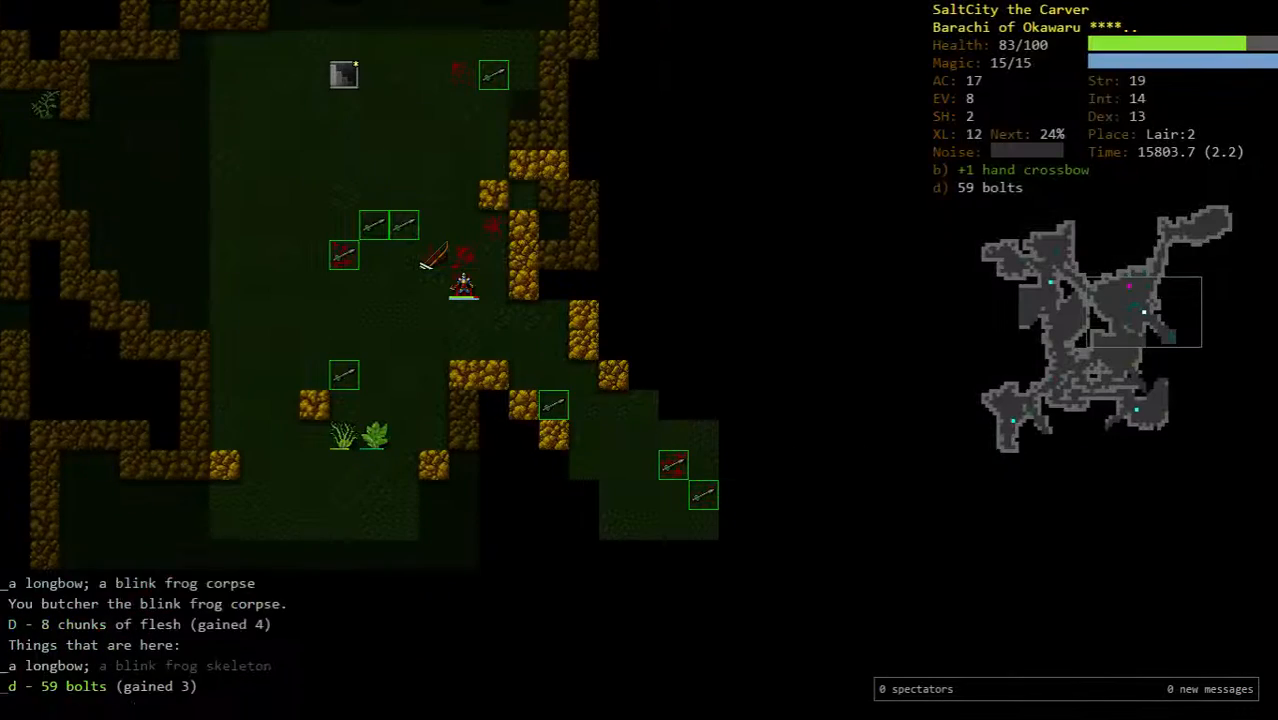
{"action": "key", "text": "m"}
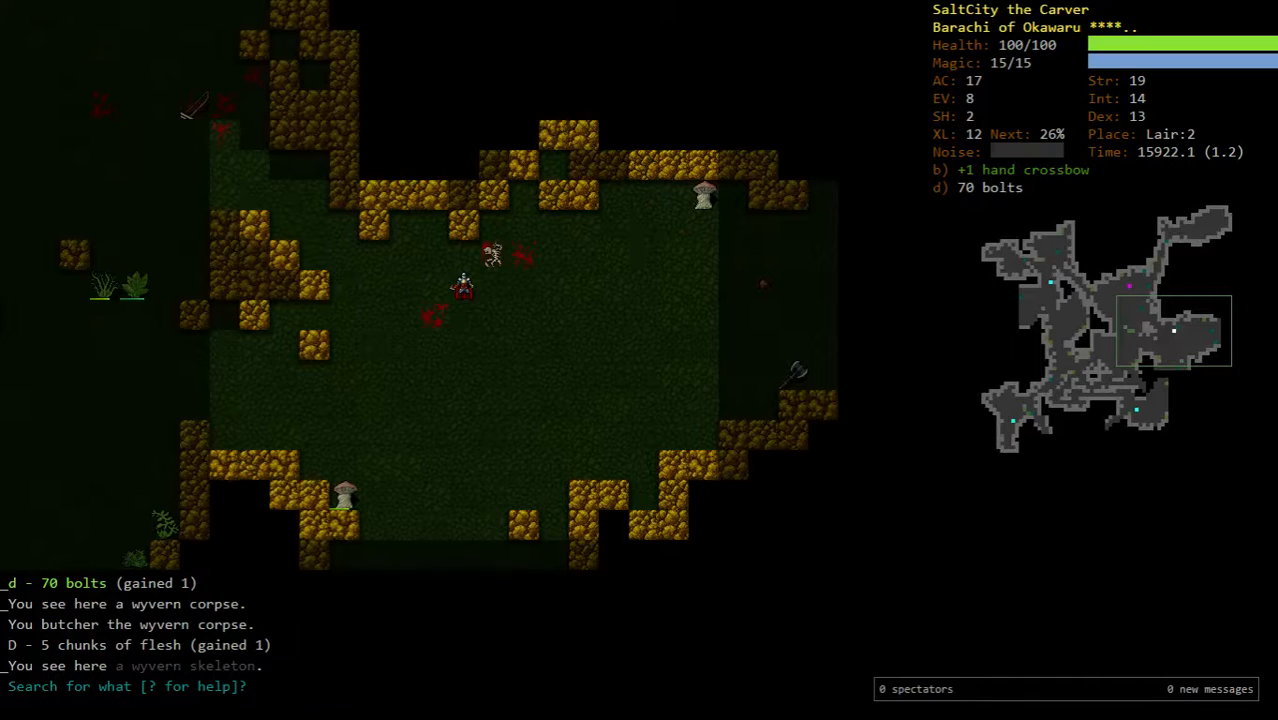
{"action": "key", "text": "f"}
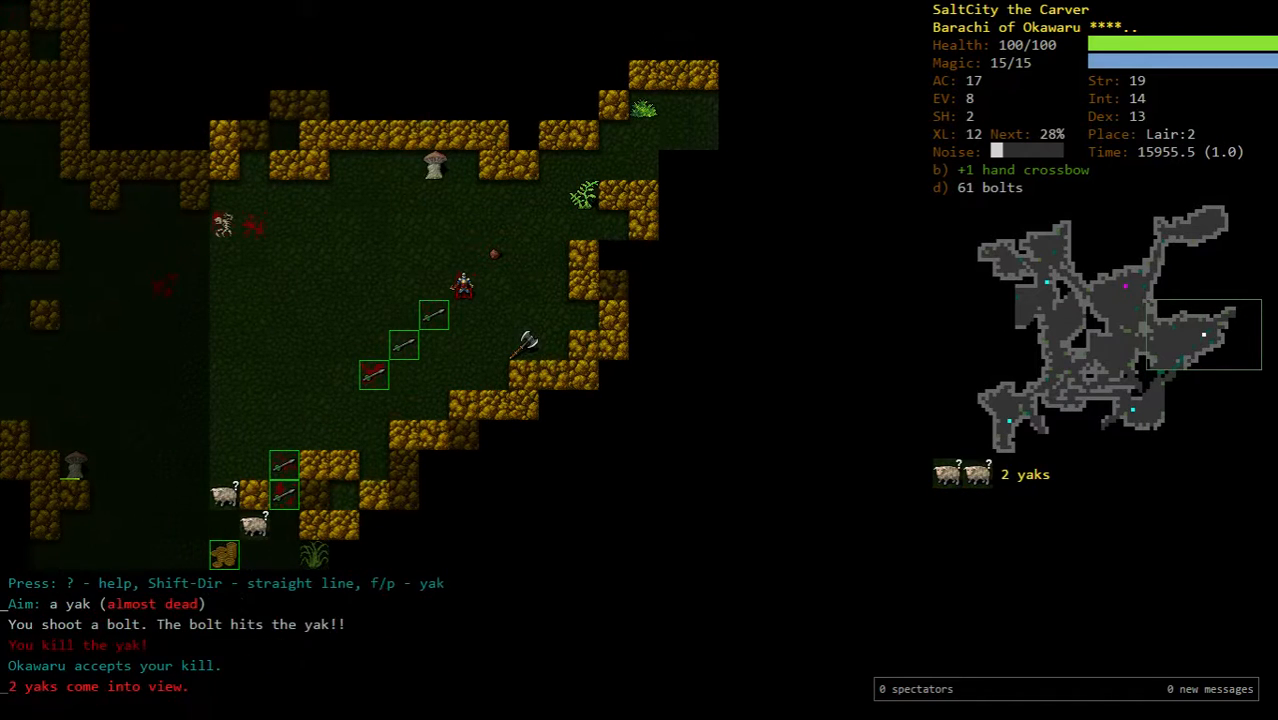
{"action": "key", "text": "f"}
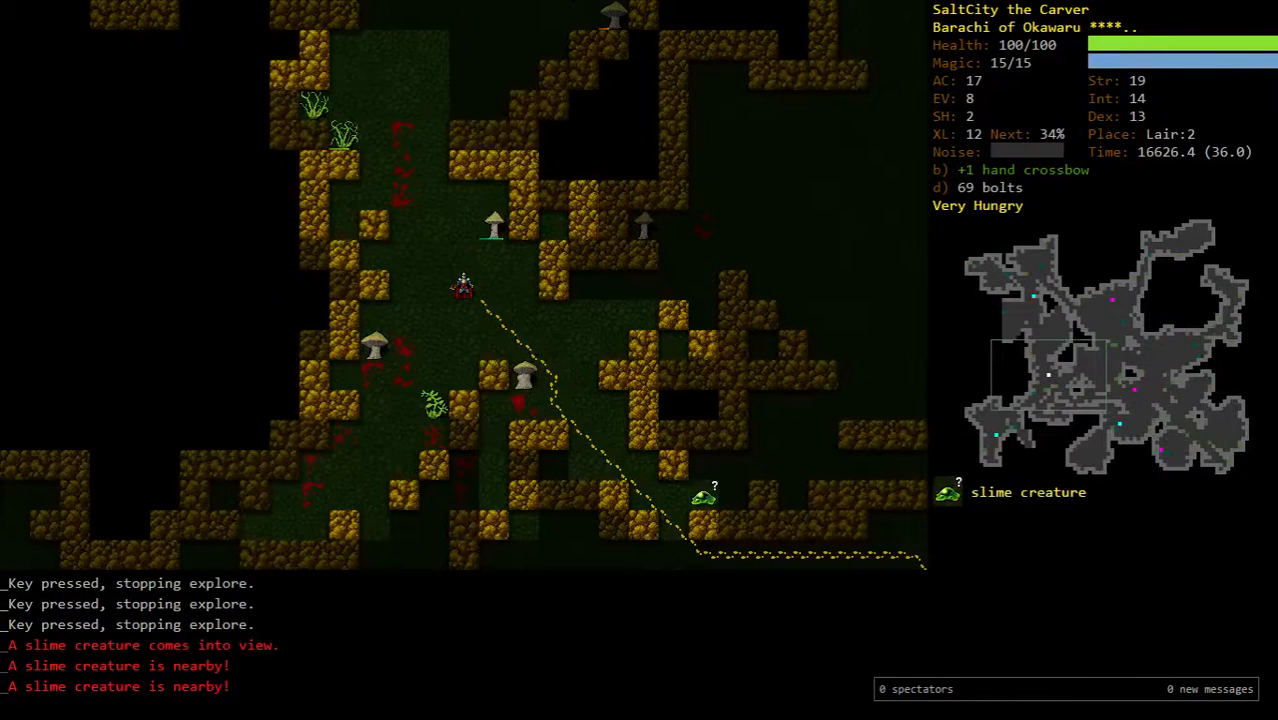
{"action": "key", "text": "f"}
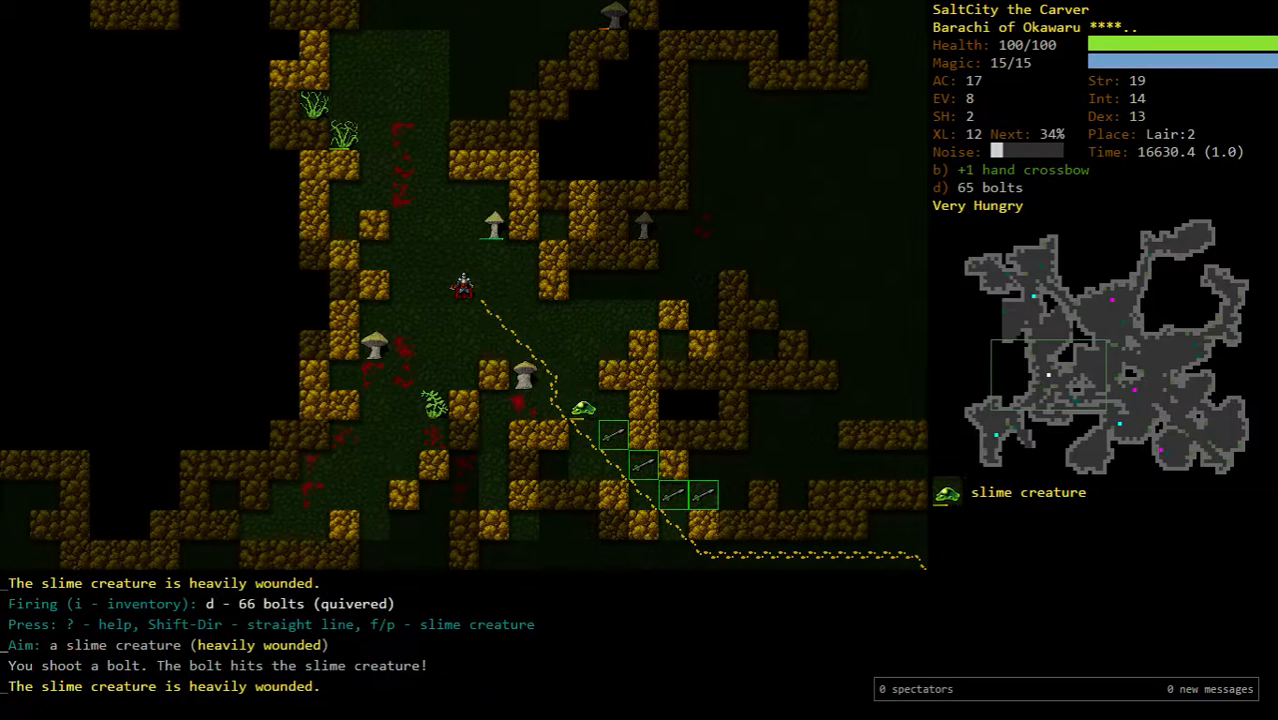
{"action": "key", "text": "f"}
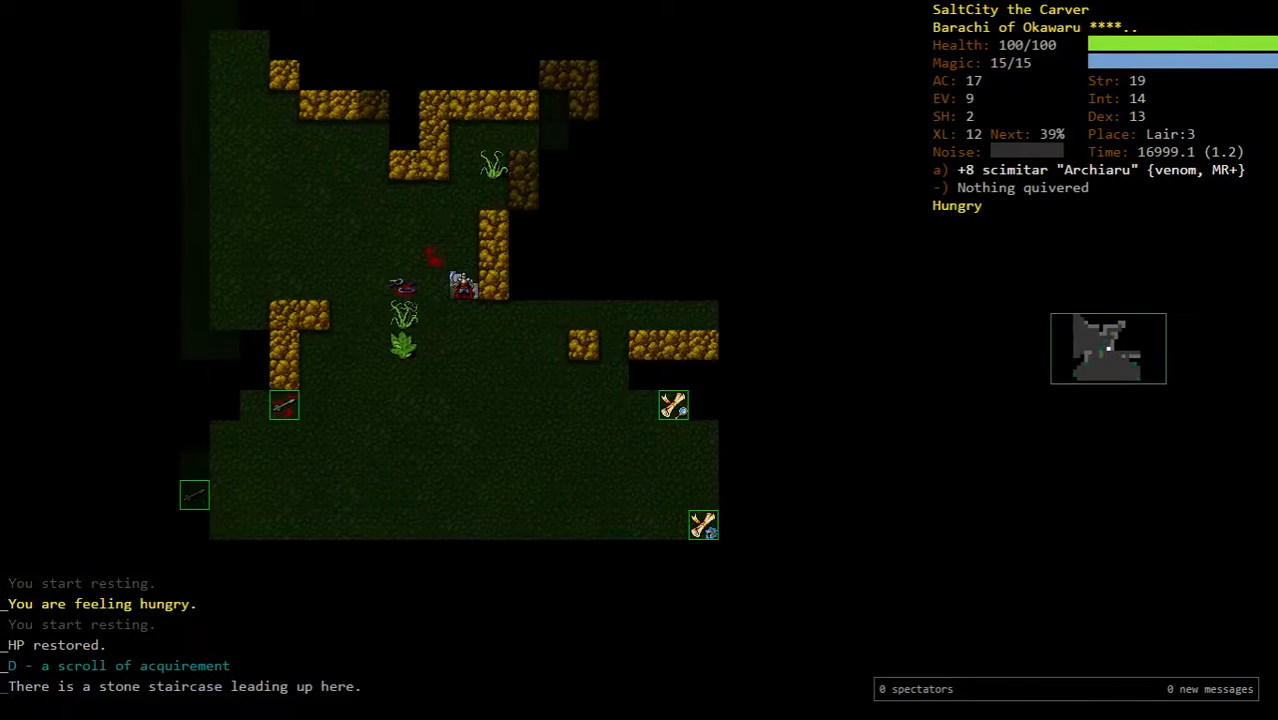
- Check gear and scrolls, then drop the spare +1 long sword and +2 short sword of venom
{"action": "key", "text": "W"}
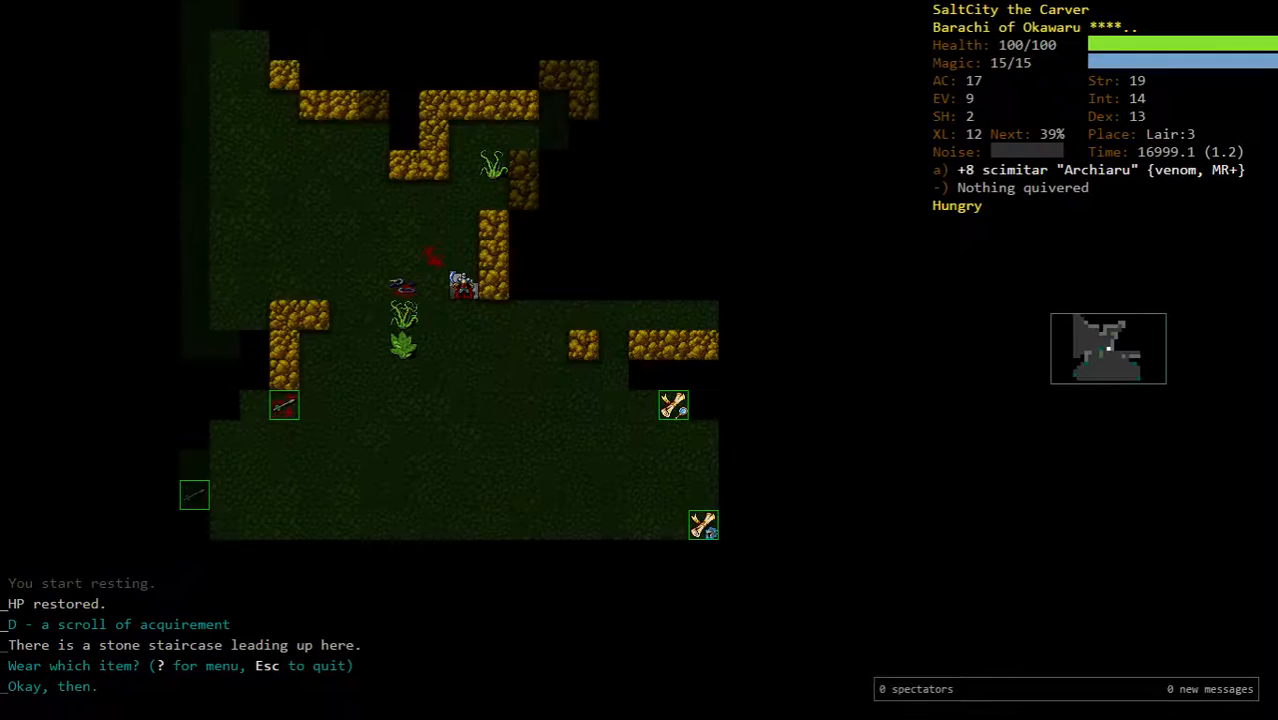
{"action": "key", "text": "r"}
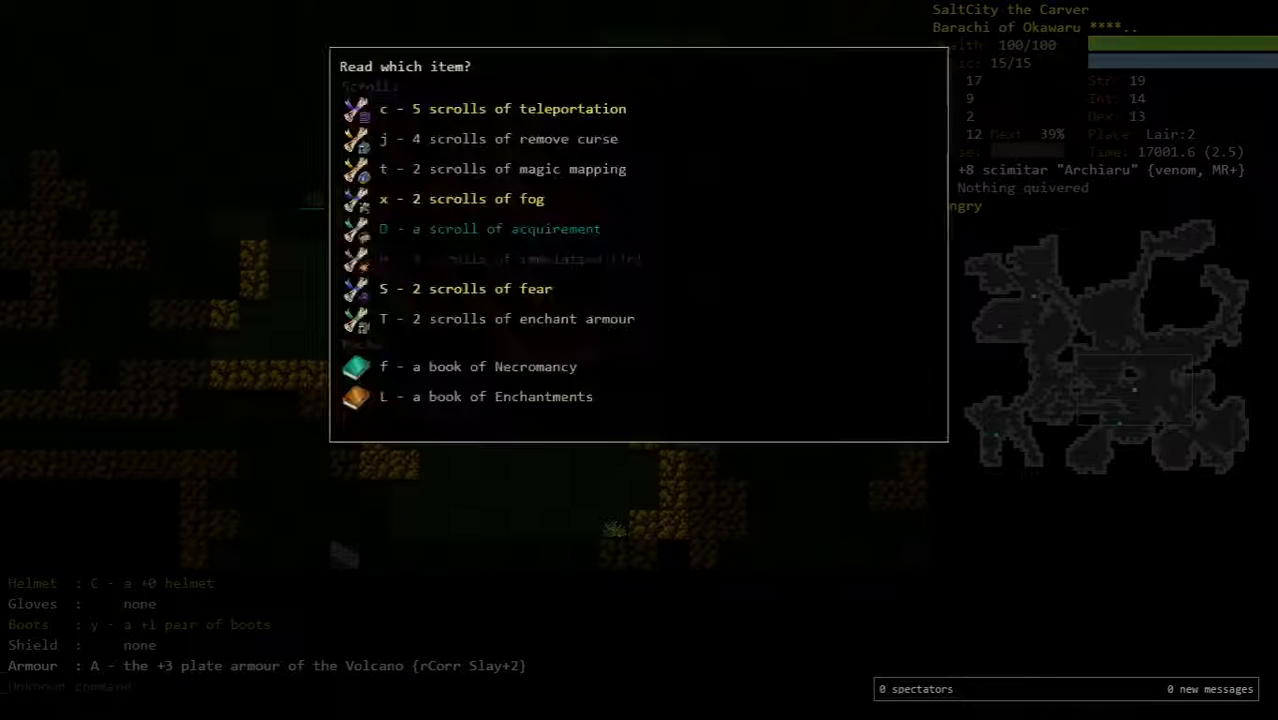
{"action": "key", "text": "D"}
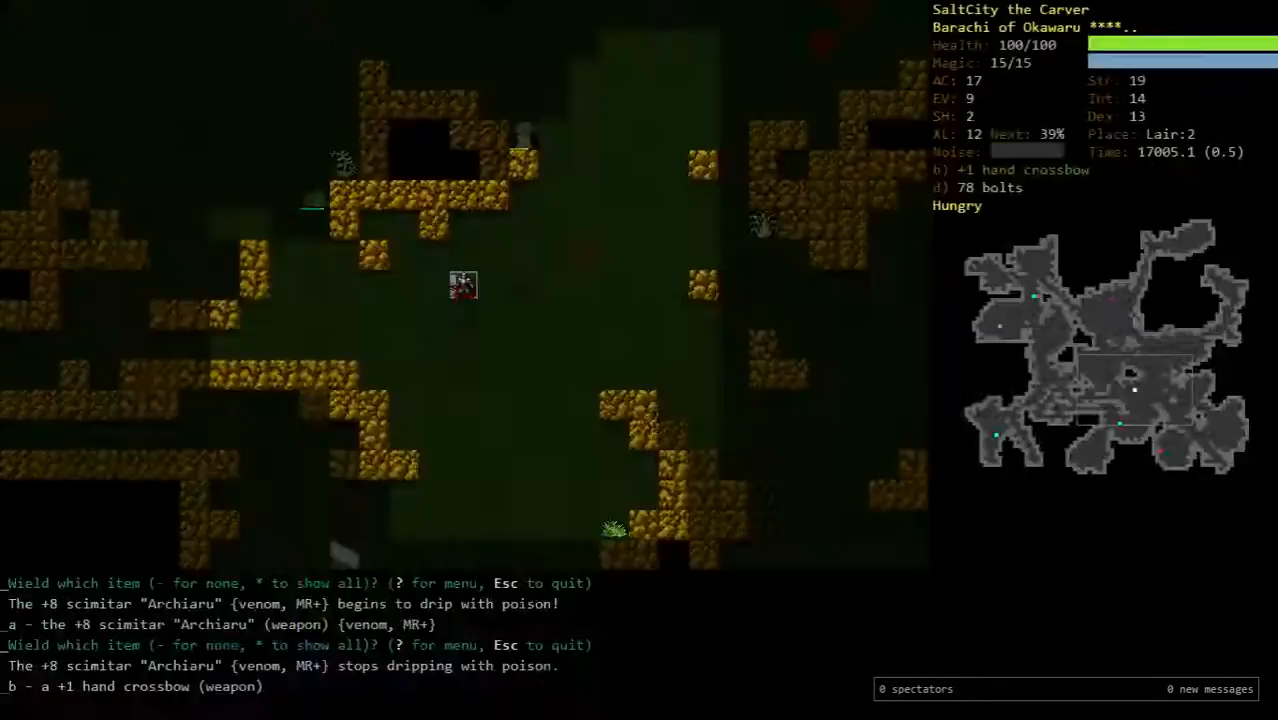
{"action": "key", "text": "m"}
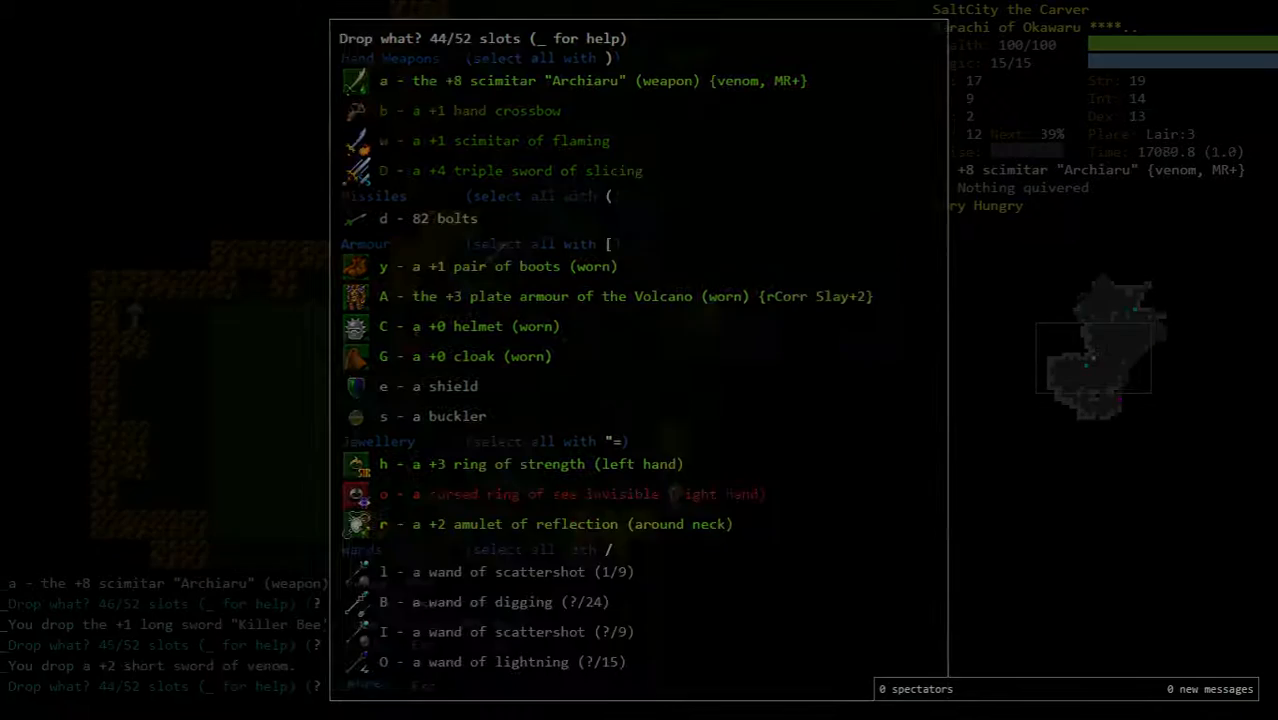
{"action": "key", "text": "s"}
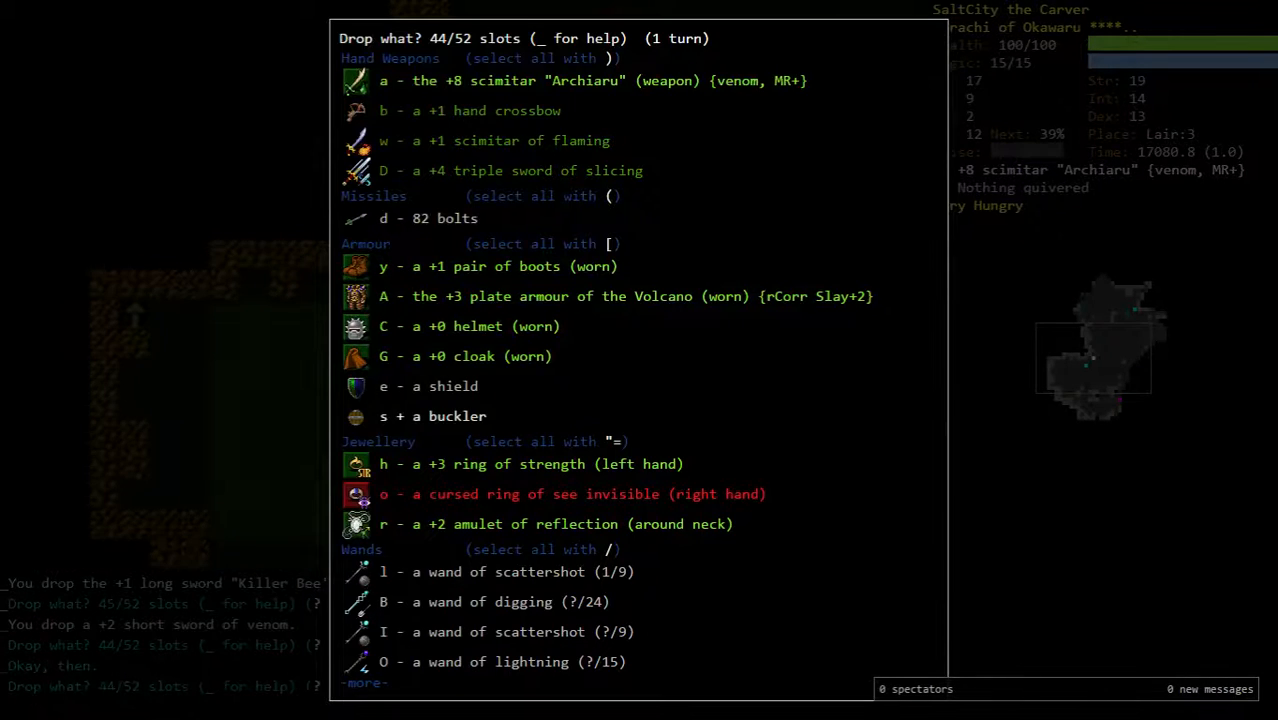
{"action": "key", "text": "Escape"}
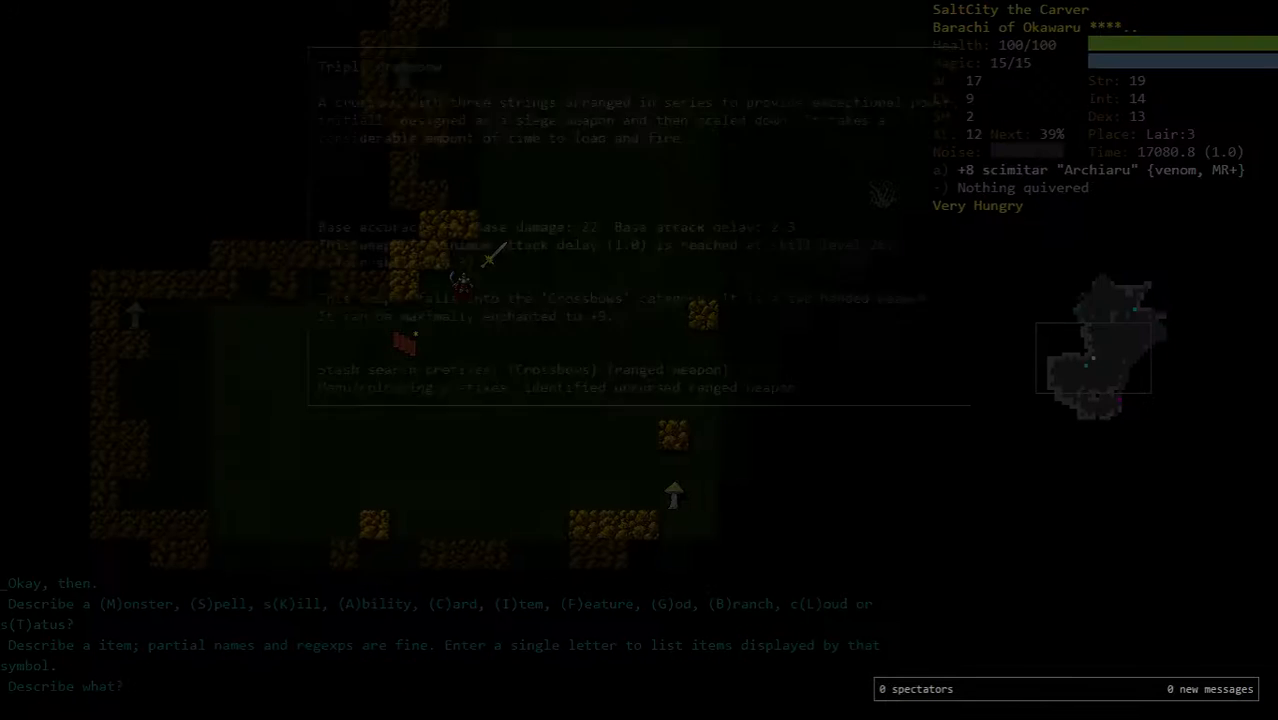
- Explore Lair:3, firing bolts at the electric eel and komodo dragon
{"action": "key", "text": "Escape"}
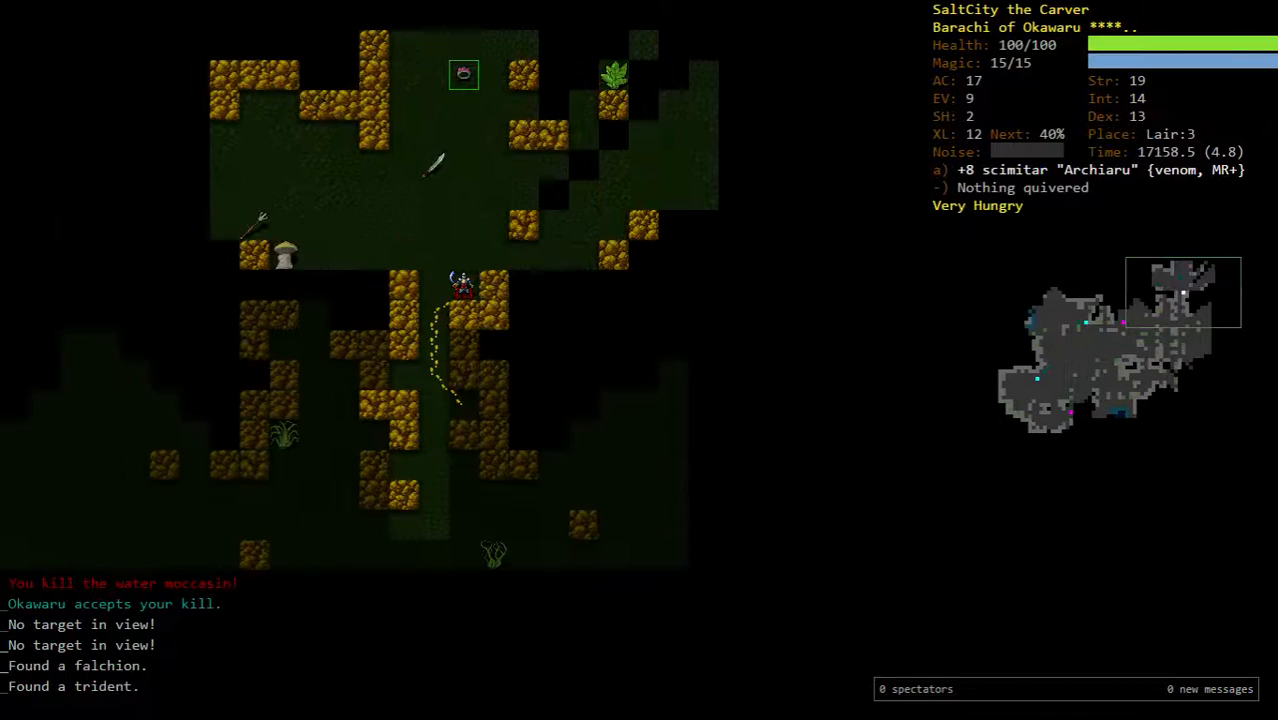
{"action": "key", "text": "V"}
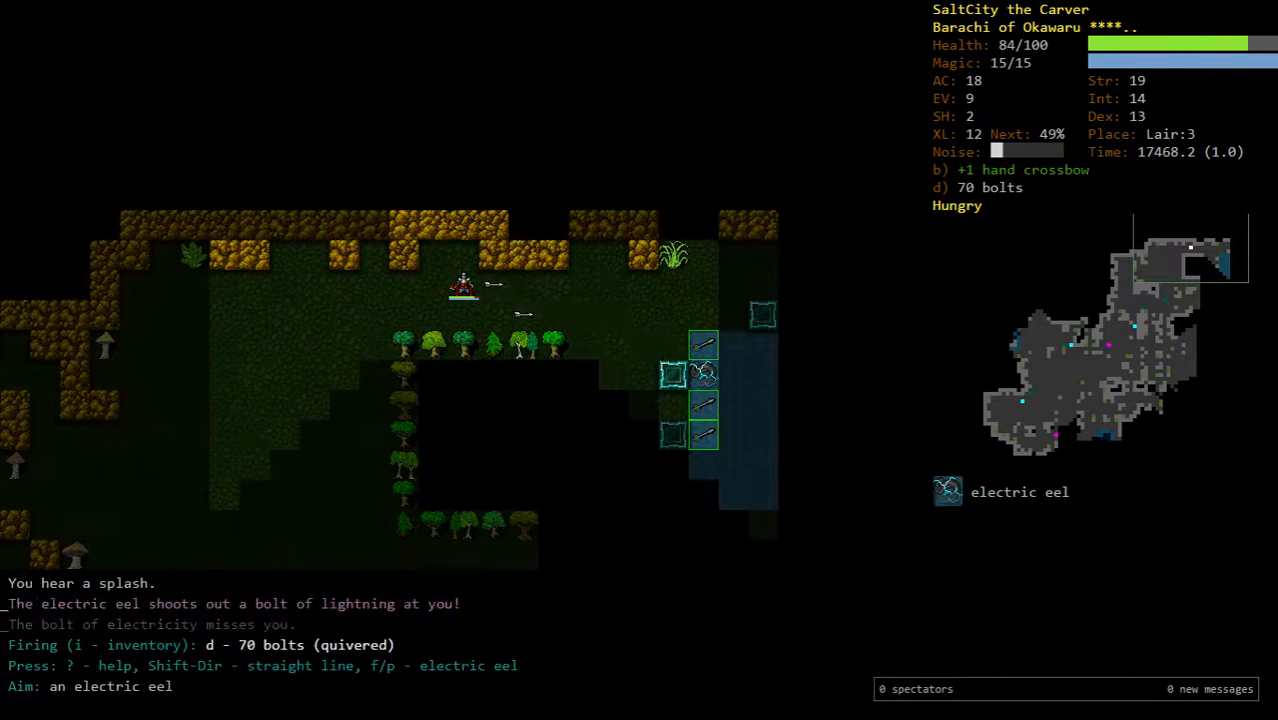
{"action": "key", "text": "f"}
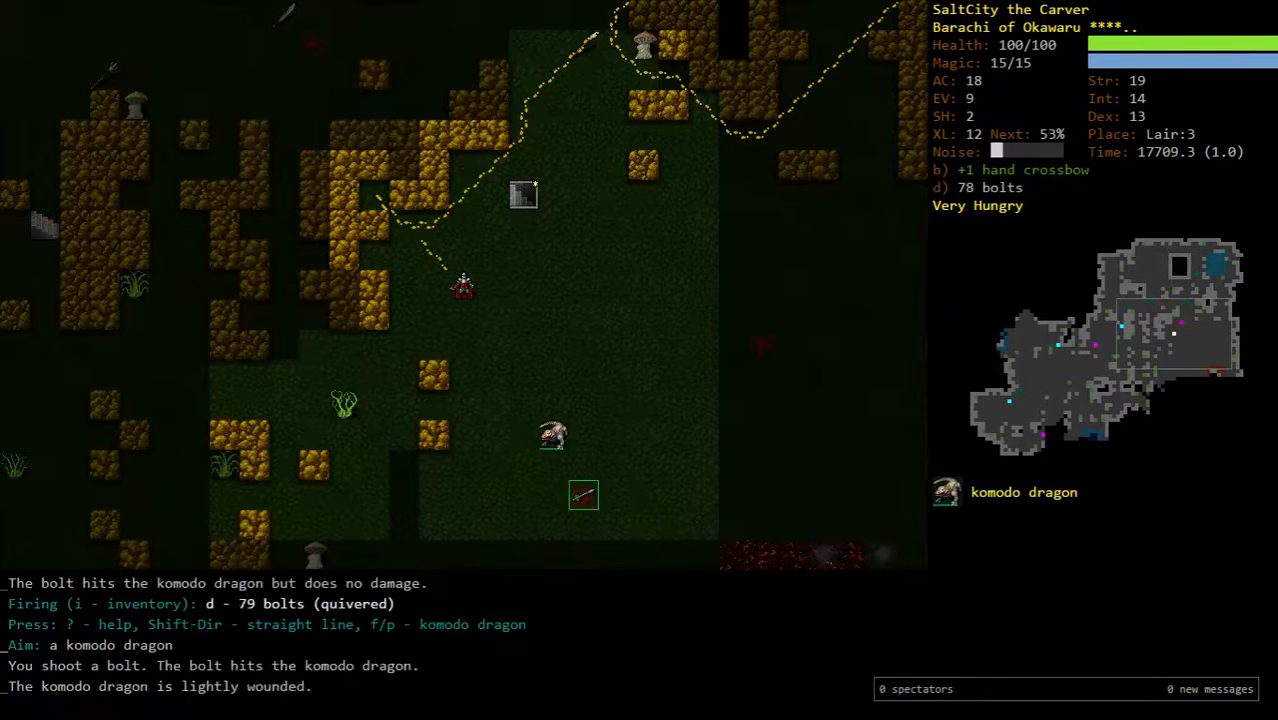
{"action": "key", "text": "f"}
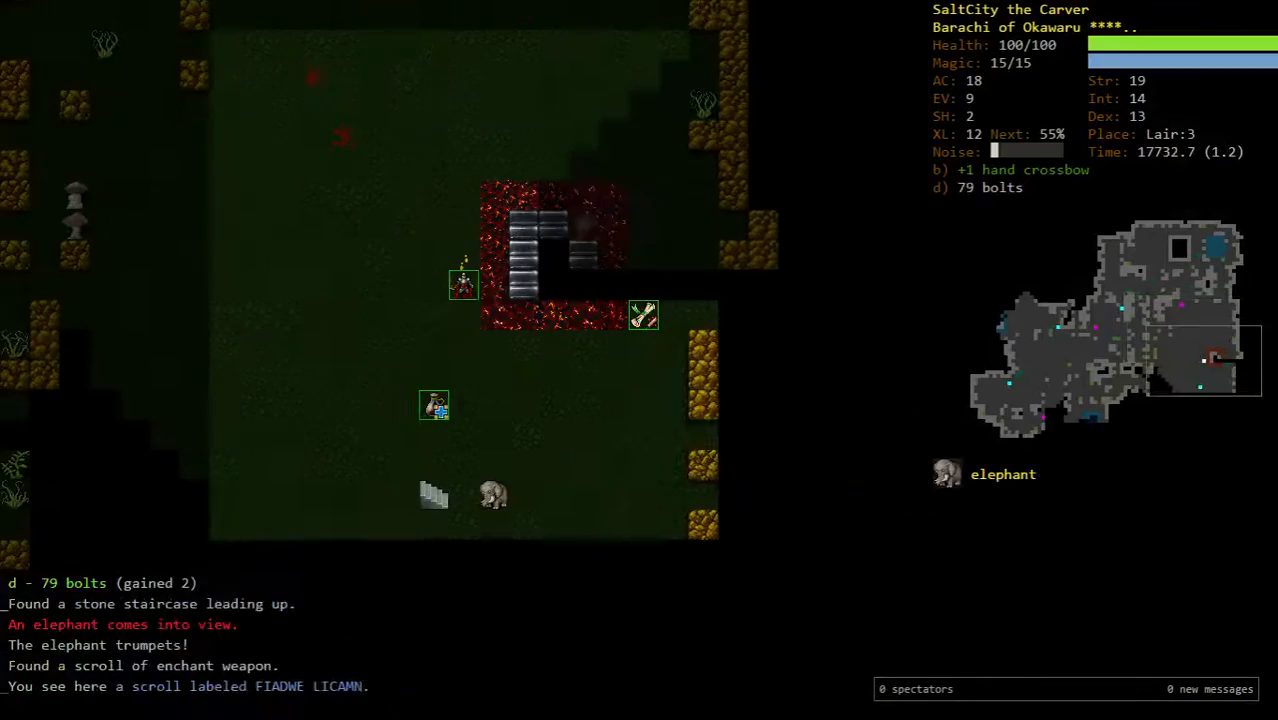
{"action": "key", "text": "f"}
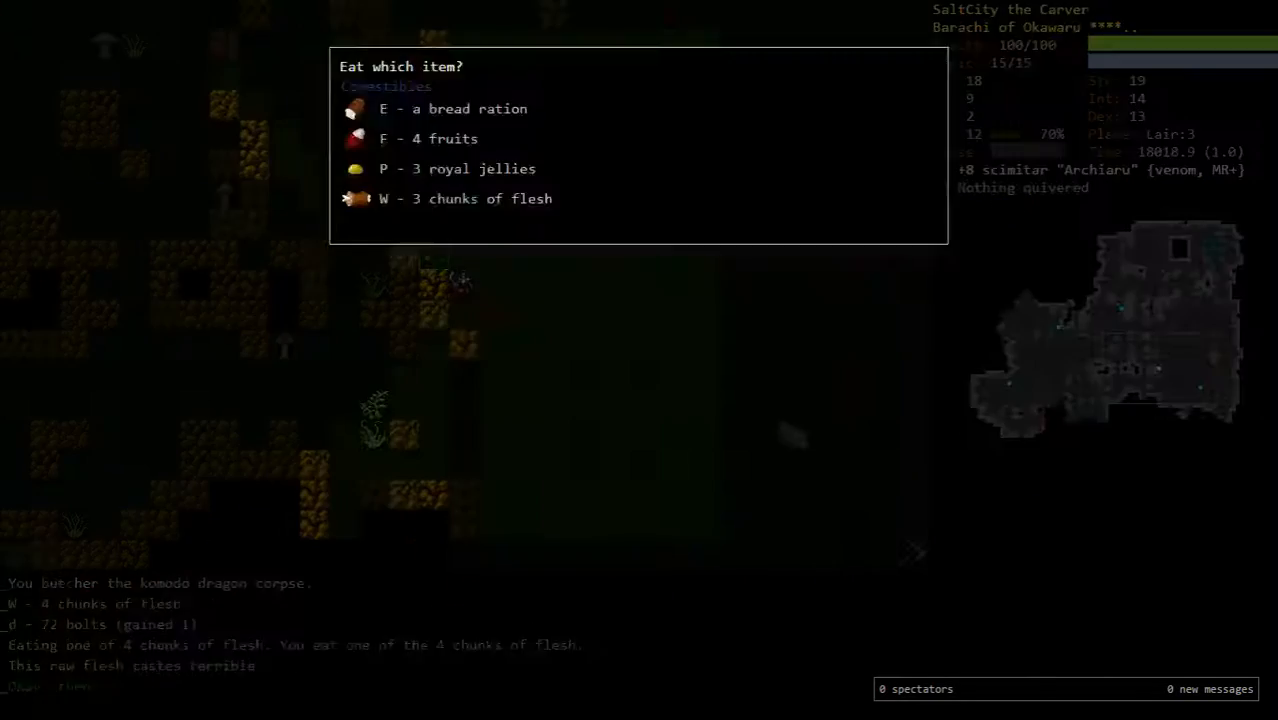
- Eat the komodo dragon's flesh and auto-explore Lair:3 down to its staircase
{"action": "key", "text": "W"}
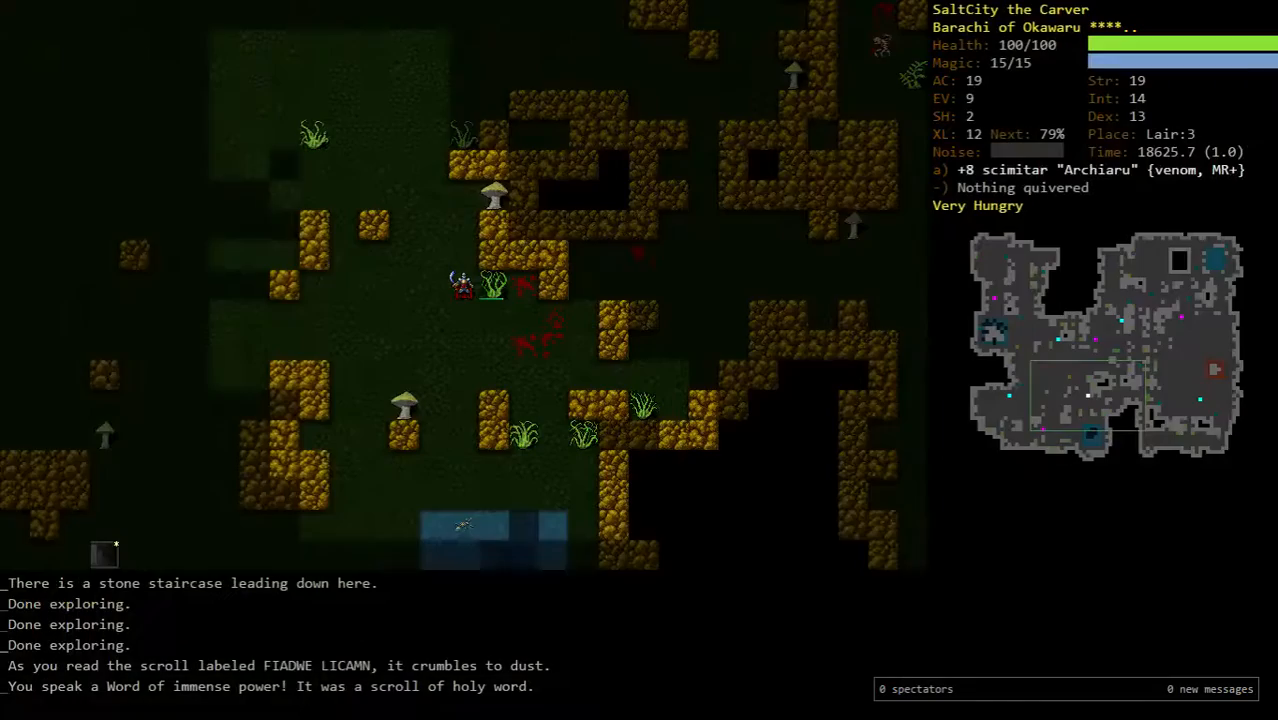
{"action": "key", "text": "d"}
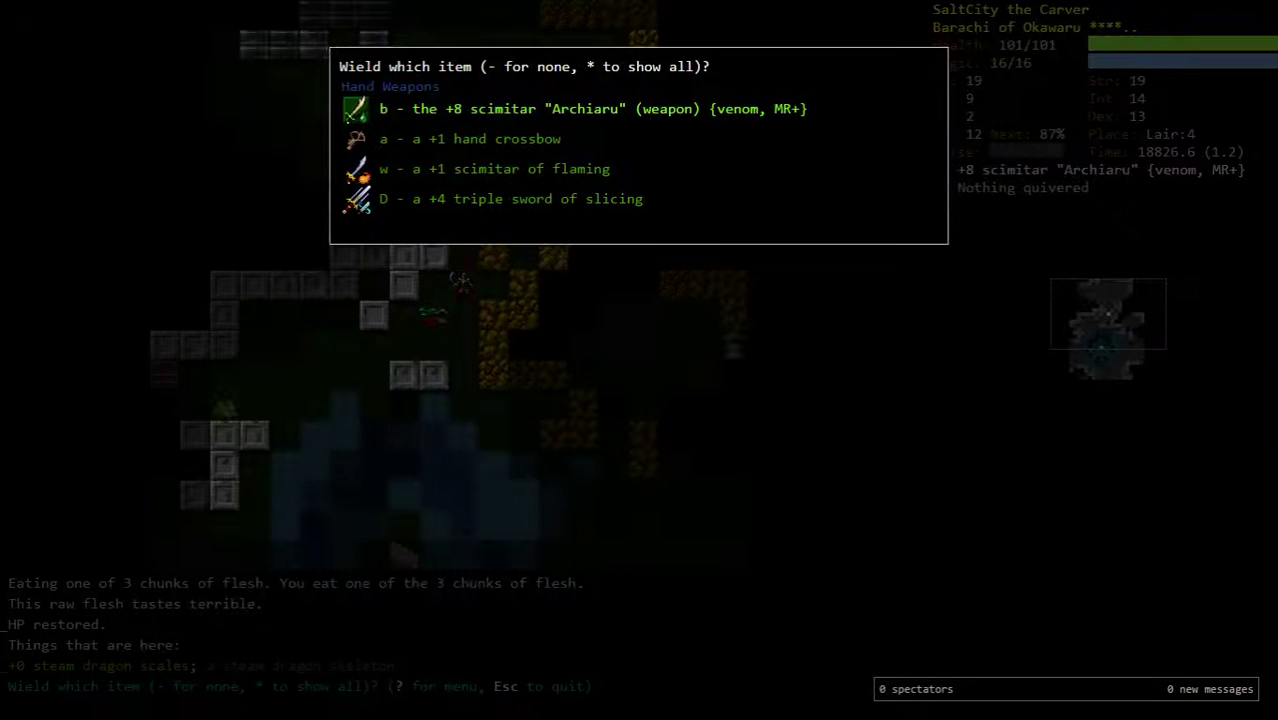
- Descend to Lair:4 and wield the +7 mace lying on the floor
{"action": "key", "text": "Escape"}
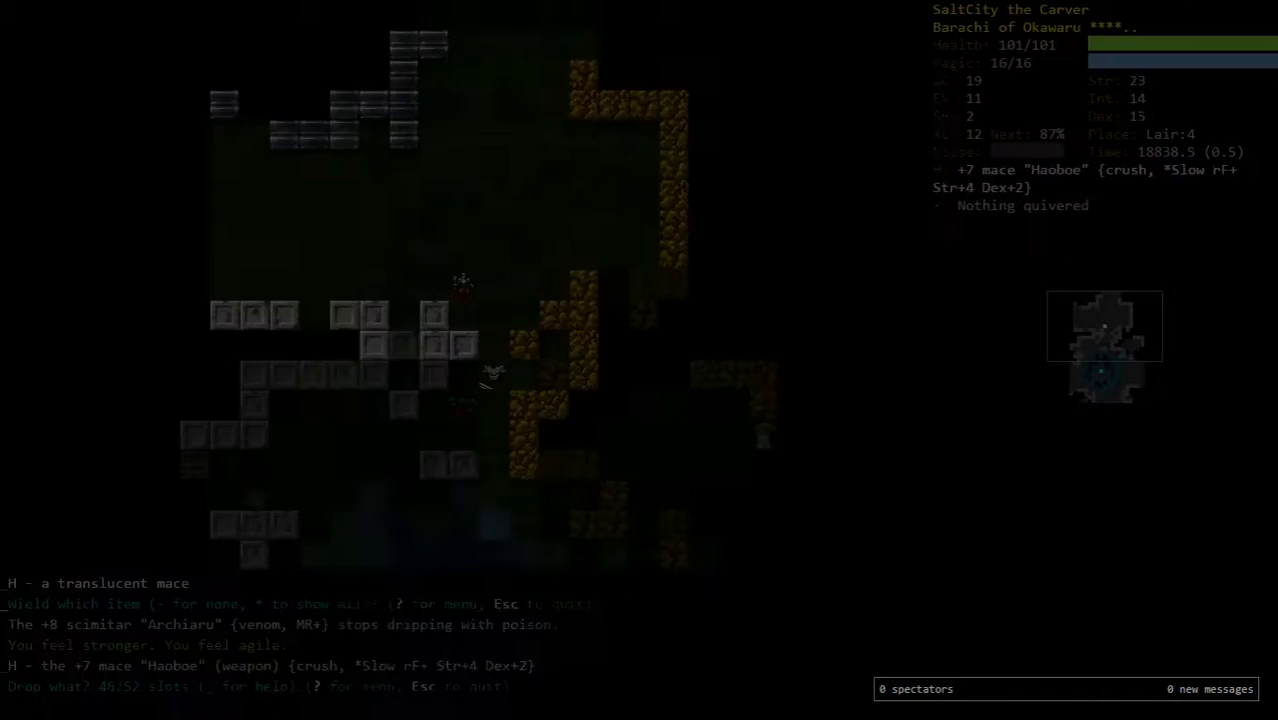
{"action": "key", "text": "H"}
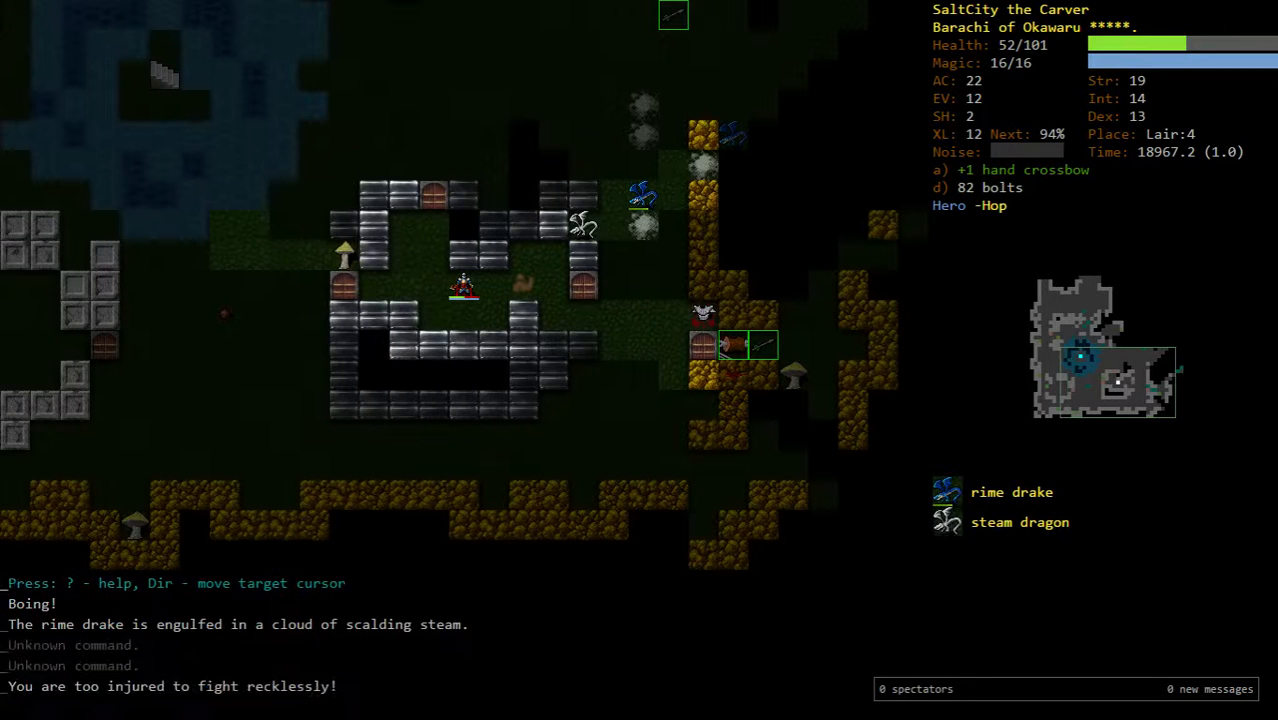
- Fire a bolt at the rime drake and read its creature description
{"action": "key", "text": "f"}
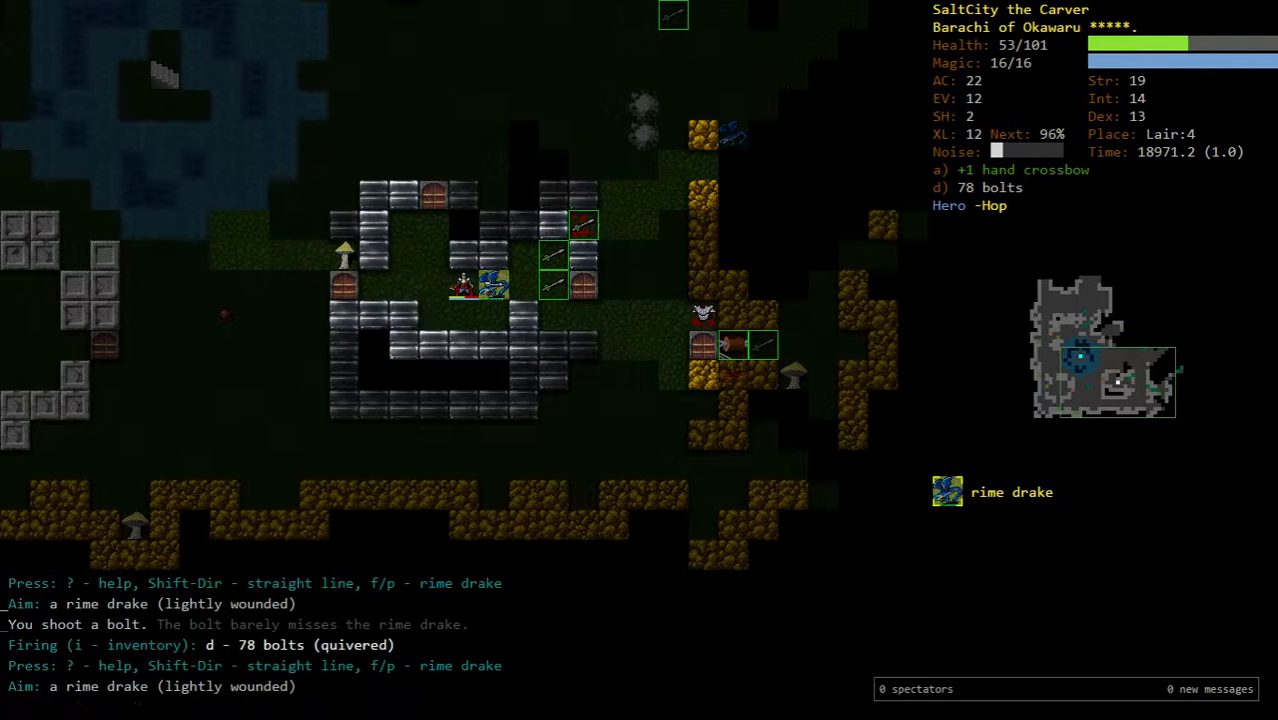
{"action": "key", "text": "q"}
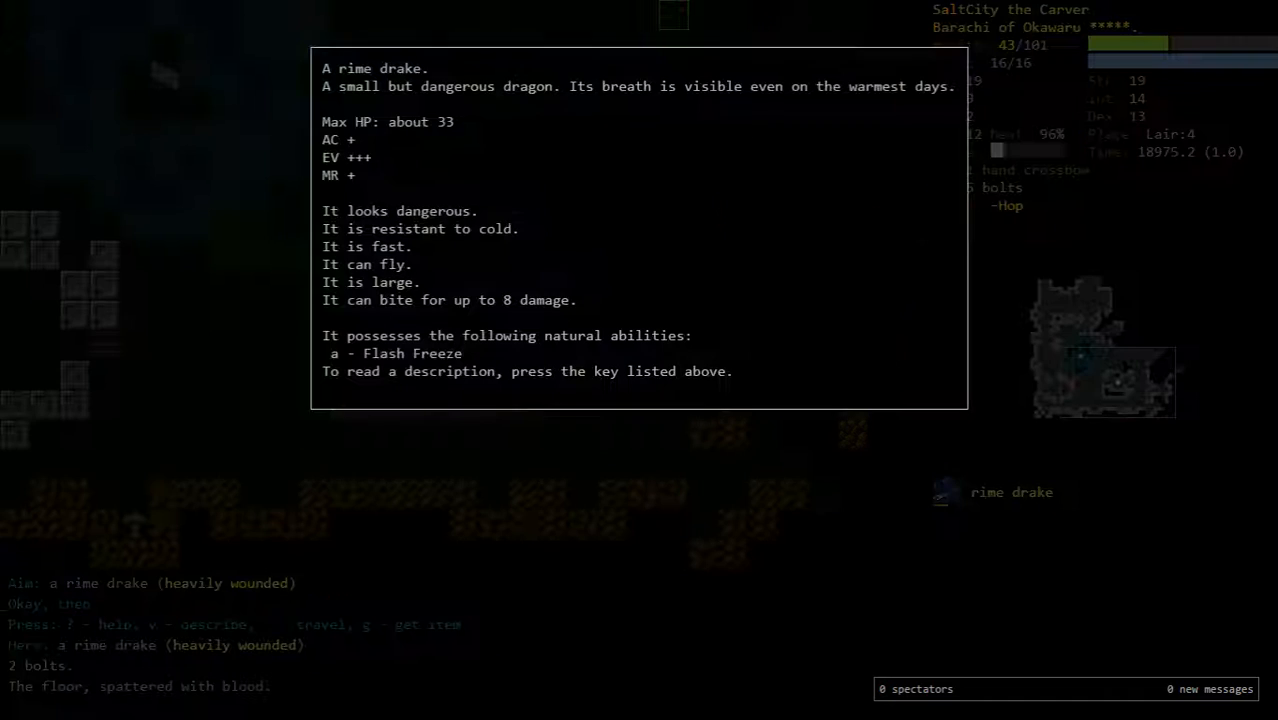
{"action": "key", "text": "a"}
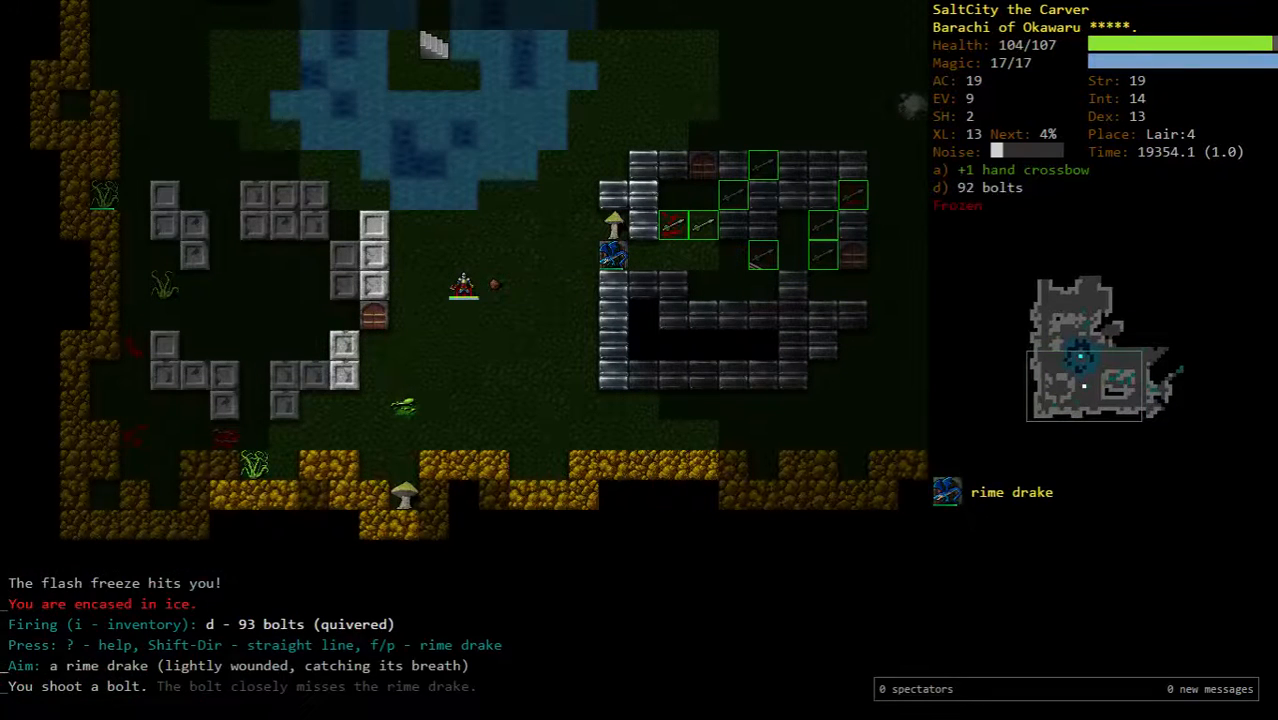
- Fire bolts at the rime drake, jumping spider and water moccasin in turn
{"action": "key", "text": "f"}
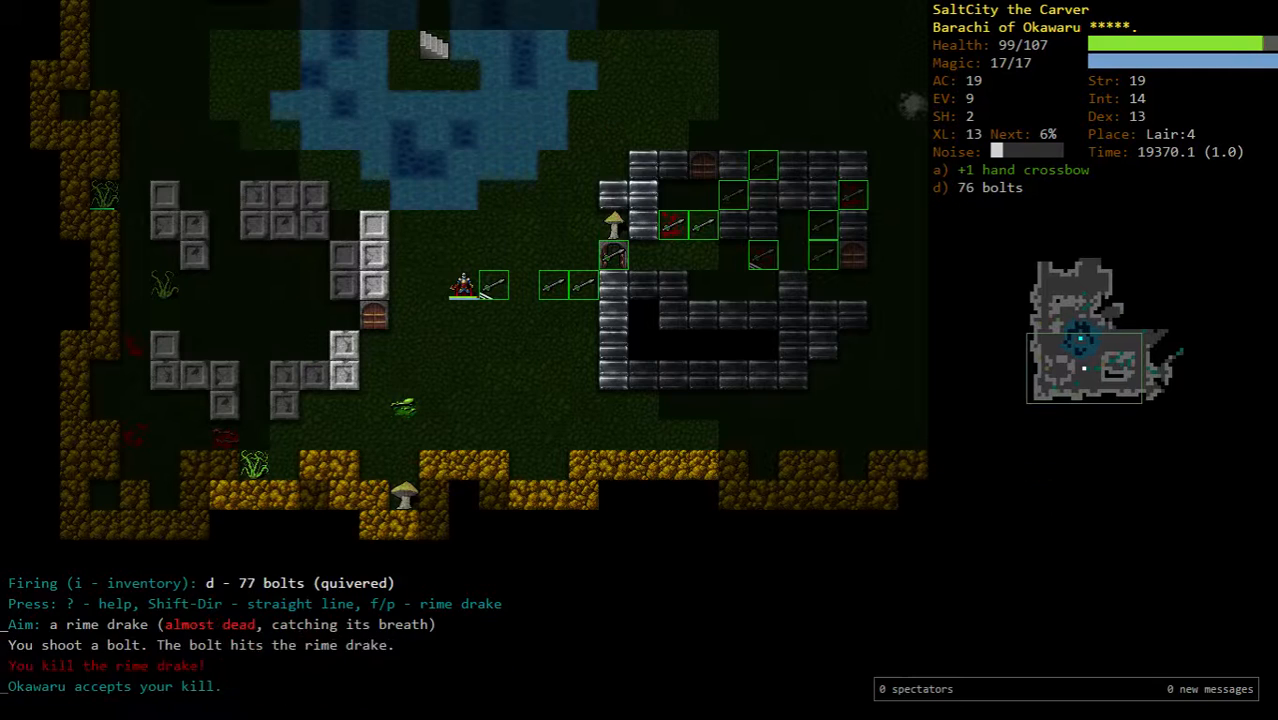
{"action": "key", "text": "f"}
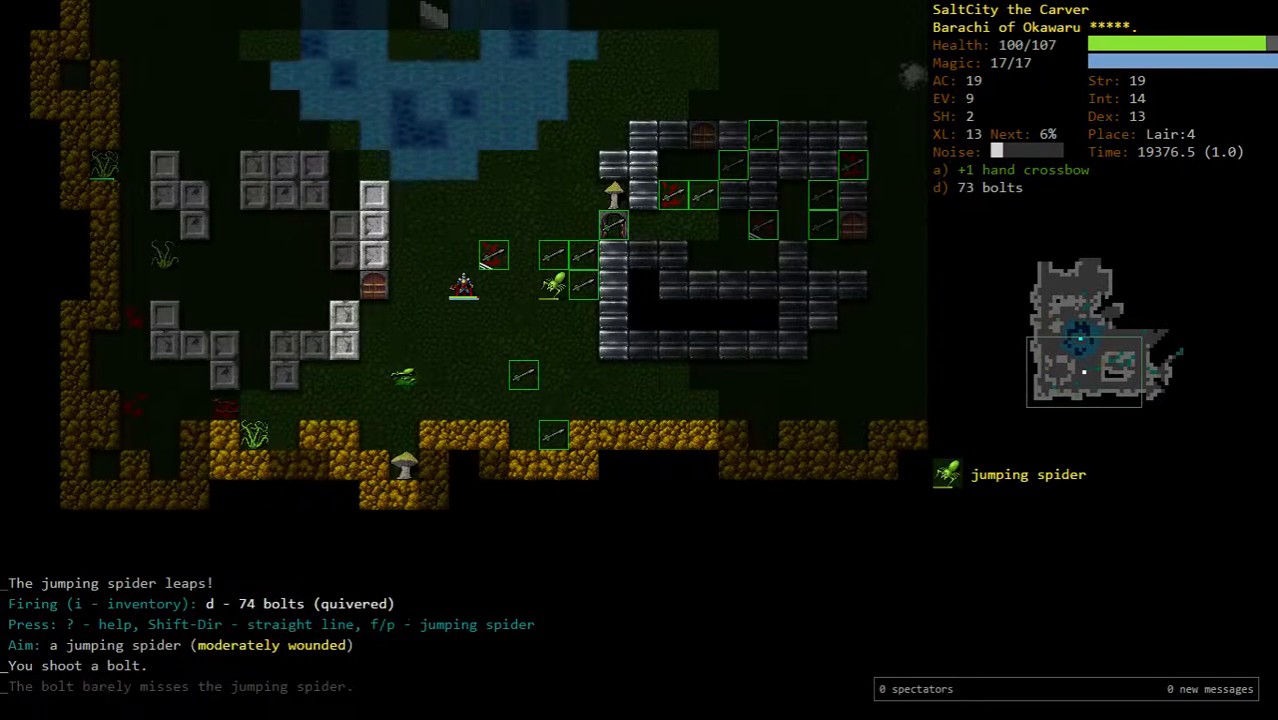
{"action": "key", "text": "f"}
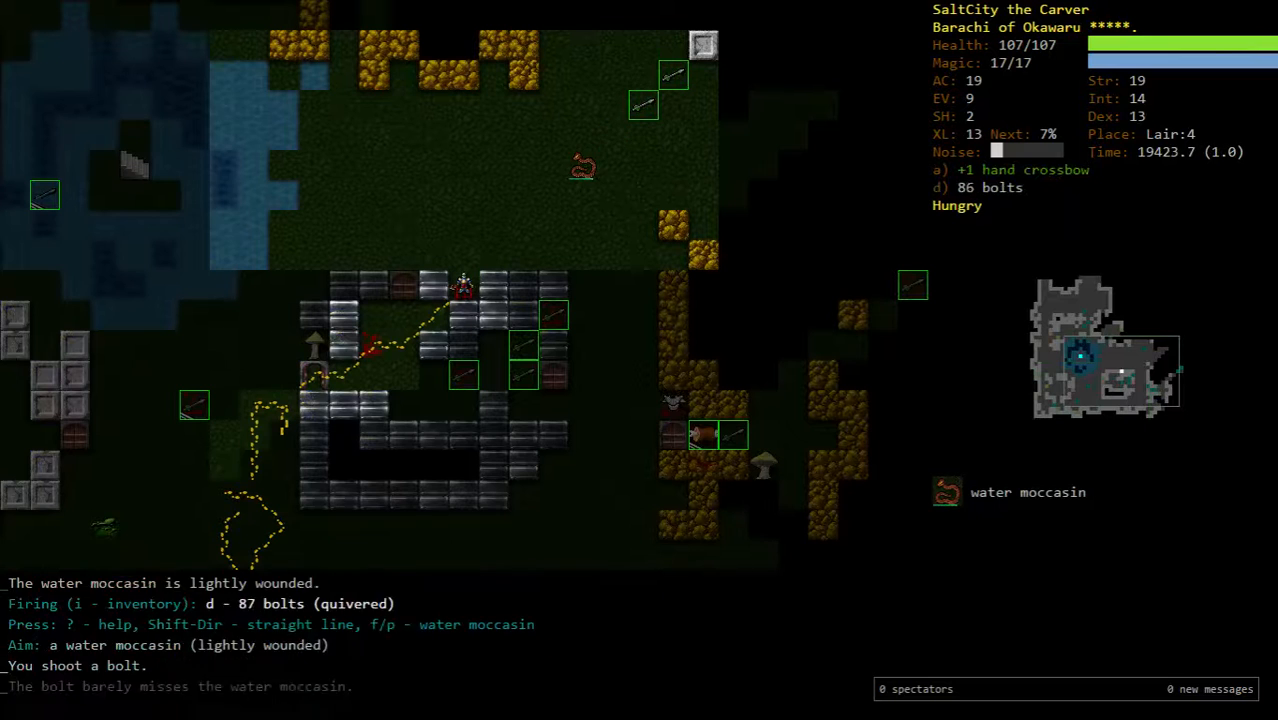
{"action": "key", "text": "f"}
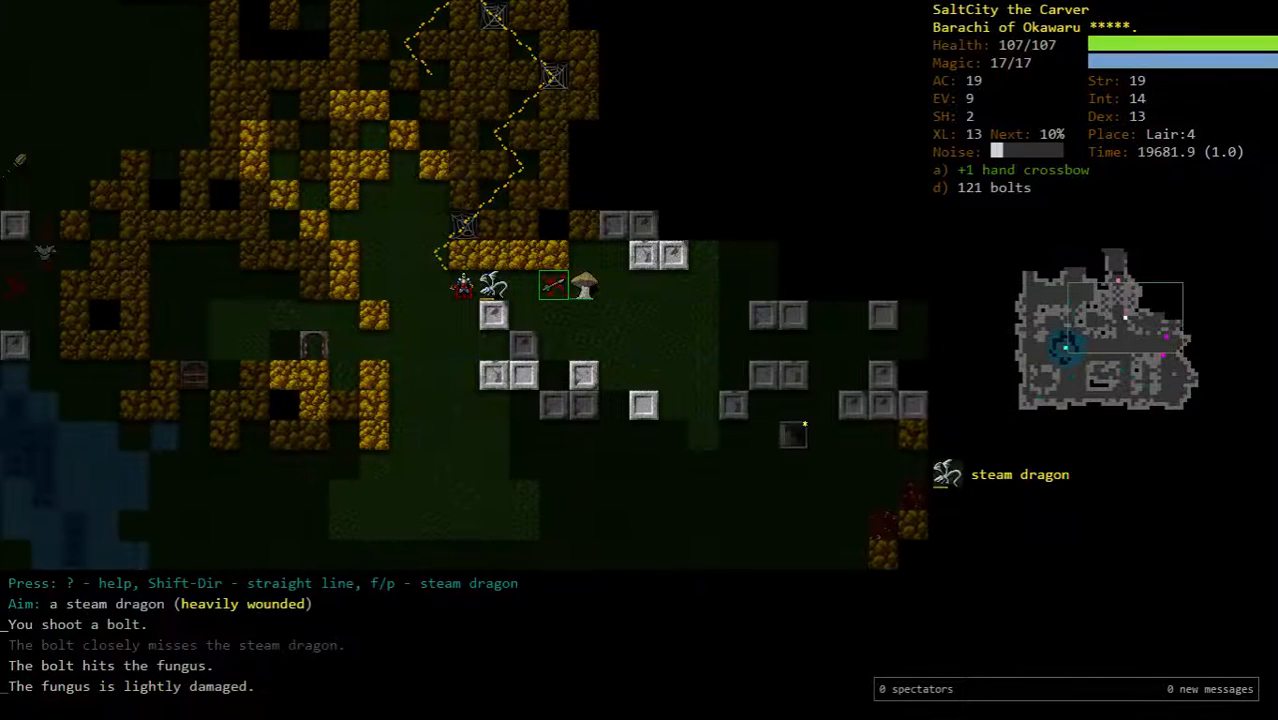
- Invoke Heroism, shoot down the steam dragon and leave the crocodile heavily wounded
{"action": "key", "text": "f"}
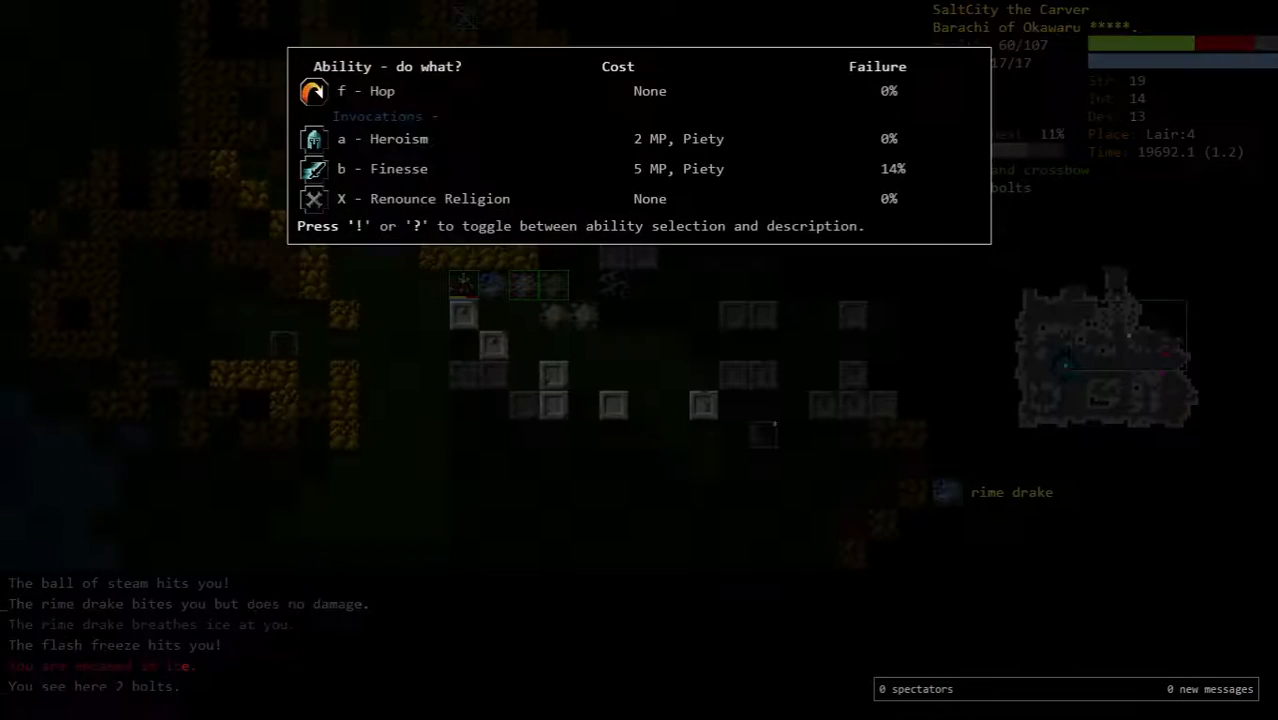
{"action": "key", "text": "V"}
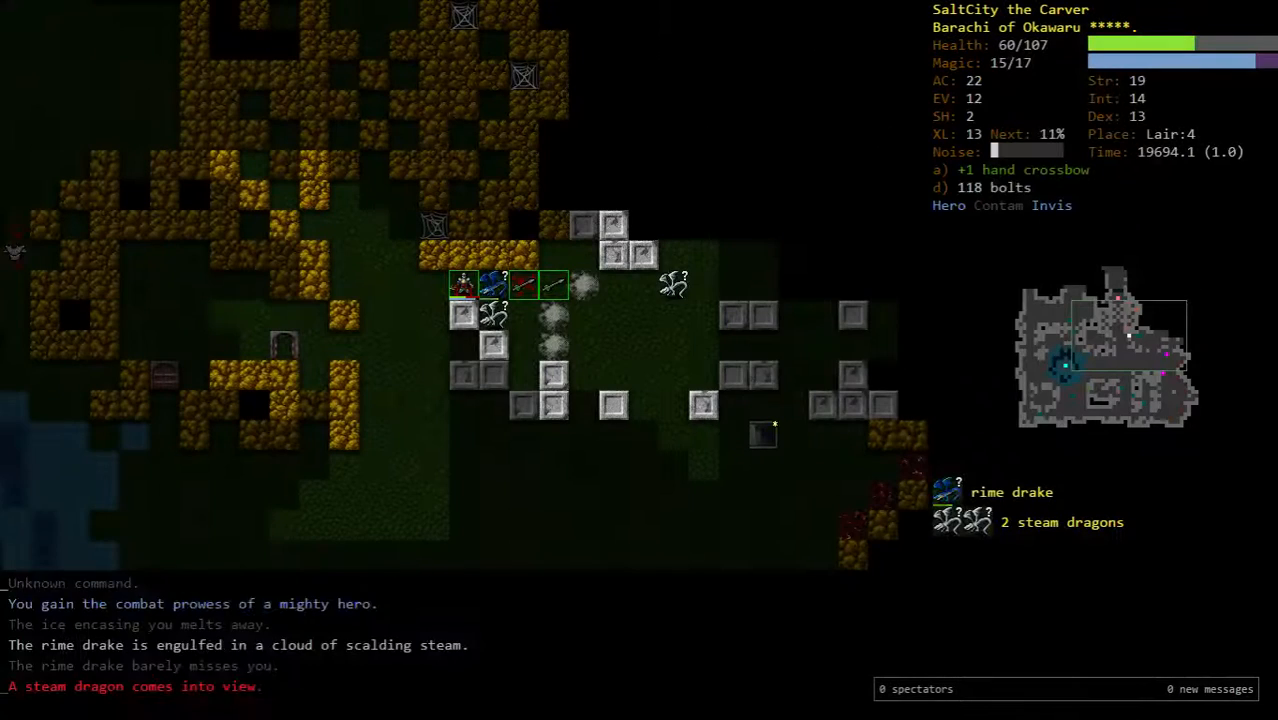
{"action": "key", "text": "f"}
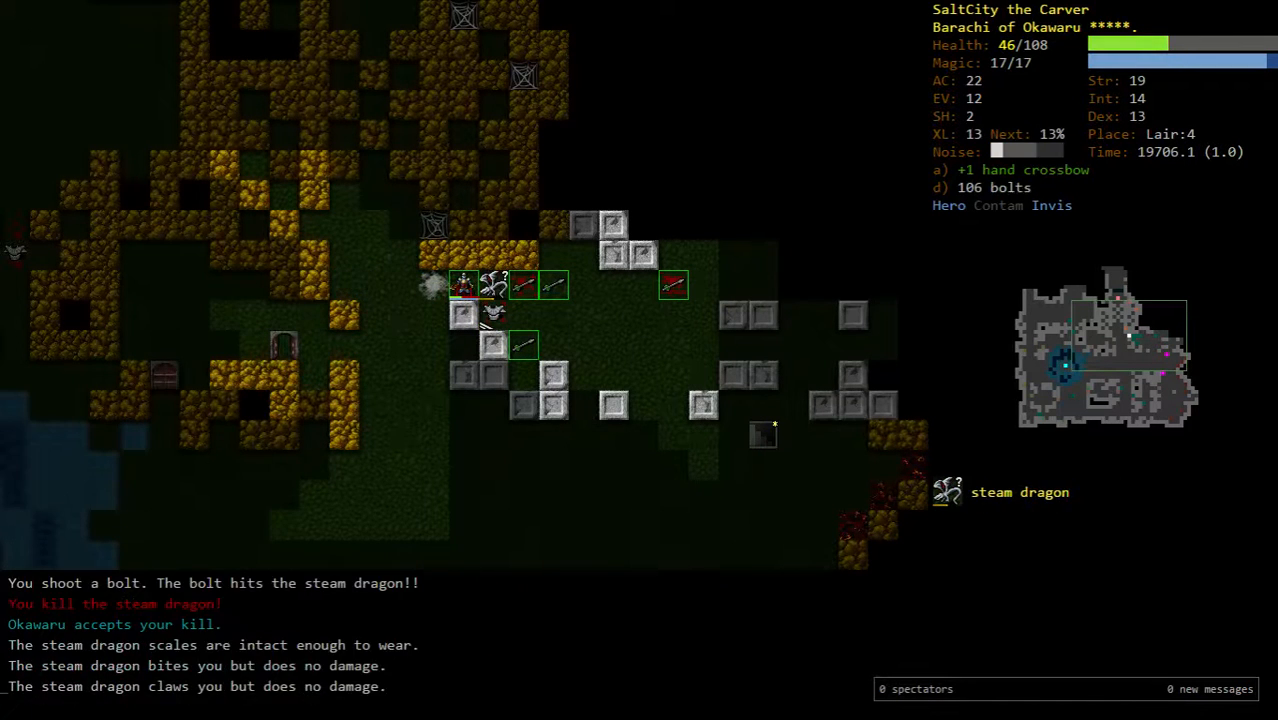
{"action": "key", "text": "f"}
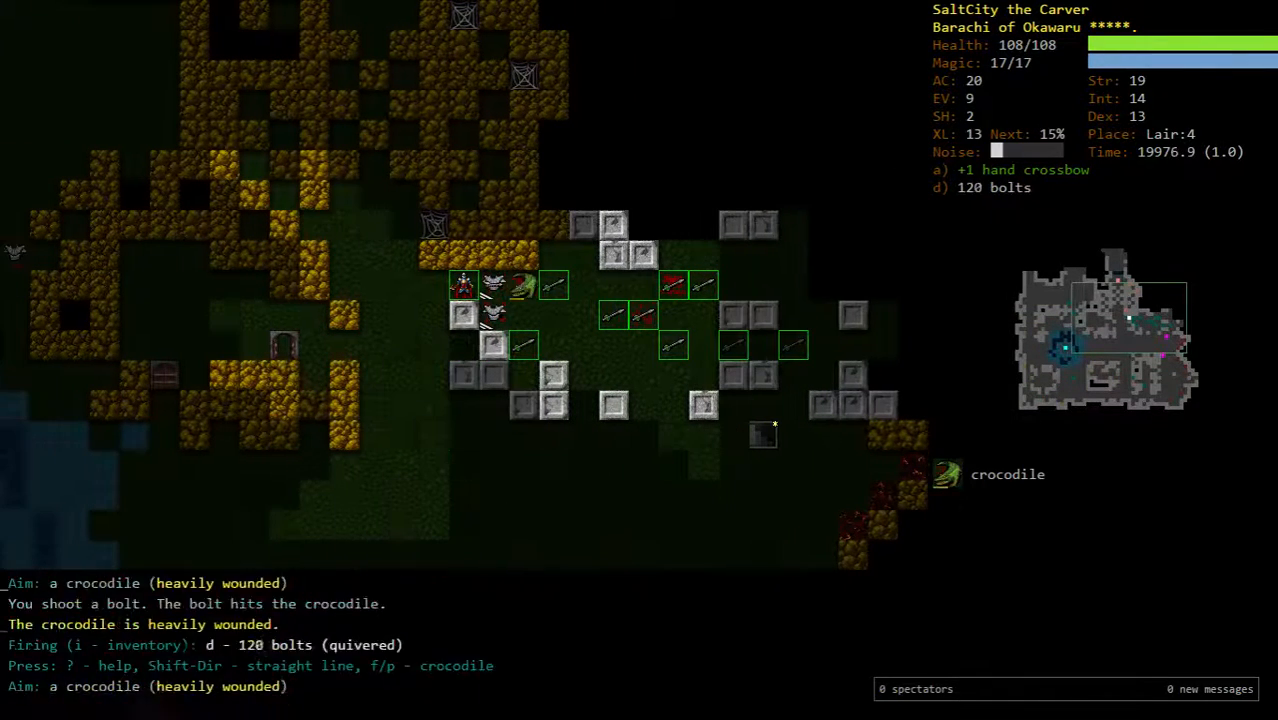
{"action": "key", "text": "f"}
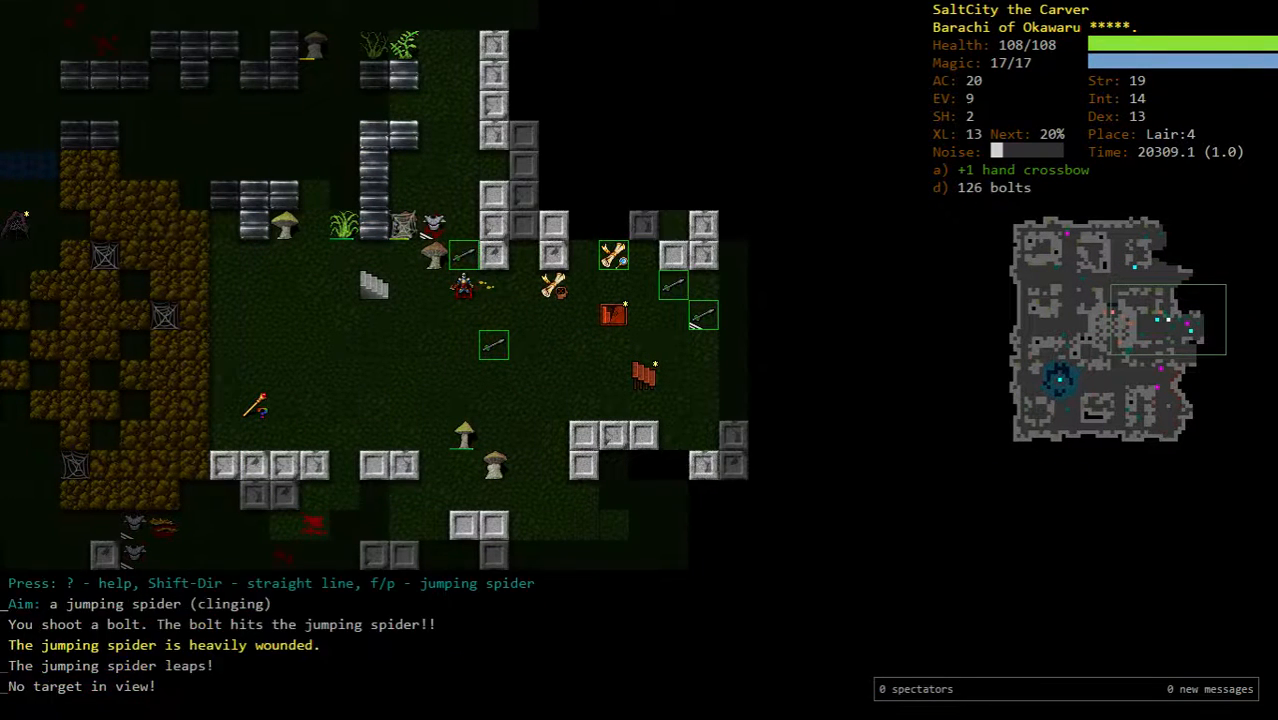
- Shoot the jumping spider, porcupine and both blink frogs before descending to Lair:5
{"action": "key", "text": "r"}
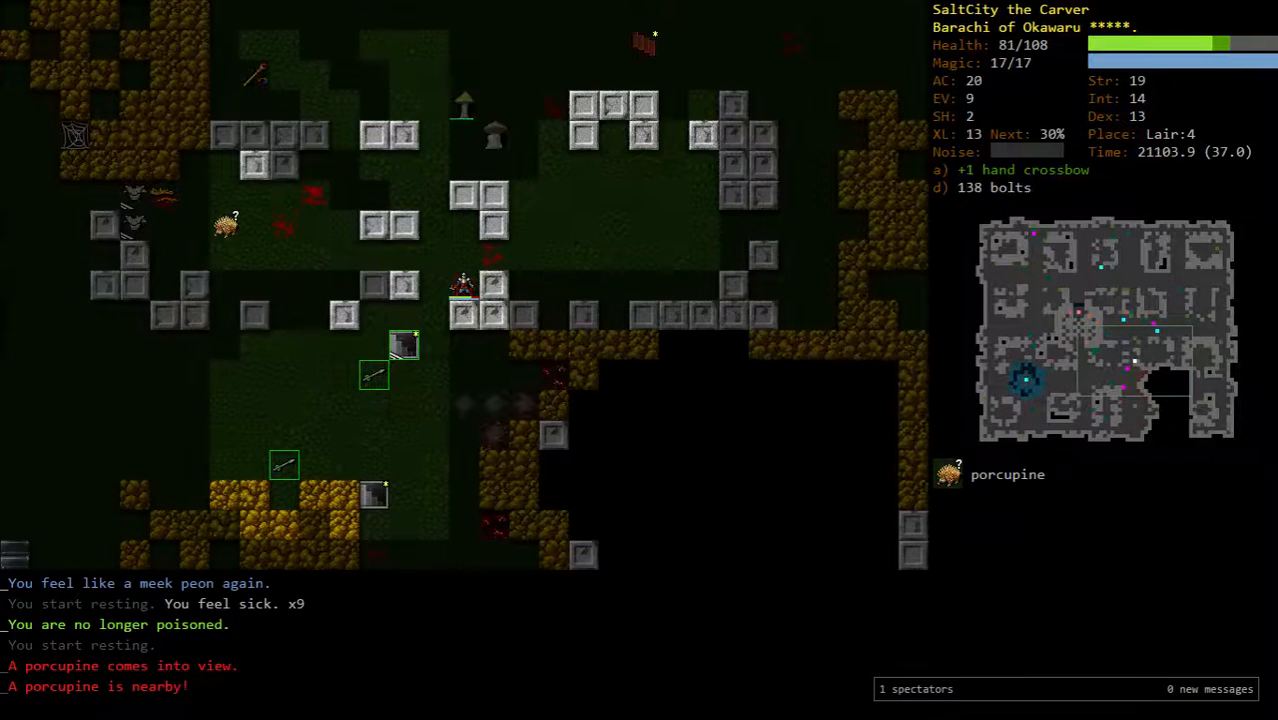
{"action": "key", "text": "f"}
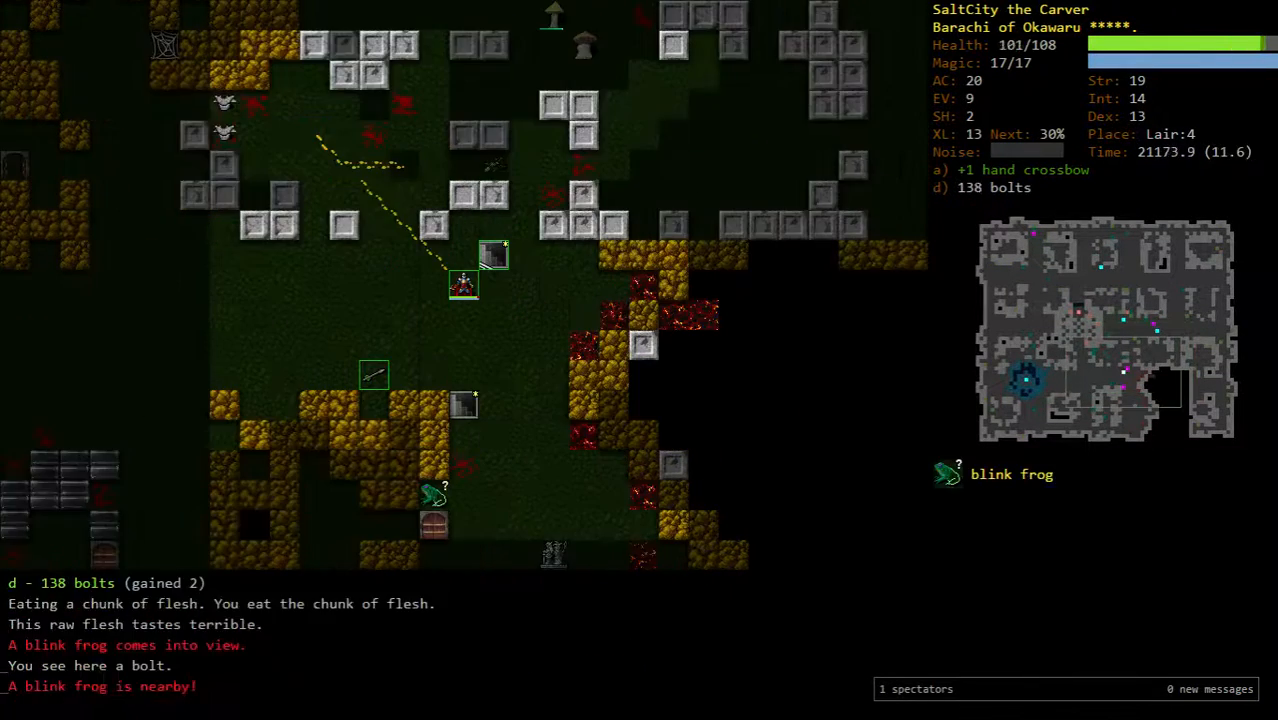
{"action": "key", "text": "f"}
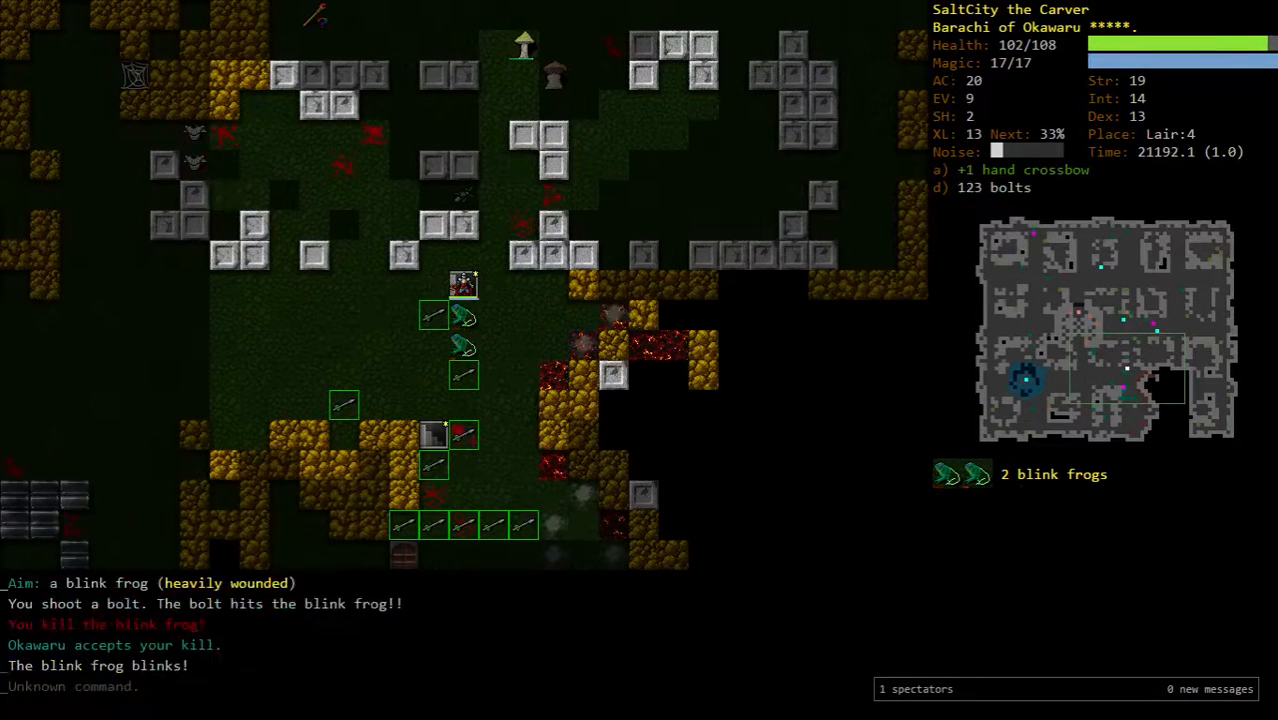
{"action": "key", "text": "f"}
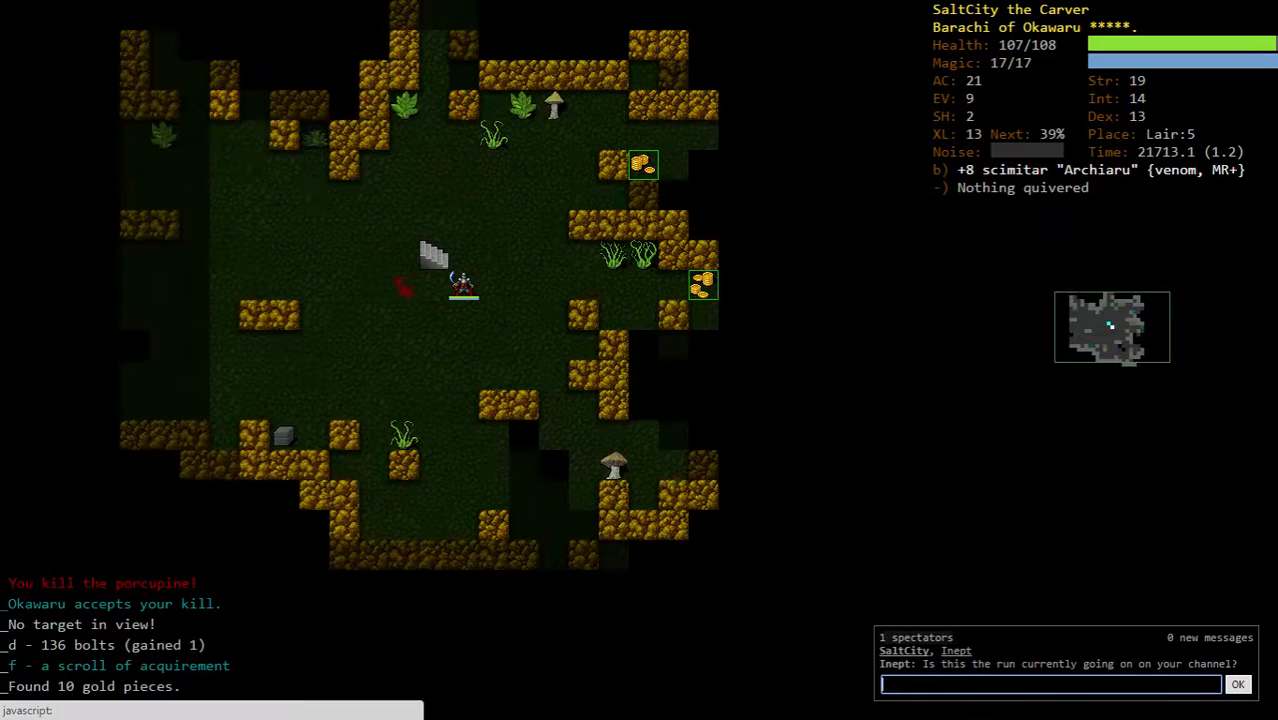
- Reply 'te' in chat and glance at the readable scrolls without reading one
{"action": "type", "text": "te"}
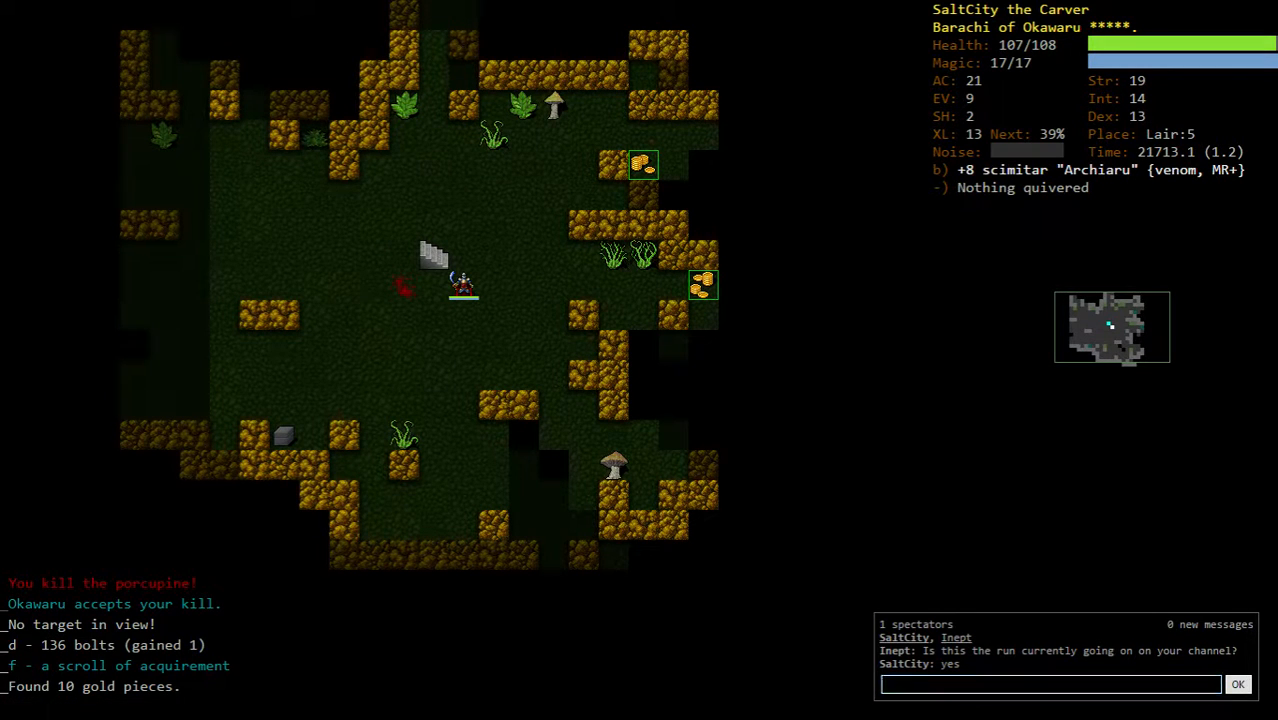
{"action": "key", "text": "r"}
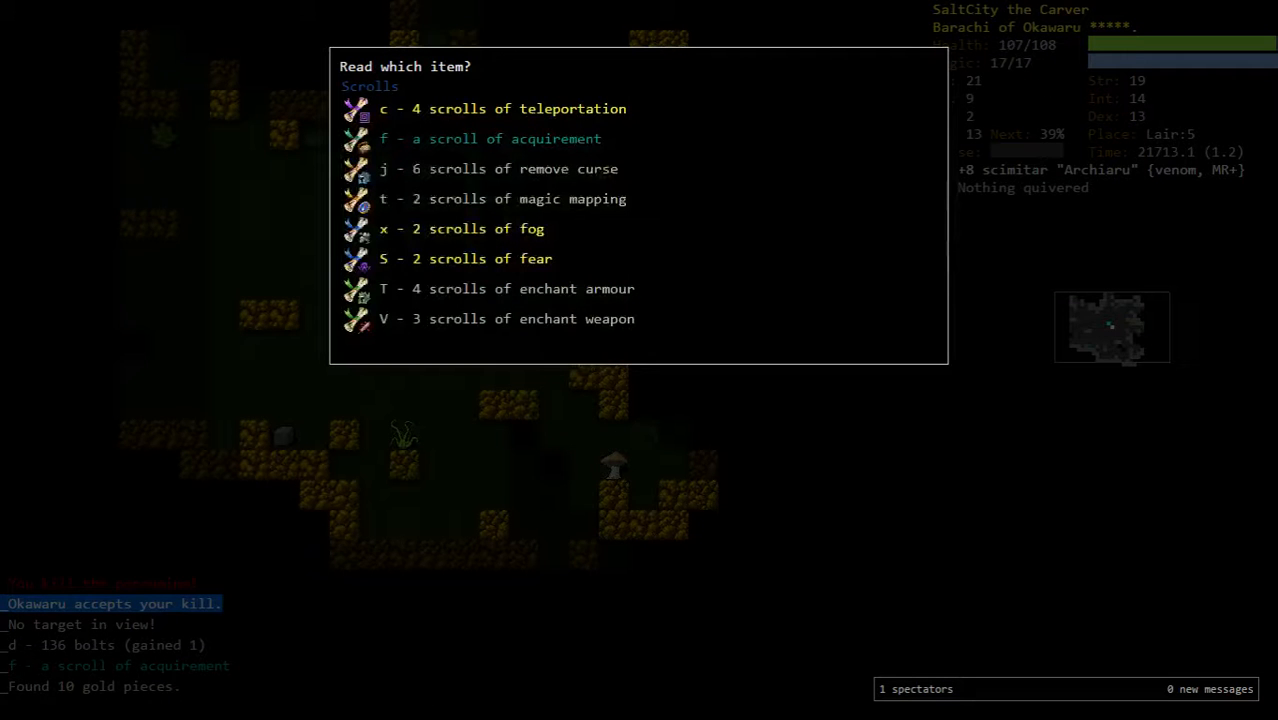
{"action": "key", "text": "Escape"}
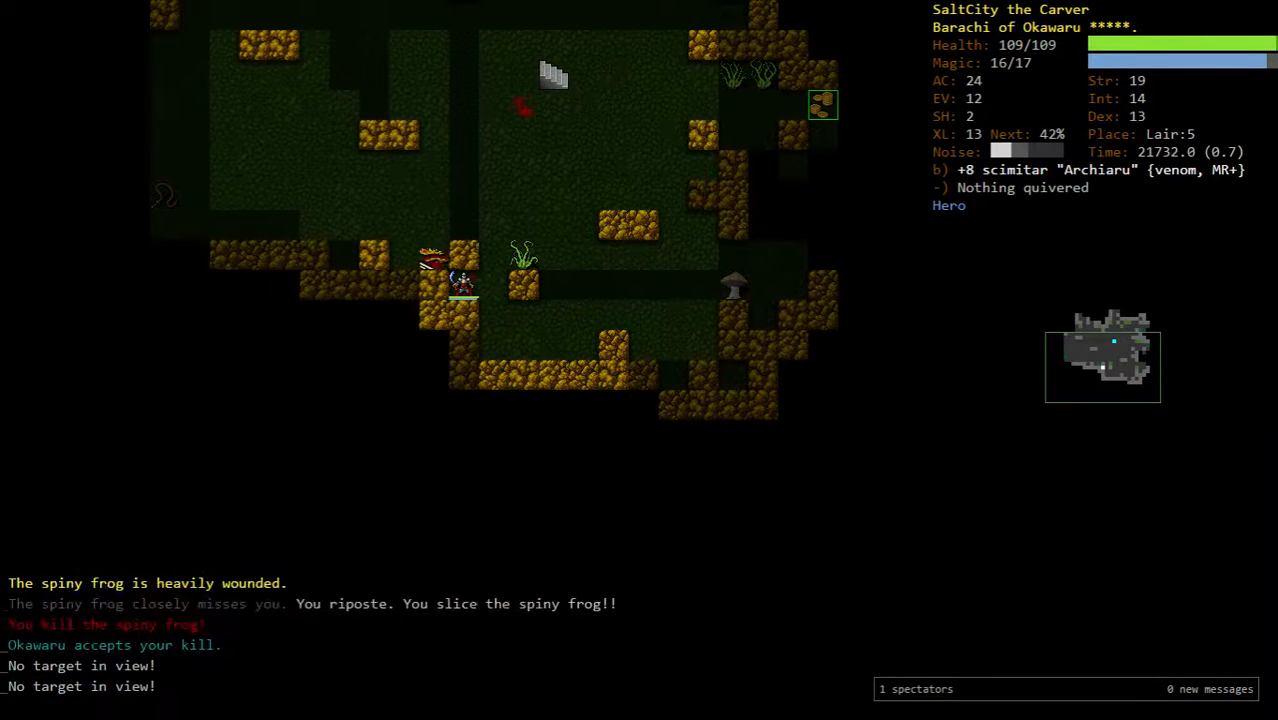
- Swap back to the hand crossbow and review the skill training overview
{"action": "key", "text": "r"}
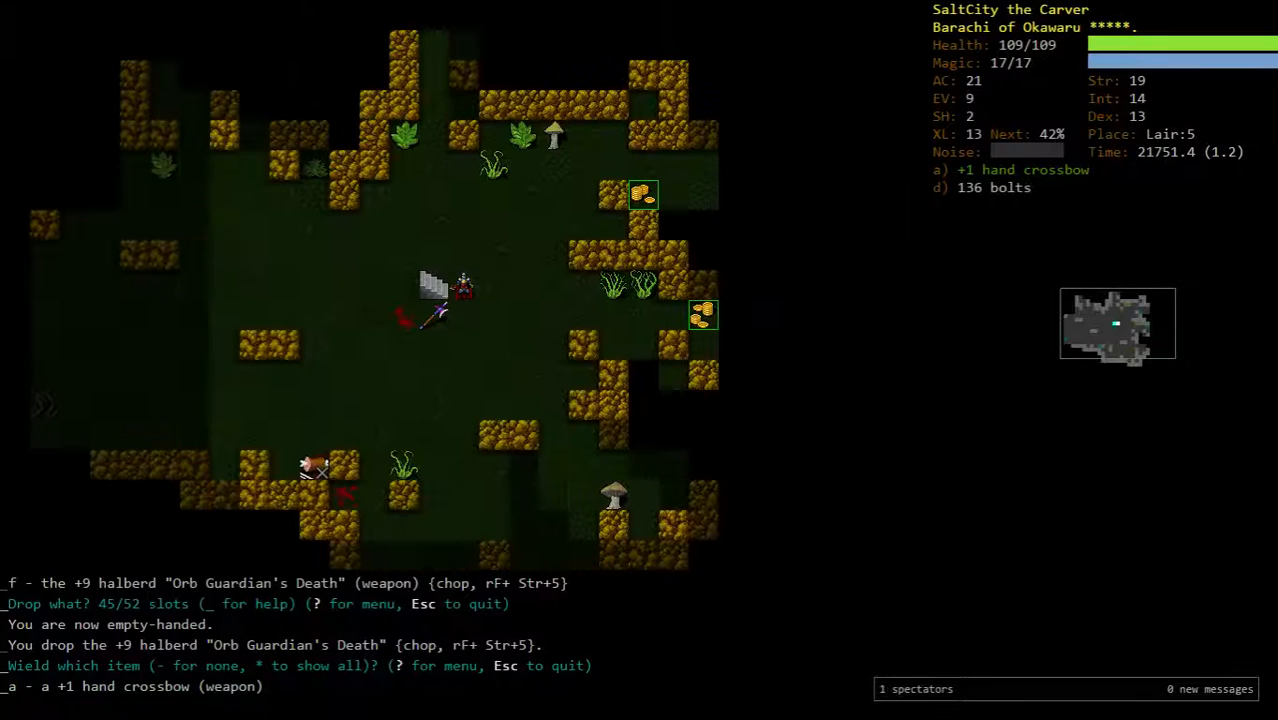
{"action": "key", "text": "m"}
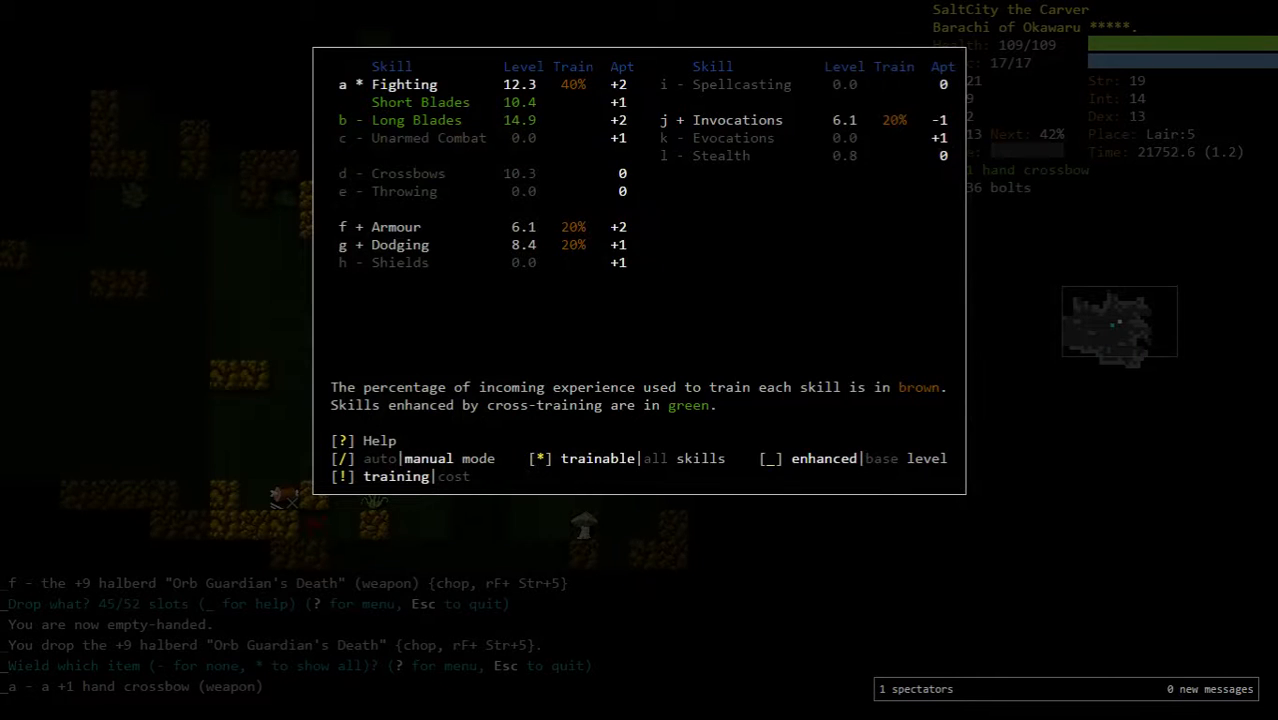
{"action": "key", "text": "Escape"}
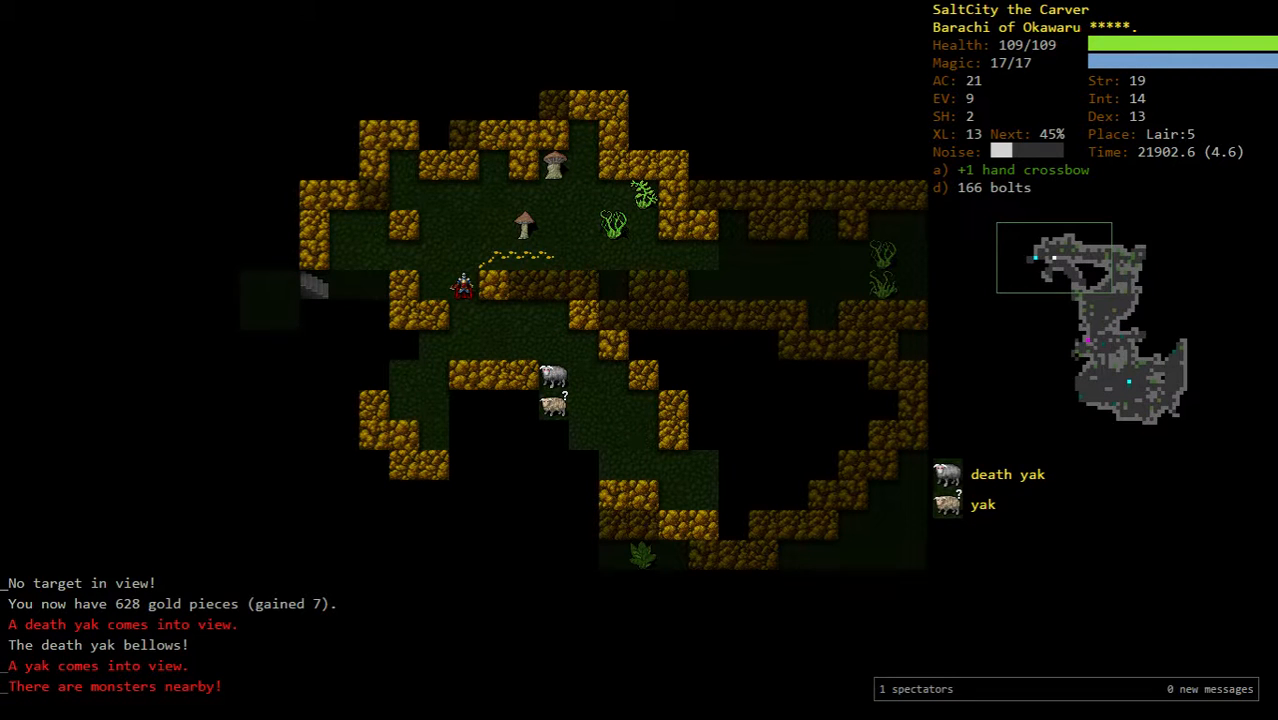
- Invoke Finesse from the divine abilities and shoot the severely wounded death yak
{"action": "key", "text": "f"}
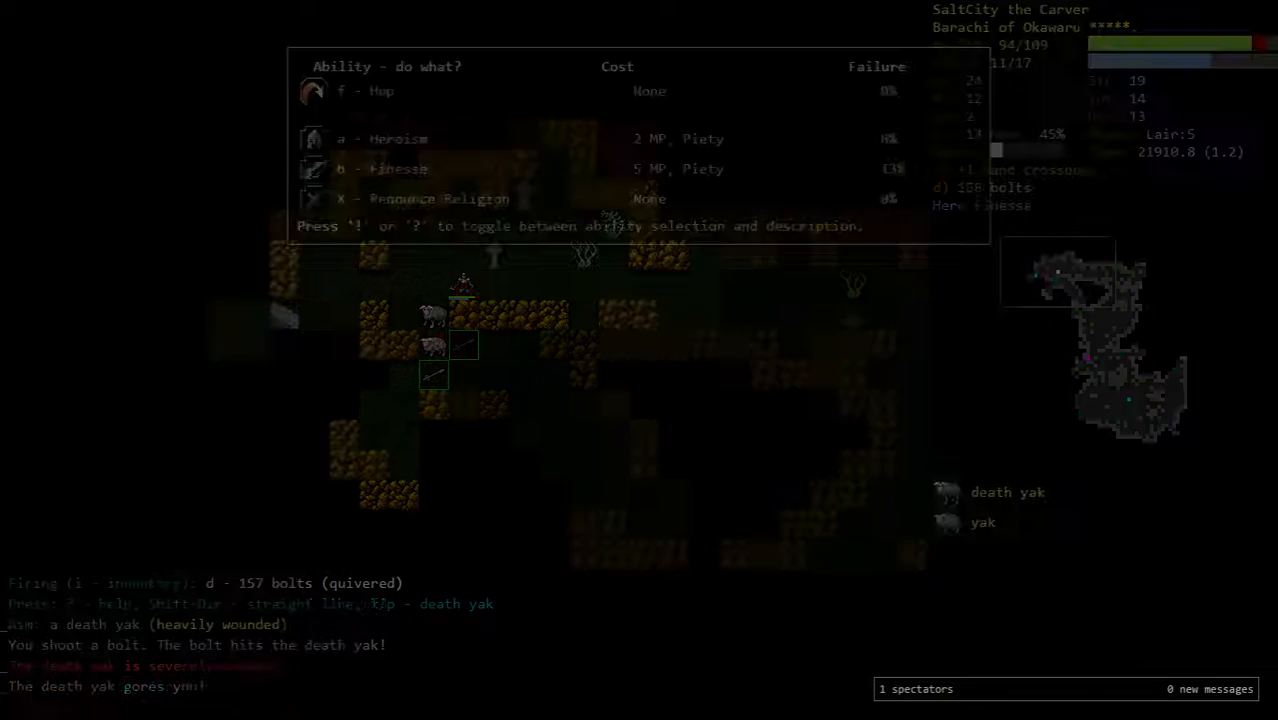
{"action": "key", "text": "f"}
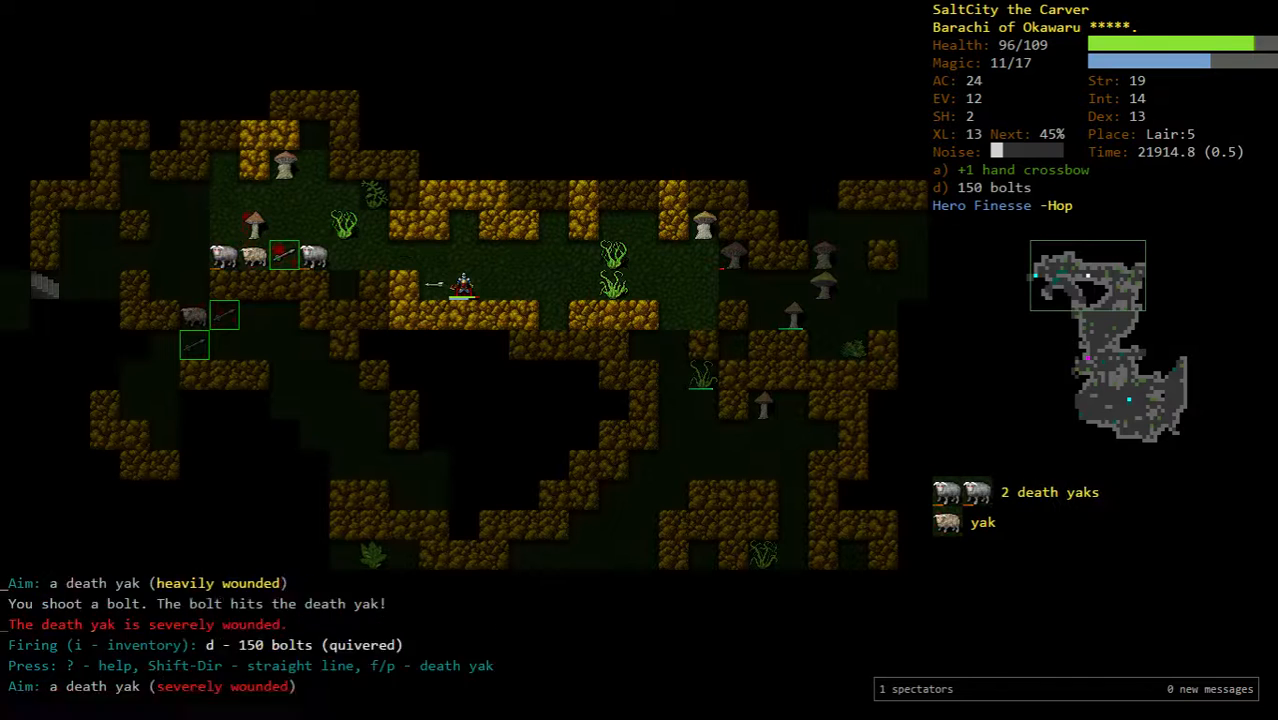
{"action": "key", "text": "f"}
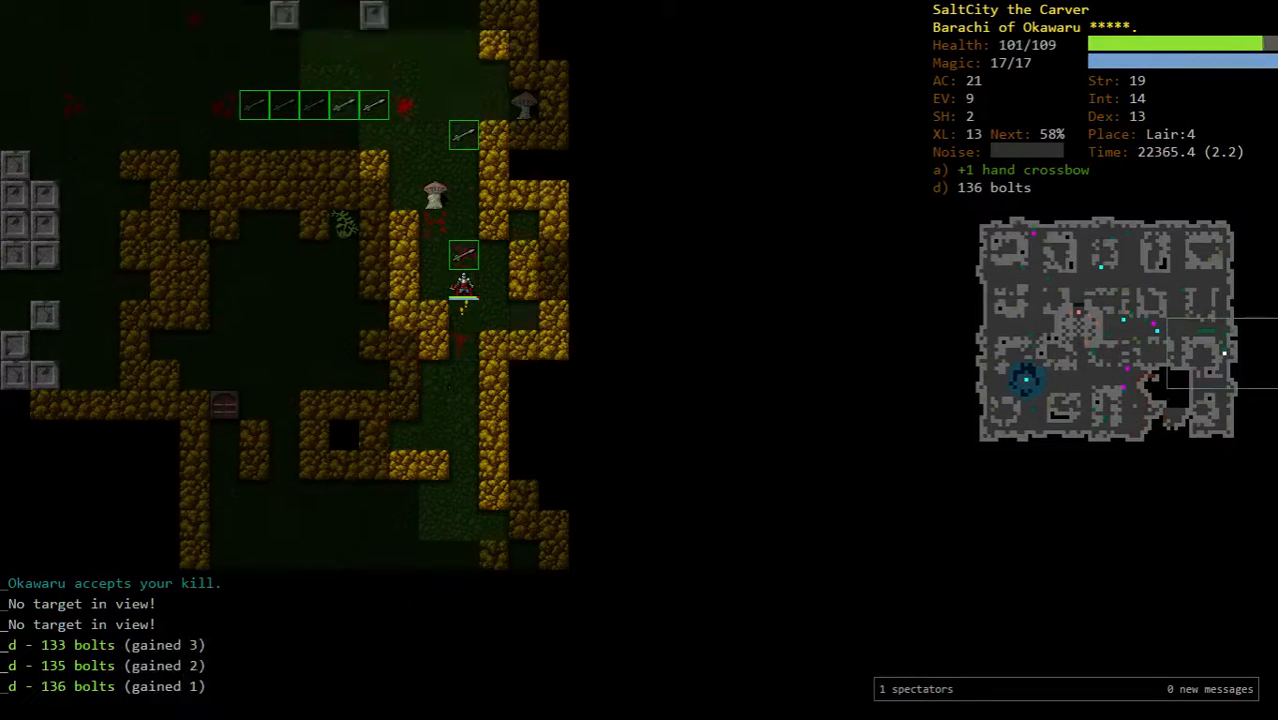
- Collect the scattered bolts around the rime drake corpse back up to 139
{"action": "key", "text": "f"}
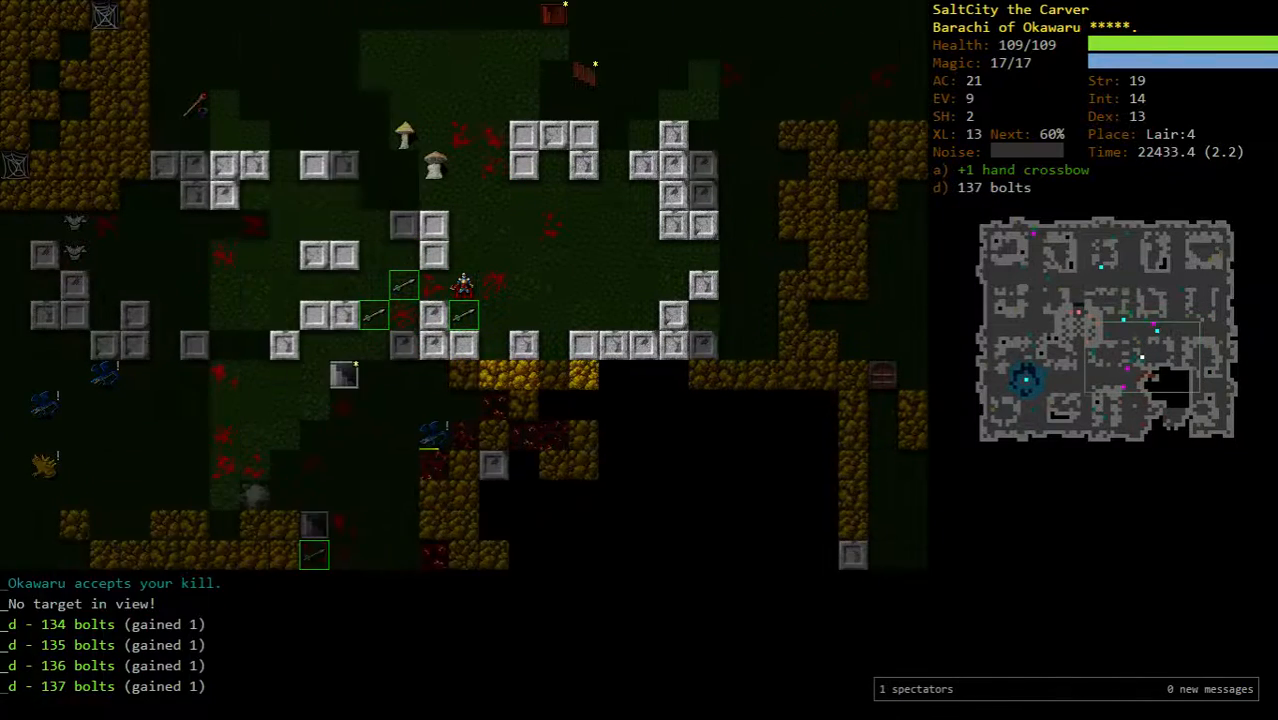
{"action": "key", "text": "r"}
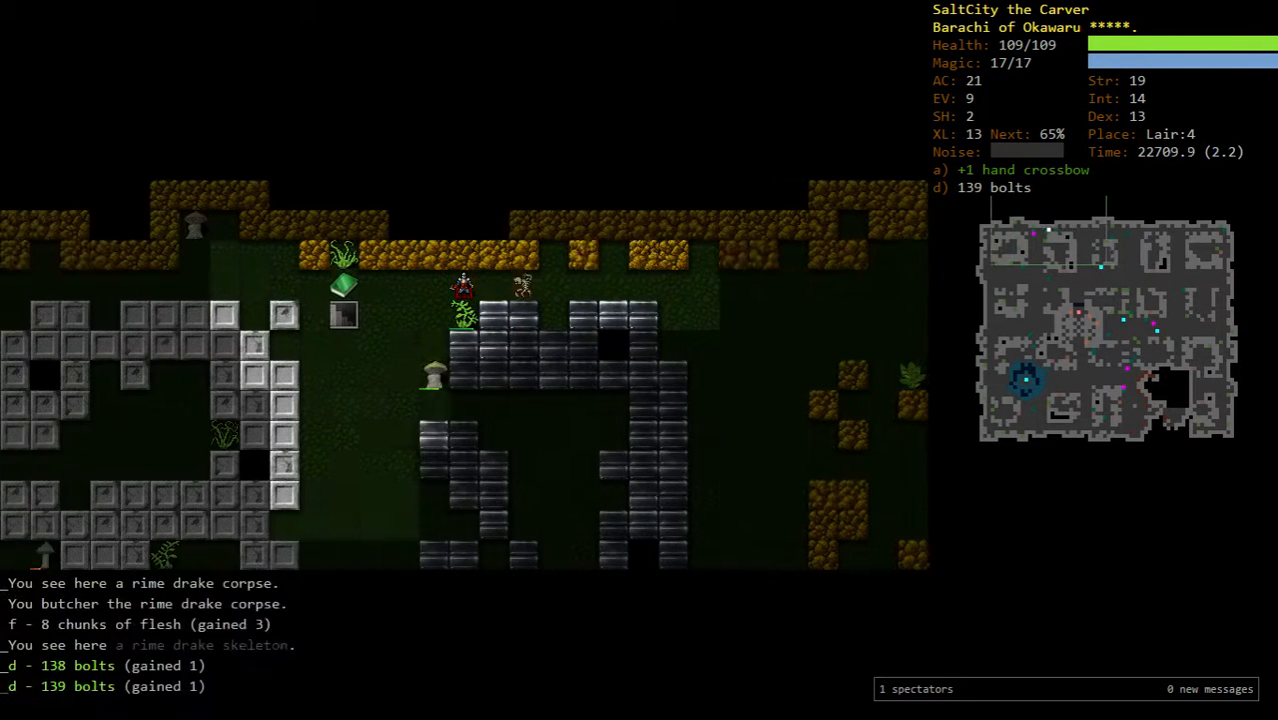
{"action": "key", "text": ">"}
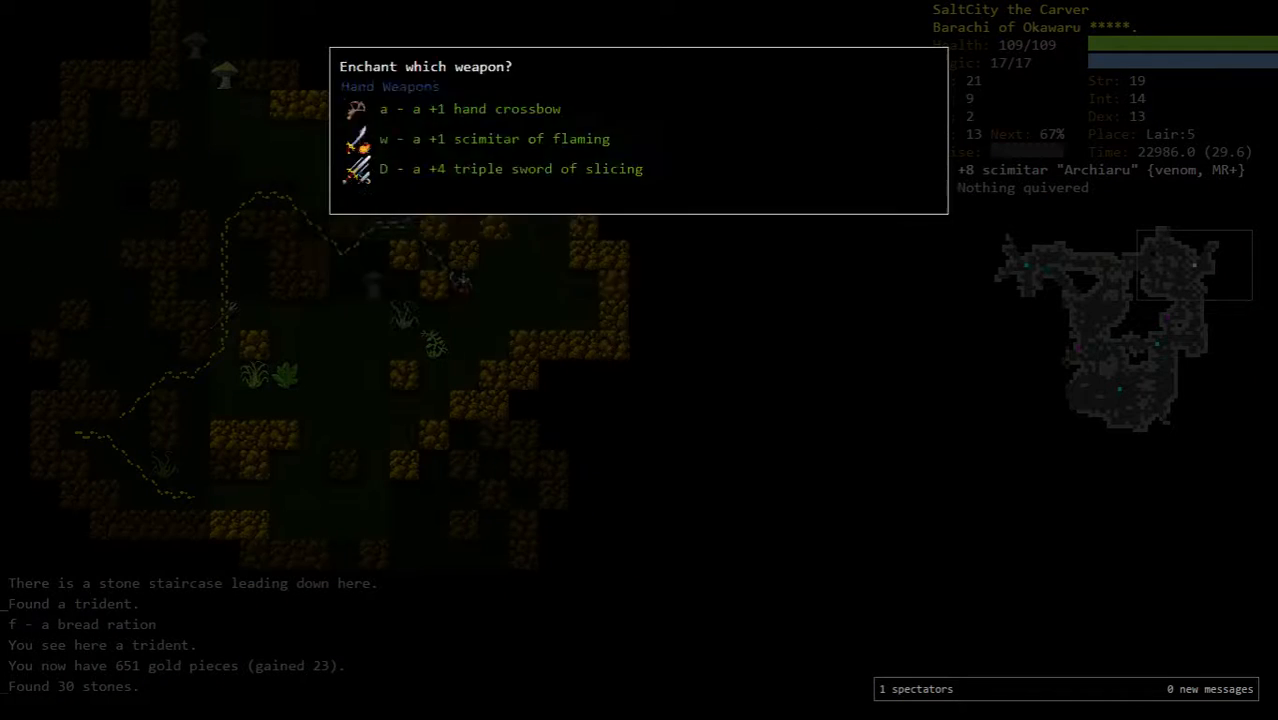
- Cancel the enchant-weapon prompt, drop the unwanted cloak and pick up the bolt underfoot
{"action": "key", "text": "Escape"}
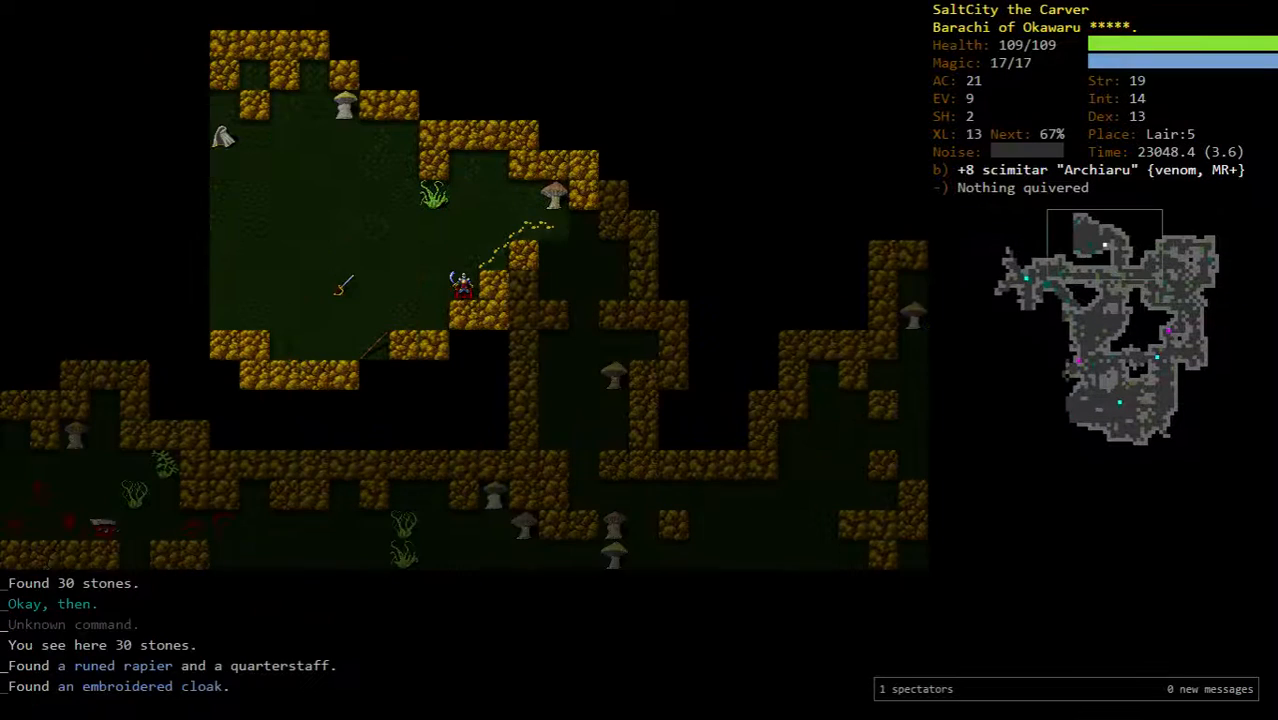
{"action": "key", "text": "W"}
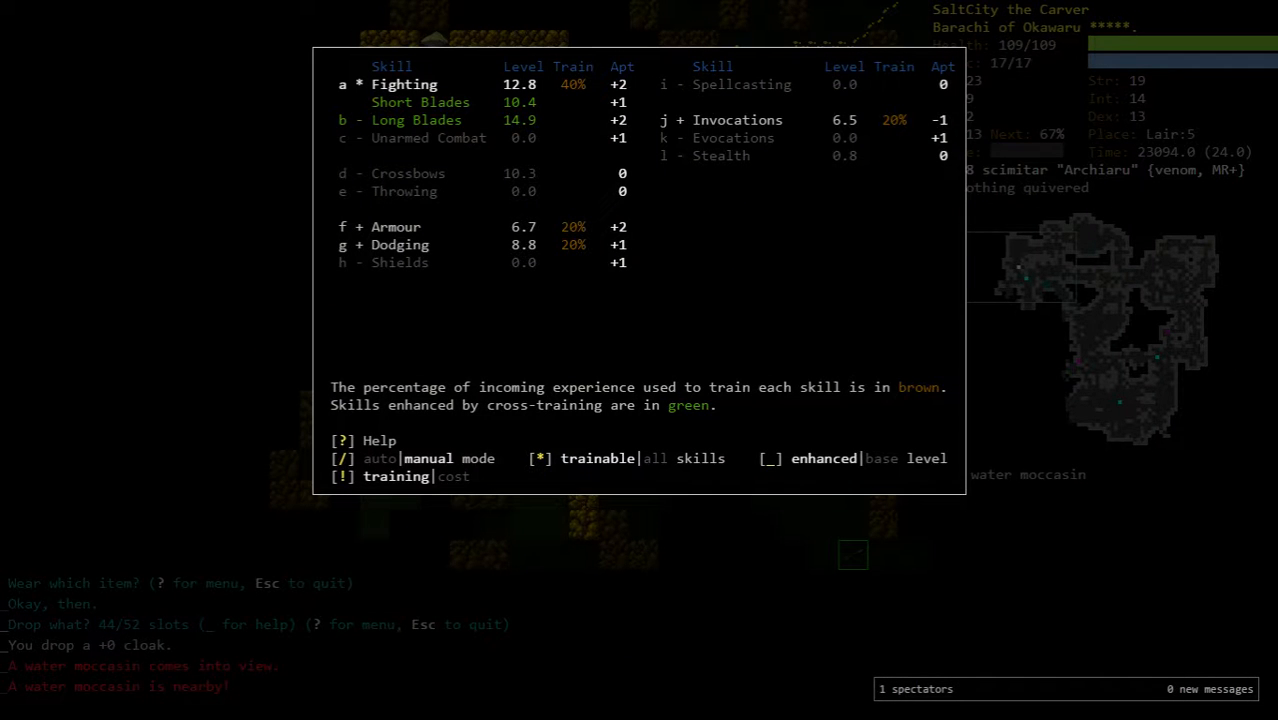
{"action": "key", "text": "Escape"}
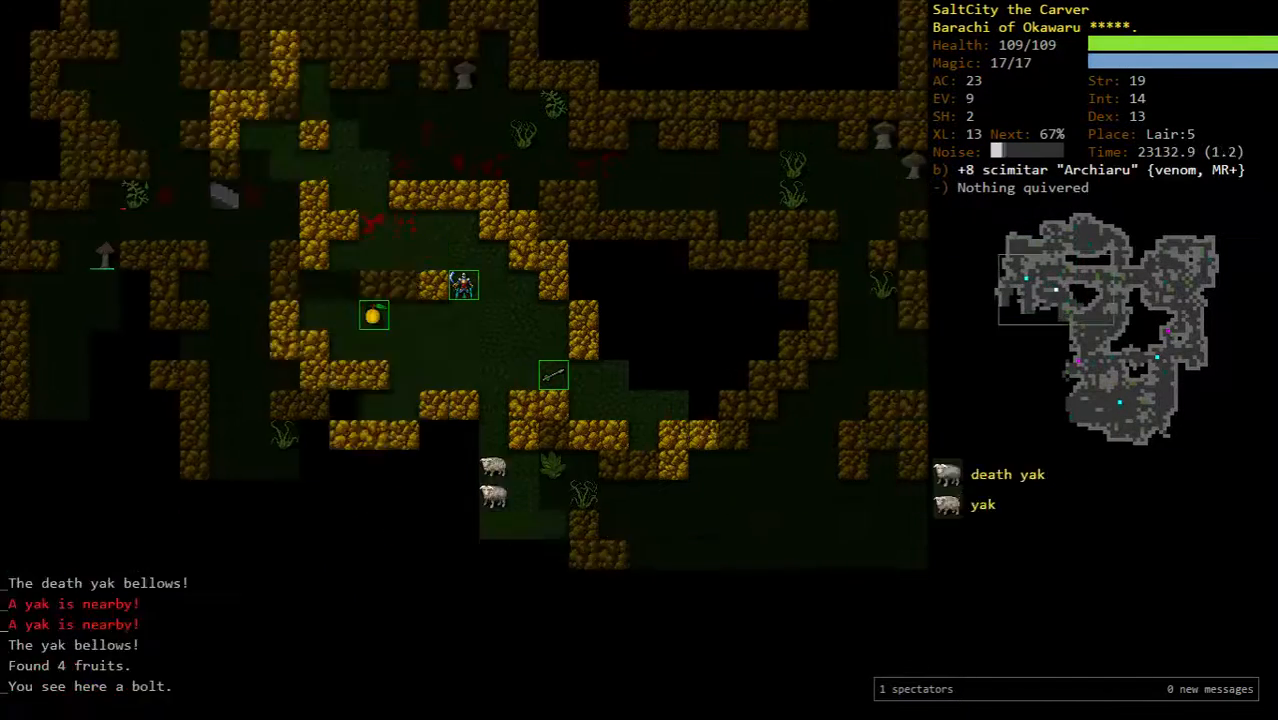
{"action": "key", "text": "f"}
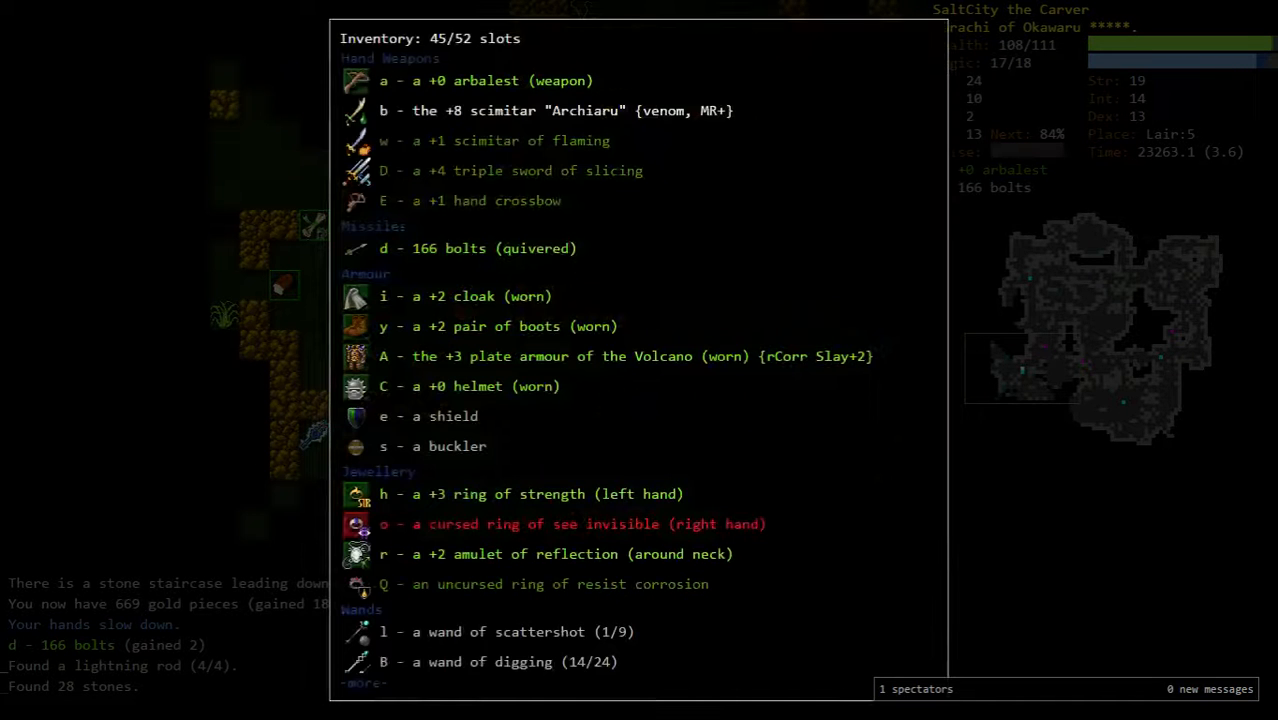
{"action": "key", "text": "Escape"}
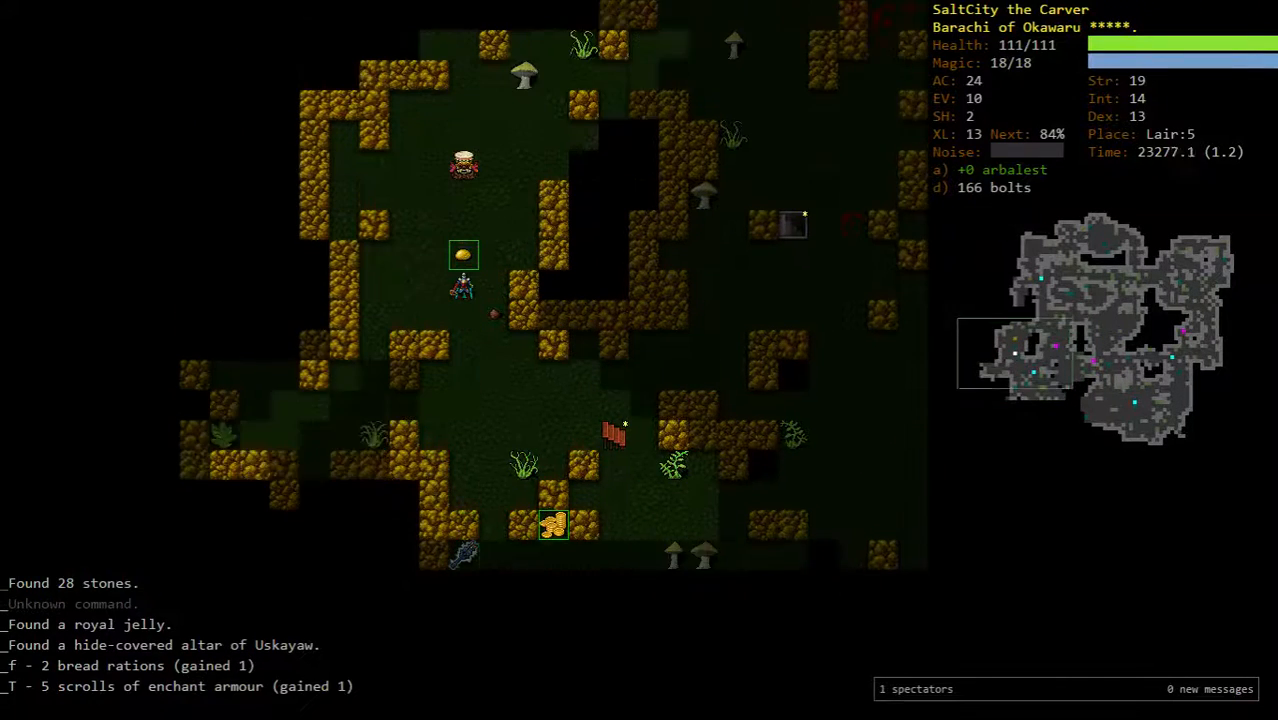
- Review the carried items, then travel to Lair:5's down staircase
{"action": "key", "text": "i"}
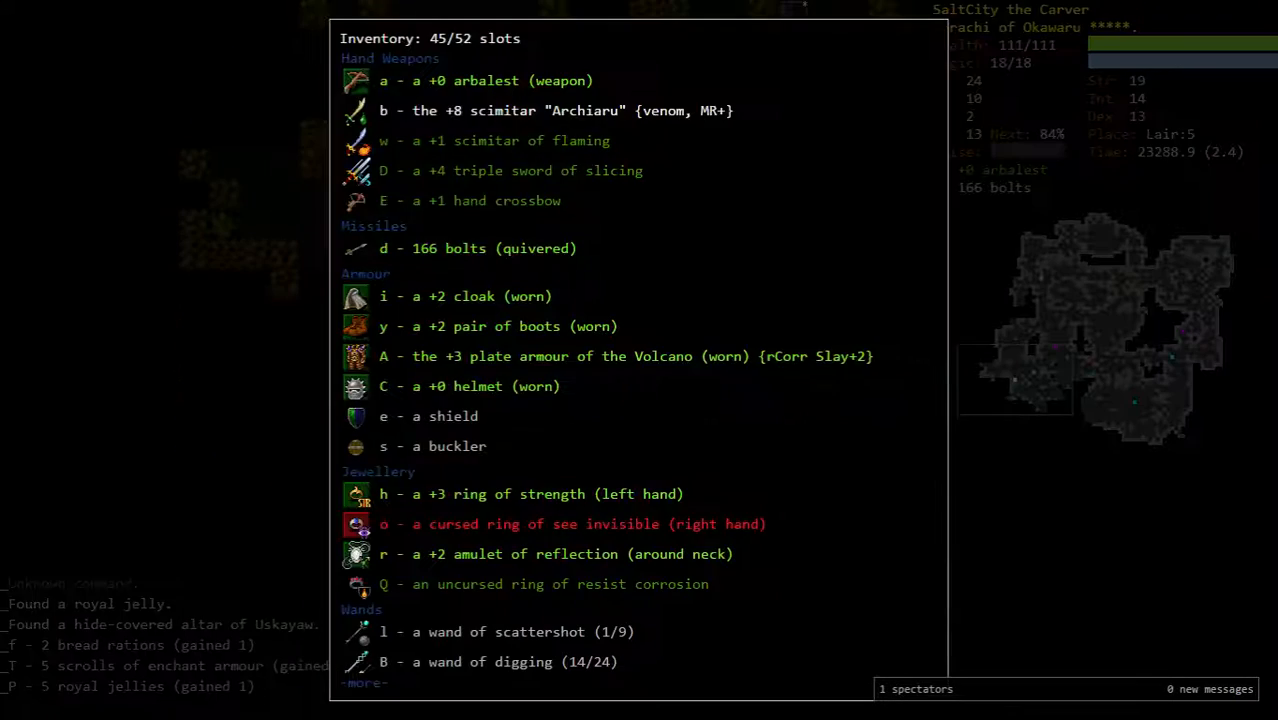
{"action": "left_click", "coordinate": [464, 200]}
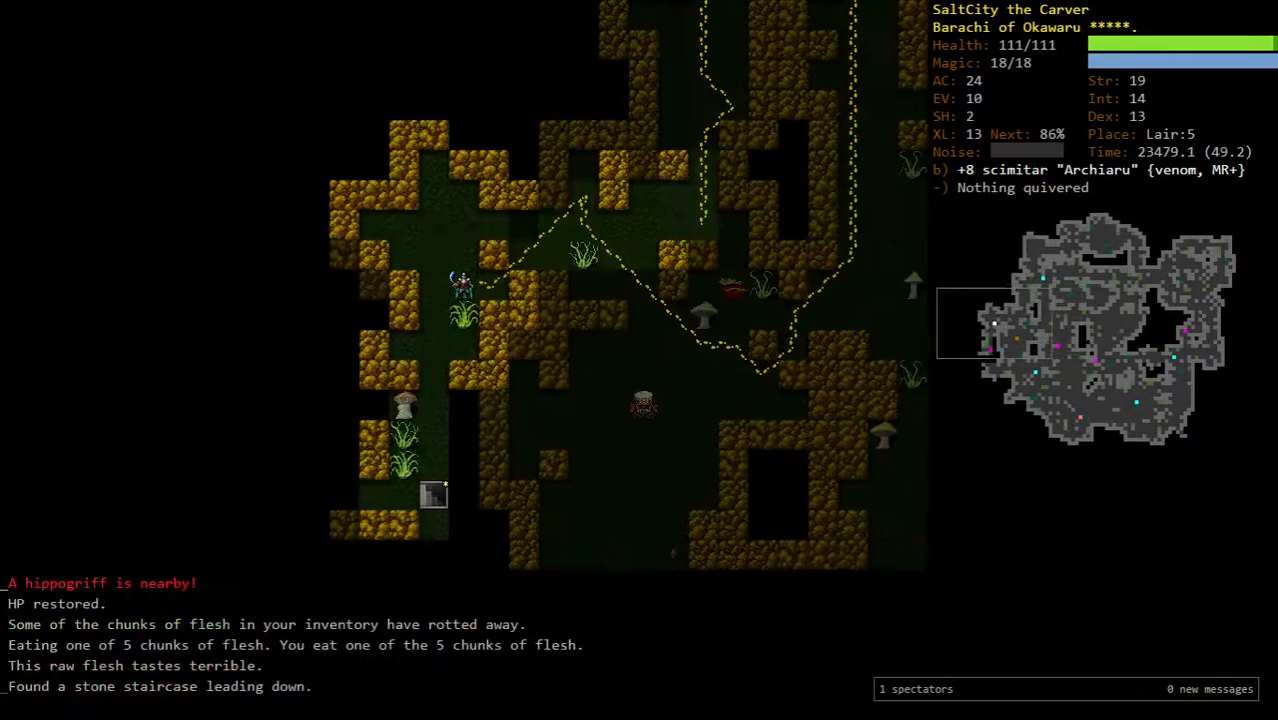
{"action": "key", "text": "i"}
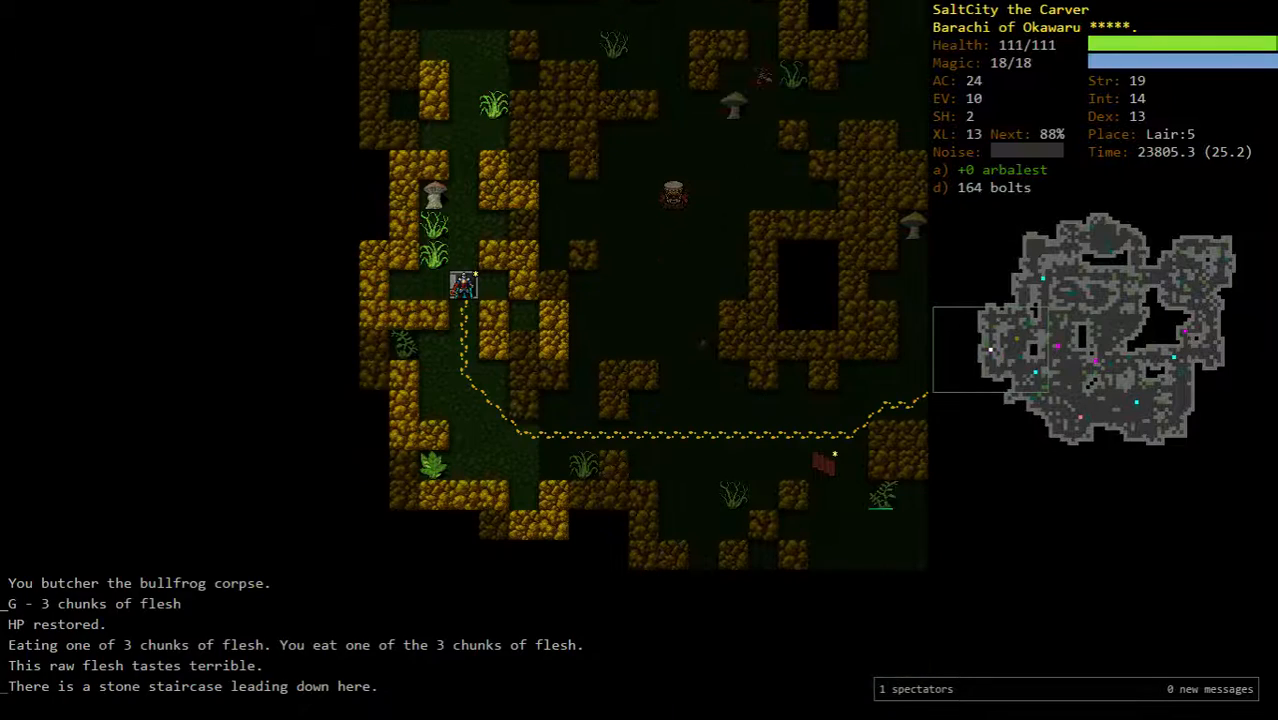
- Descend to Lair:6 and melee the adjacent vampire mosquitoes and frogs
{"action": "key", "text": ">"}
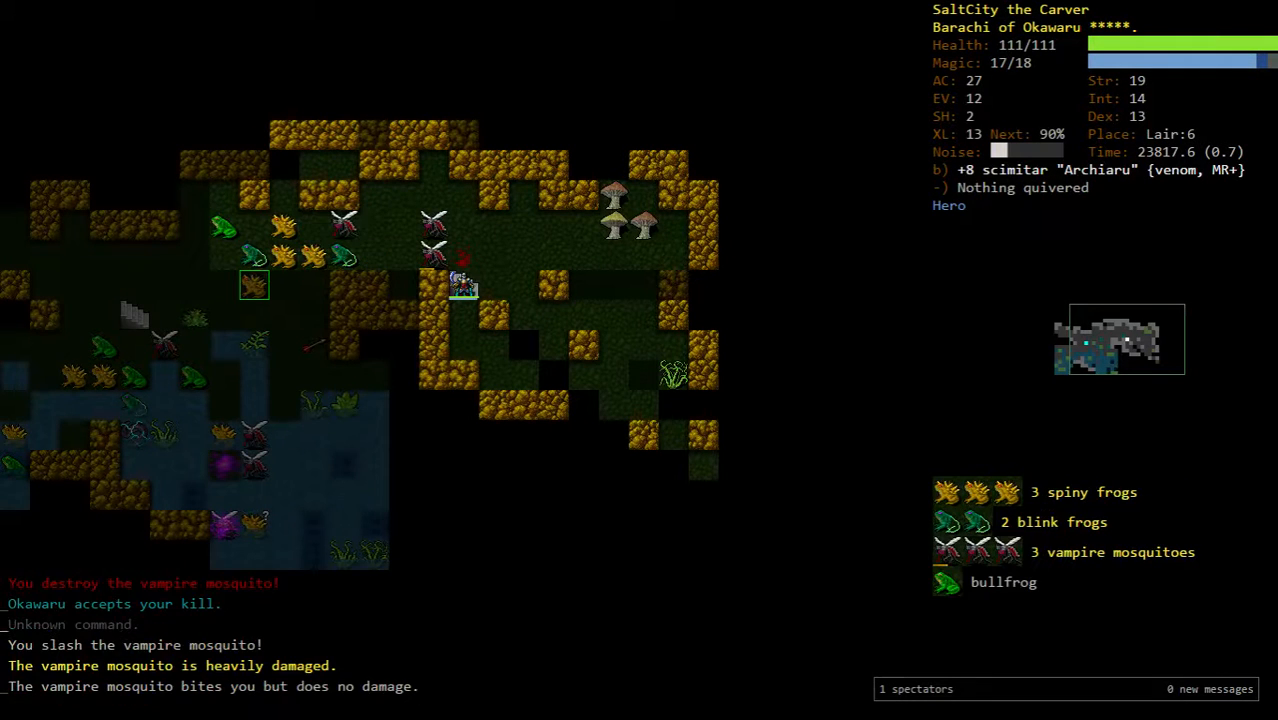
{"action": "key", "text": "v"}
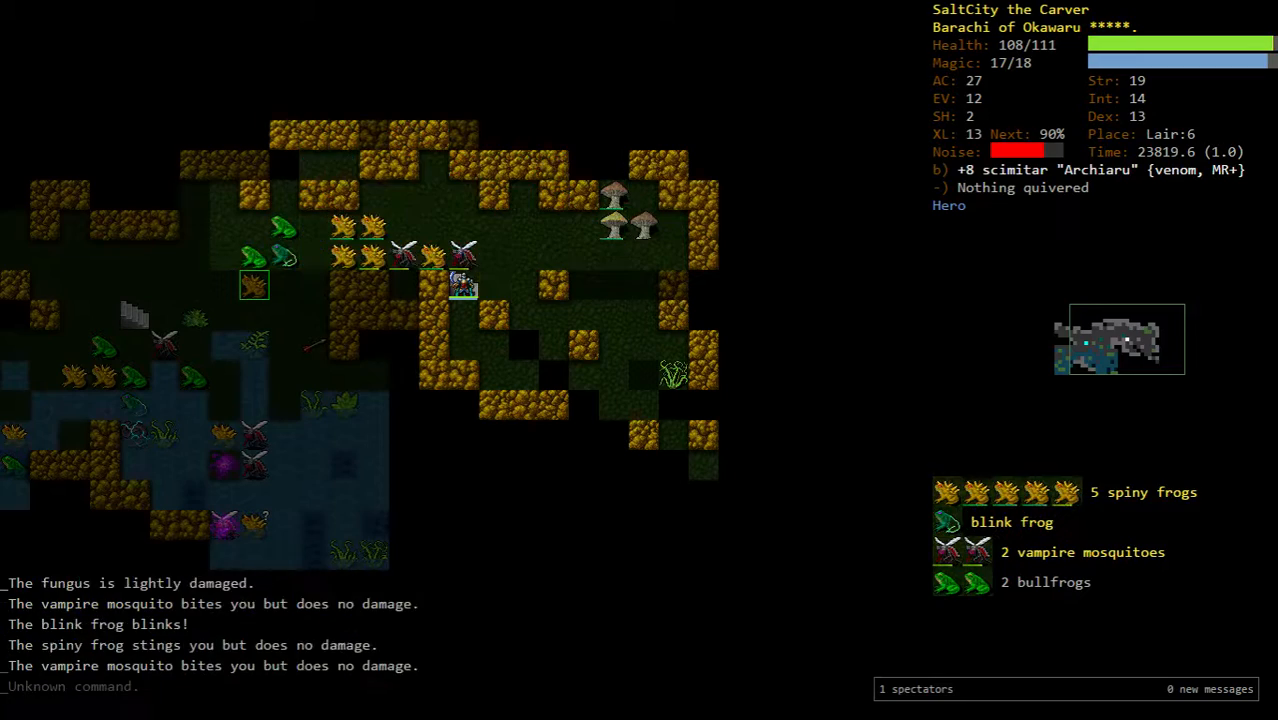
{"action": "key", "text": "v"}
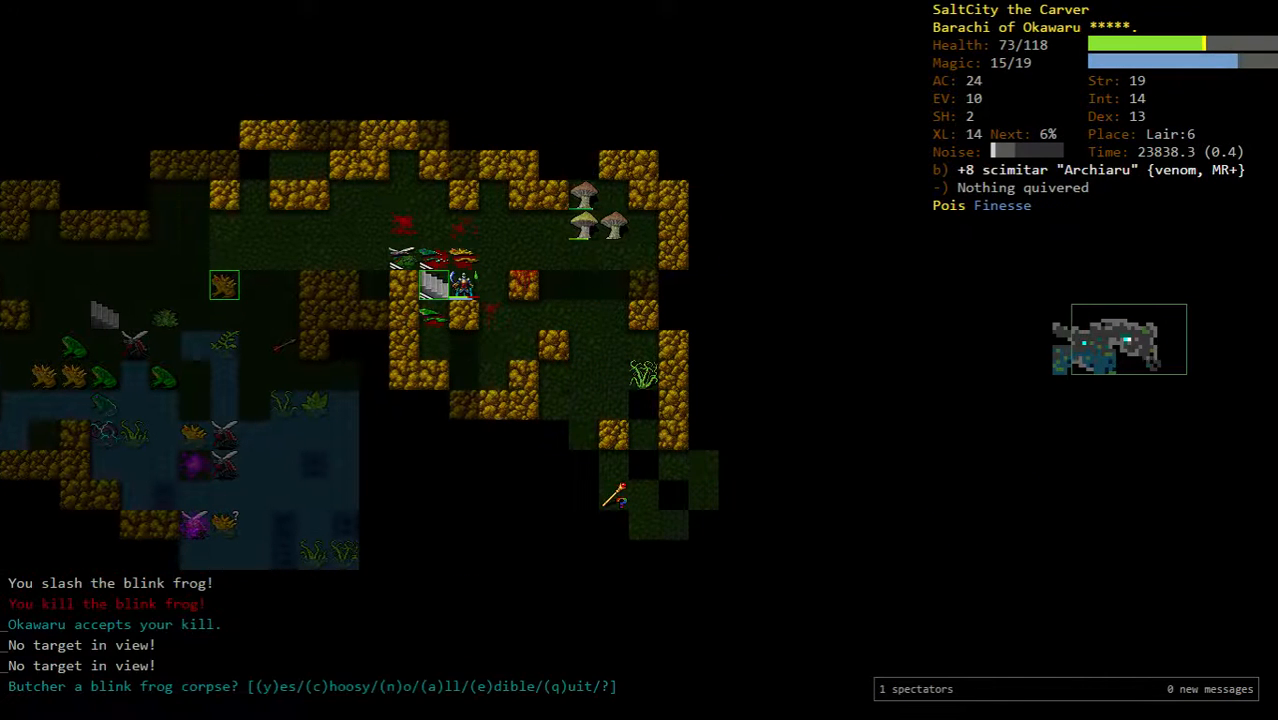
{"action": "key", "text": "y"}
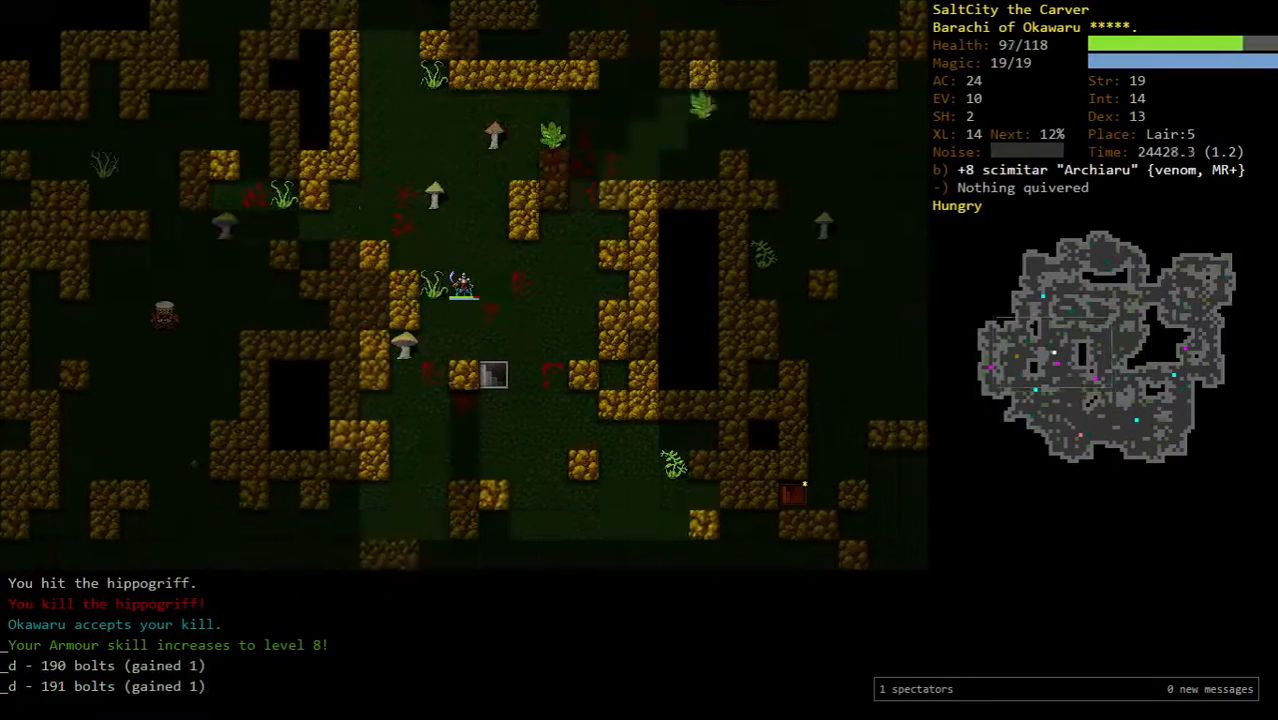
- Zap a wand at the Lair:6 monsters, retreat upstairs, then return to finish the spiny frog
{"action": "key", "text": ">"}
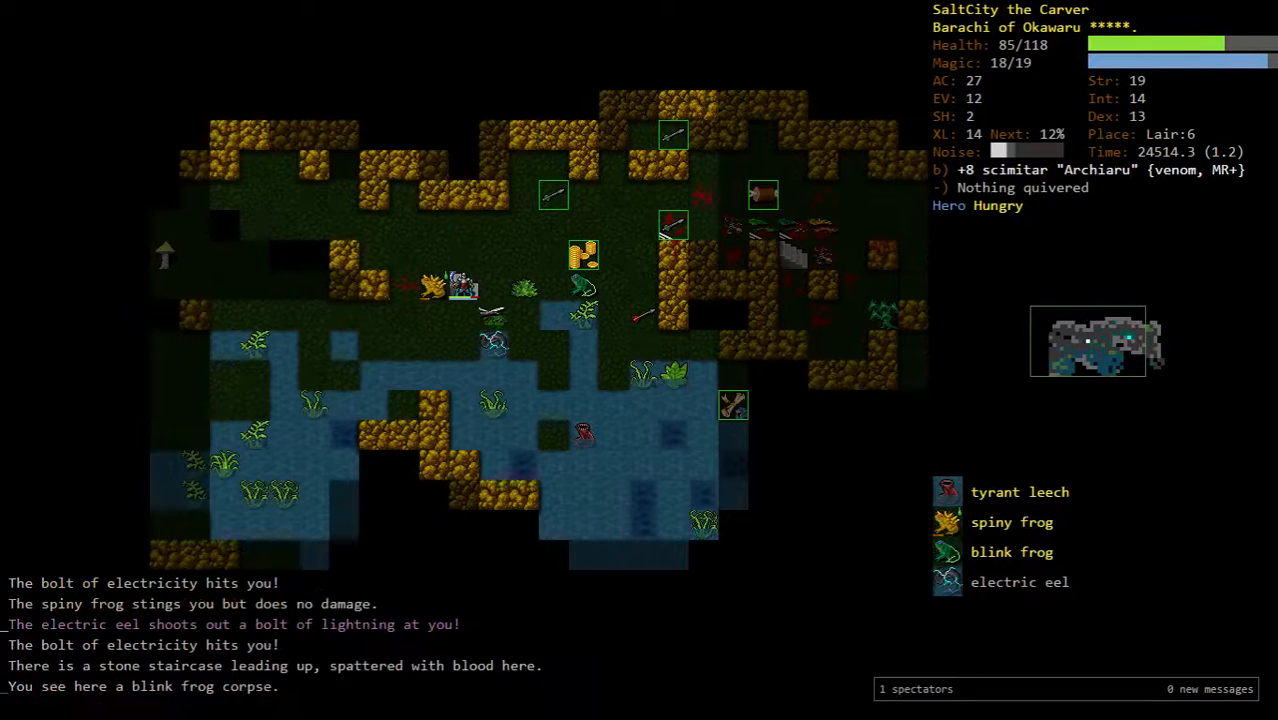
{"action": "key", "text": "V"}
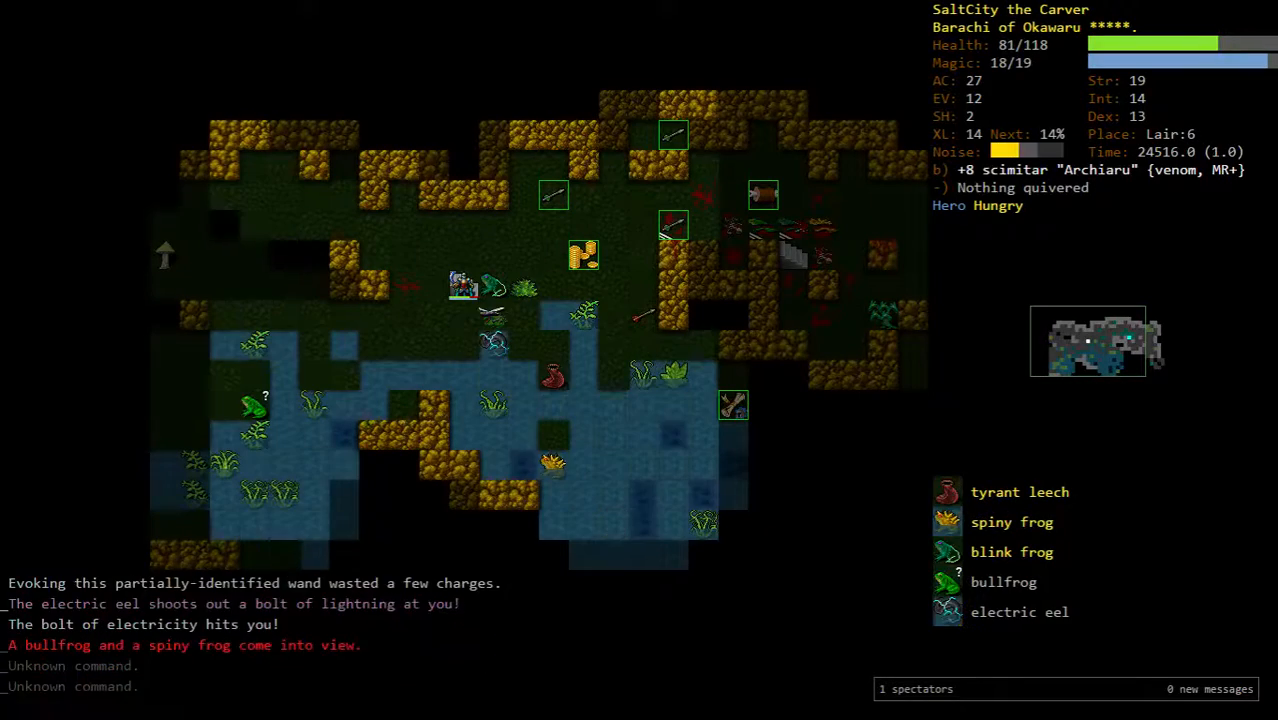
{"action": "key", "text": "<"}
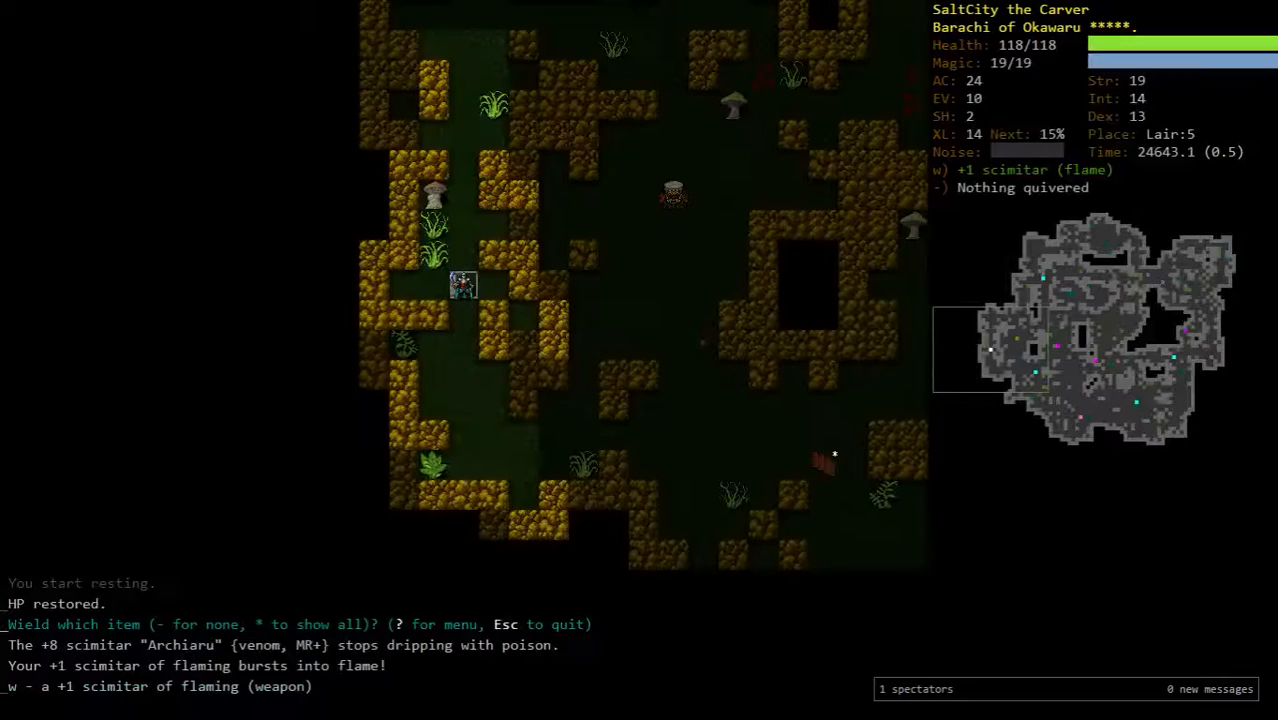
{"action": "key", "text": ">"}
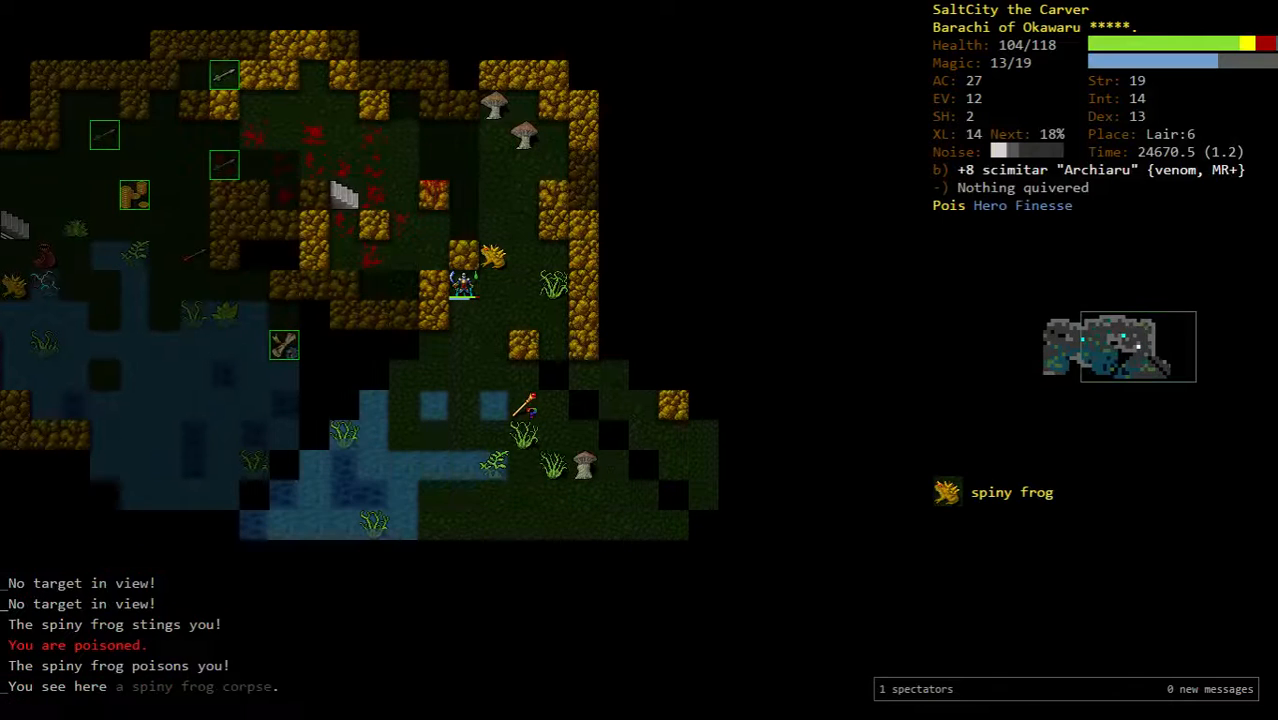
- Rest on Lair:5 to full health and check the scroll list without reading
{"action": "key", "text": "5"}
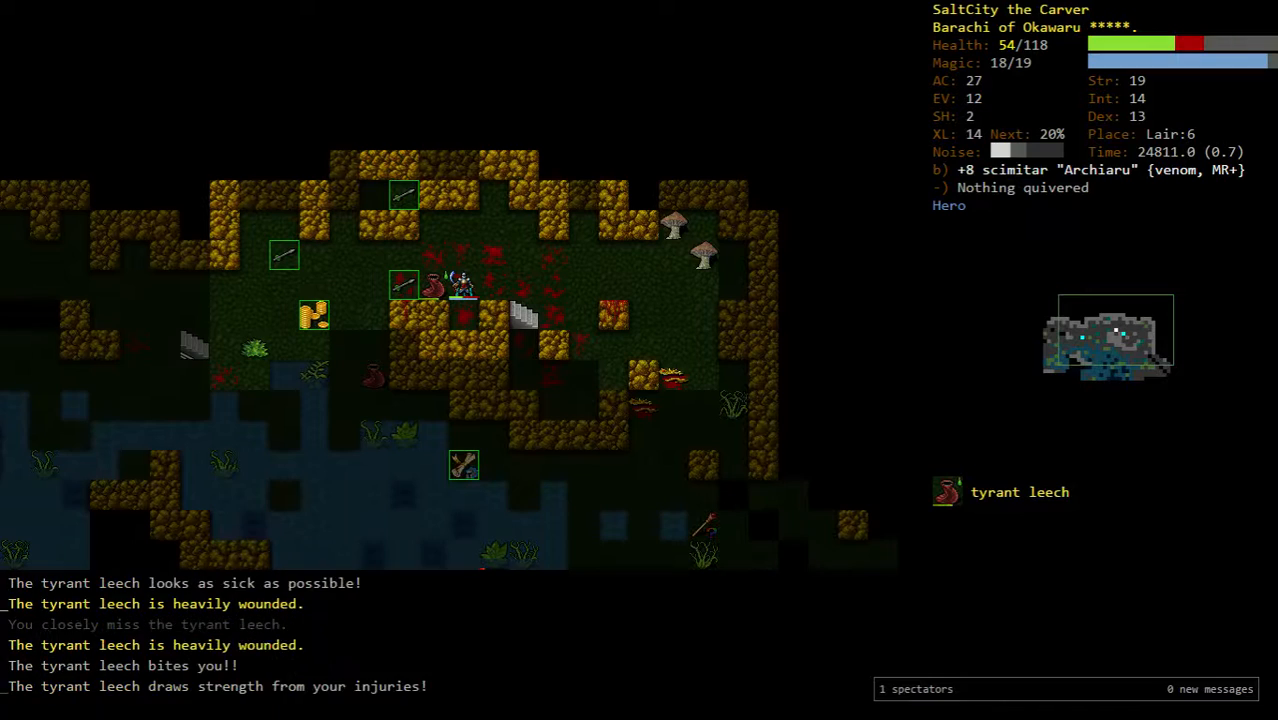
{"action": "key", "text": "r"}
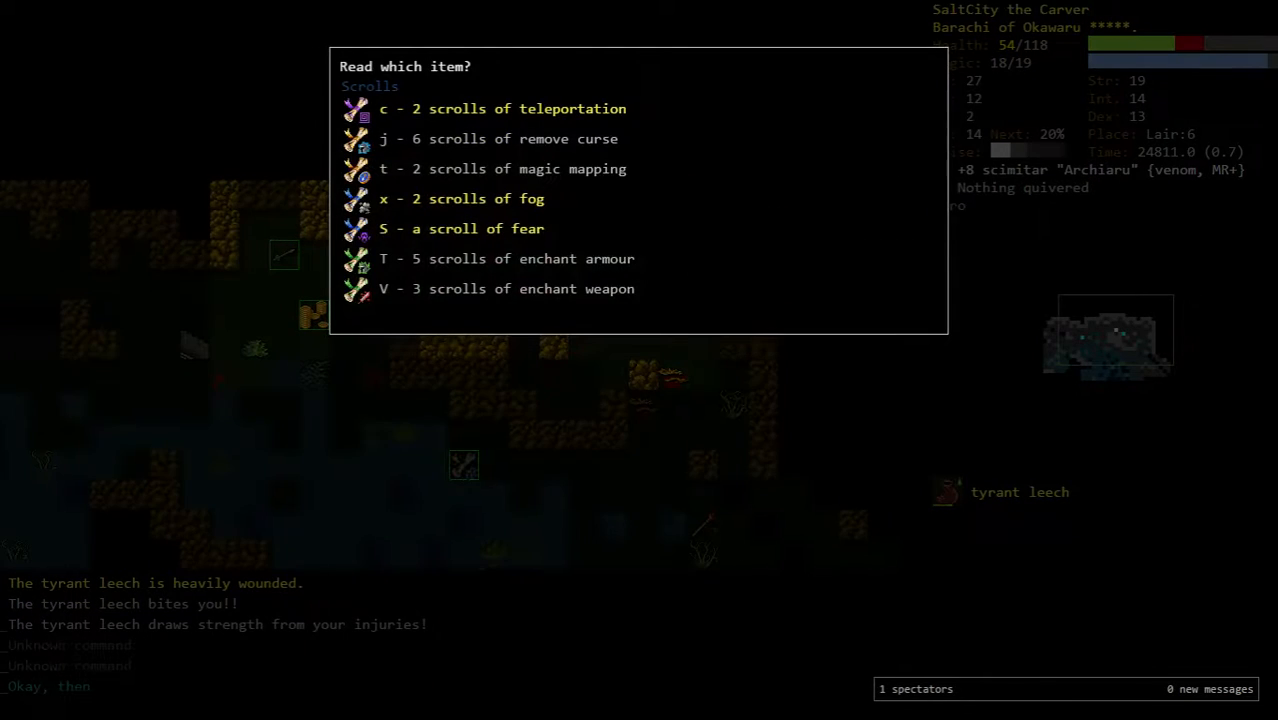
{"action": "key", "text": "Escape"}
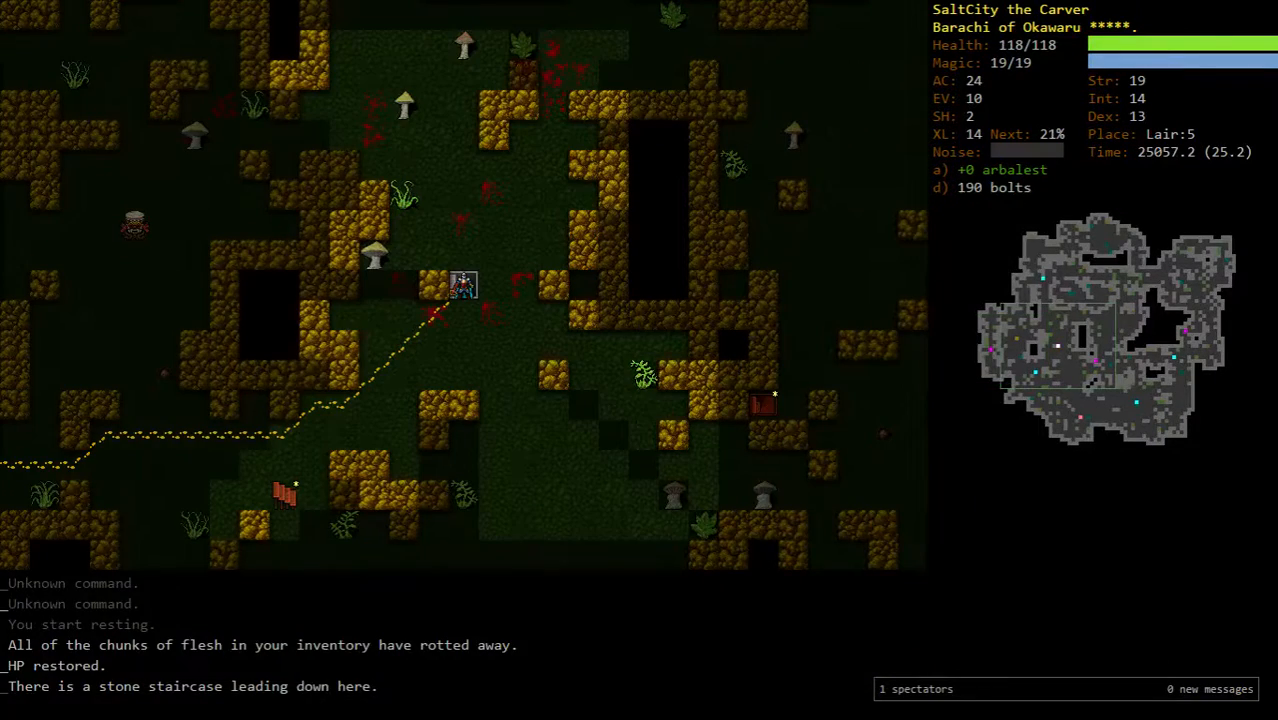
- Descend to Lair:6 and cut down the elephant with the scimitar
{"action": "key", "text": ">"}
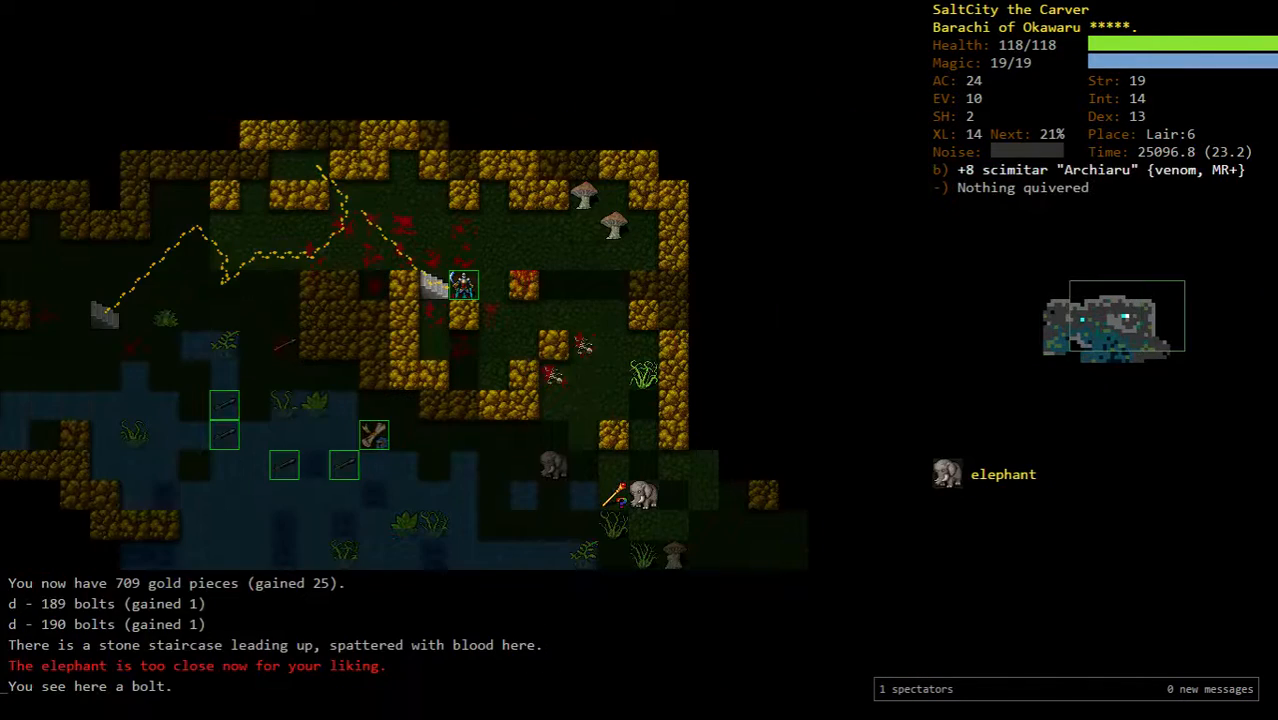
{"action": "key", "text": "f"}
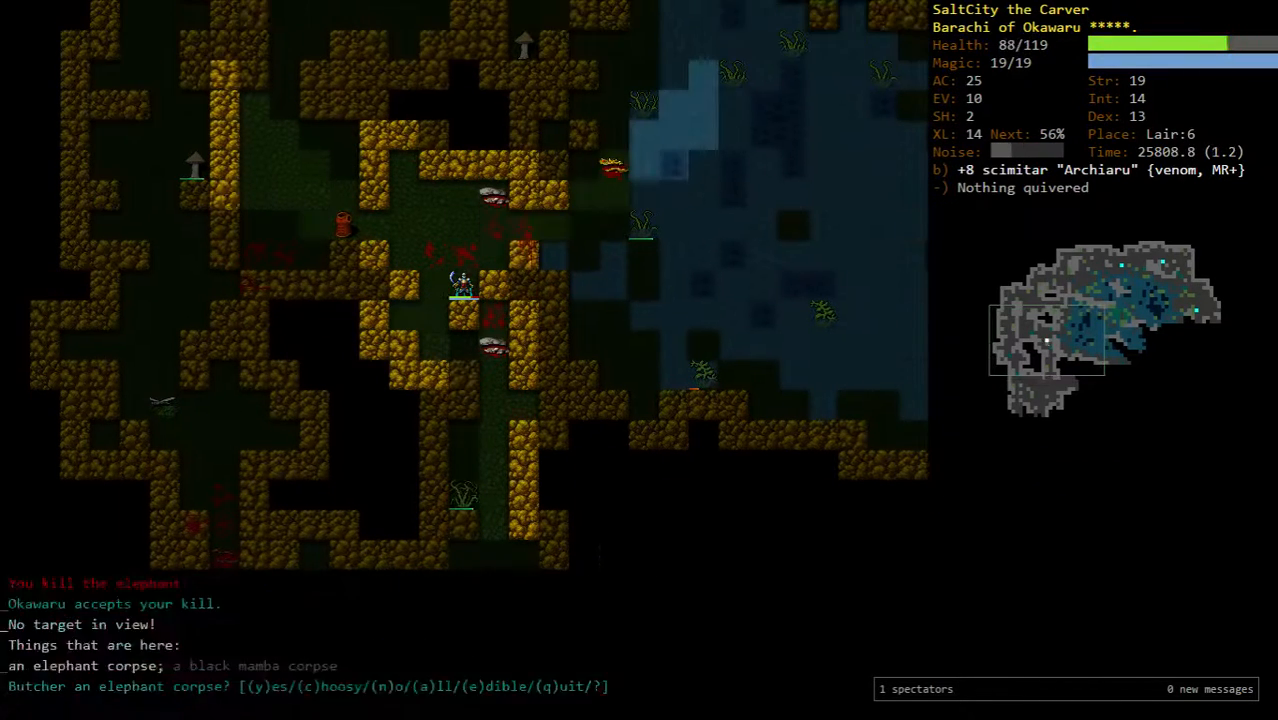
- Shoot down the wyvern with arbalest bolts, ending with 265 bolts after exploring
{"action": "key", "text": "f"}
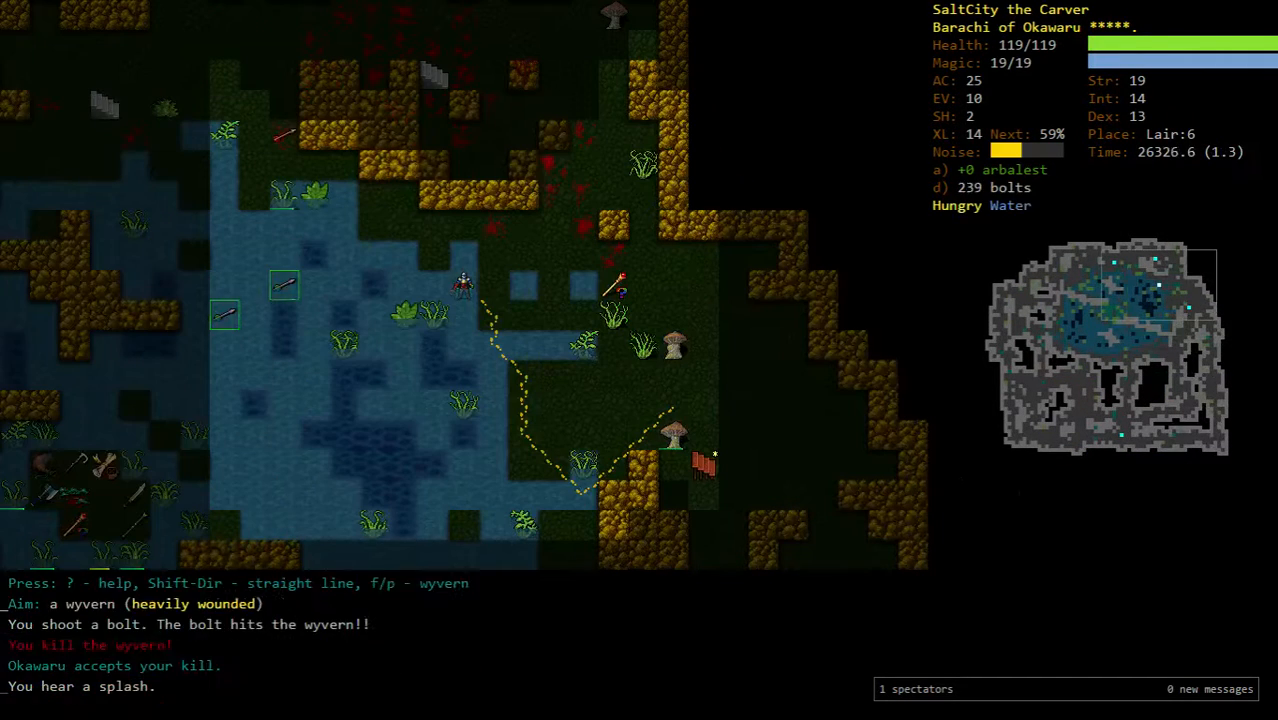
{"action": "key", "text": "f"}
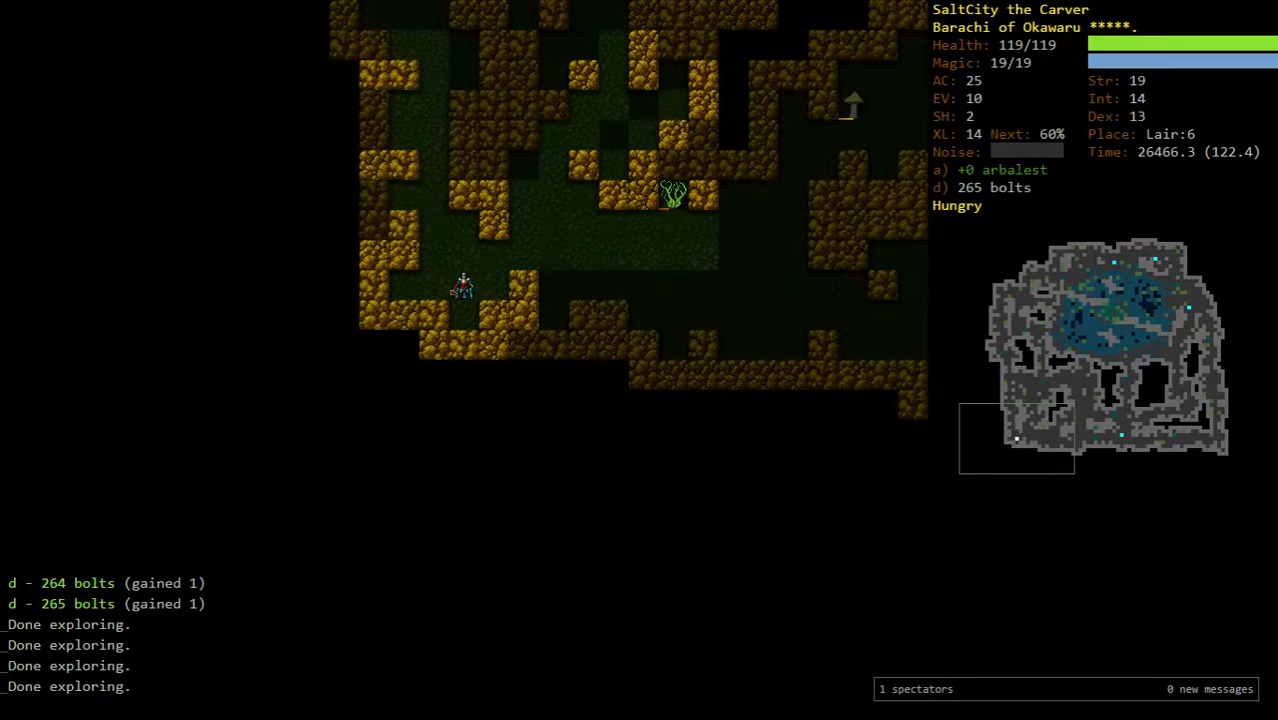
- Travel to Lair:4 and shoot down the fire dragon and the steam dragon
{"action": "type", "text": "gif"}
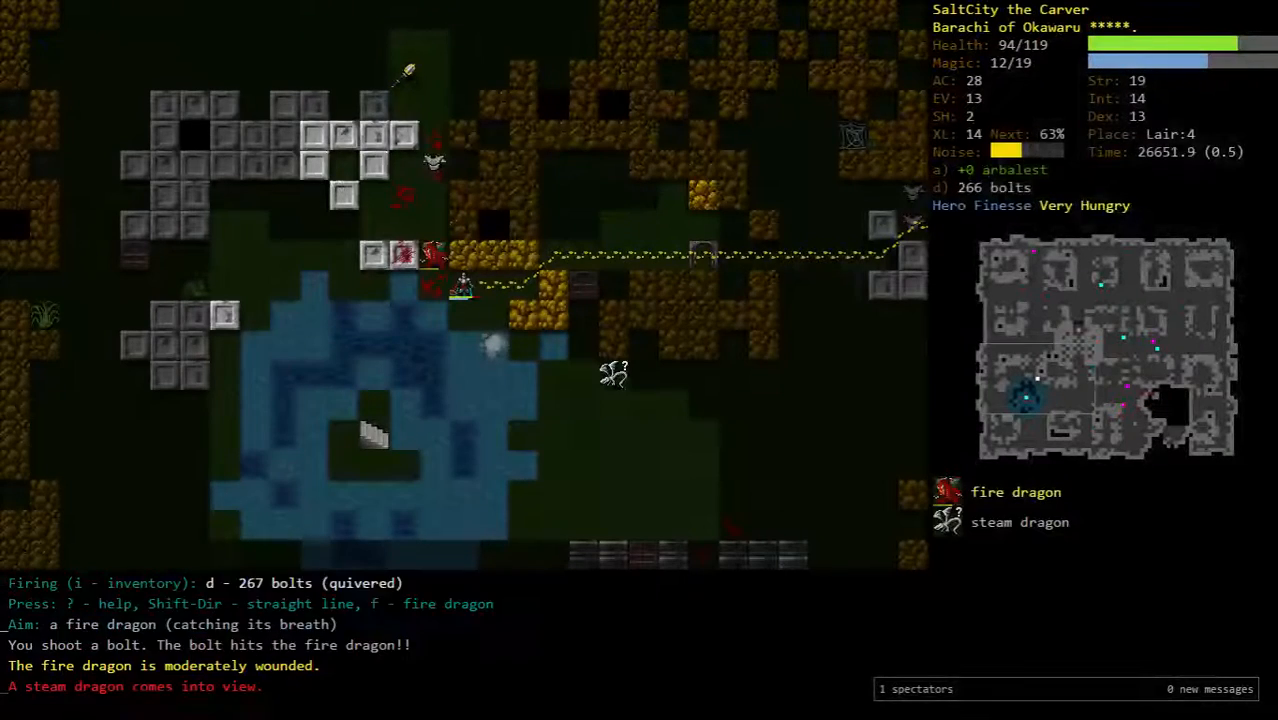
{"action": "key", "text": "f"}
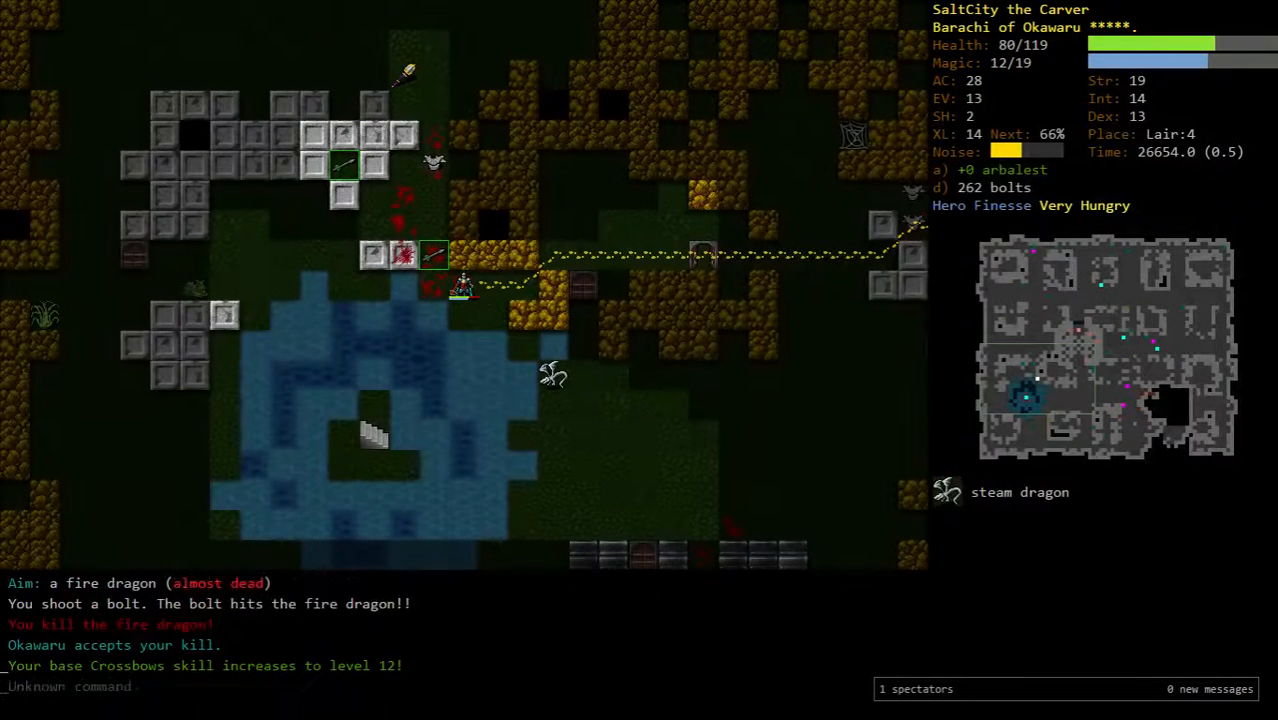
{"action": "key", "text": "f"}
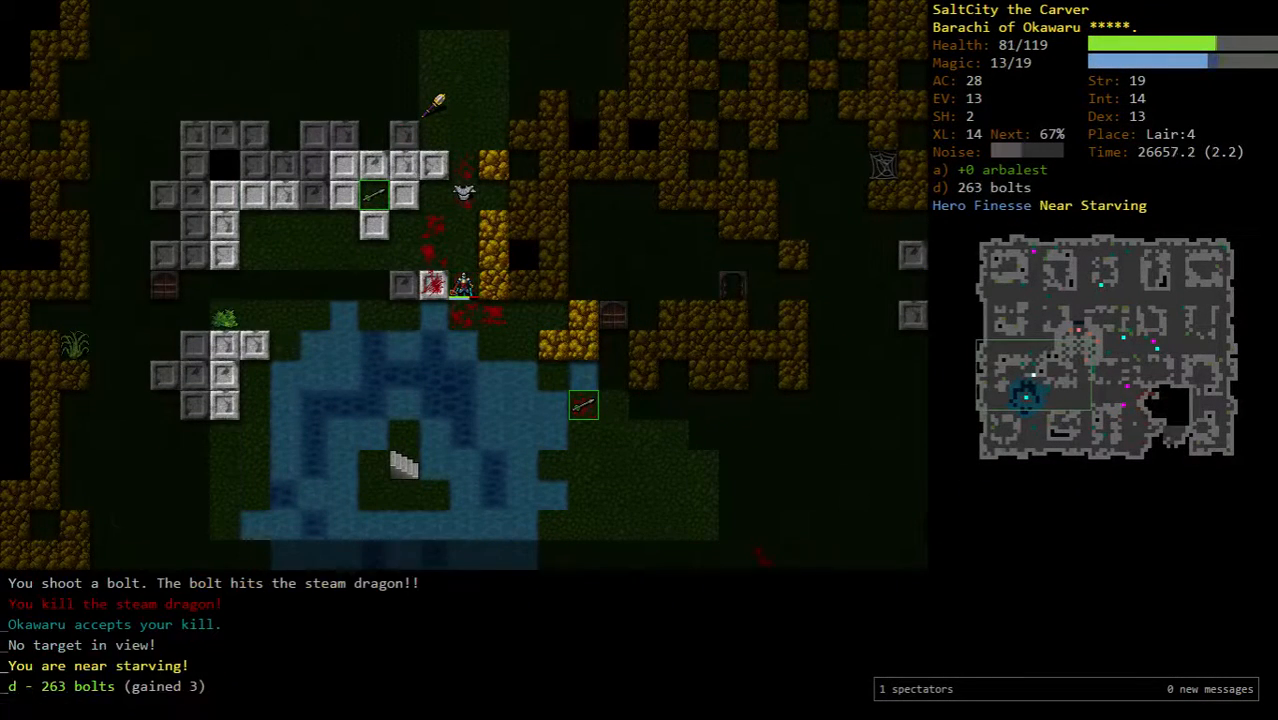
- Rest to recover, gather the gold and head up toward Lair:1
{"action": "key", "text": "e"}
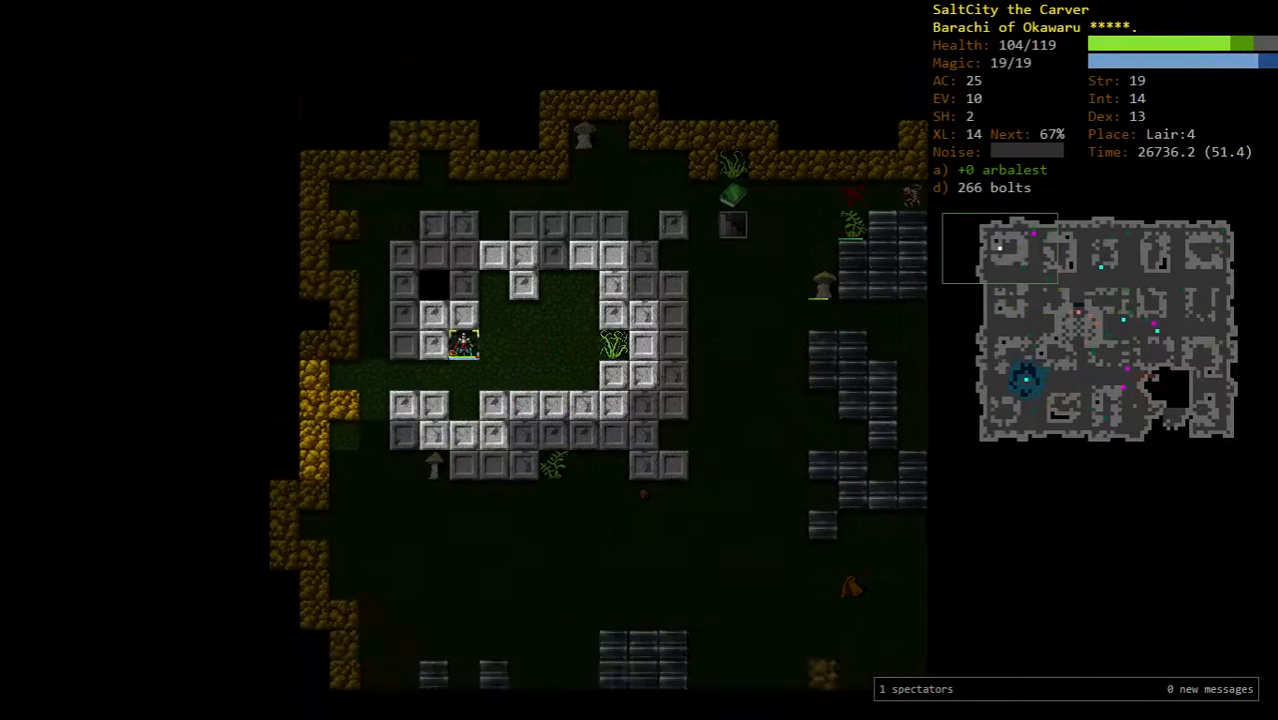
{"action": "key", "text": "<"}
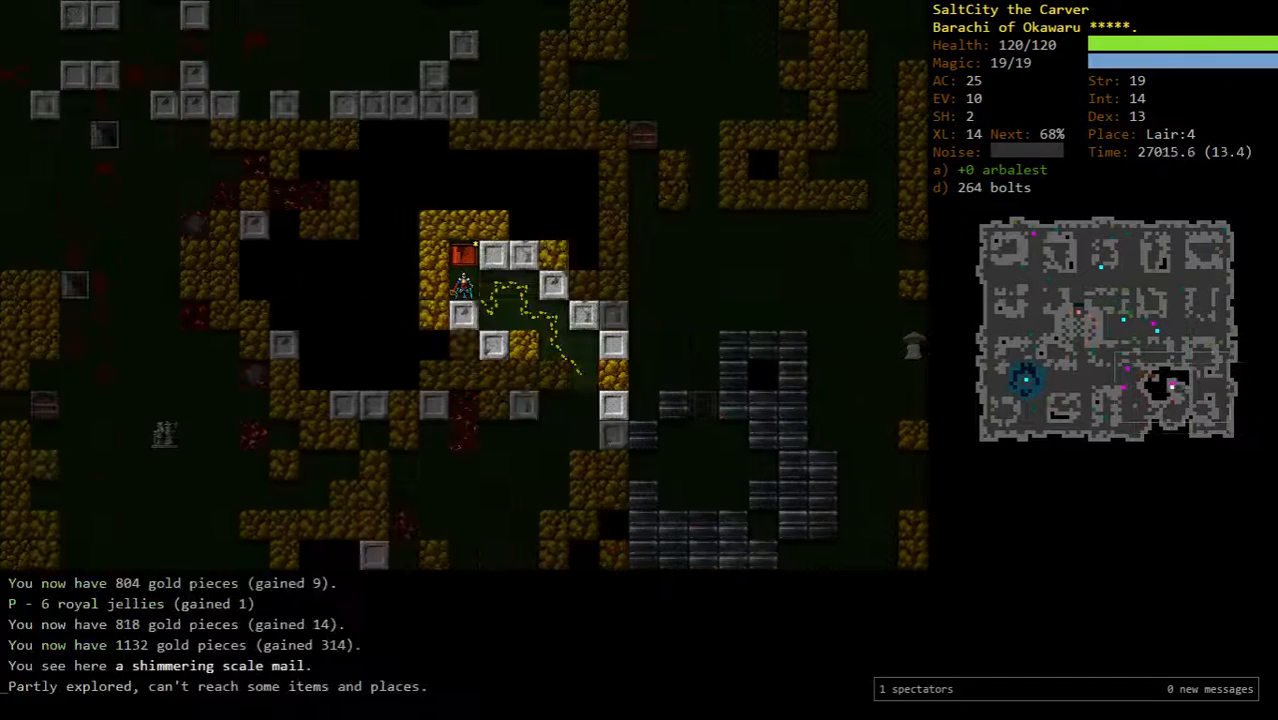
{"action": "key", "text": "W"}
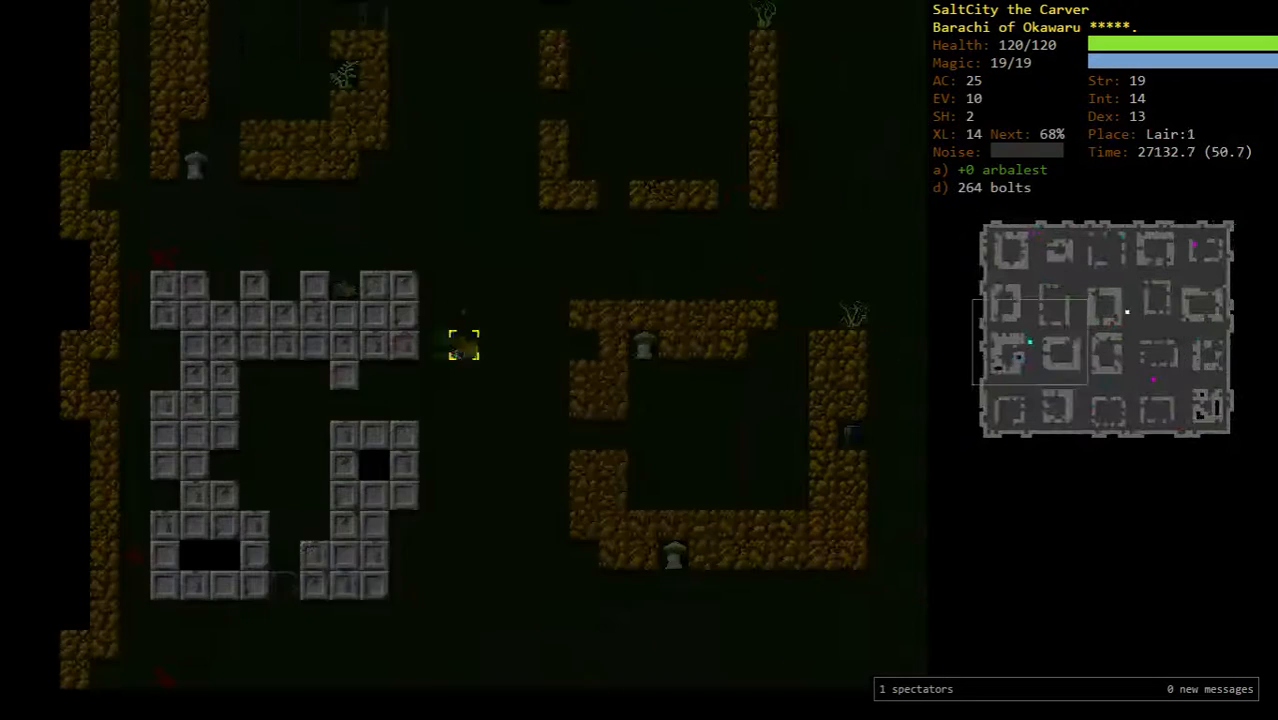
- Bring up the drop list and scroll through missiles, armour, jewellery, wands and scrolls
{"action": "key", "text": "d"}
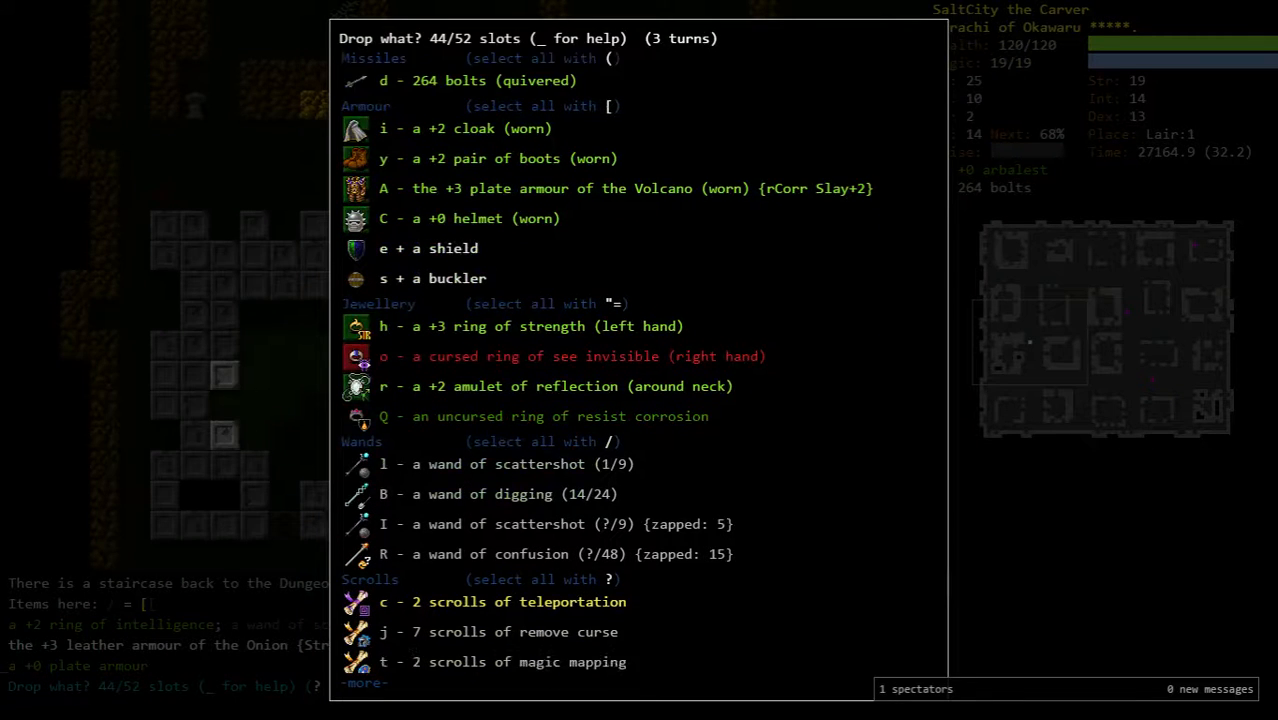
{"action": "scroll", "scroll_direction": "down", "scroll_amount": 3}
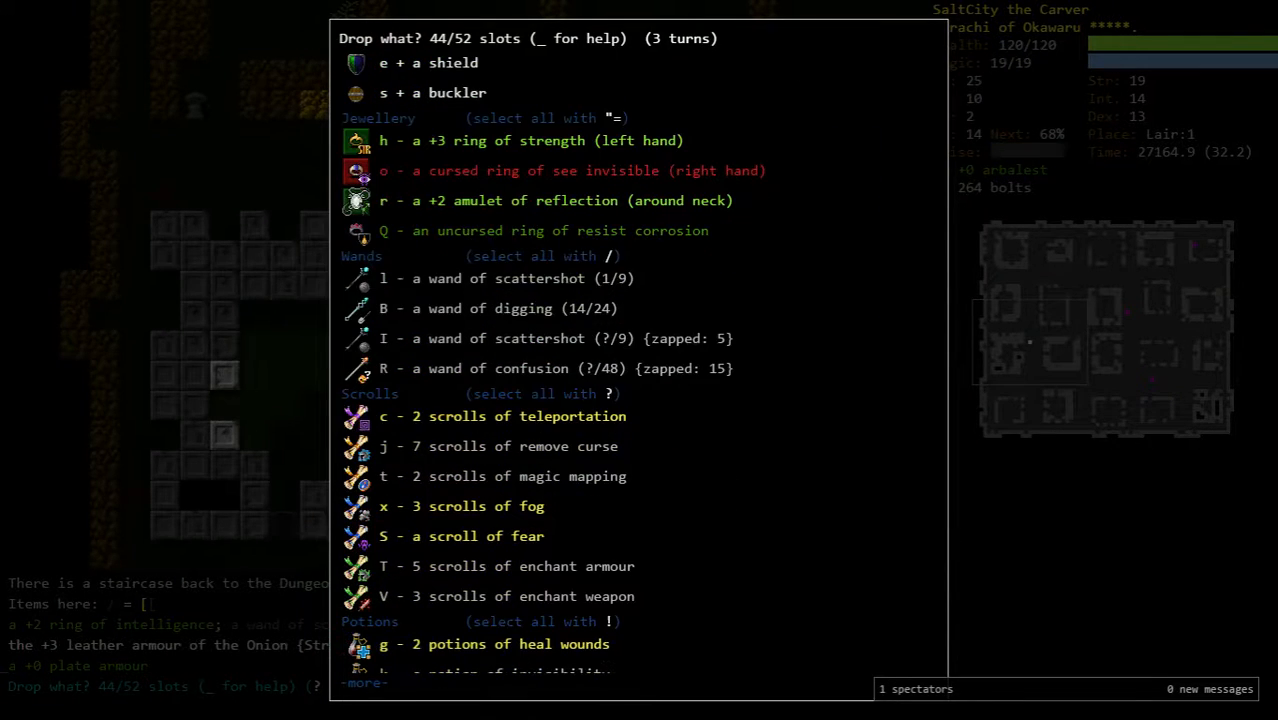
{"action": "scroll", "scroll_direction": "down", "scroll_amount": 3}
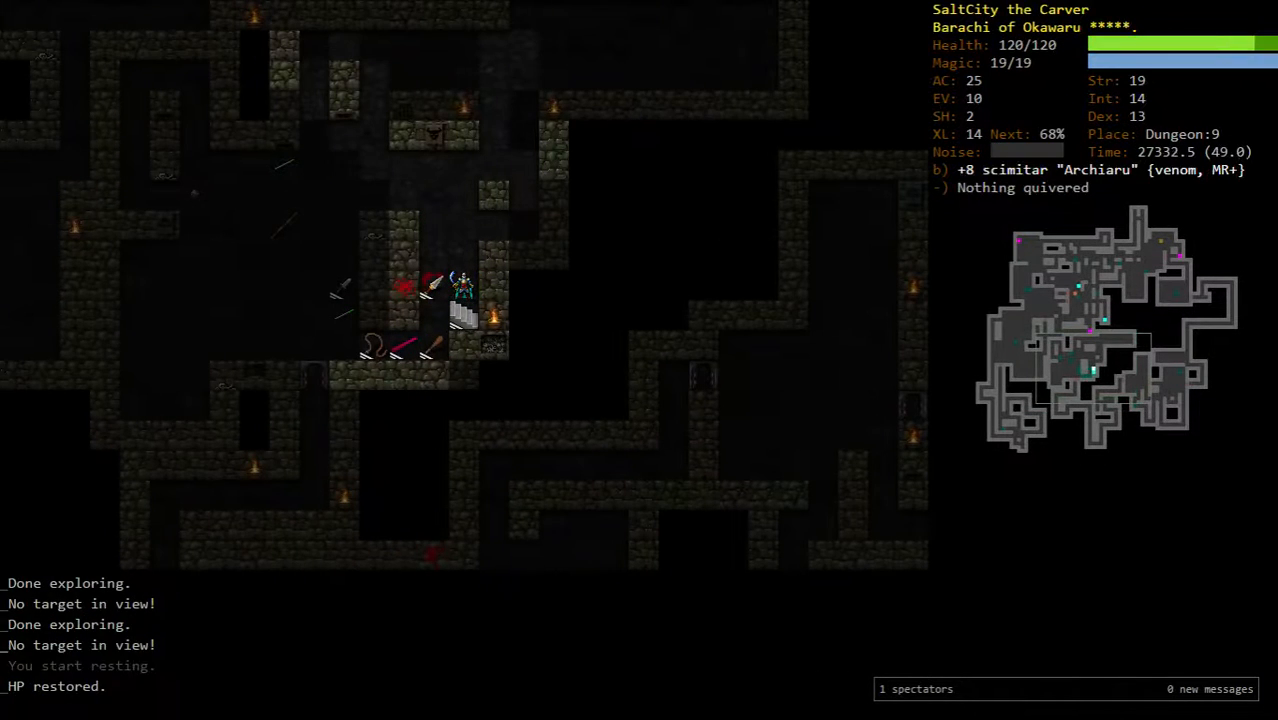
- Travel down to Dungeon:11 and shoot the herd of yaks with bolts
{"action": "key", "text": ">"}
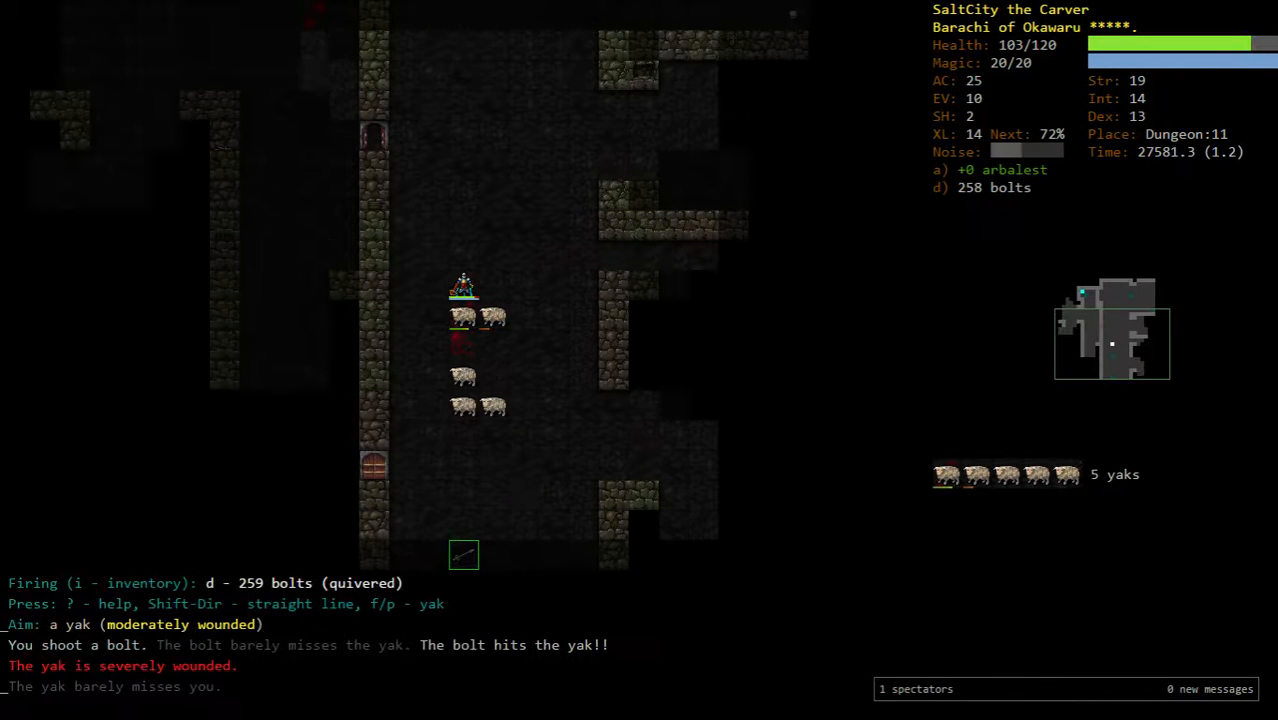
{"action": "key", "text": "f"}
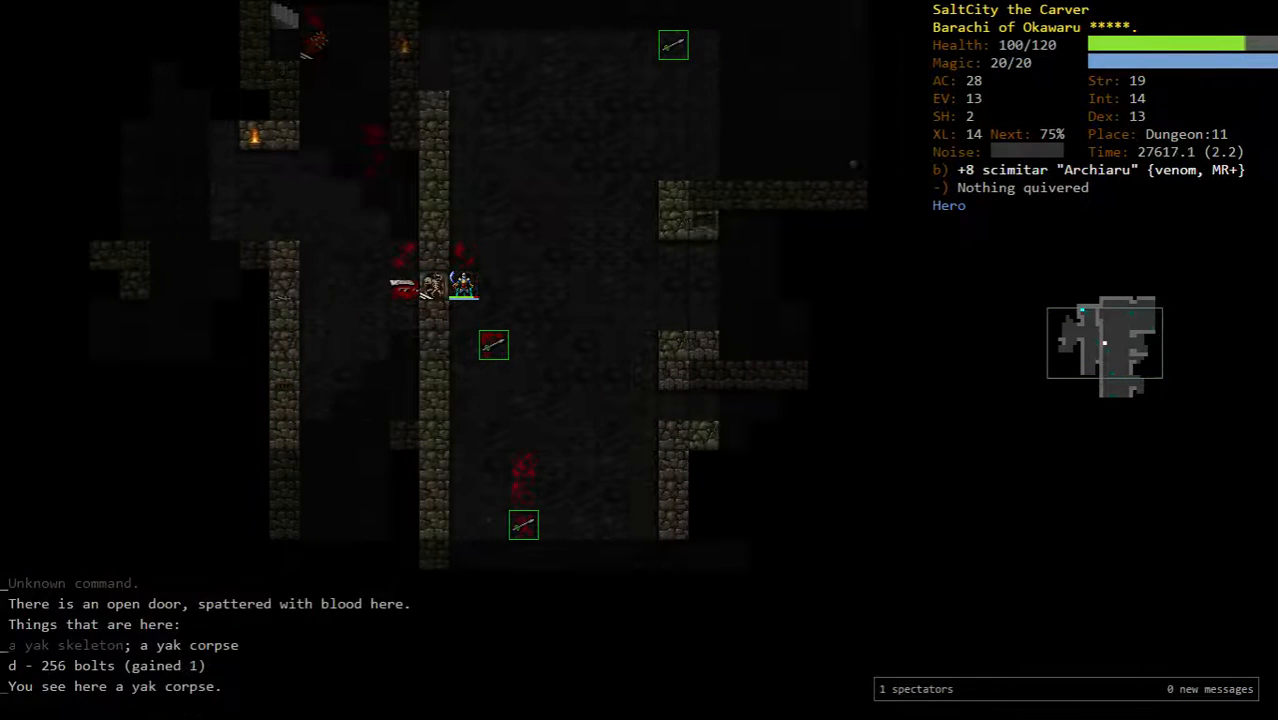
{"action": "key", "text": "r"}
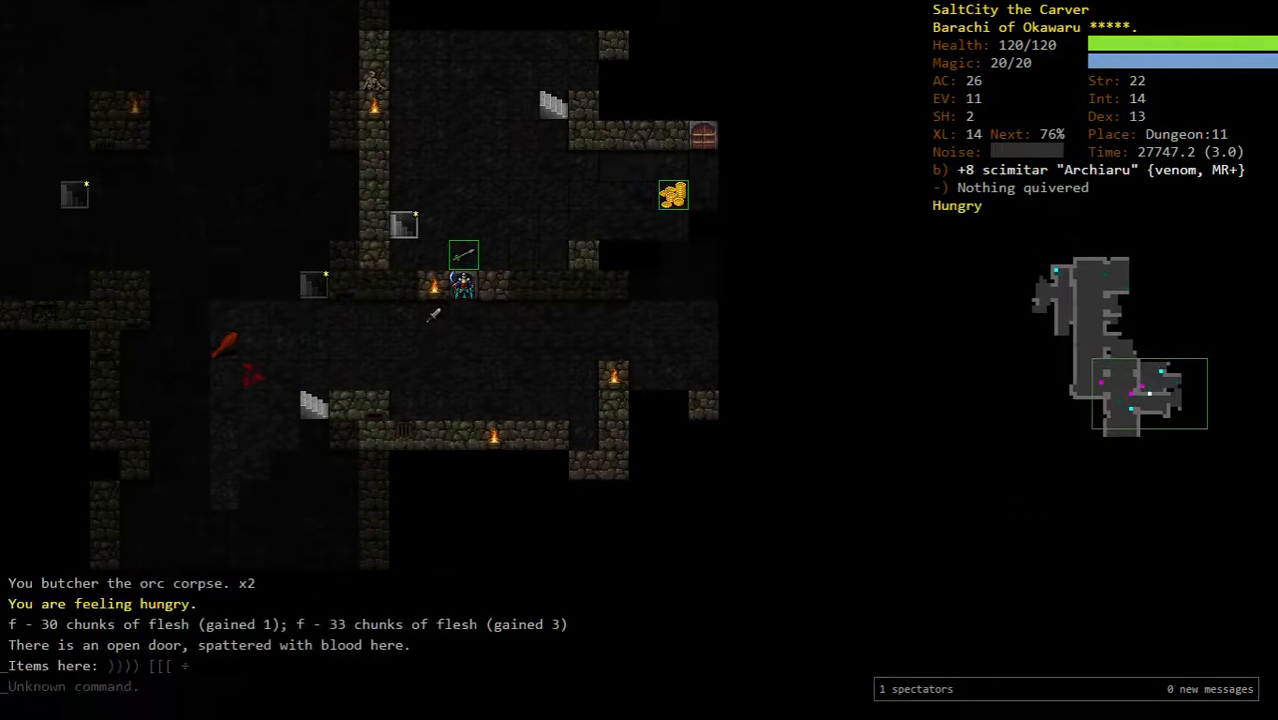
- Wound the two-headed ogre with repeated bolts
{"action": "key", "text": "f"}
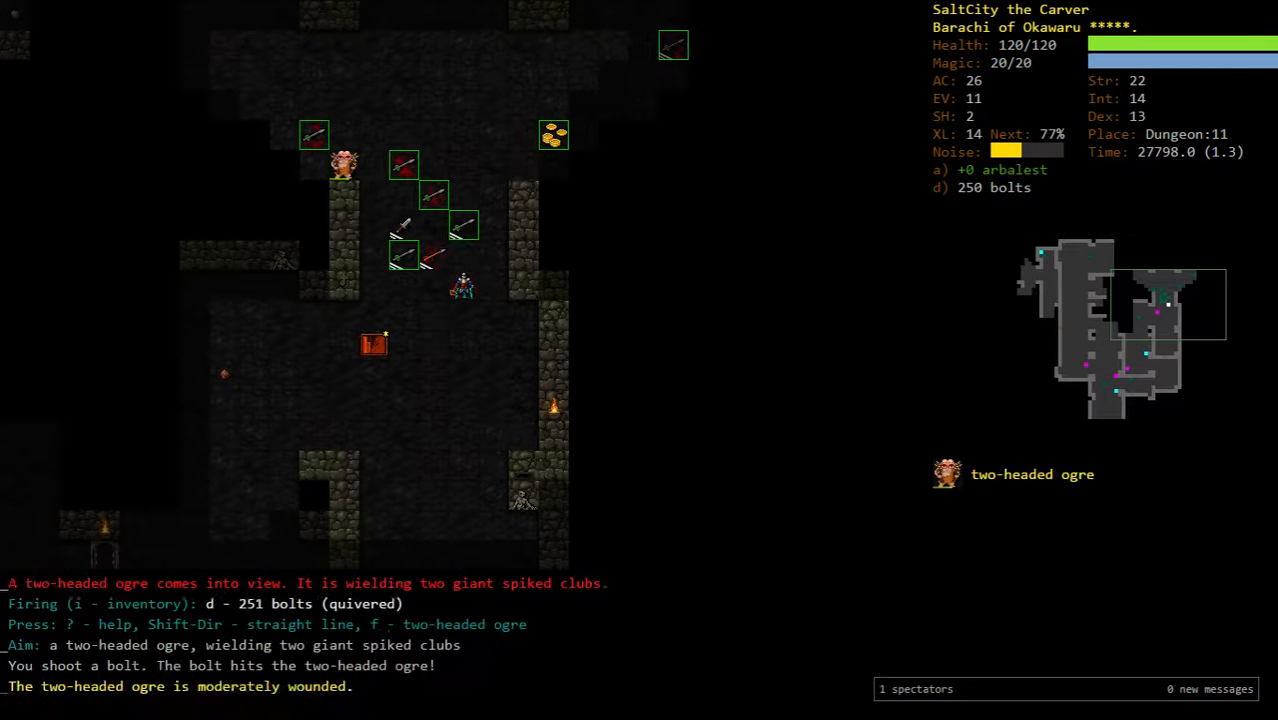
{"action": "key", "text": "f"}
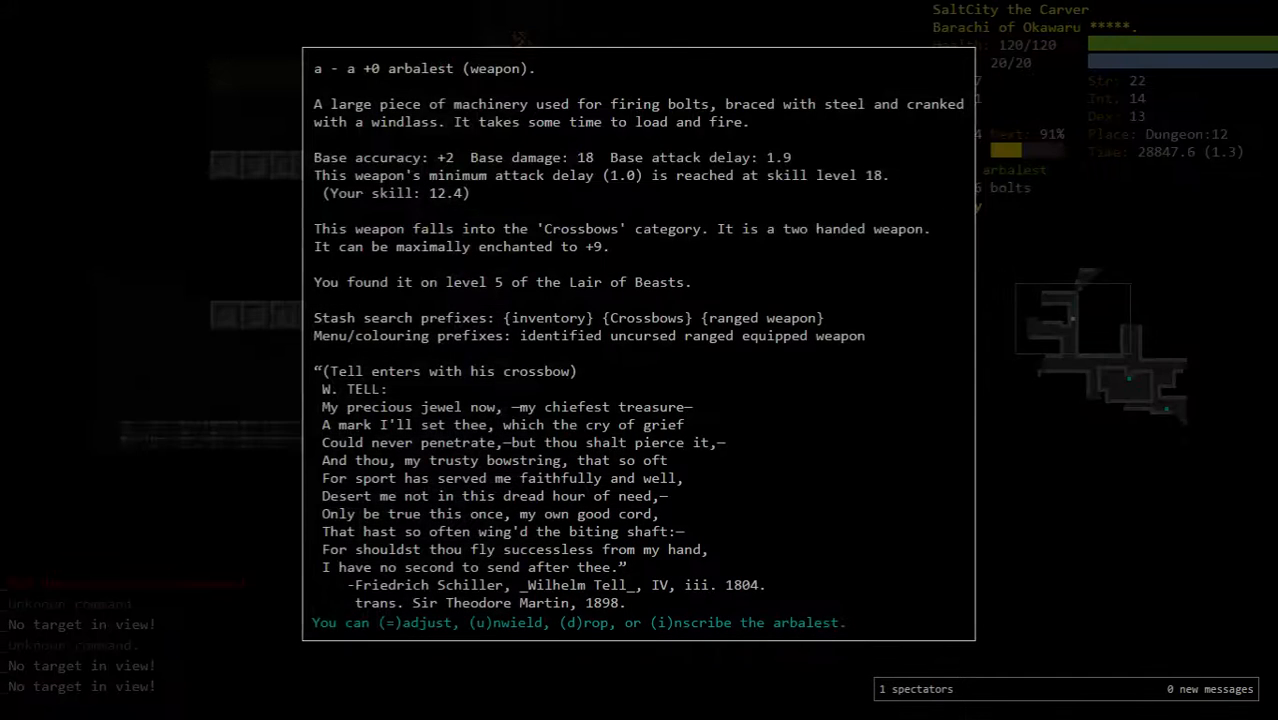
- Close the arbalest description and shoot the ogre and troll zombies
{"action": "key", "text": "Escape"}
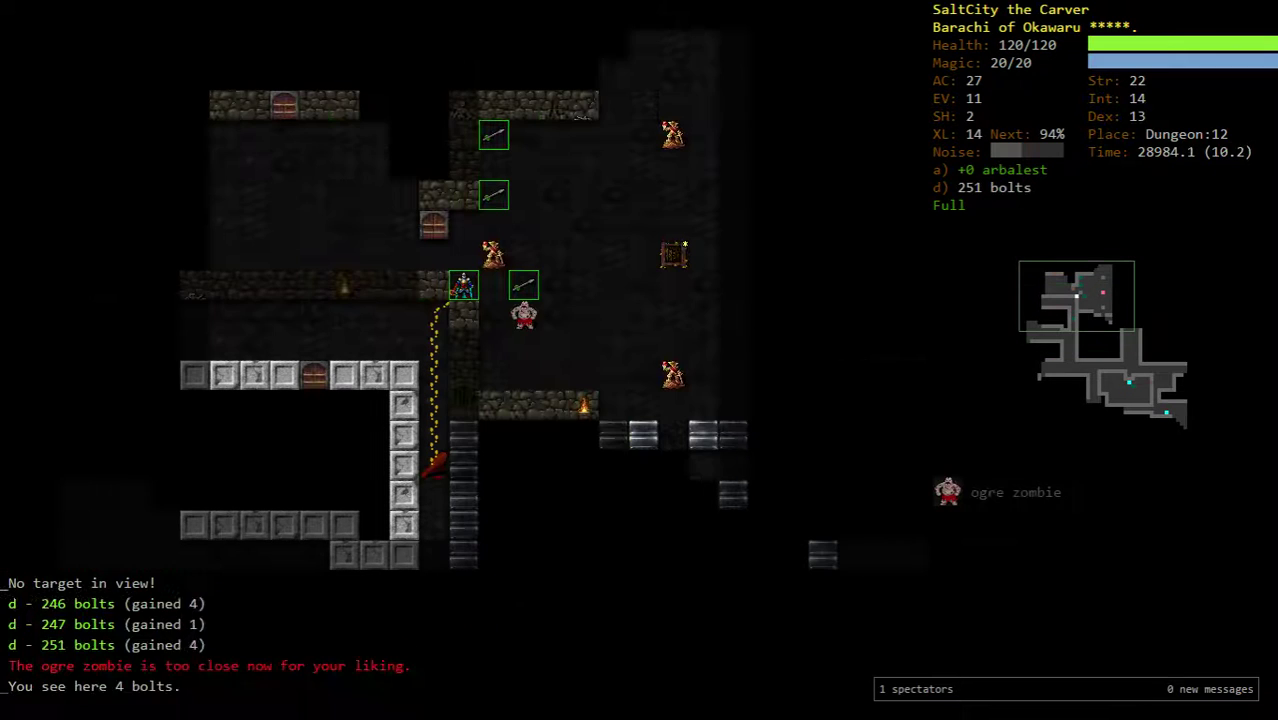
{"action": "key", "text": "f"}
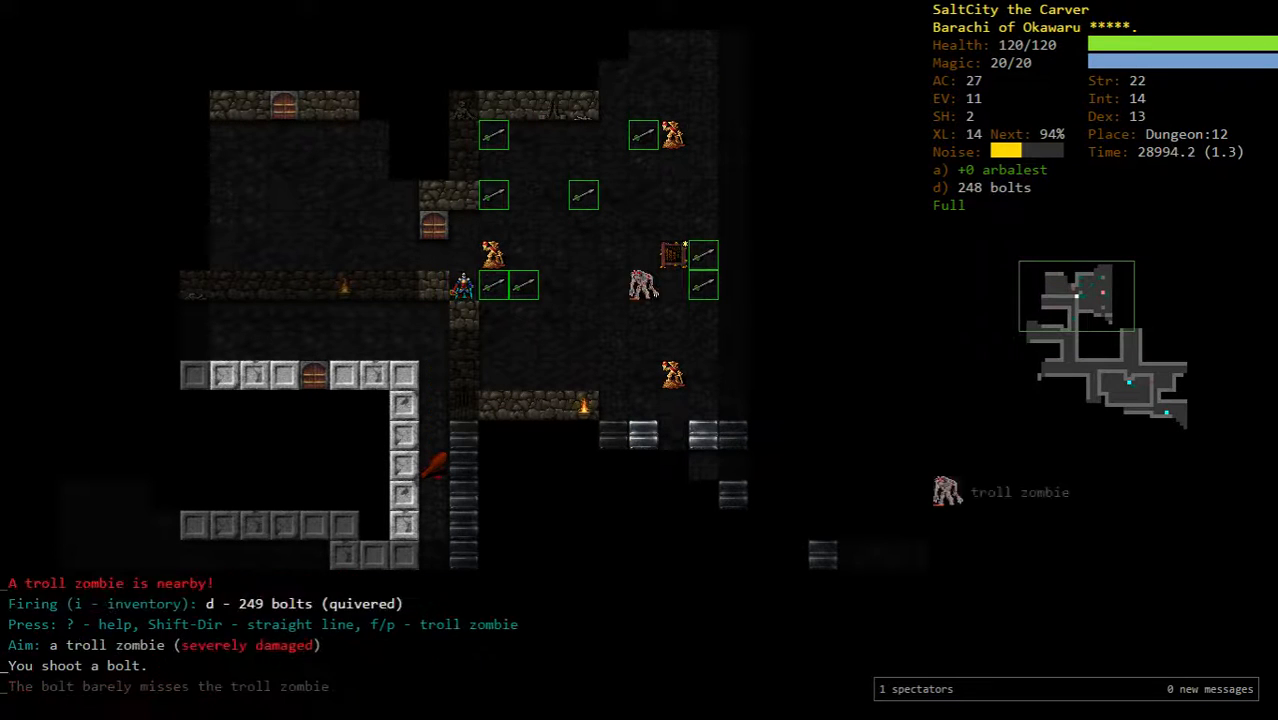
{"action": "key", "text": "f"}
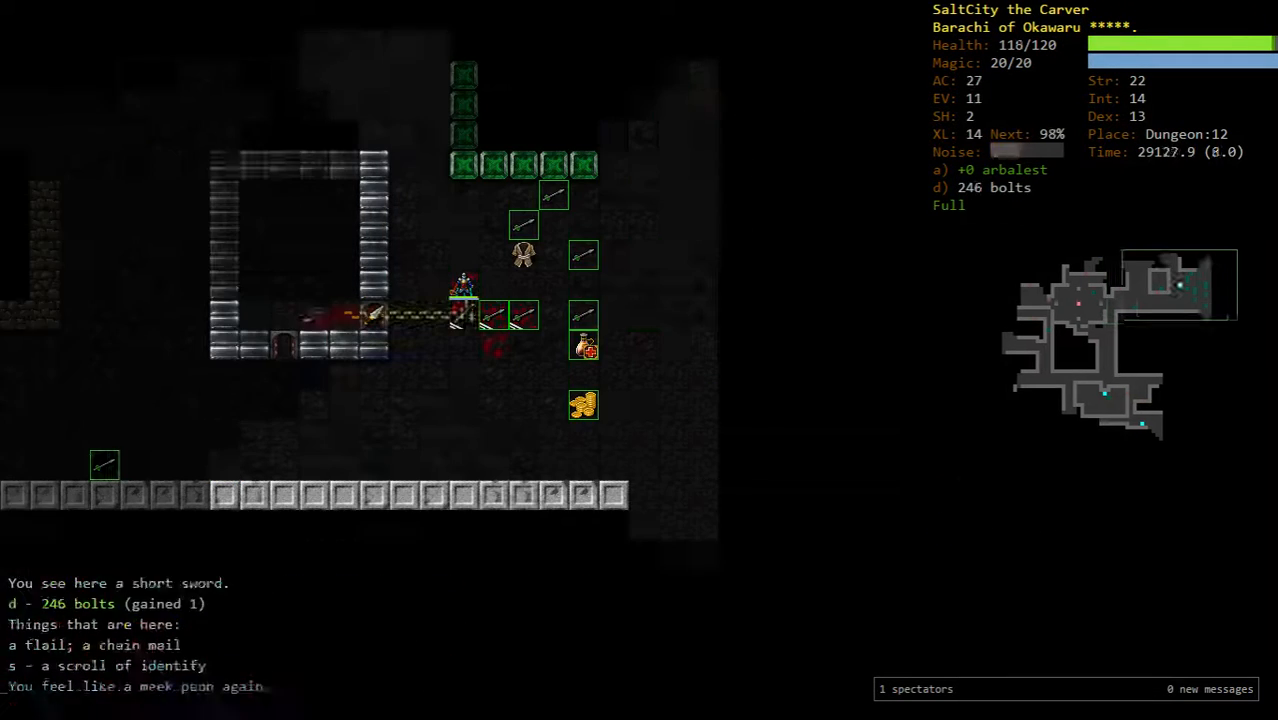
- Cancel reading a scroll and keep firing as two wights approach on Dungeon:12
{"action": "key", "text": "r"}
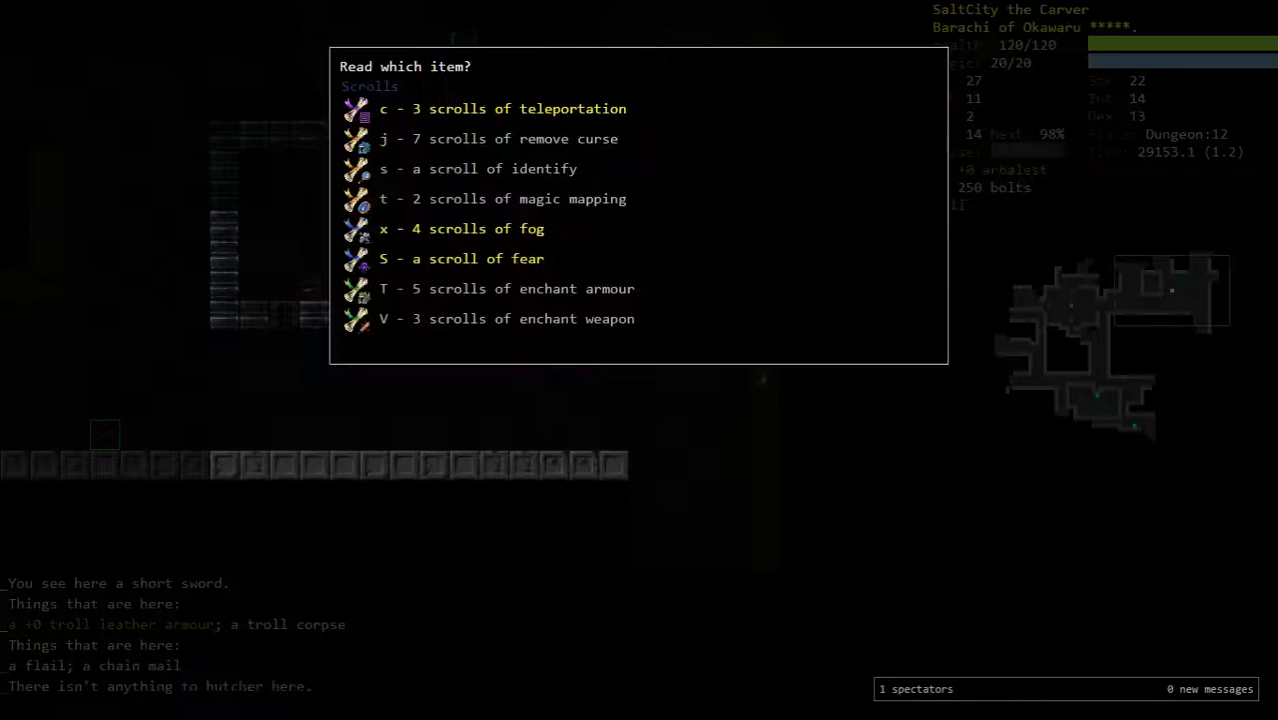
{"action": "key", "text": "Escape"}
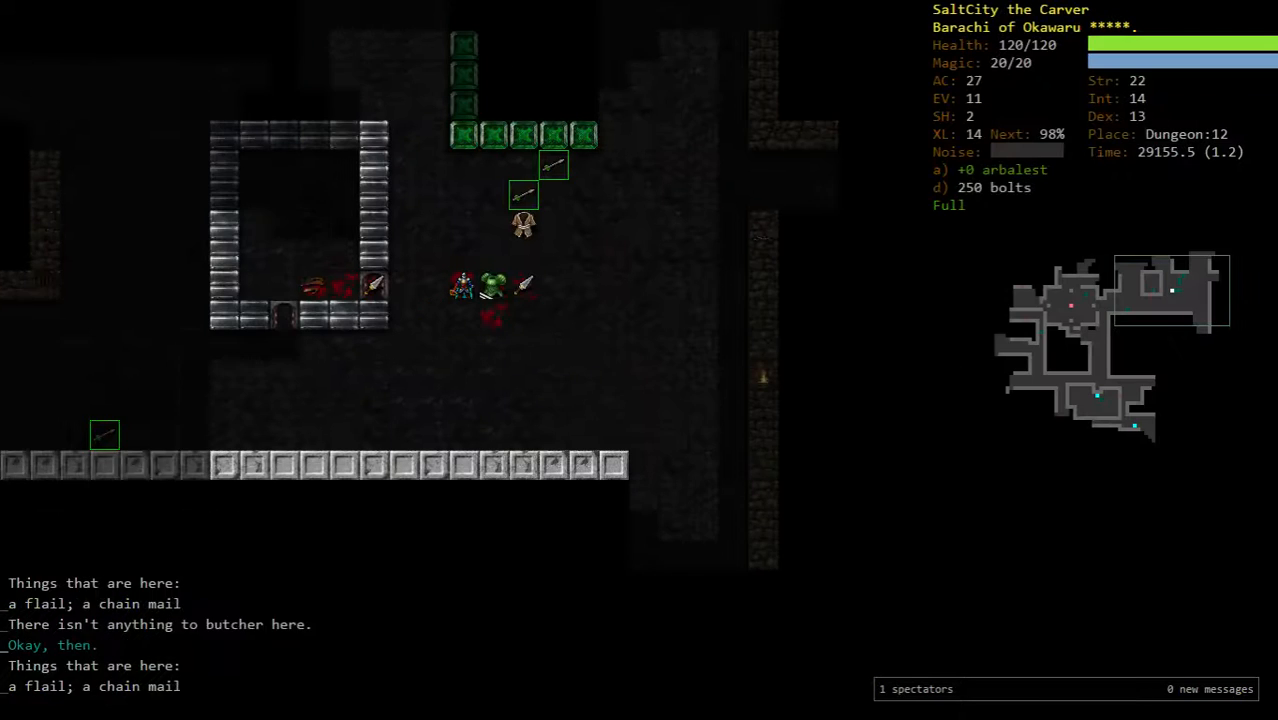
{"action": "key", "text": "f"}
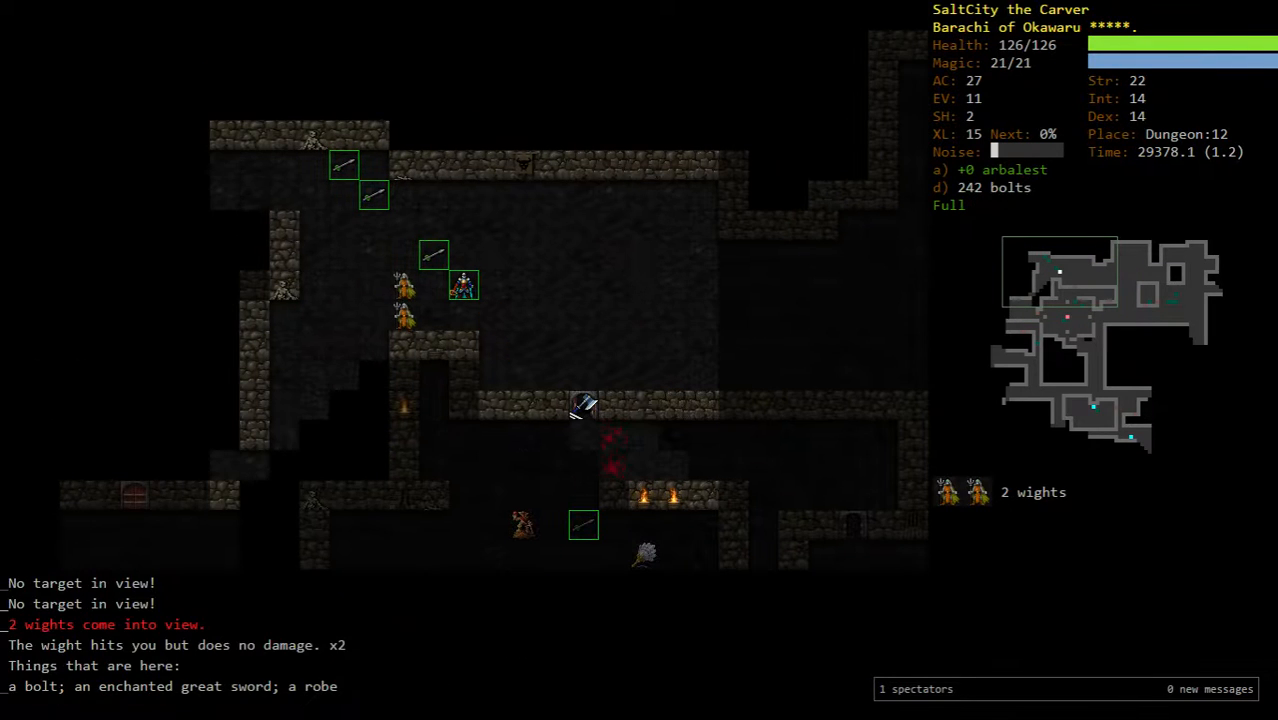
- Pick up and discard the +3 great sword, then shoot at the big kobold
{"action": "key", "text": "g"}
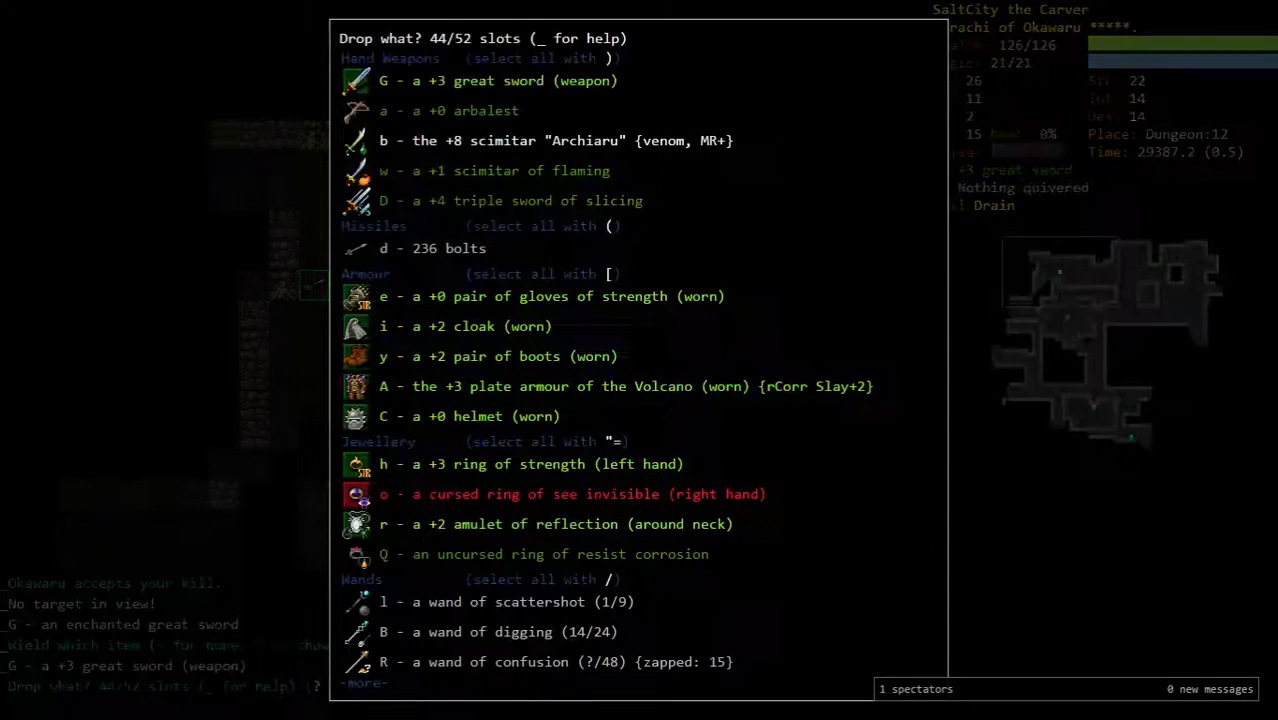
{"action": "key", "text": "Escape"}
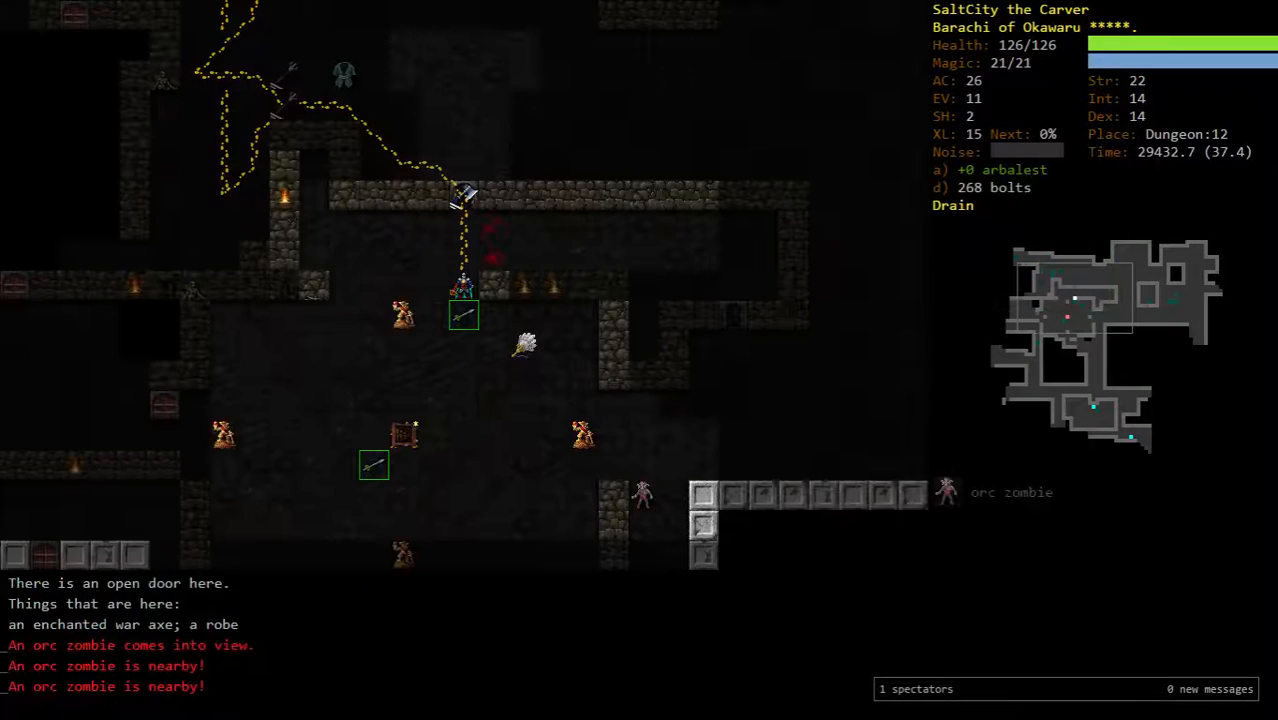
{"action": "key", "text": "f"}
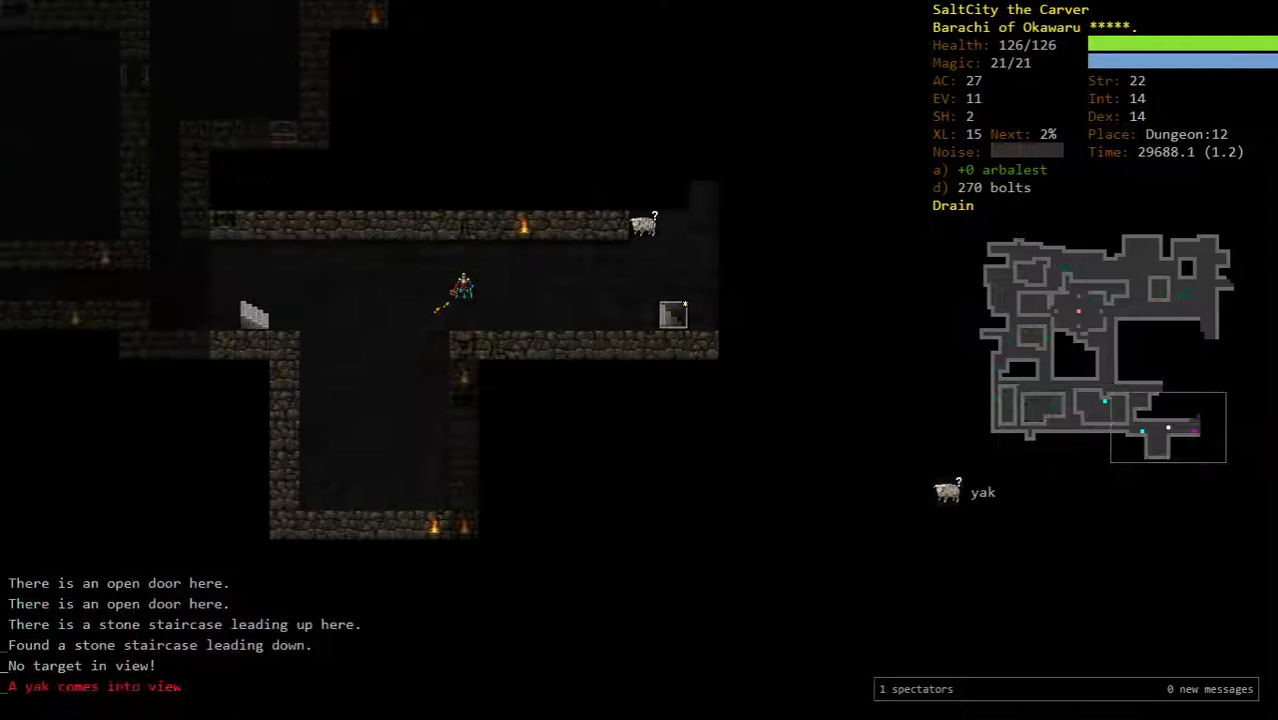
{"action": "key", "text": "a"}
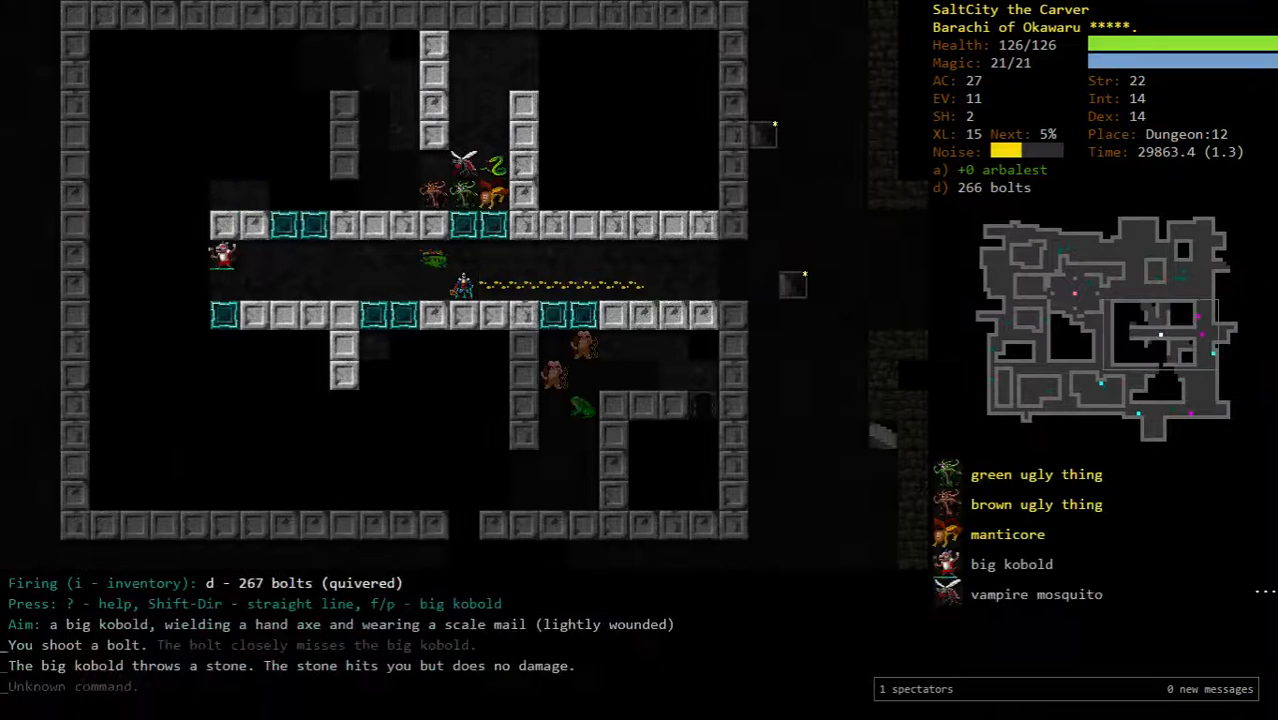
- Shoot down the big kobold, two-headed ogre and skeletons, accepting Okawaru's runed quick blade gift
{"action": "key", "text": "f"}
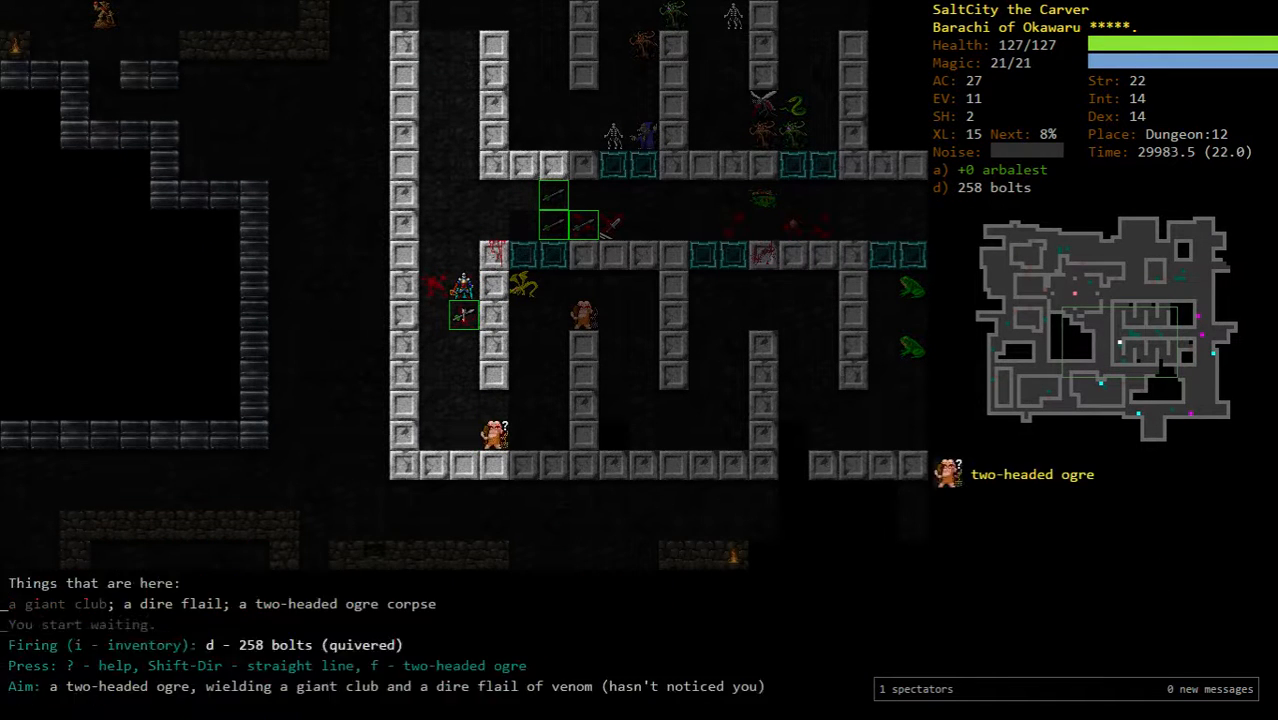
{"action": "key", "text": "f"}
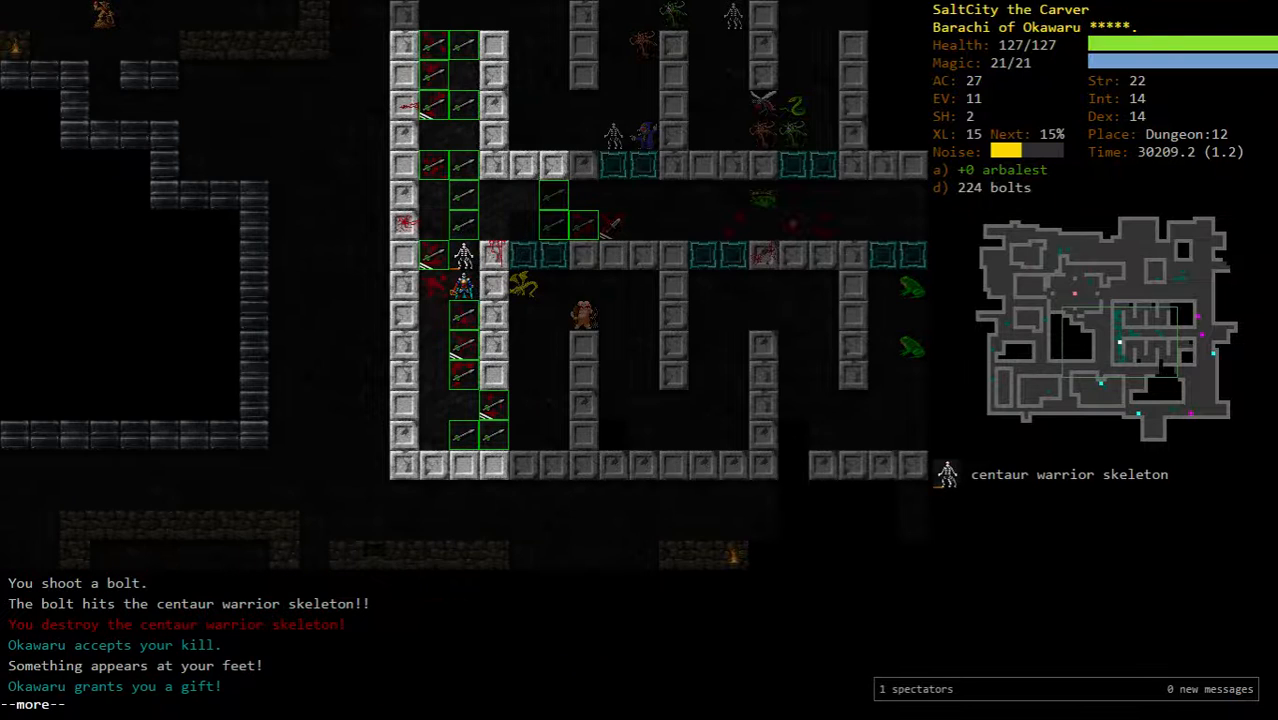
{"action": "key", "text": "Space"}
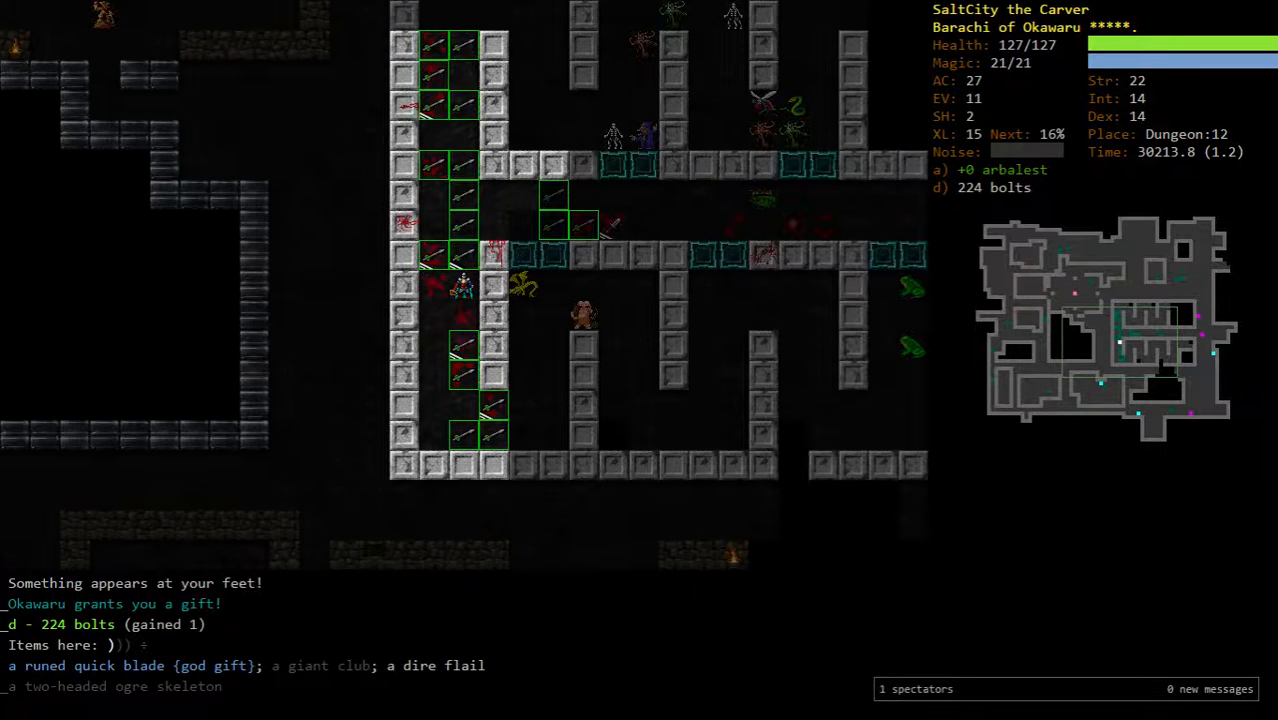
{"action": "key", "text": "g"}
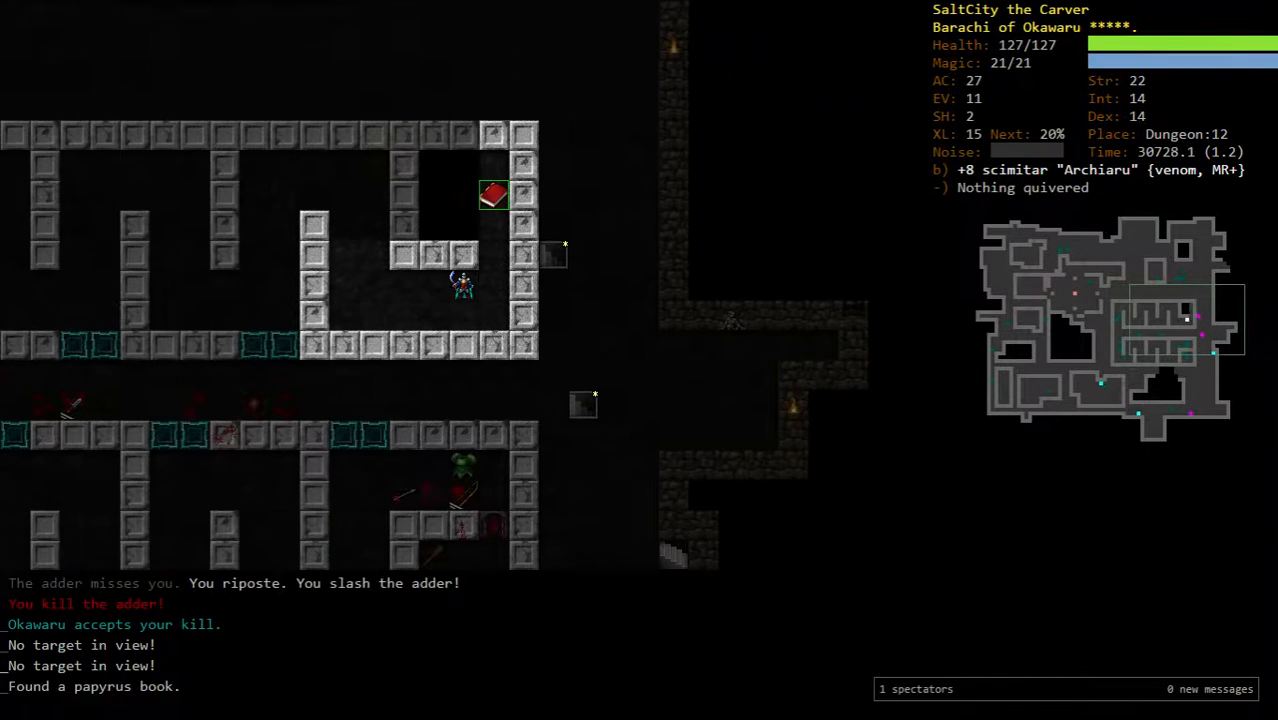
- Descend to Dungeon:13, eat food before starving and gather the gold there
{"action": "key", "text": "d"}
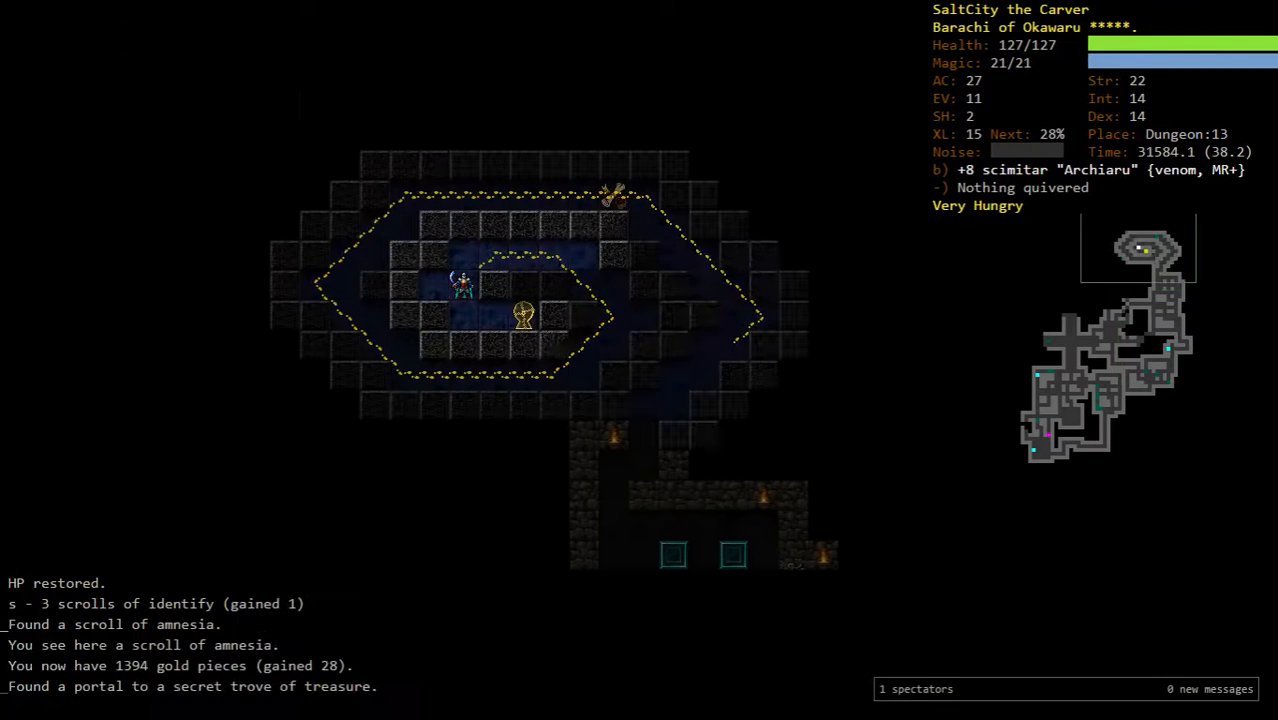
{"action": "key", "text": "."}
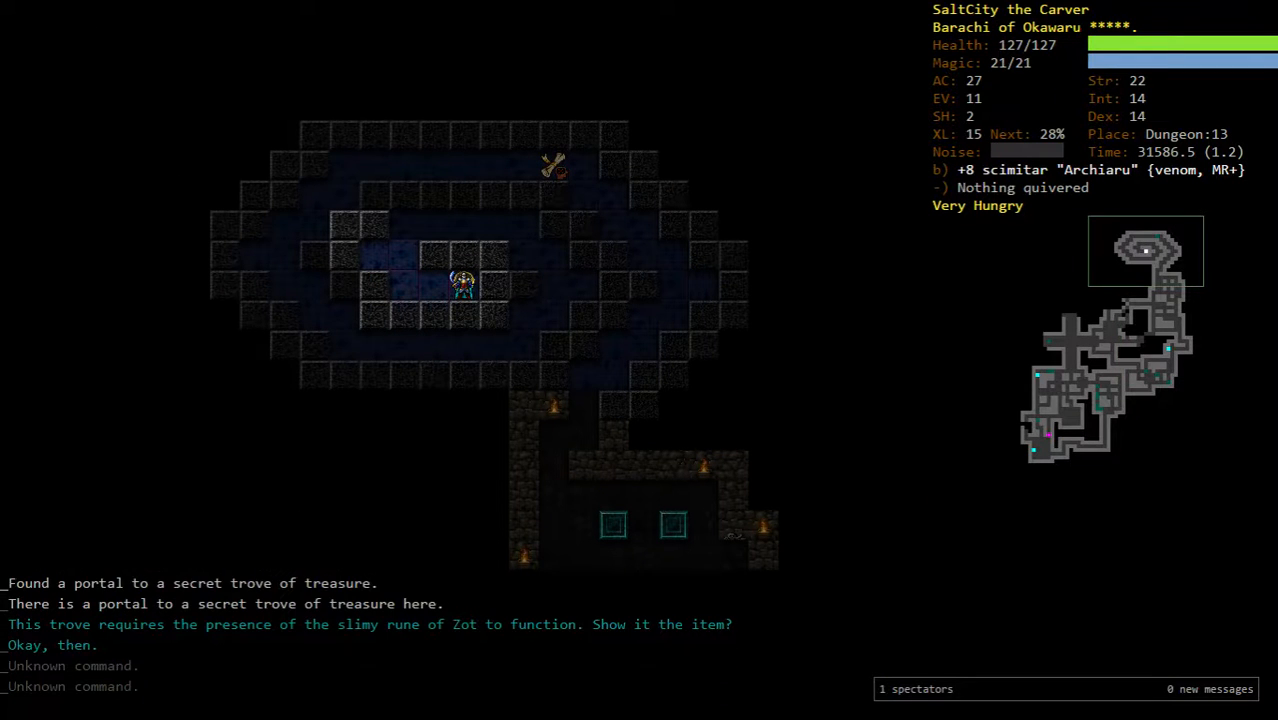
{"action": "key", "text": "e"}
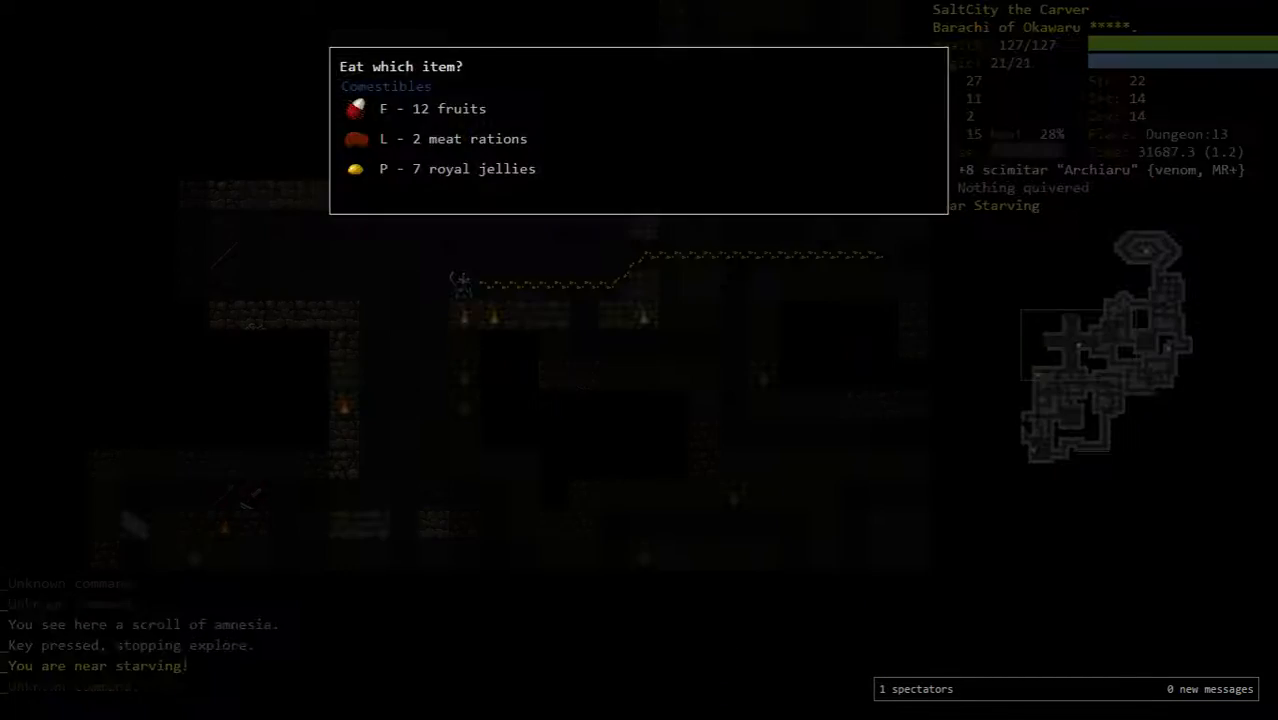
{"action": "key", "text": "L"}
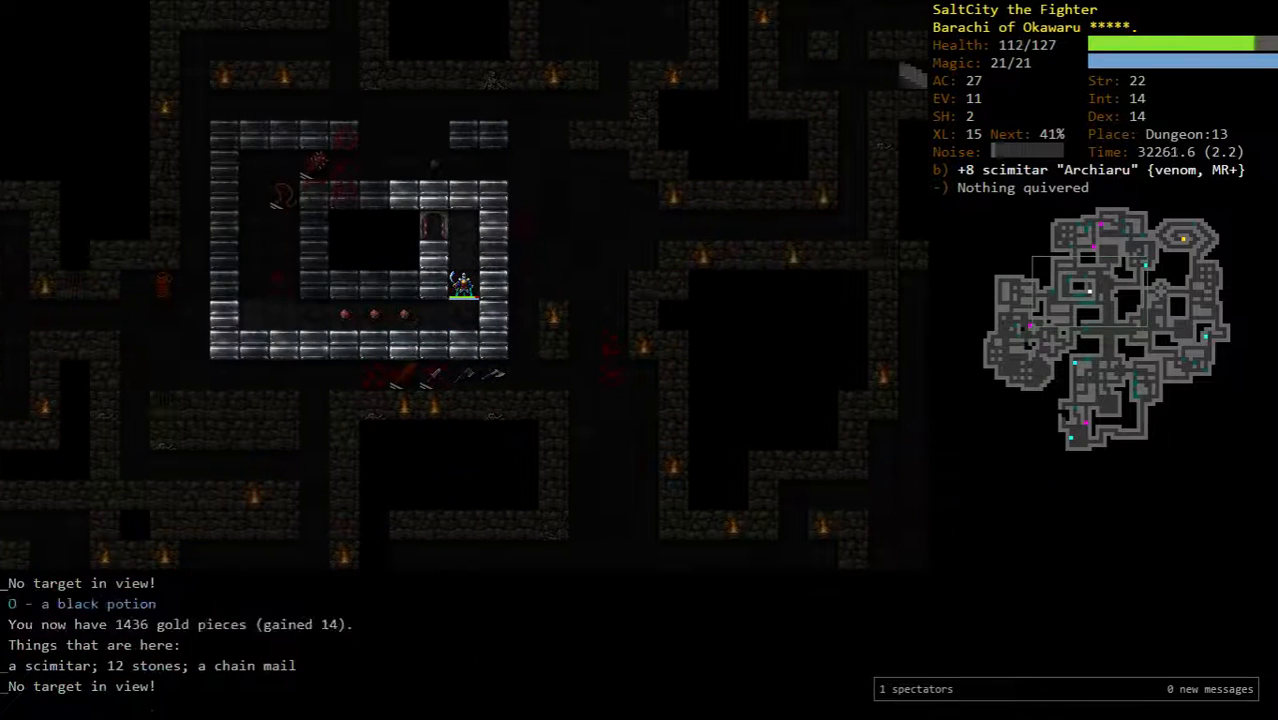
- Head down to Dungeon:14 with the arbalest ready and aim bolts at Frances
{"action": "key", "text": "g"}
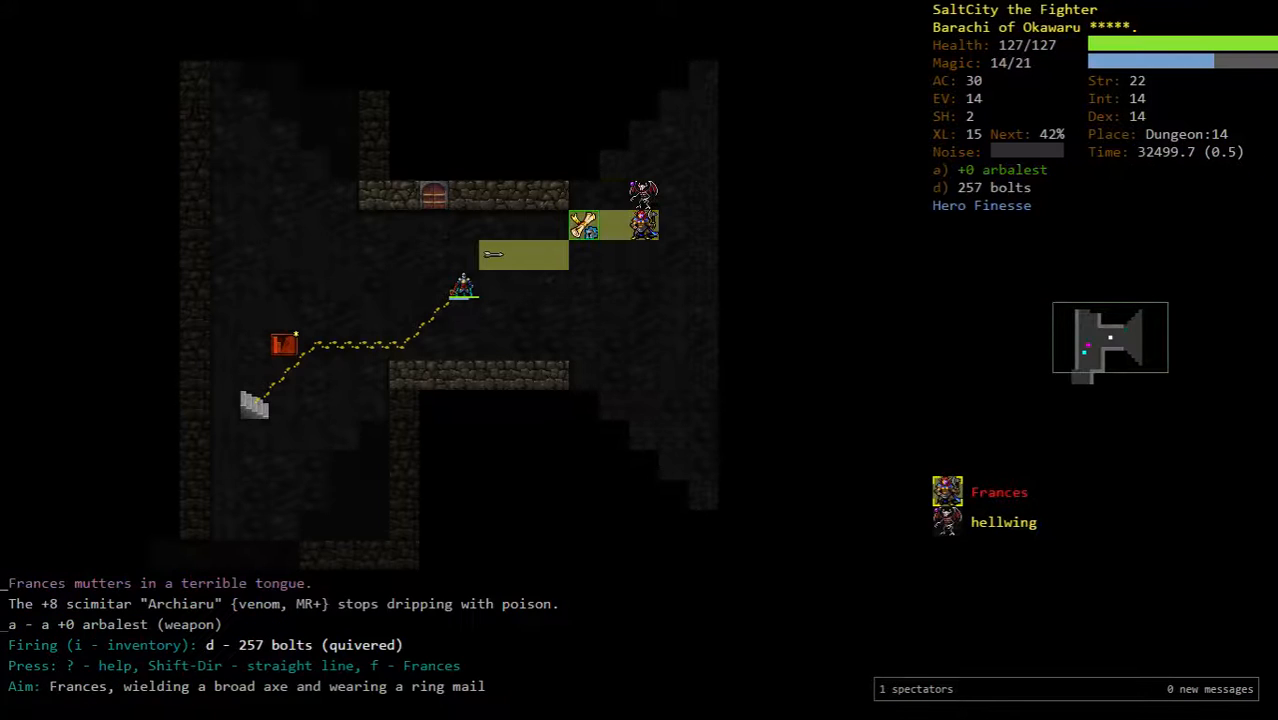
- Shoot bolts at Frances and finish off Azrael's fire elemental
{"action": "key", "text": "f"}
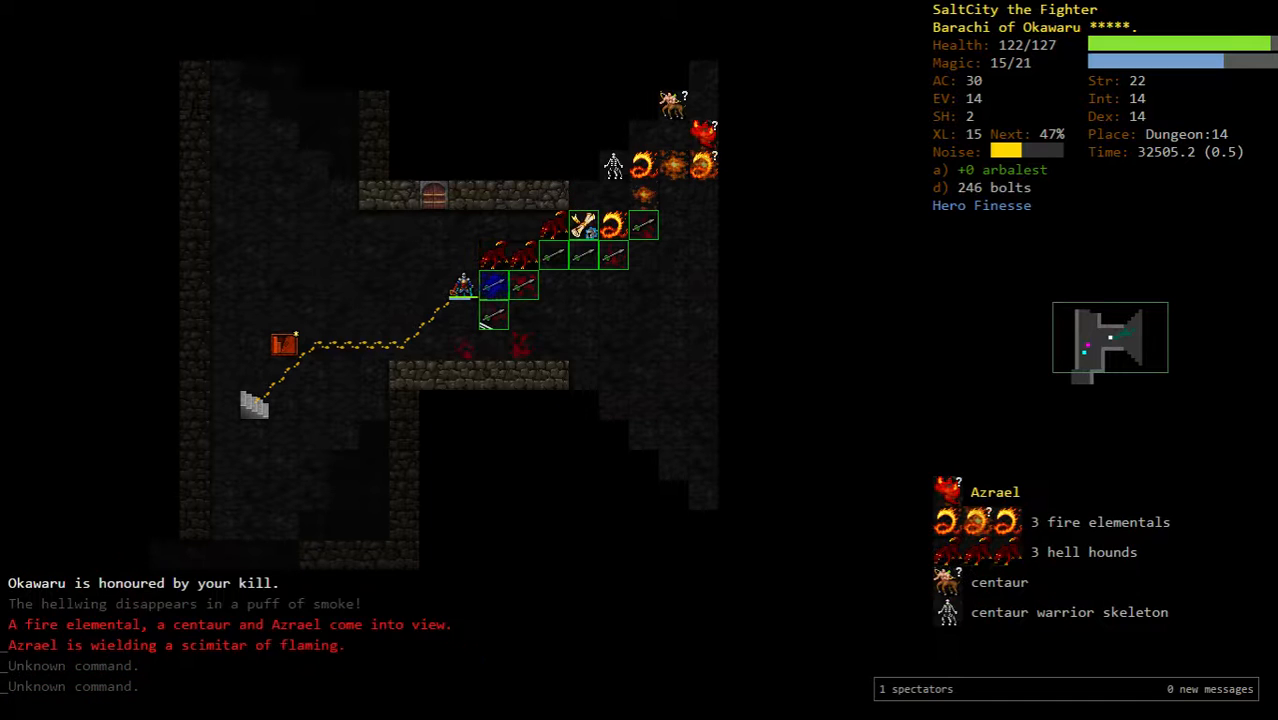
{"action": "key", "text": "a"}
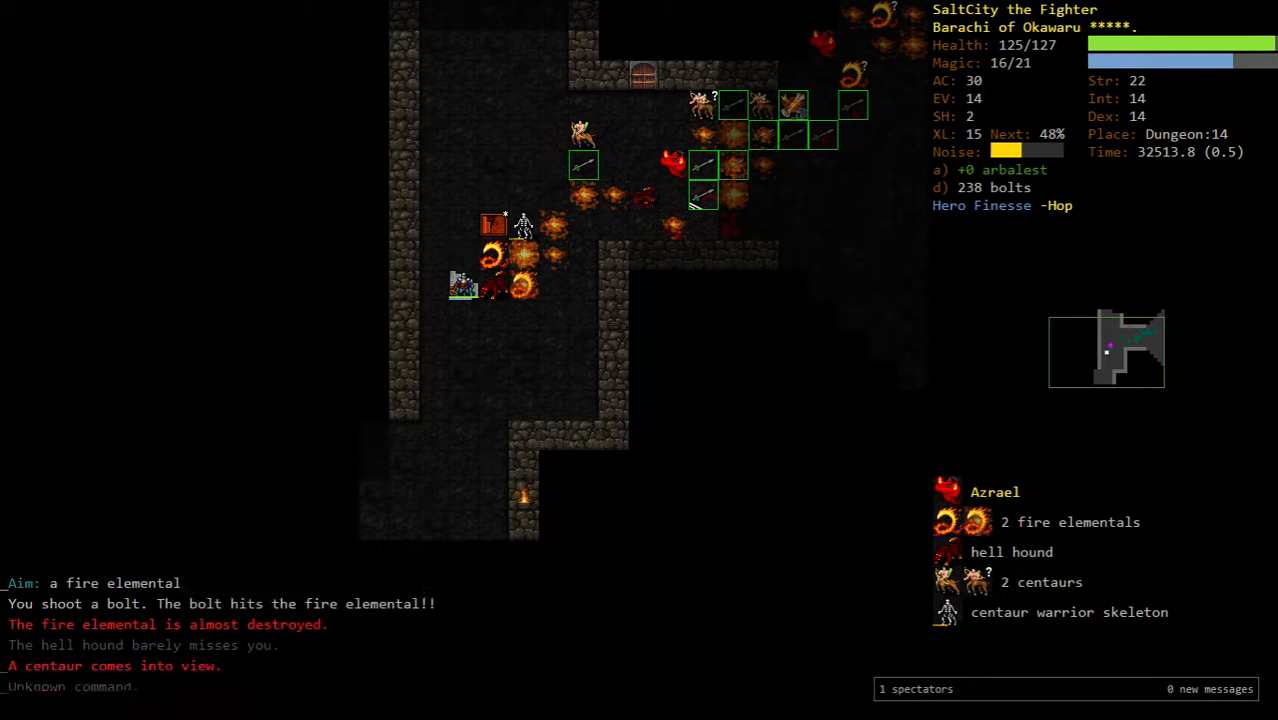
{"action": "key", "text": "f"}
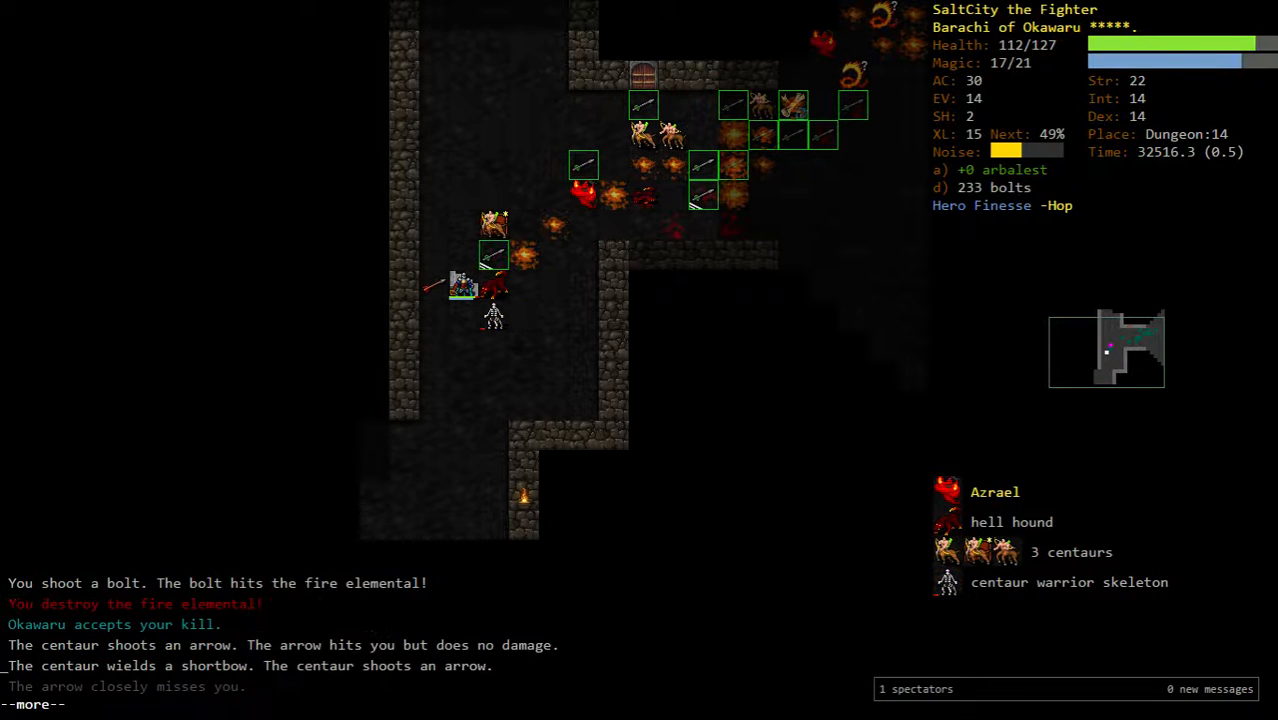
{"action": "key", "text": "space"}
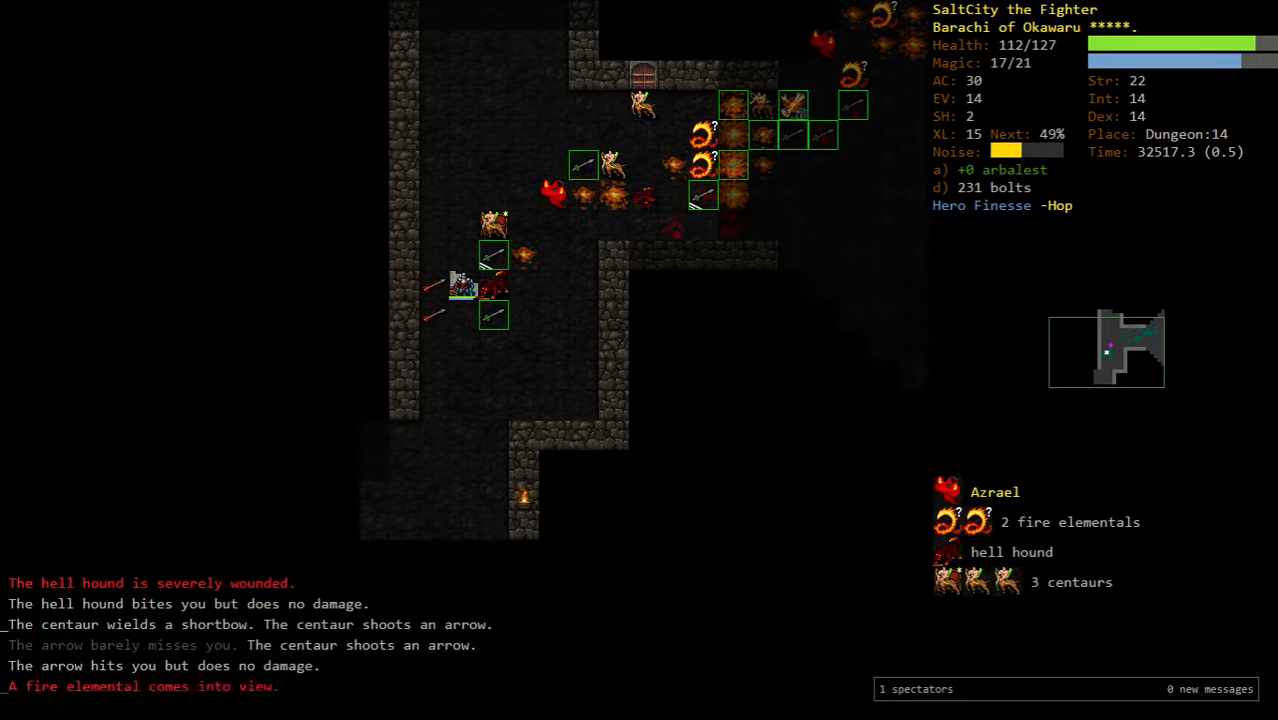
- Fire bolts at the wounded hell hound until it falls
{"action": "key", "text": "f"}
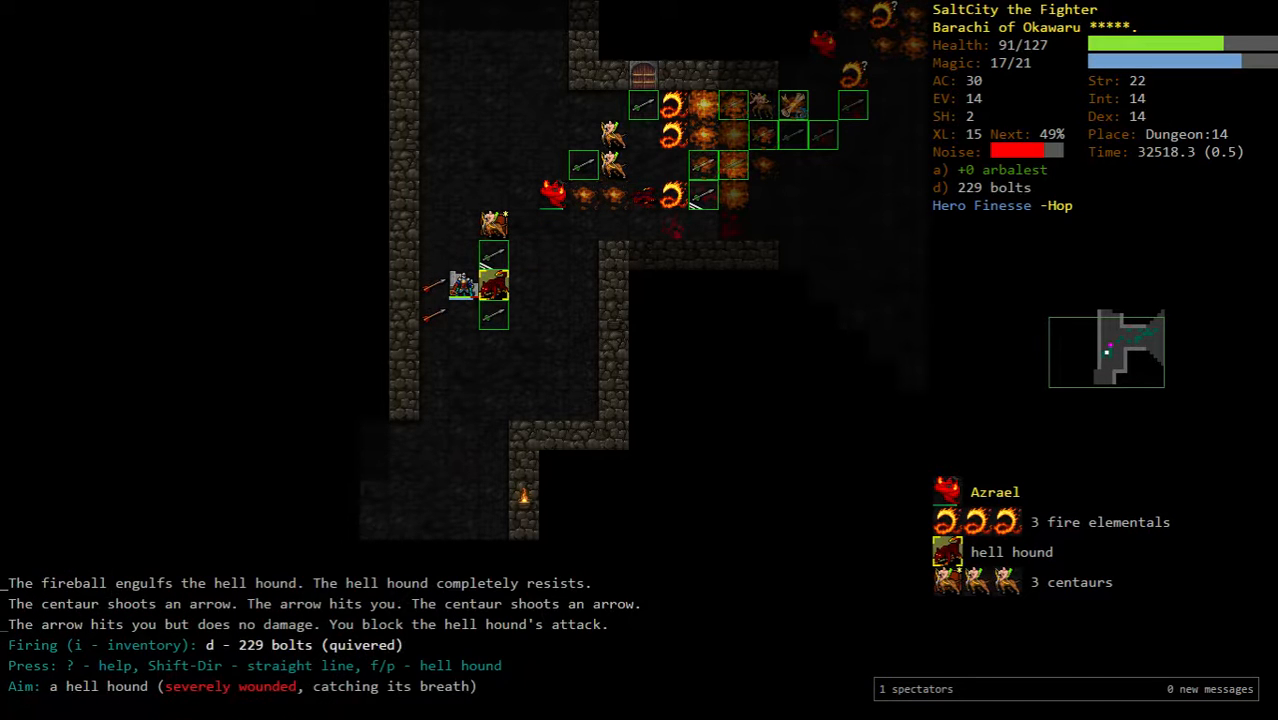
{"action": "key", "text": "f"}
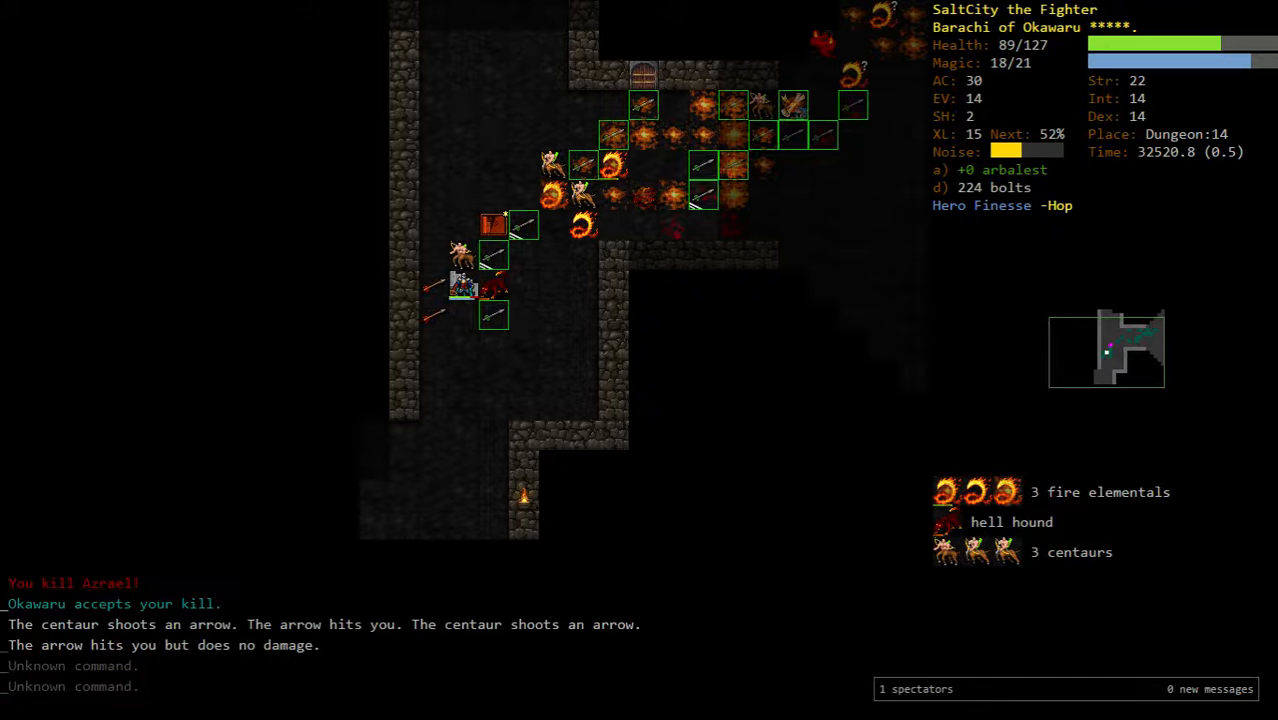
{"action": "key", "text": "f"}
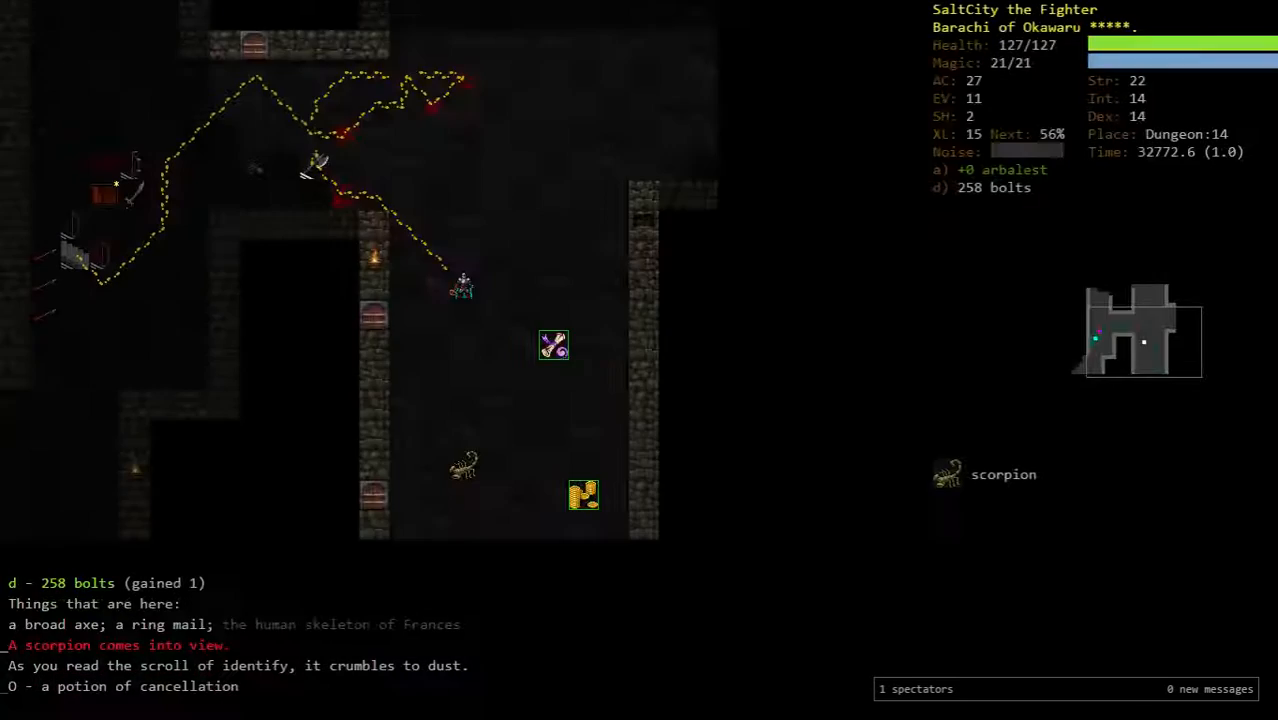
- Retreat from Mhoghedin's ghost to Dungeon:13, wield the scimitar and rest to full health
{"action": "key", "text": "P"}
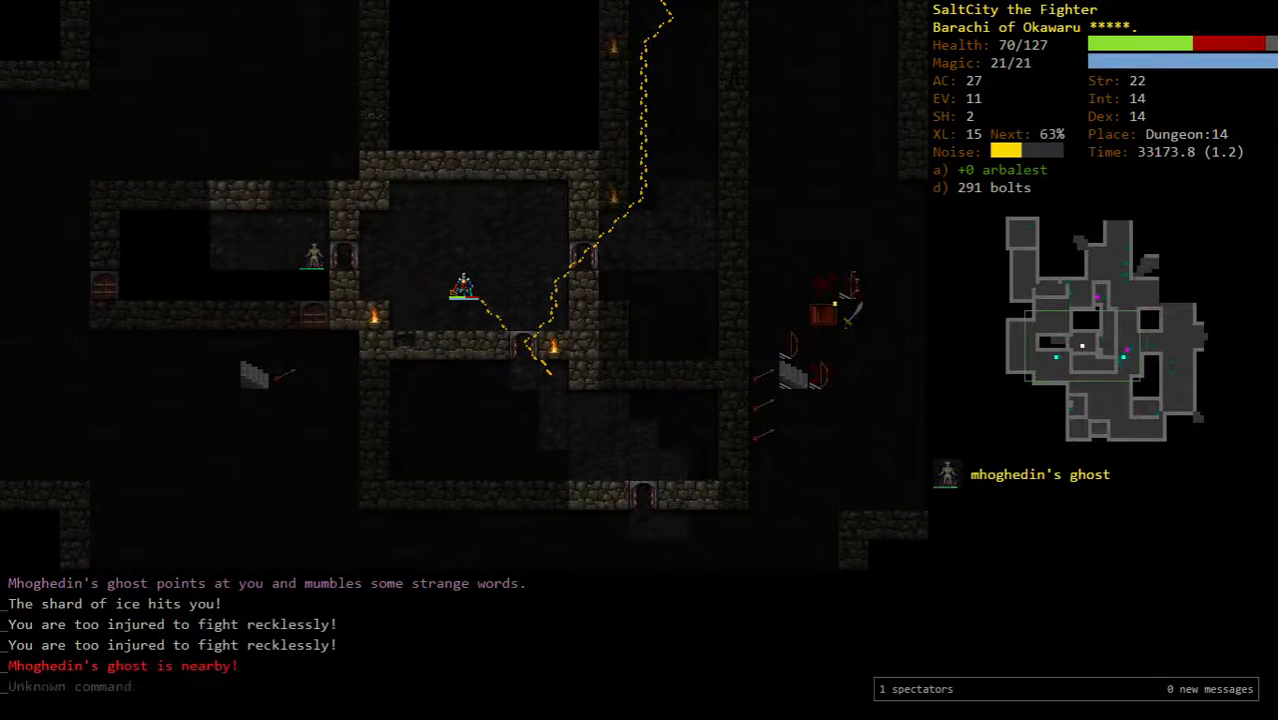
{"action": "key", "text": "r"}
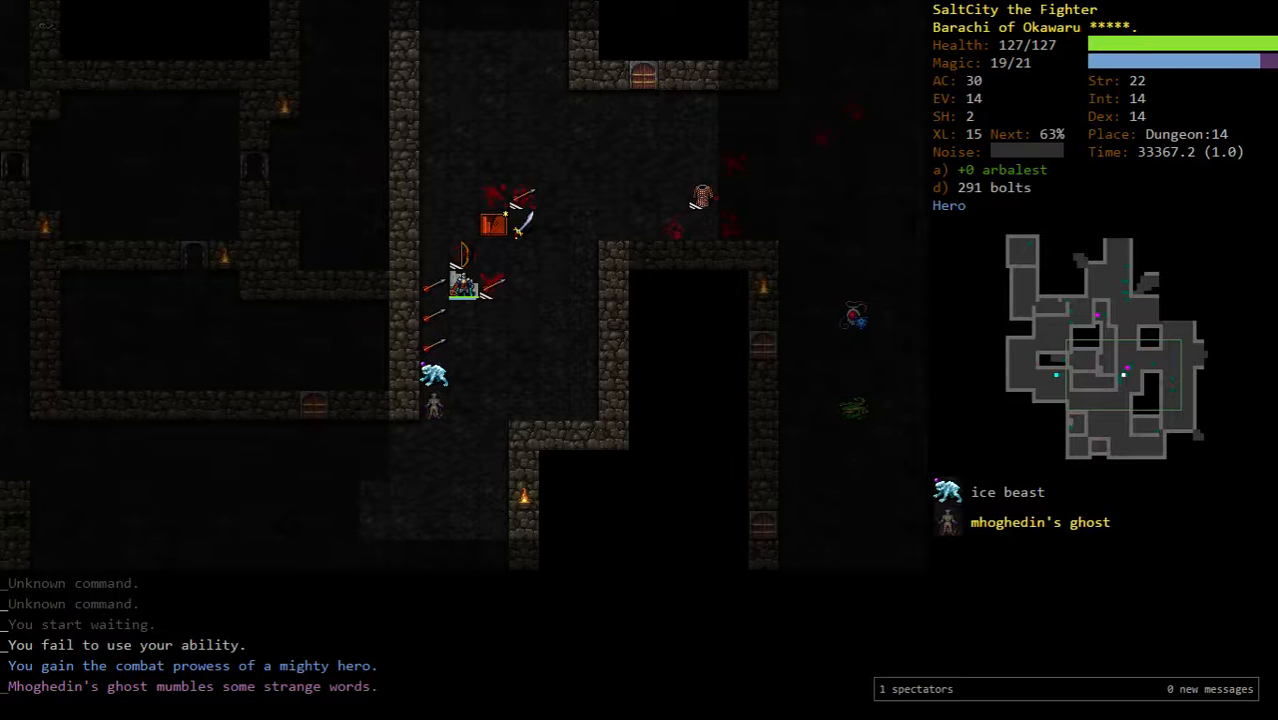
{"action": "key", "text": "f"}
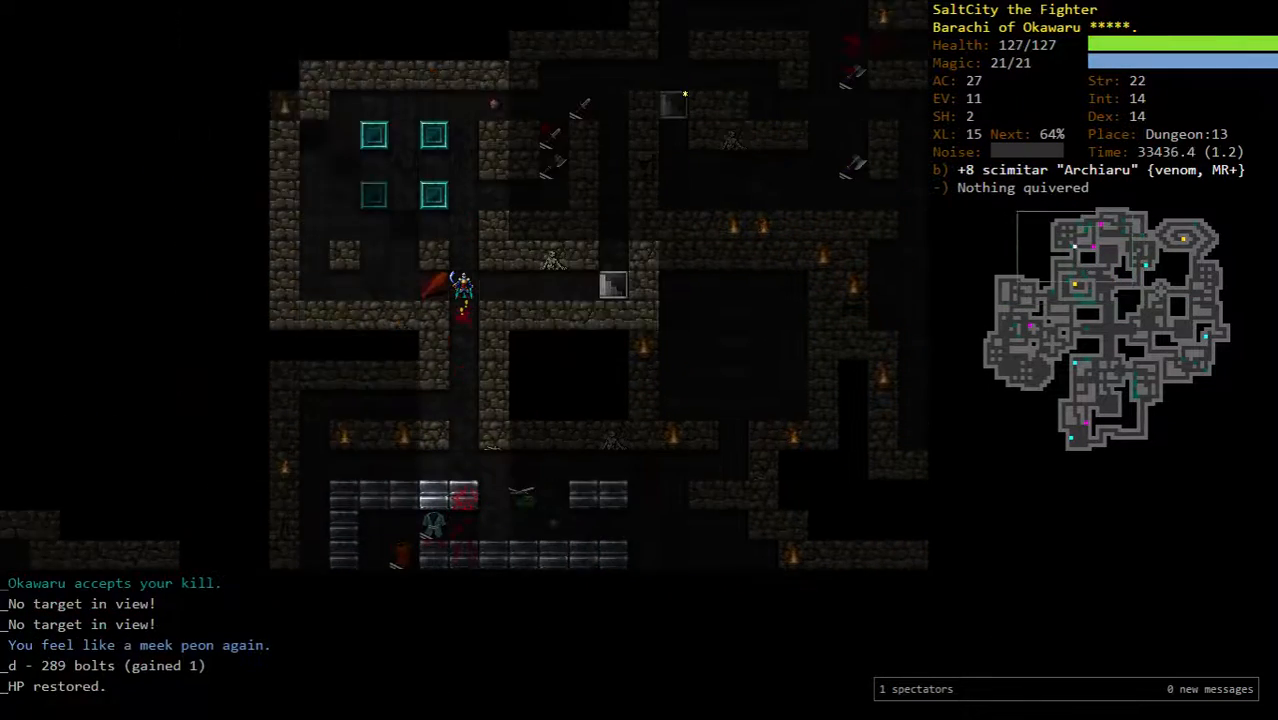
- Head back downstairs and shoot bolts at Mhoghedin's ghost and the ice beast
{"action": "key", "text": ">"}
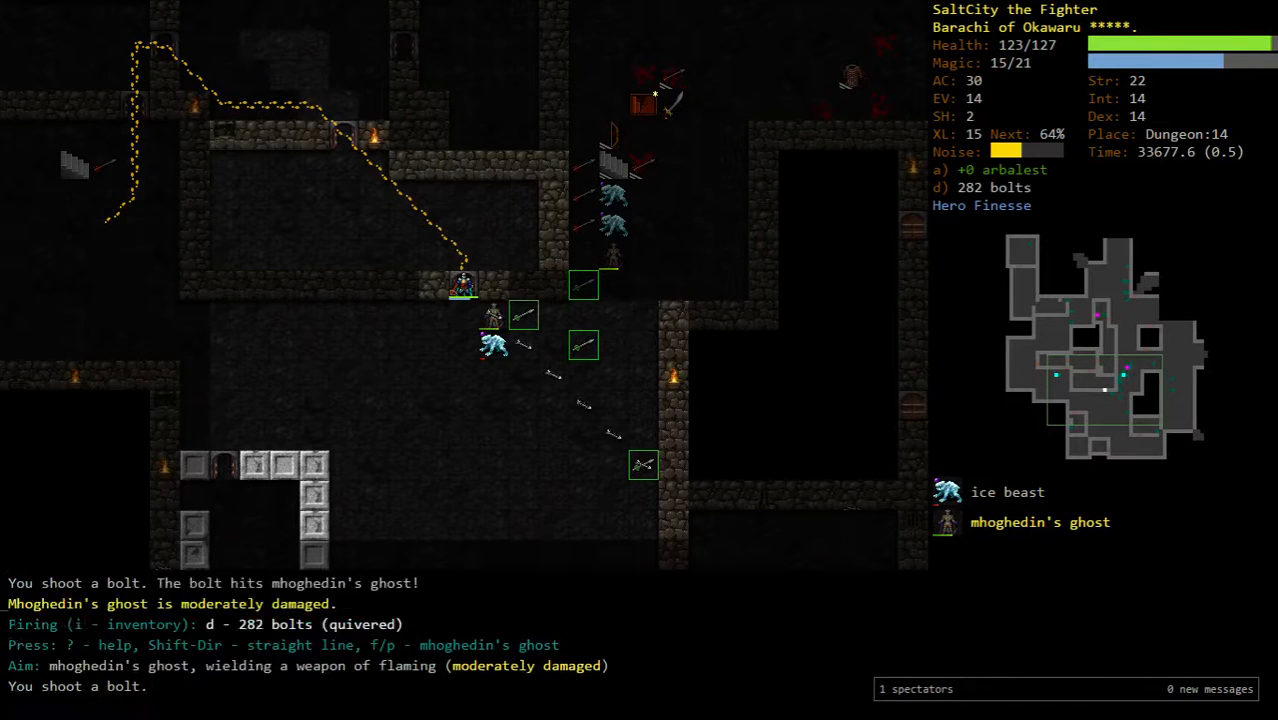
{"action": "key", "text": "f"}
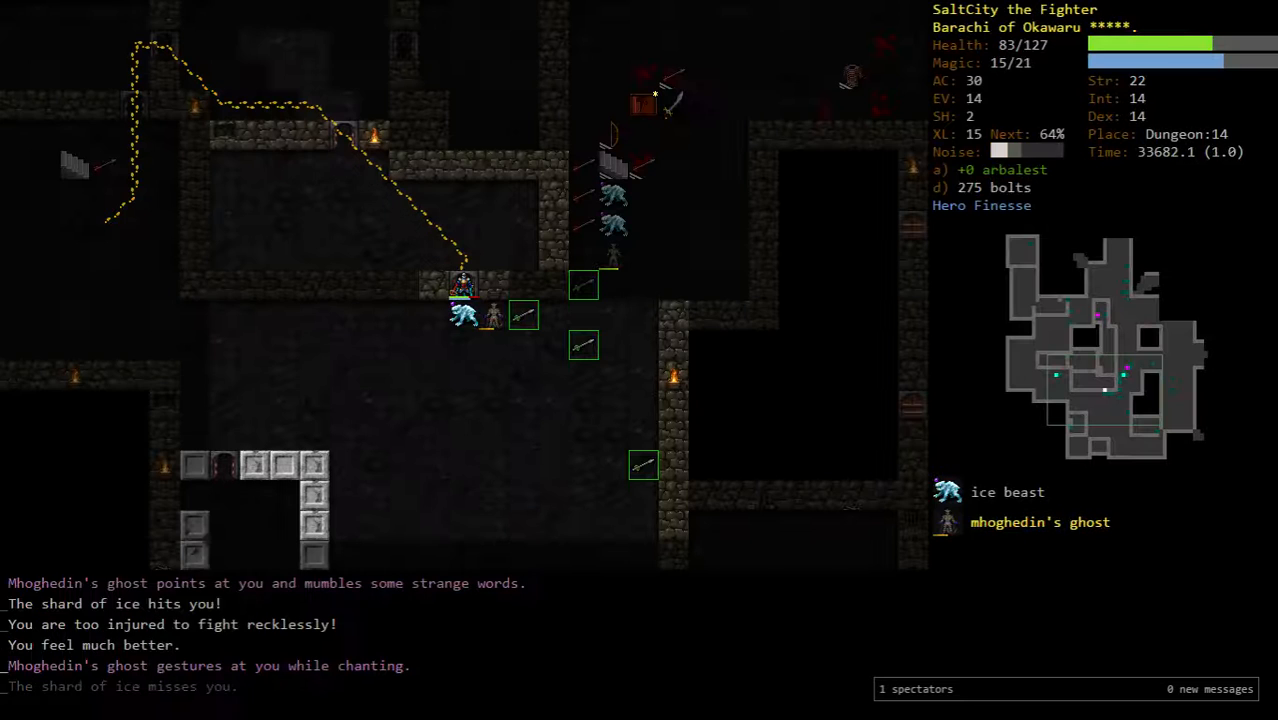
{"action": "key", "text": "q"}
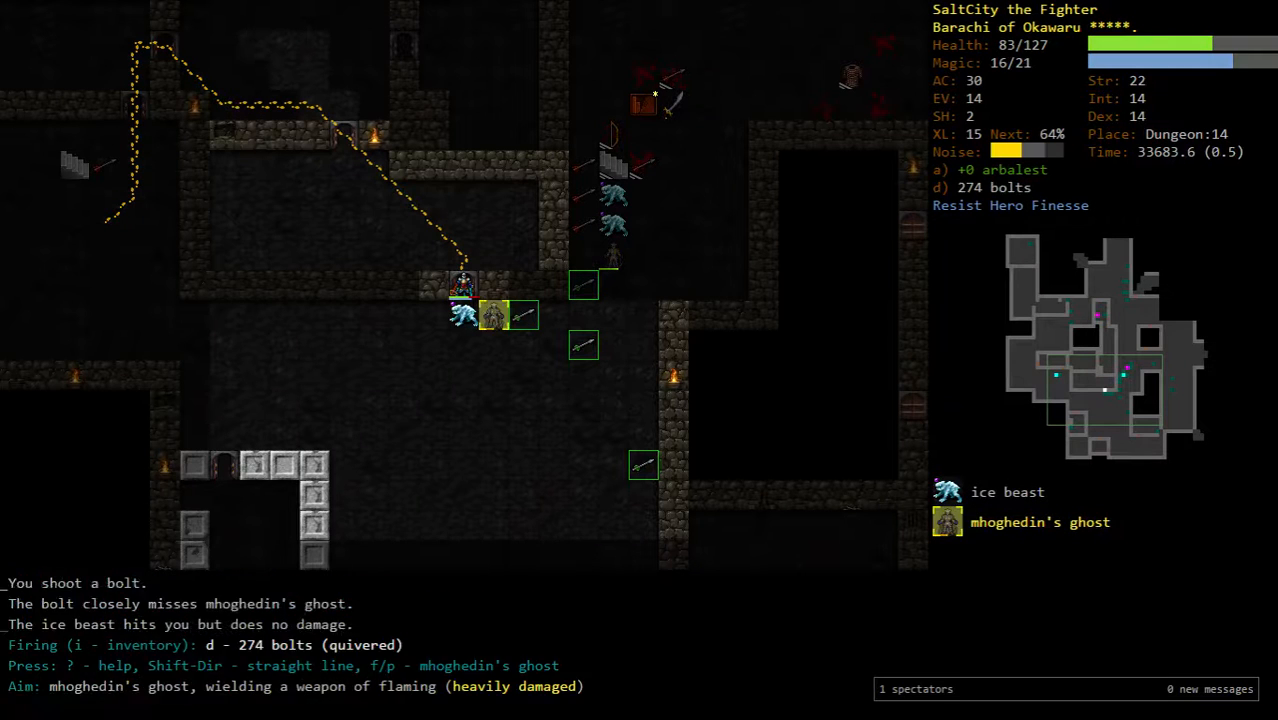
{"action": "key", "text": "f"}
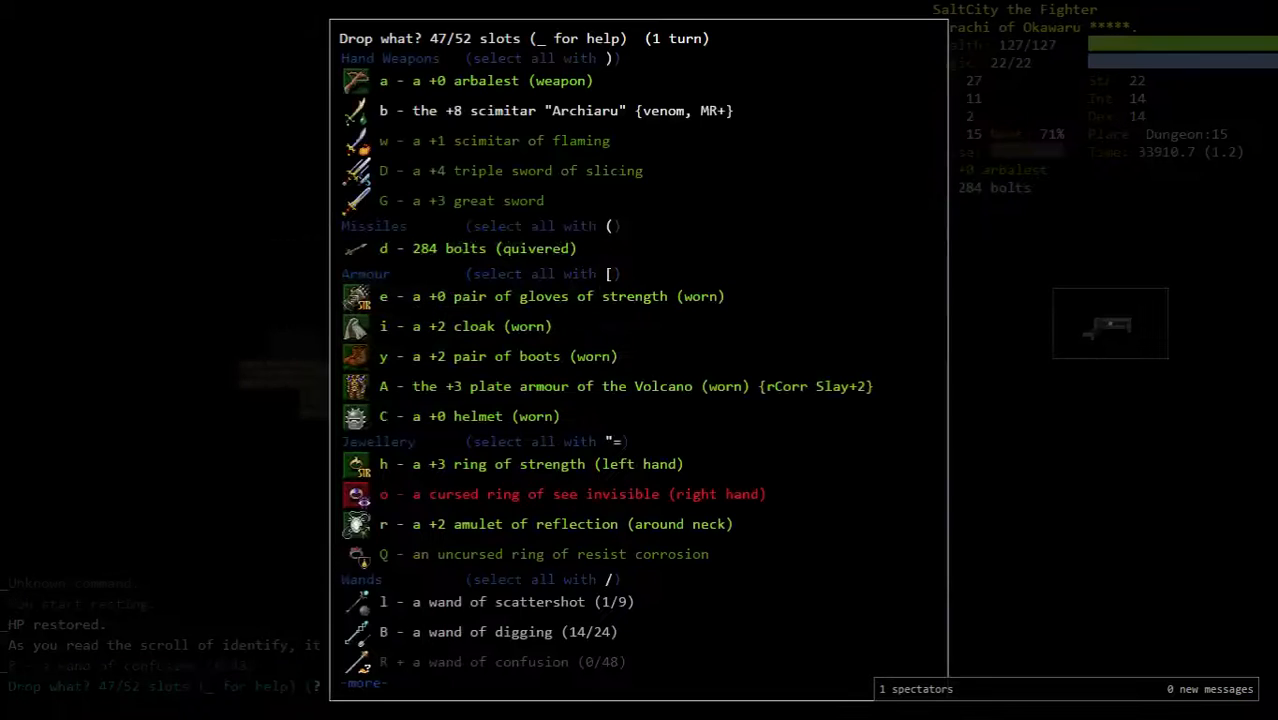
- Close the drop list, glance at the god abilities and back out to fight the orcs
{"action": "key", "text": "R"}
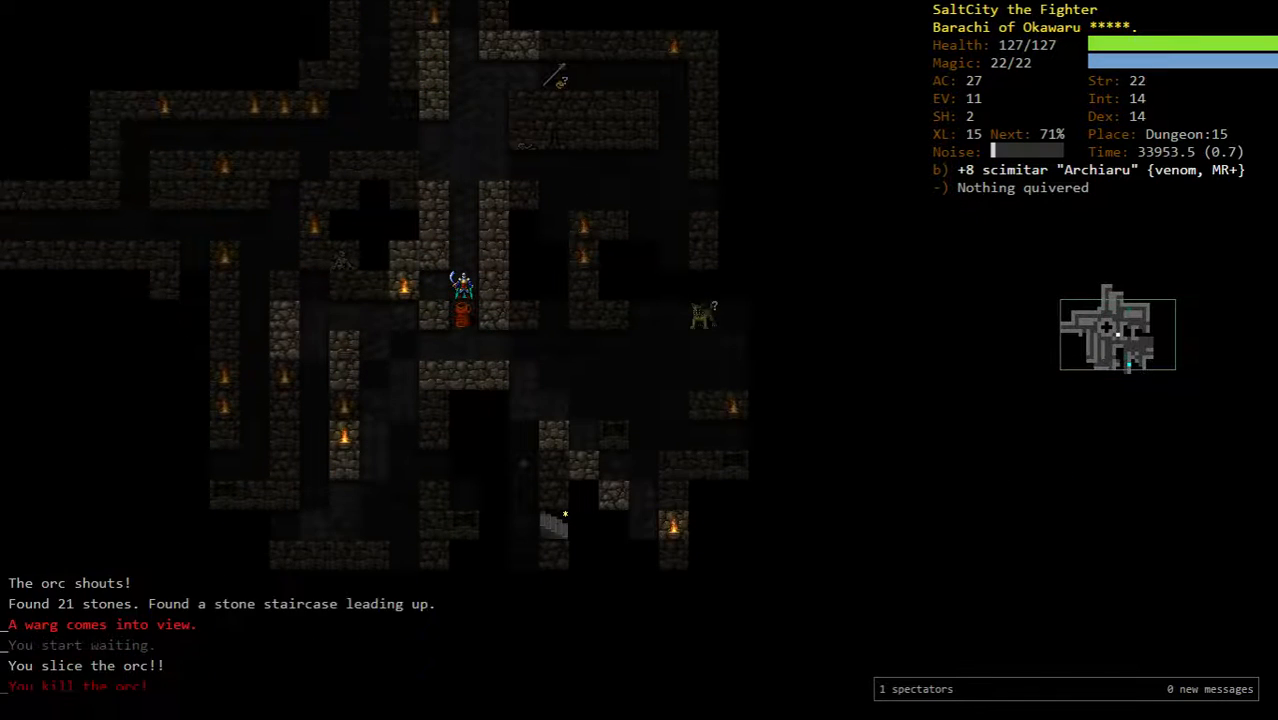
{"action": "key", "text": "r"}
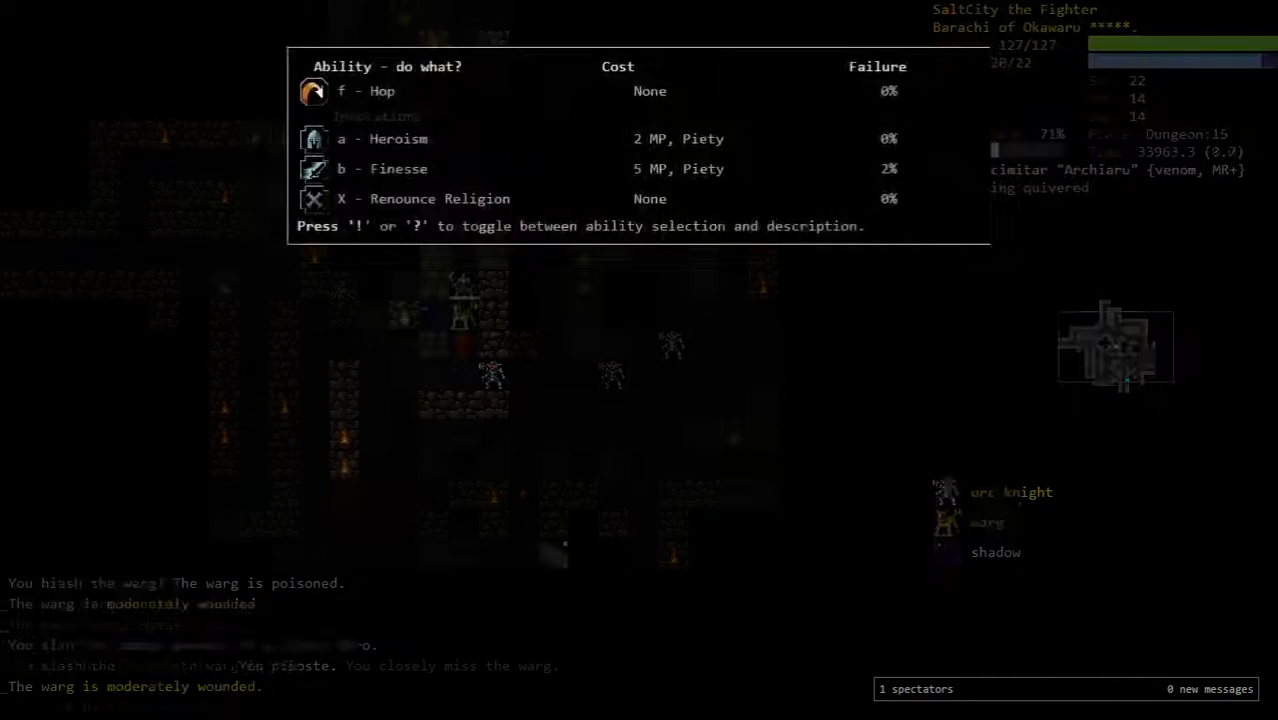
{"action": "key", "text": "Escape"}
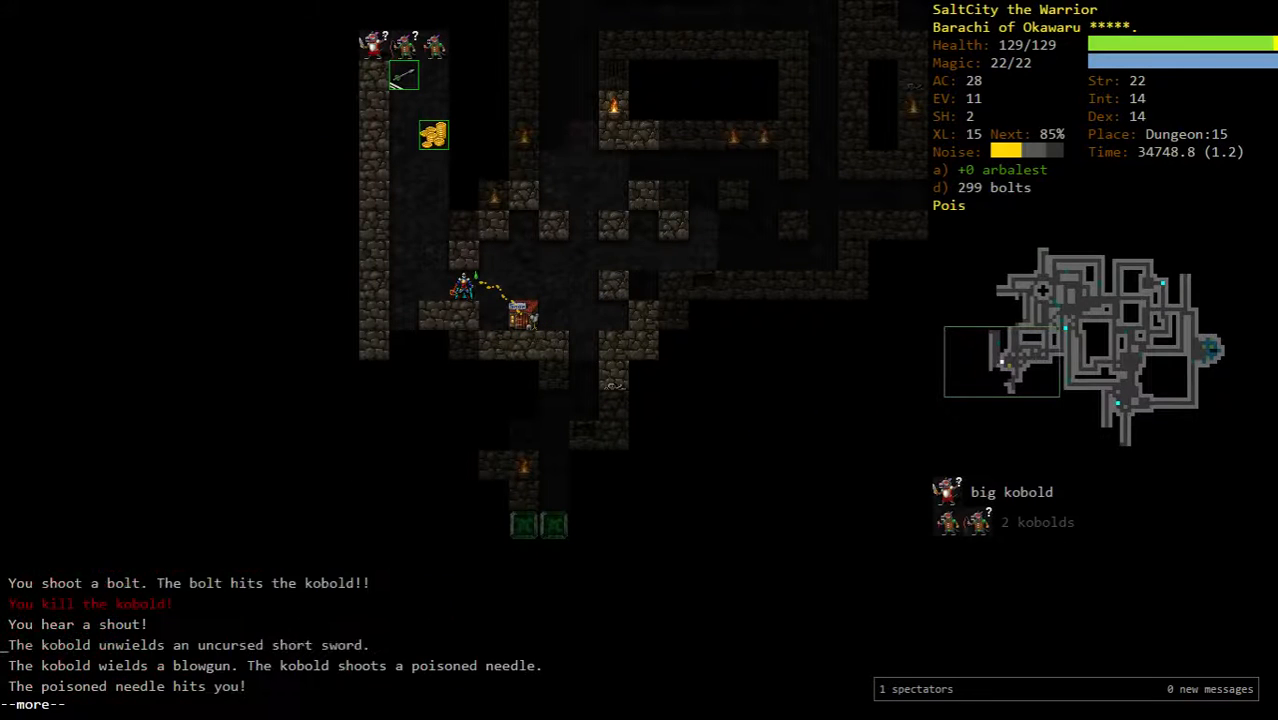
- Shoot the kobold demonologist and deep elf mage, then hop toward the ogres and fire
{"action": "key", "text": "a"}
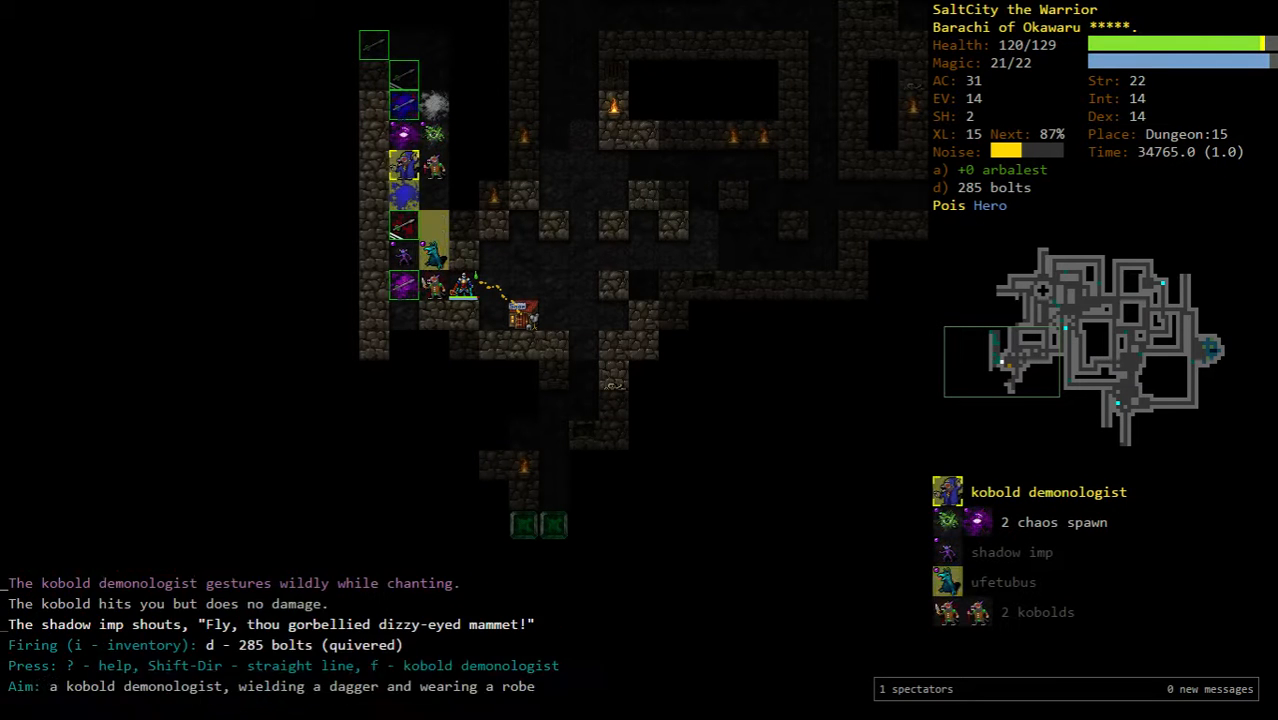
{"action": "key", "text": "f"}
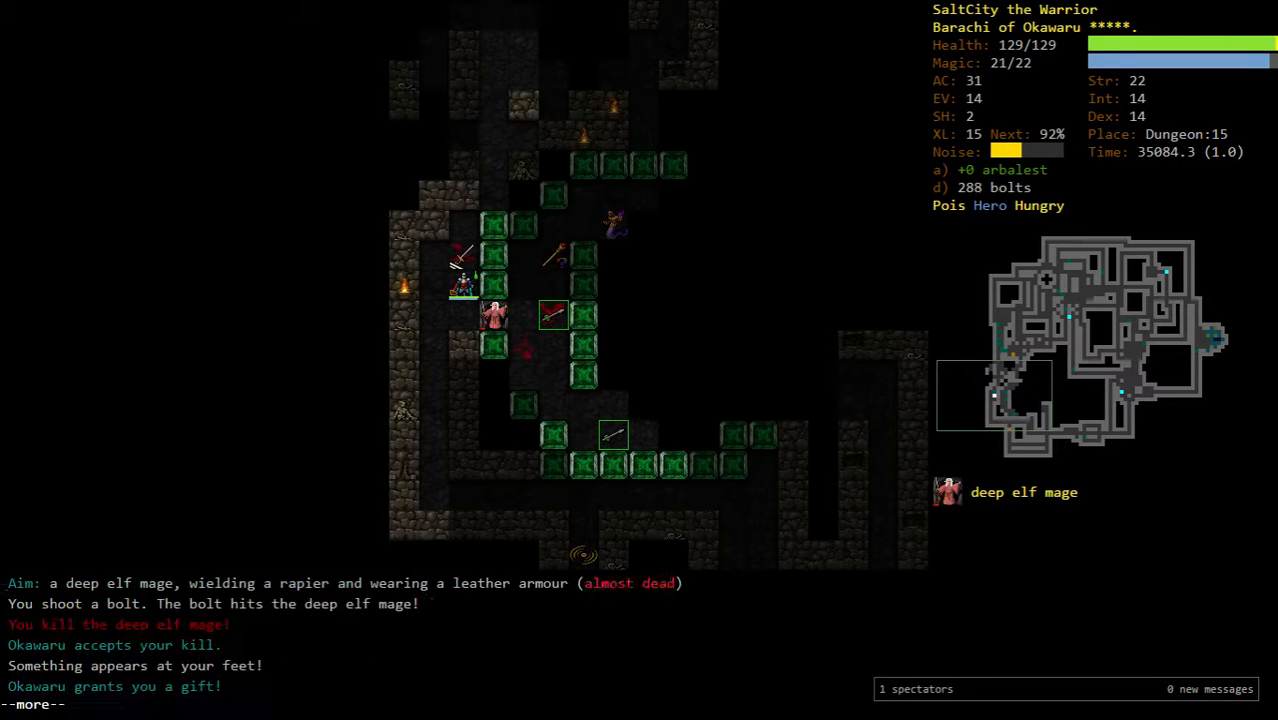
{"action": "key", "text": "space"}
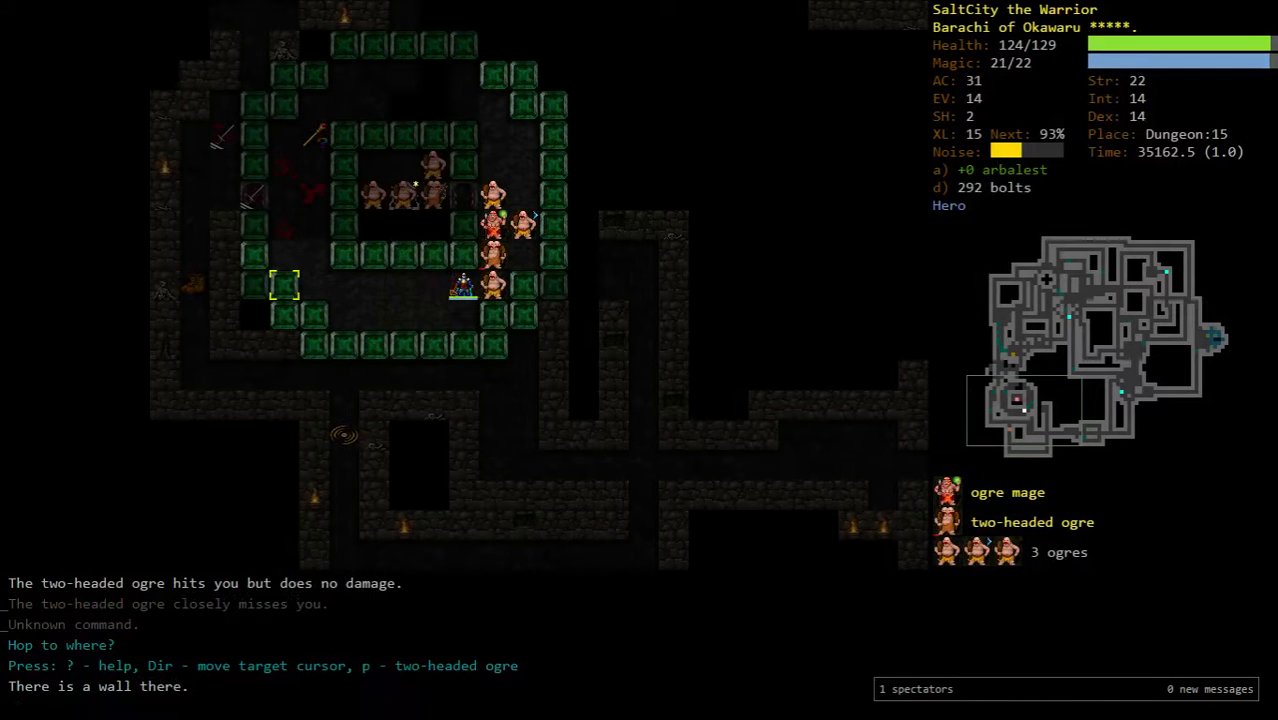
{"action": "key", "text": "f"}
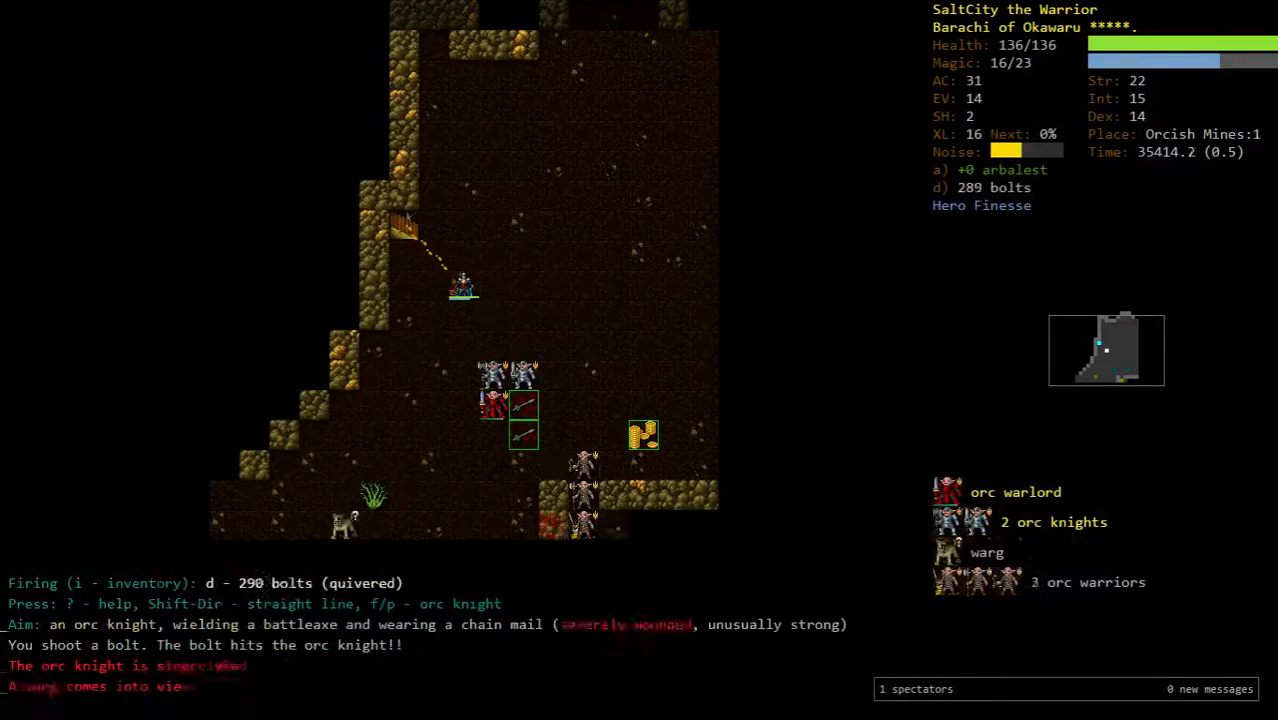
- Fire another quivered bolt at the orc knight's war band
{"action": "key", "text": "f"}
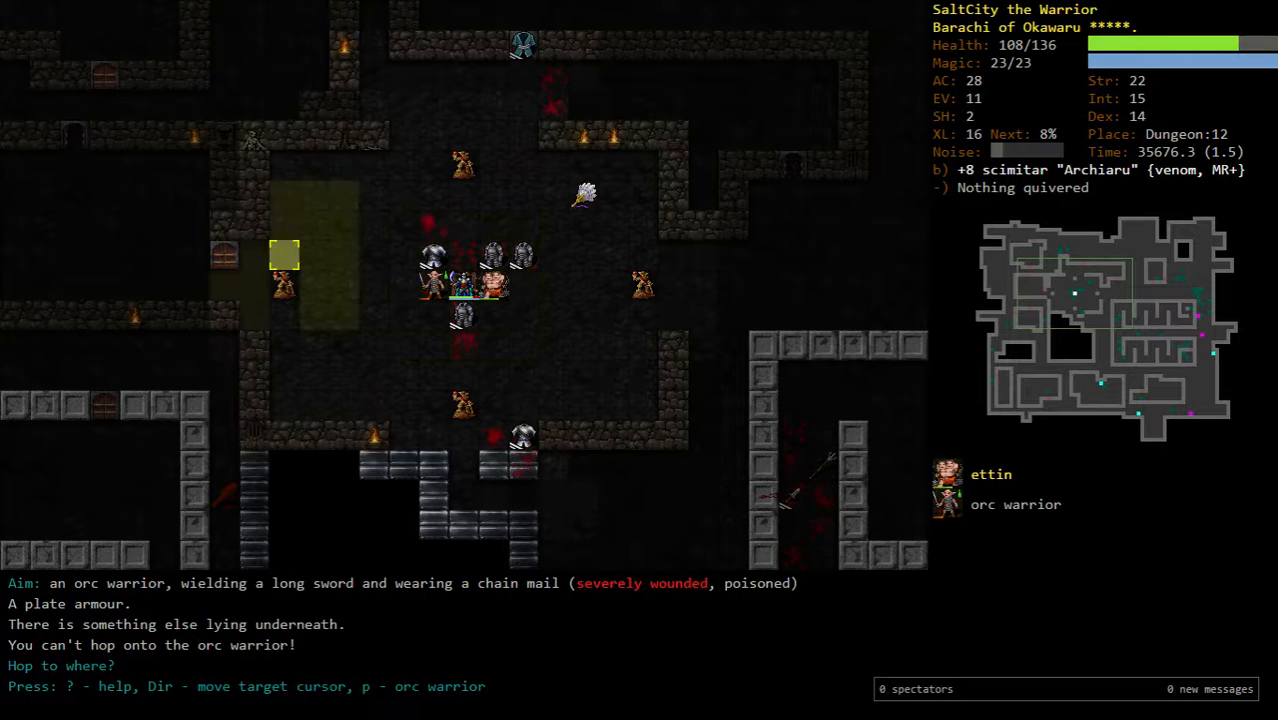
- Search for 'cross' to find crossbows, close the results and shoot the attacking orcs
{"action": "key", "text": "v"}
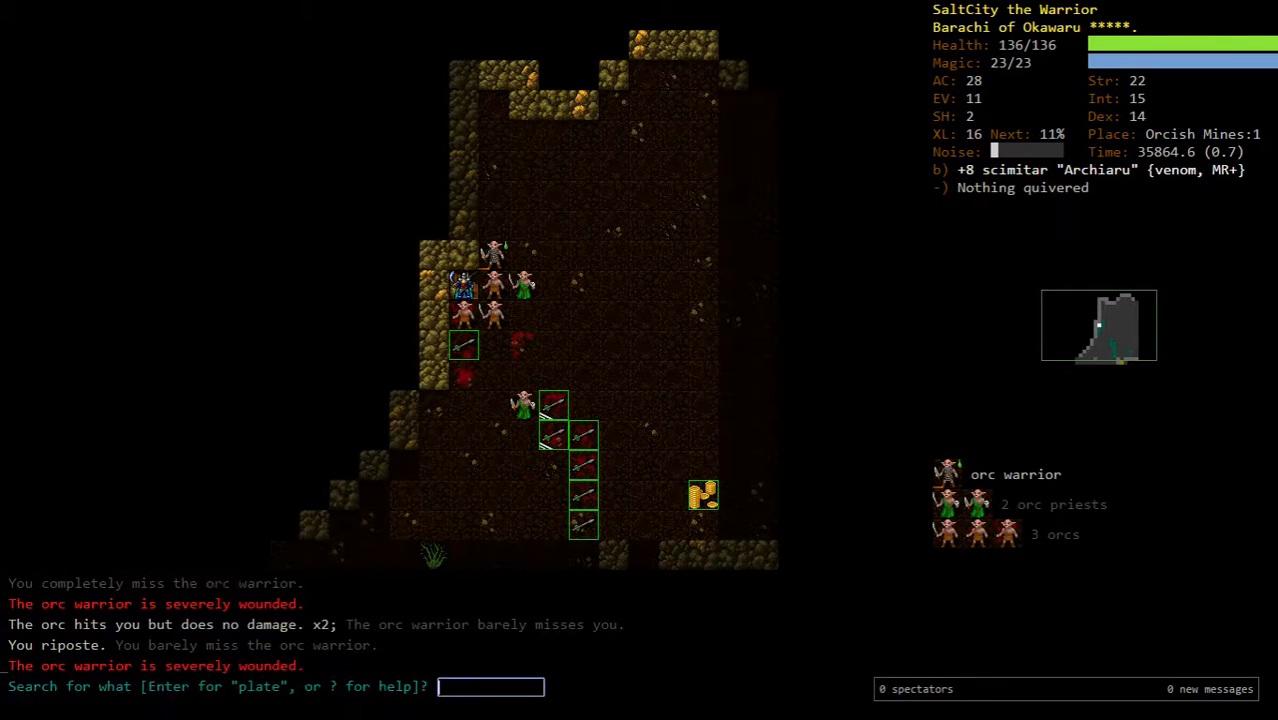
{"action": "type", "text": "cross"}
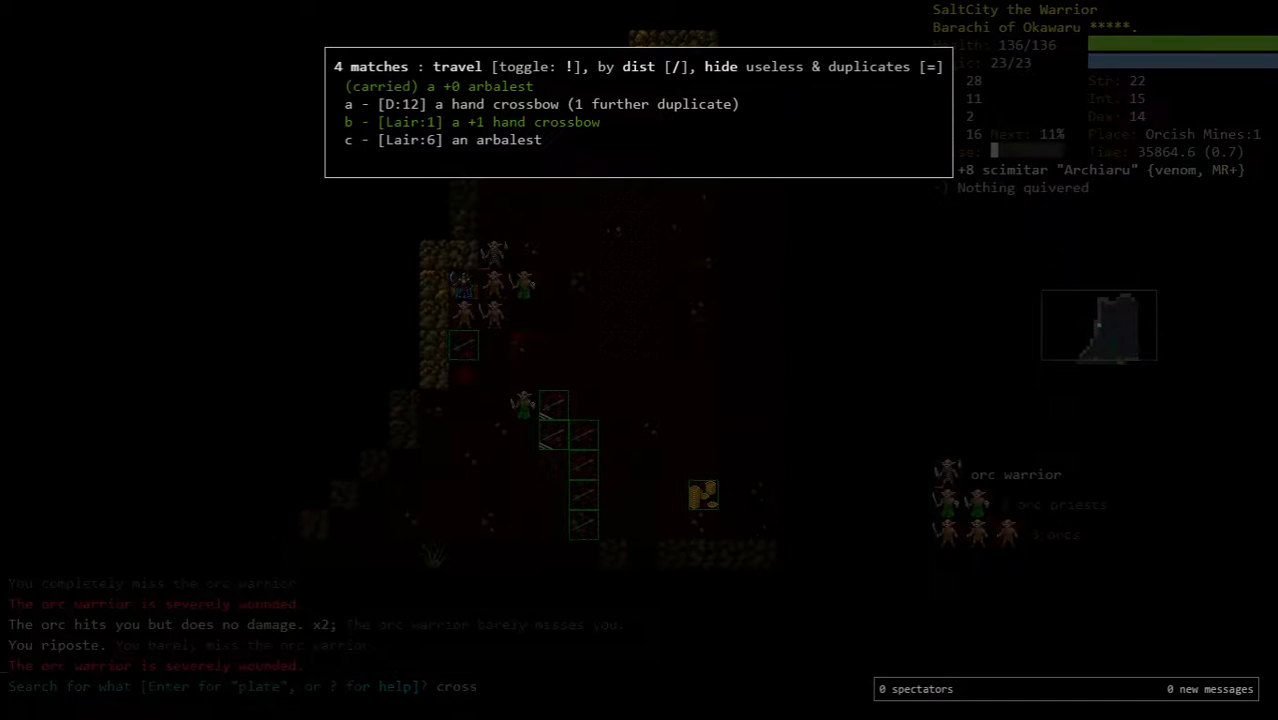
{"action": "key", "text": "Escape"}
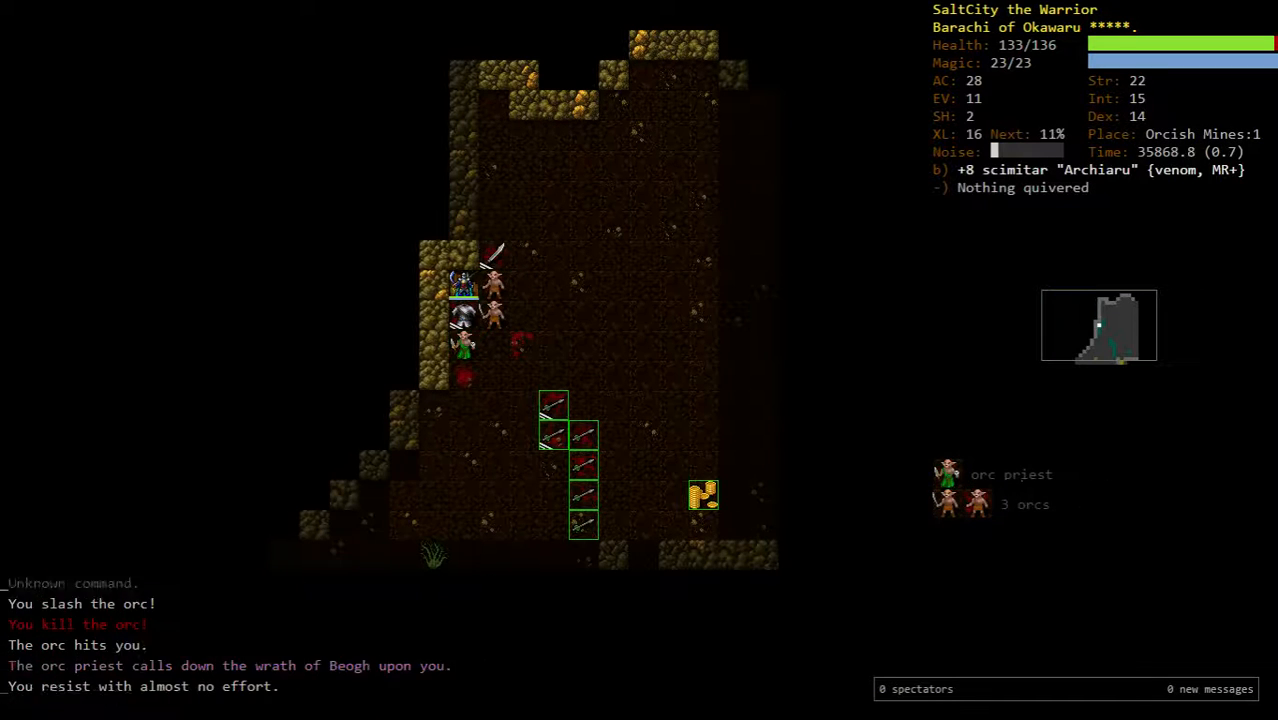
{"action": "key", "text": "r"}
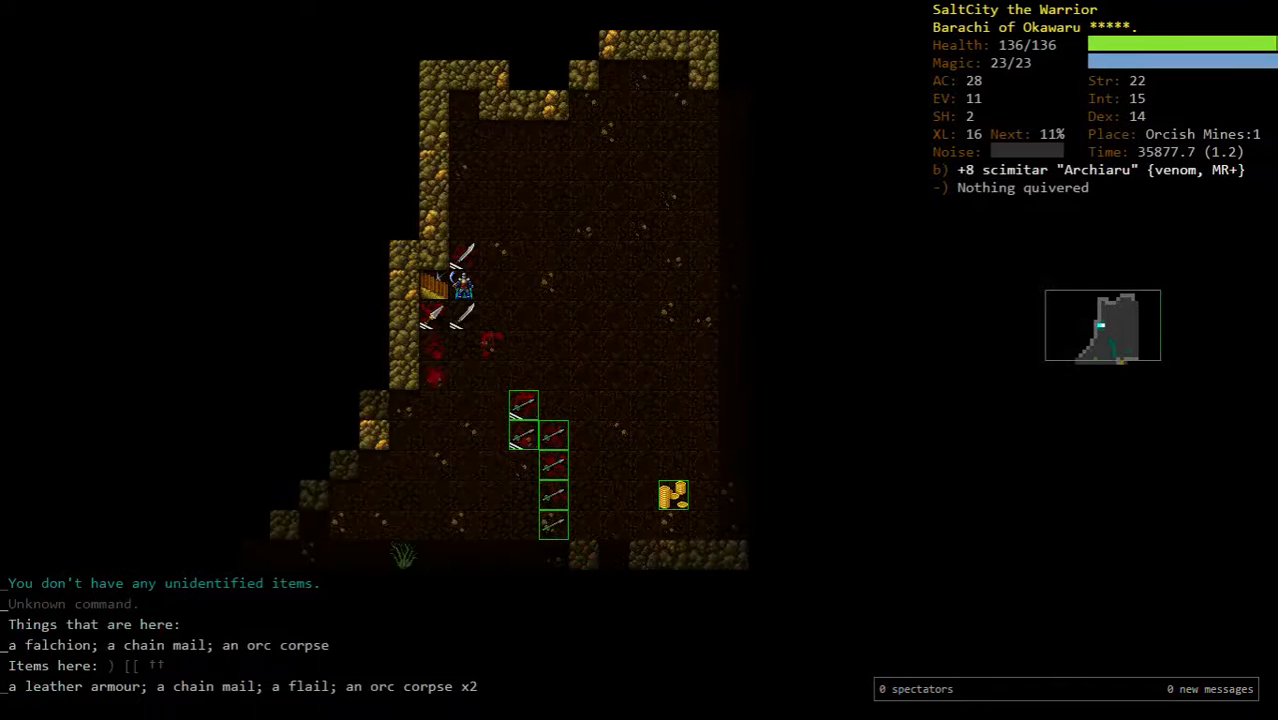
{"action": "key", "text": "f"}
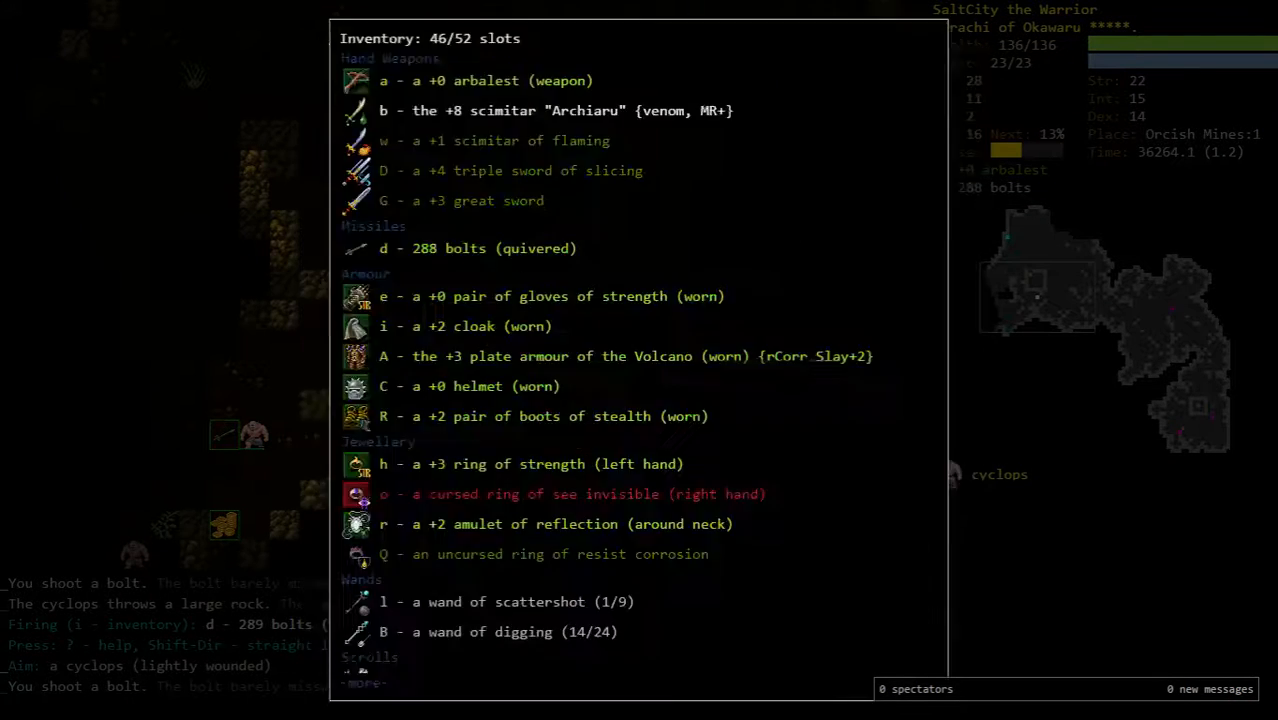
- Close the inventory, shoot the cyclops and invoke Okawaru's Heroism
{"action": "left_click", "coordinate": [382, 110]}
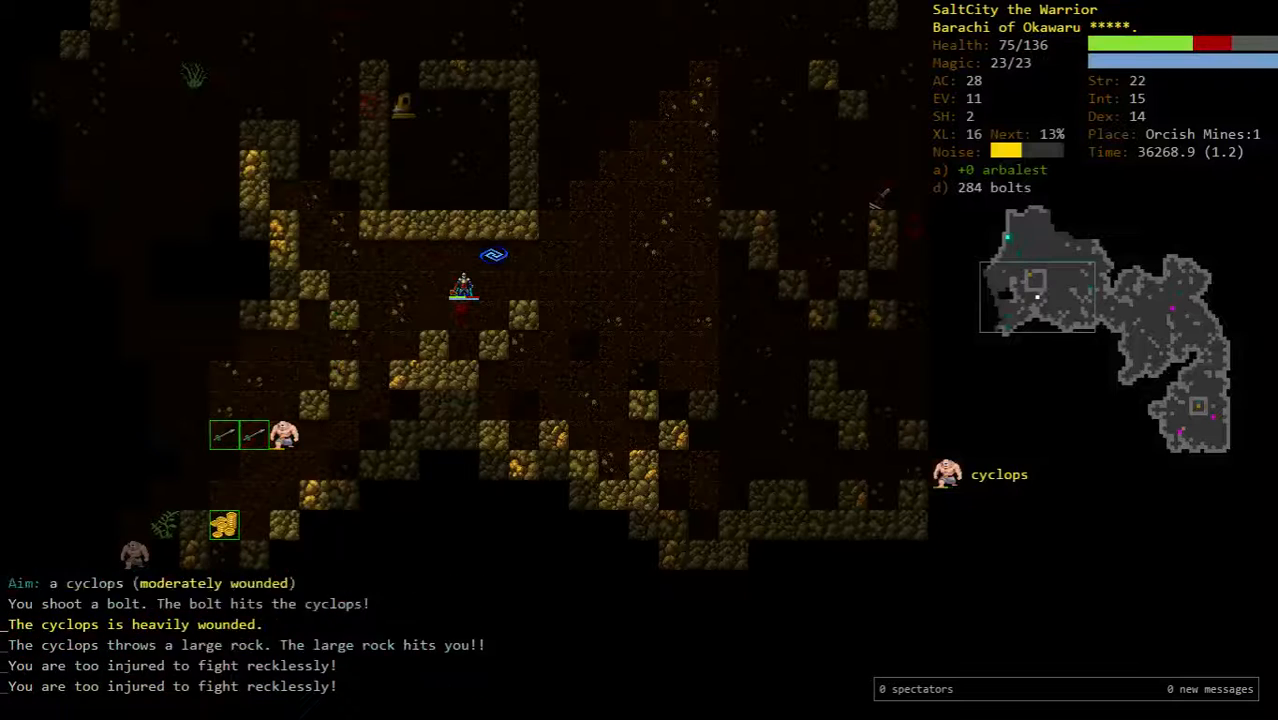
{"action": "key", "text": "f"}
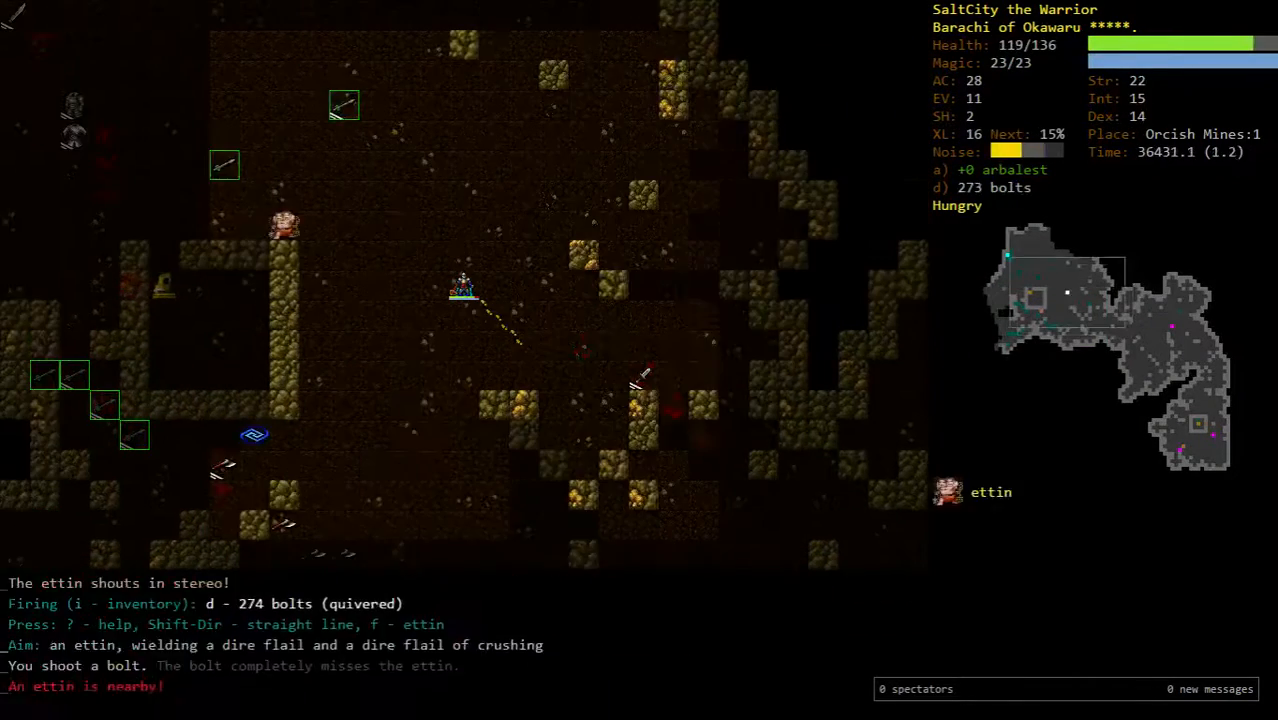
{"action": "key", "text": "a"}
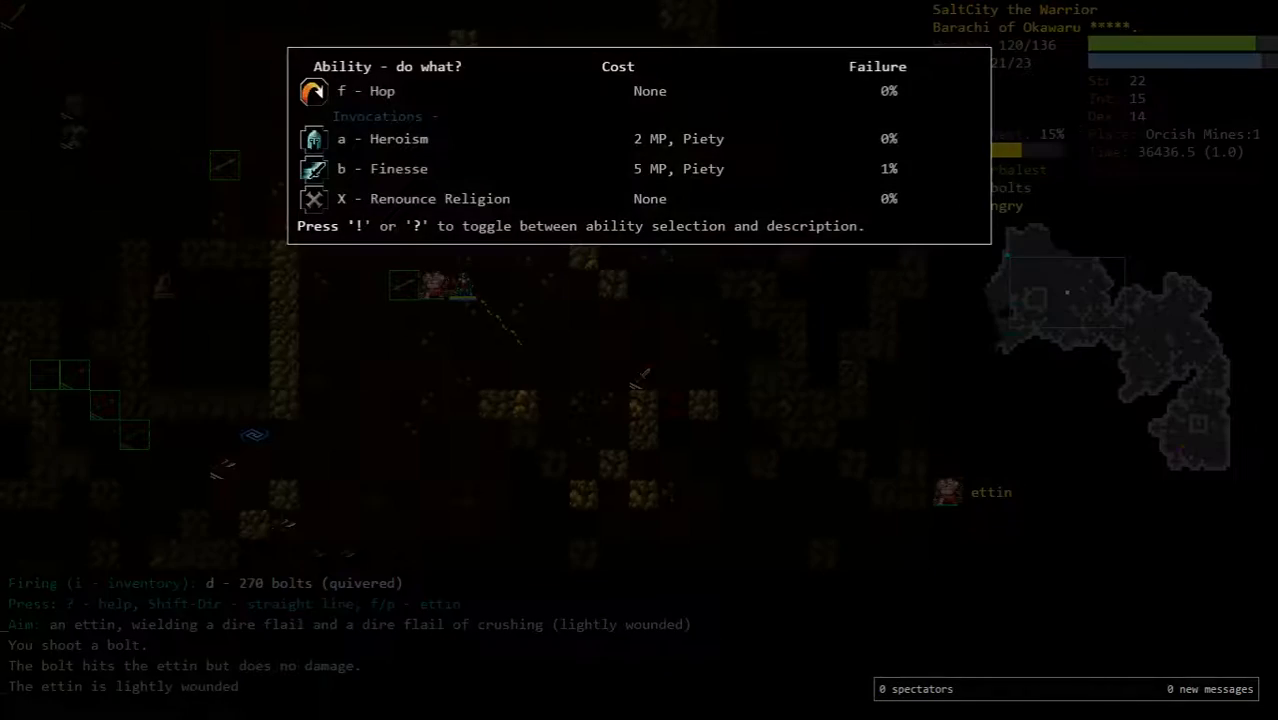
{"action": "key", "text": "f"}
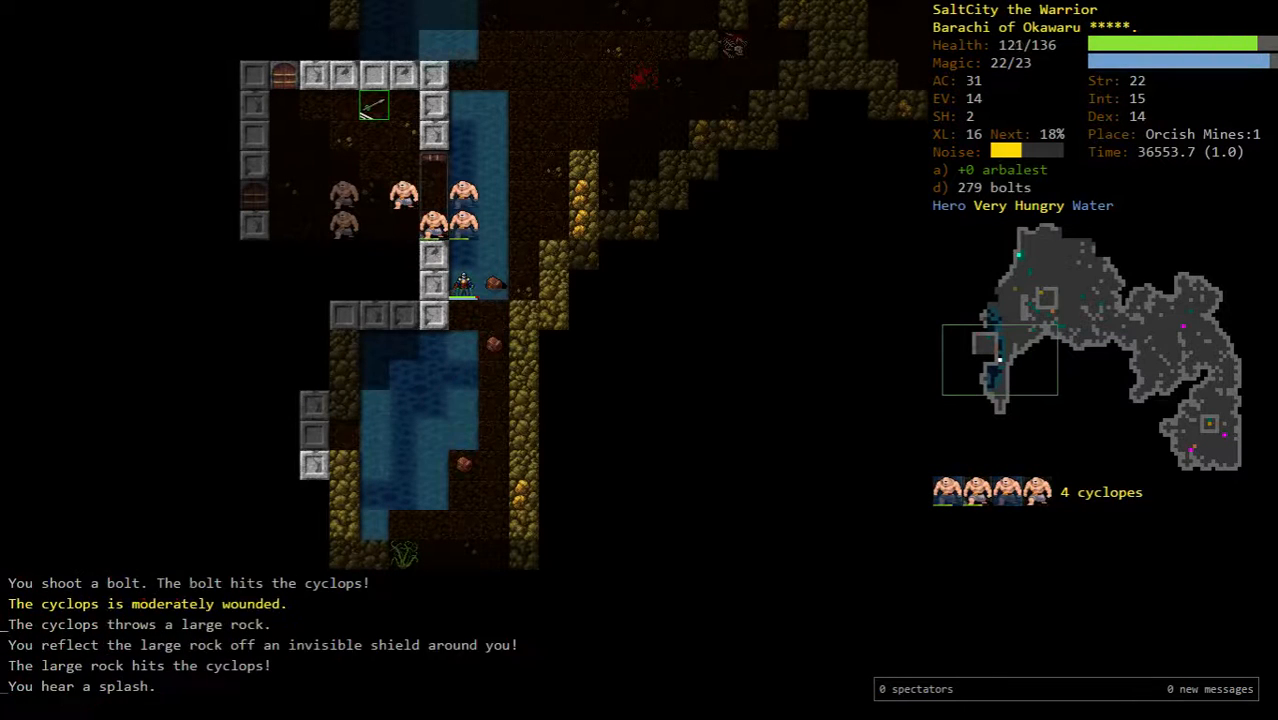
- Fire repeated bolts at the cyclopes and the warg
{"action": "key", "text": "f"}
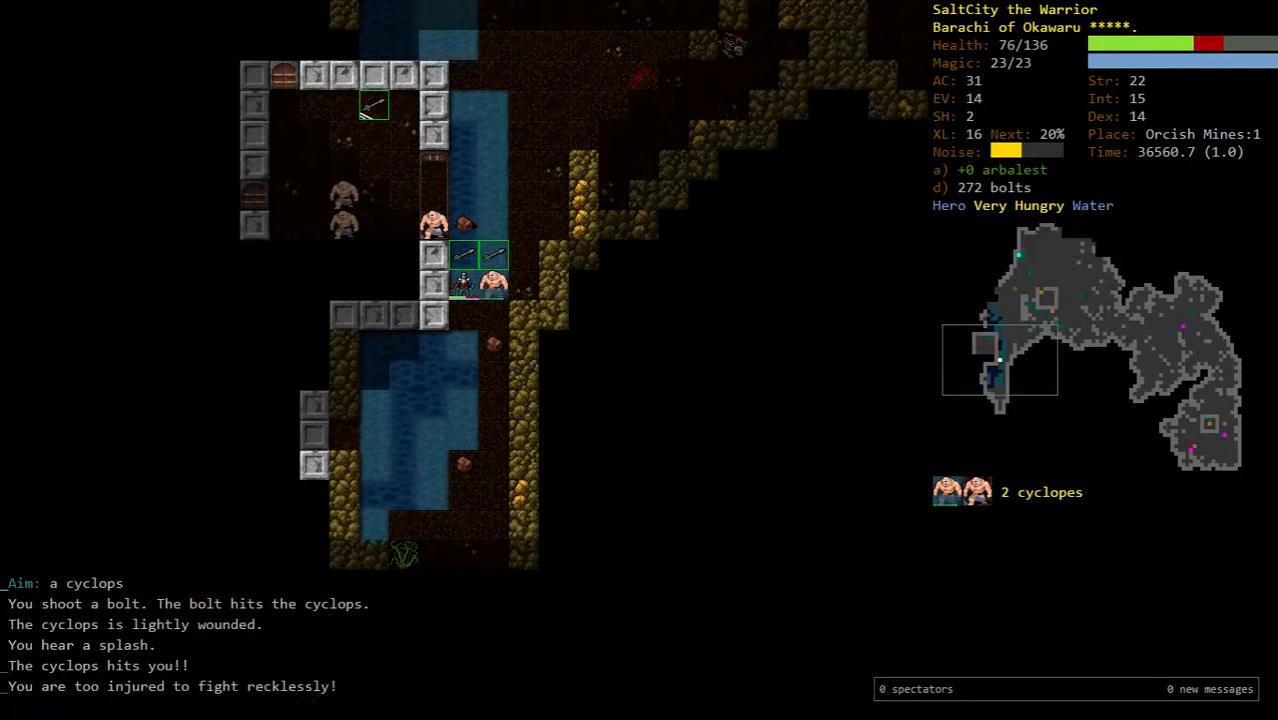
{"action": "key", "text": "f"}
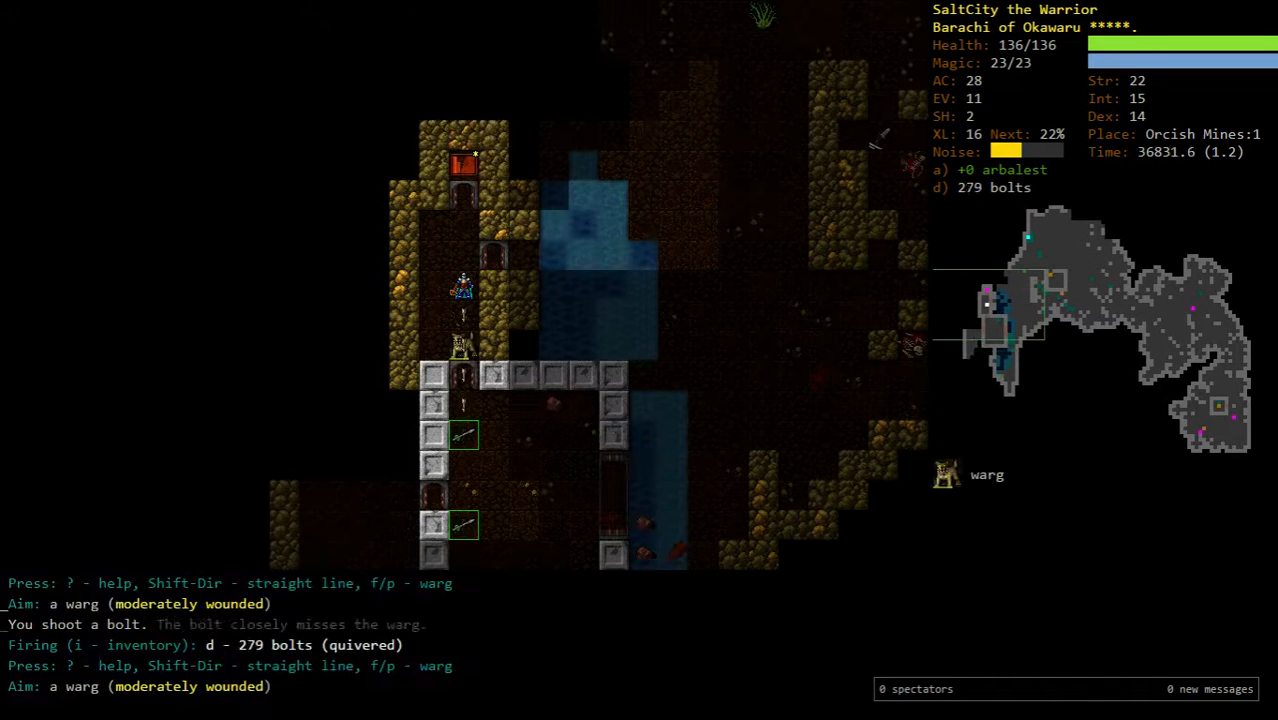
{"action": "key", "text": "f"}
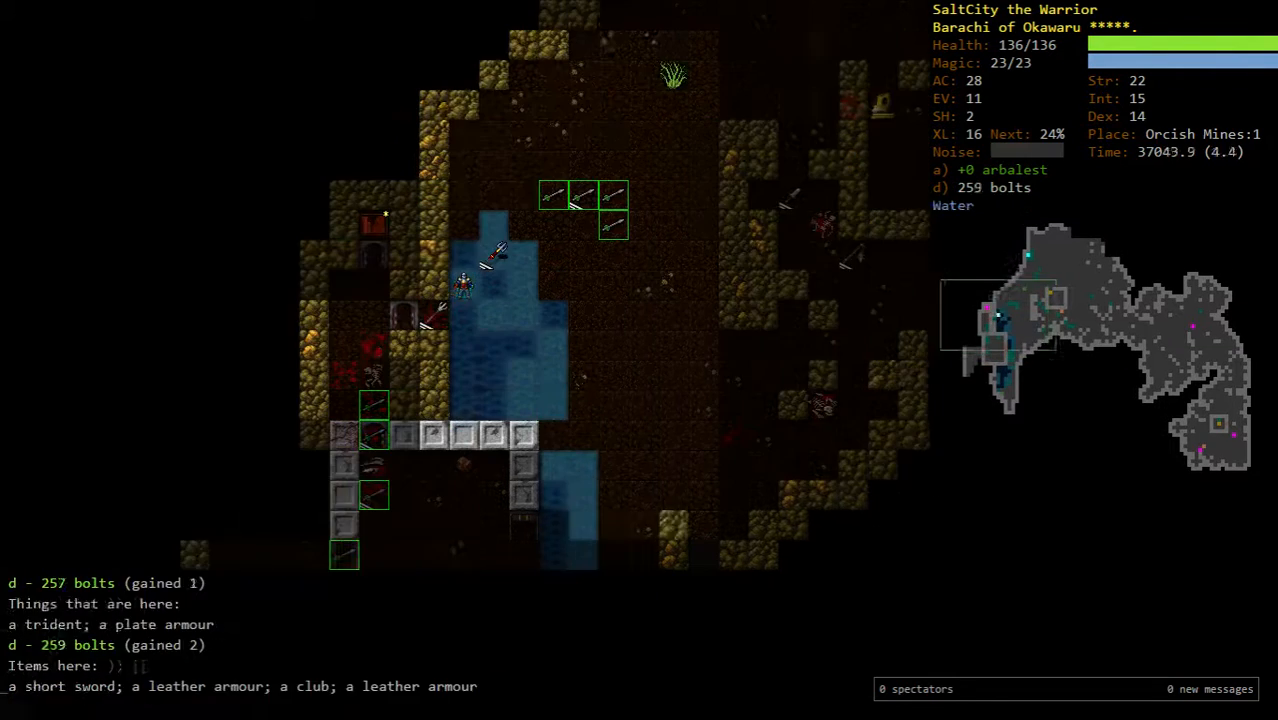
{"action": "key", "text": "f"}
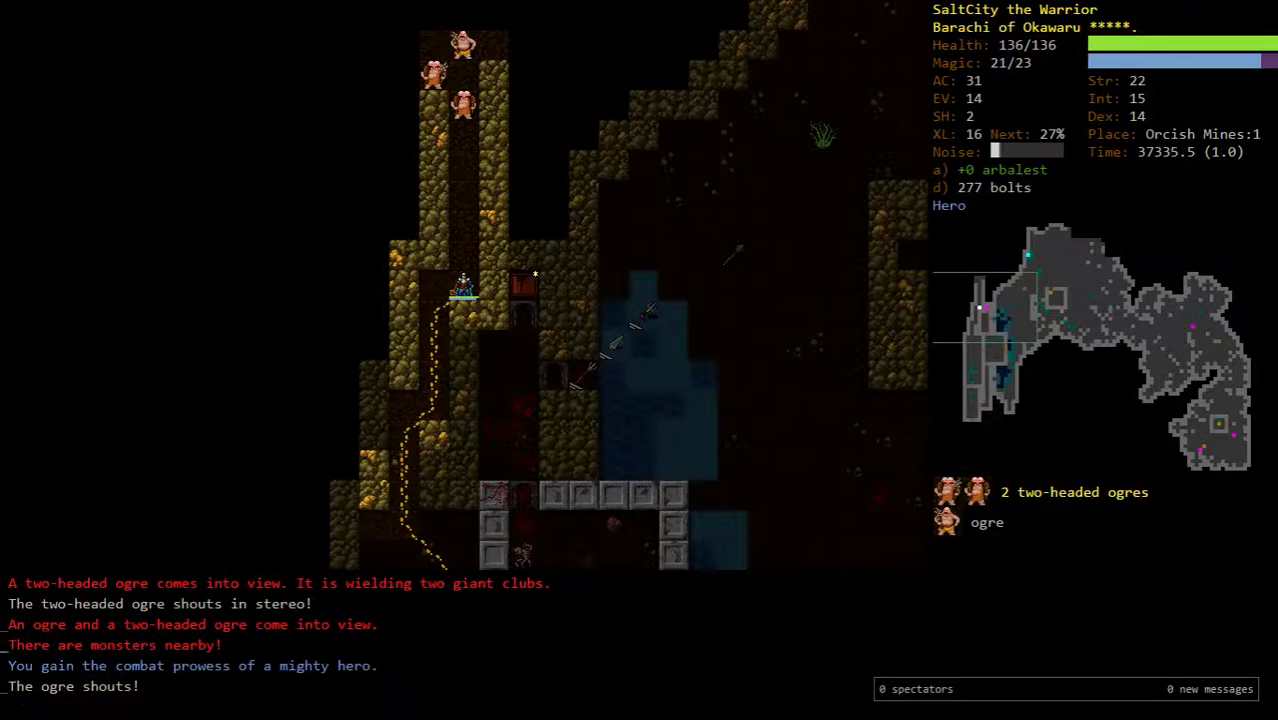
- Shoot the frost giant, cyclops and orc priest, then gather the spent bolts
{"action": "key", "text": "f"}
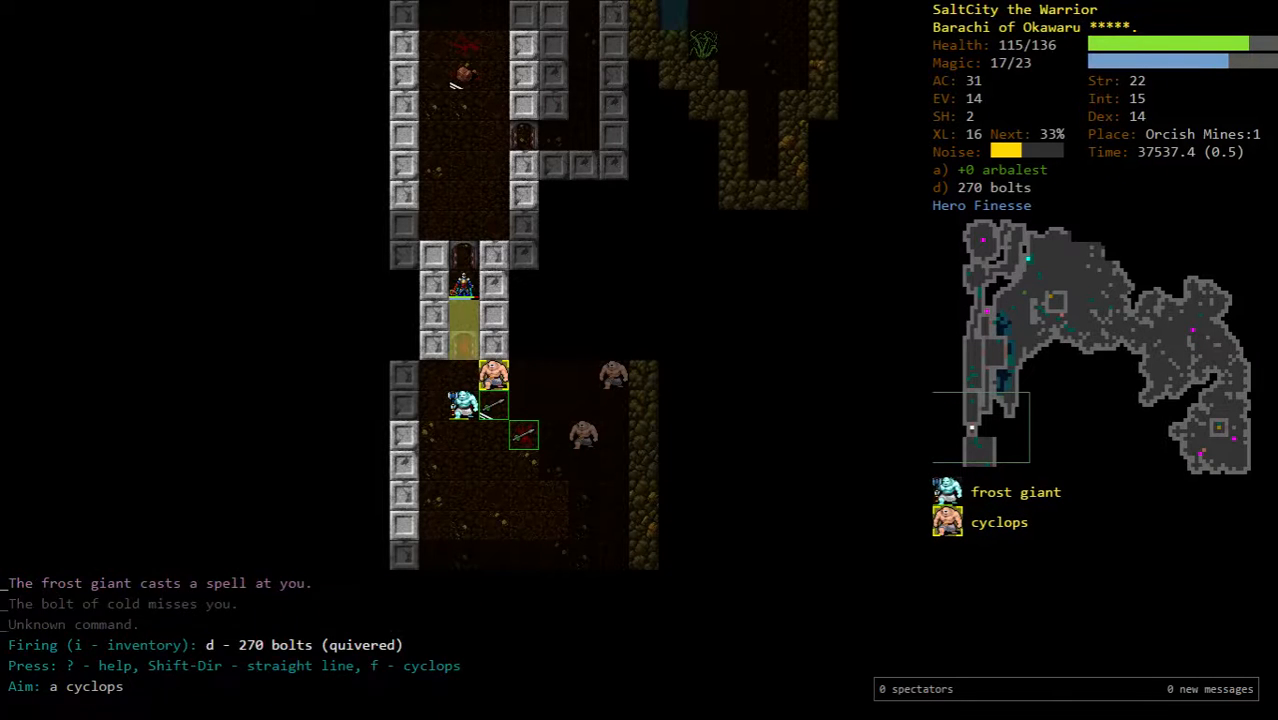
{"action": "key", "text": "f"}
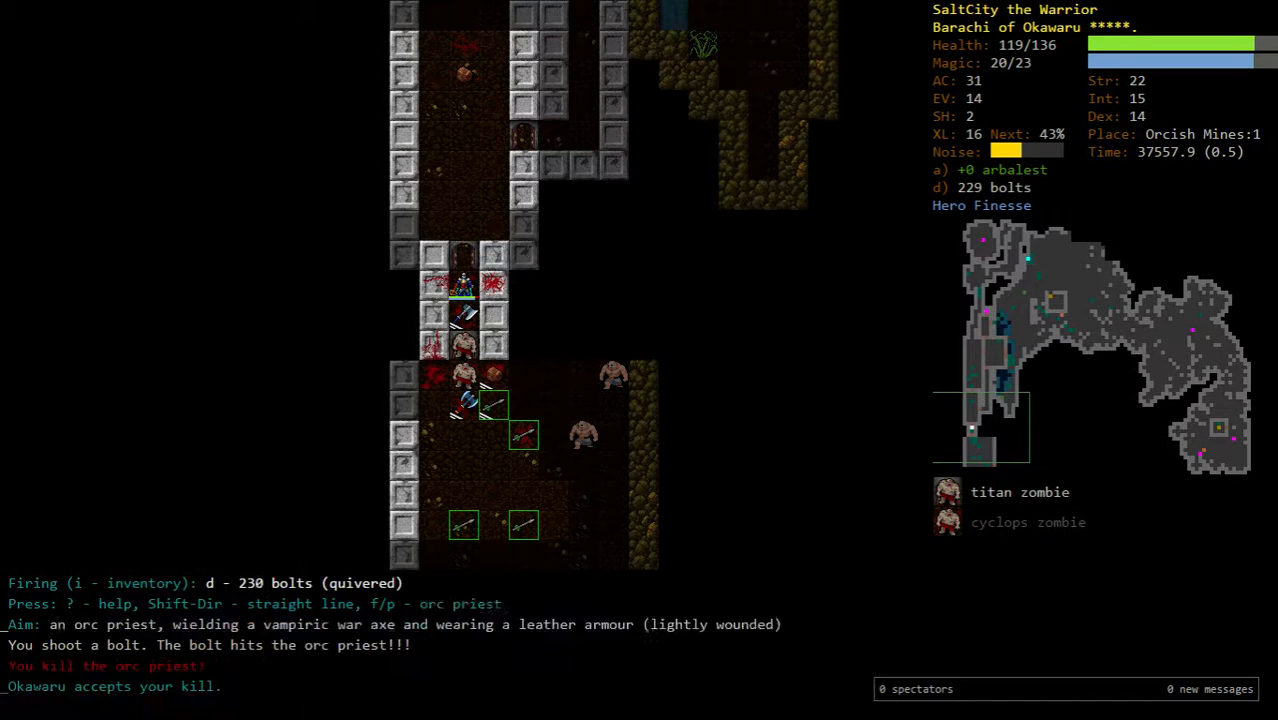
{"action": "key", "text": "f"}
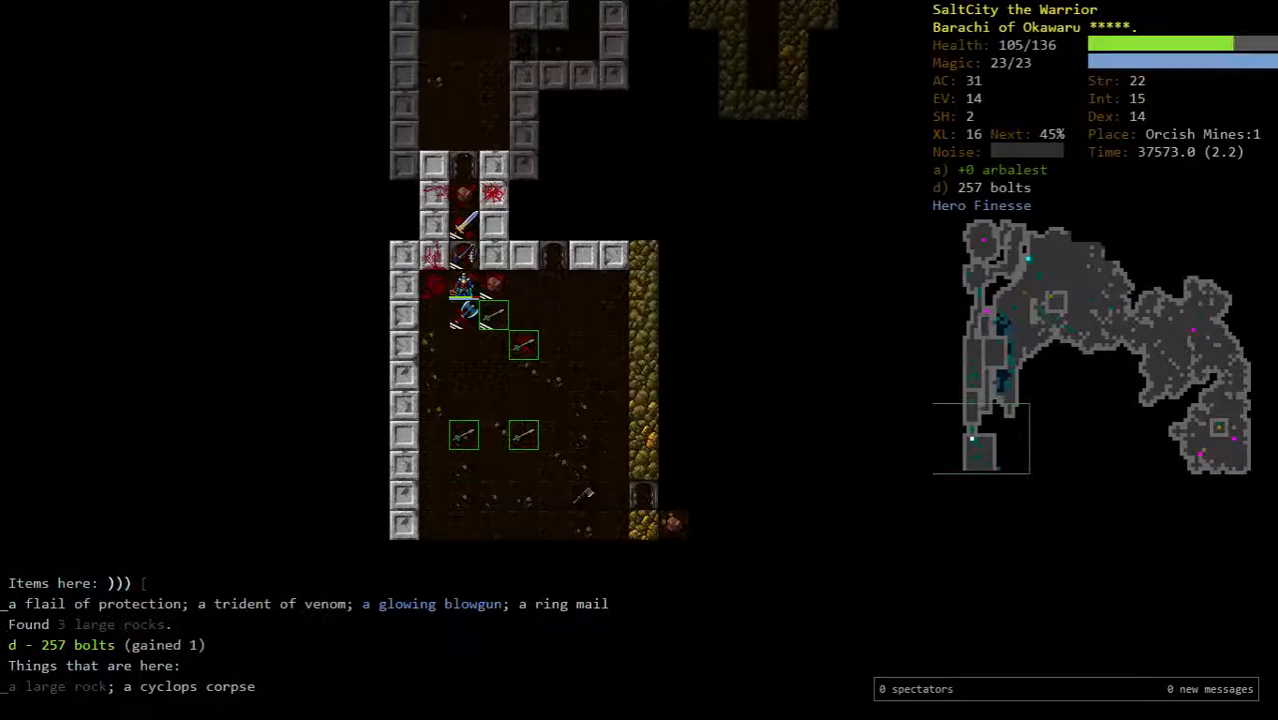
{"action": "key", "text": "g"}
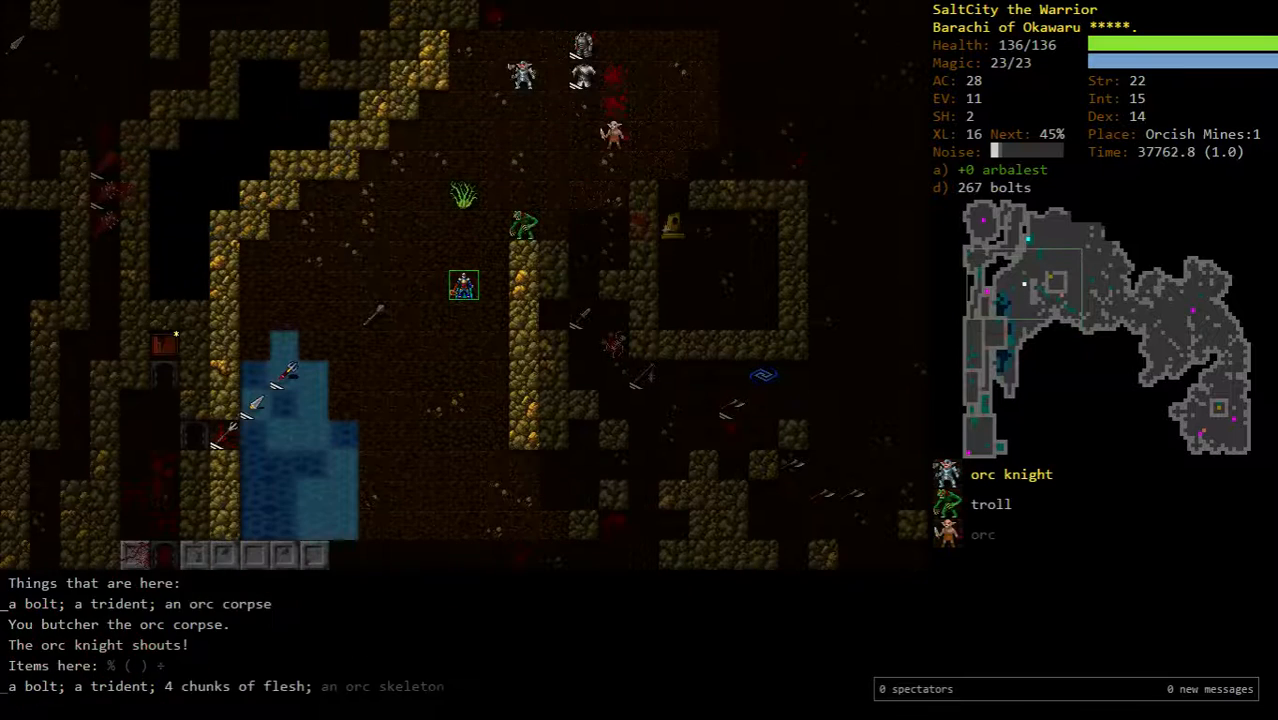
- Browse Cech's Assorted Antiques for a scroll of identify, then confirm entering the labyrinth portal
{"action": "key", "text": "f"}
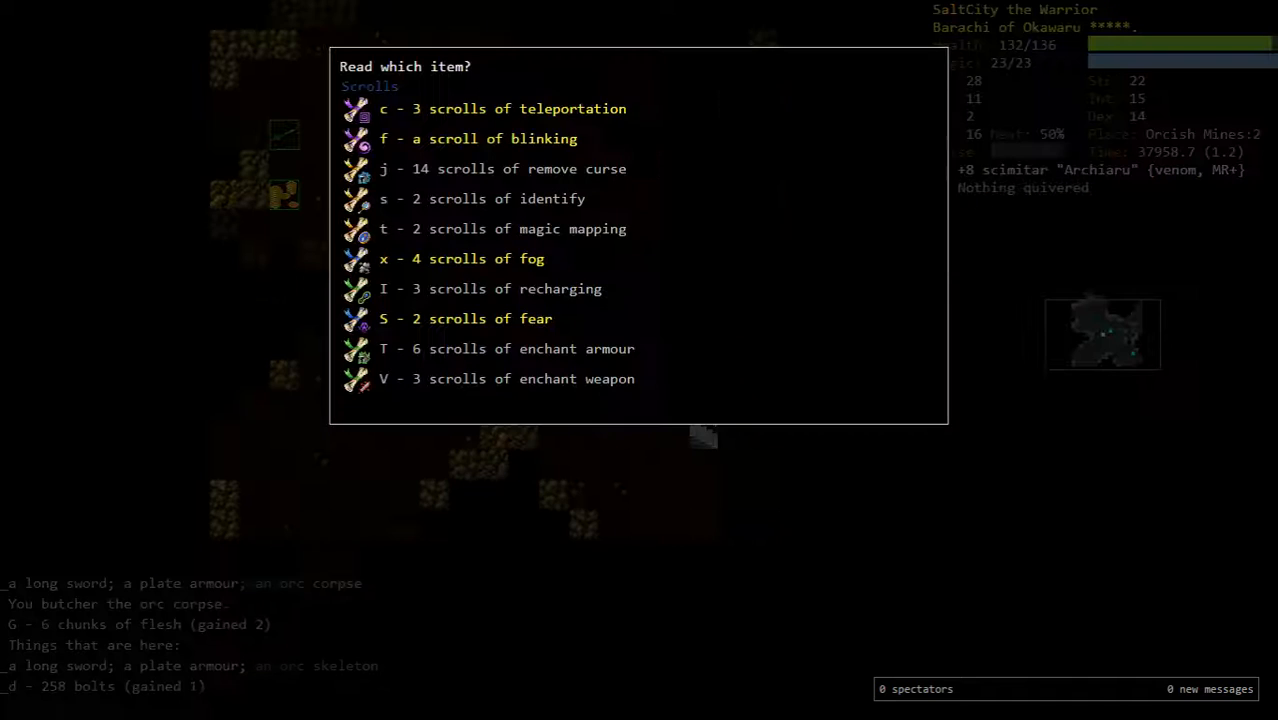
{"action": "key", "text": "Escape"}
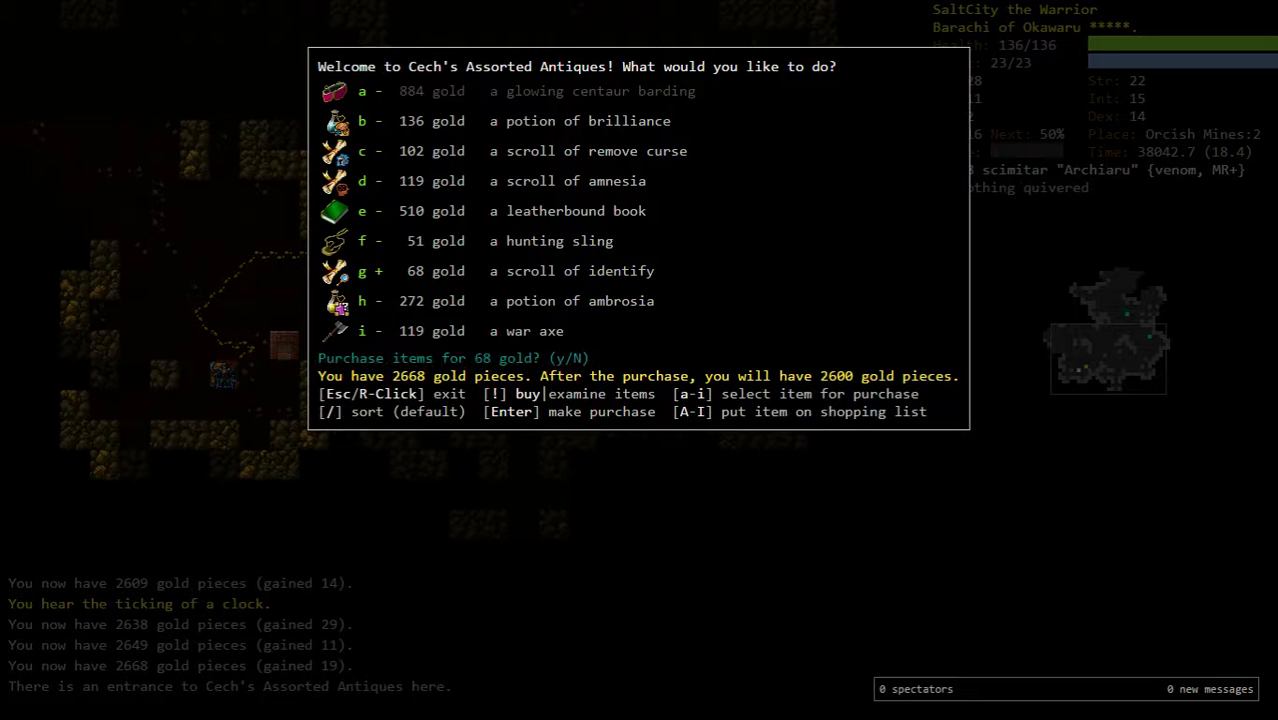
{"action": "key", "text": "y"}
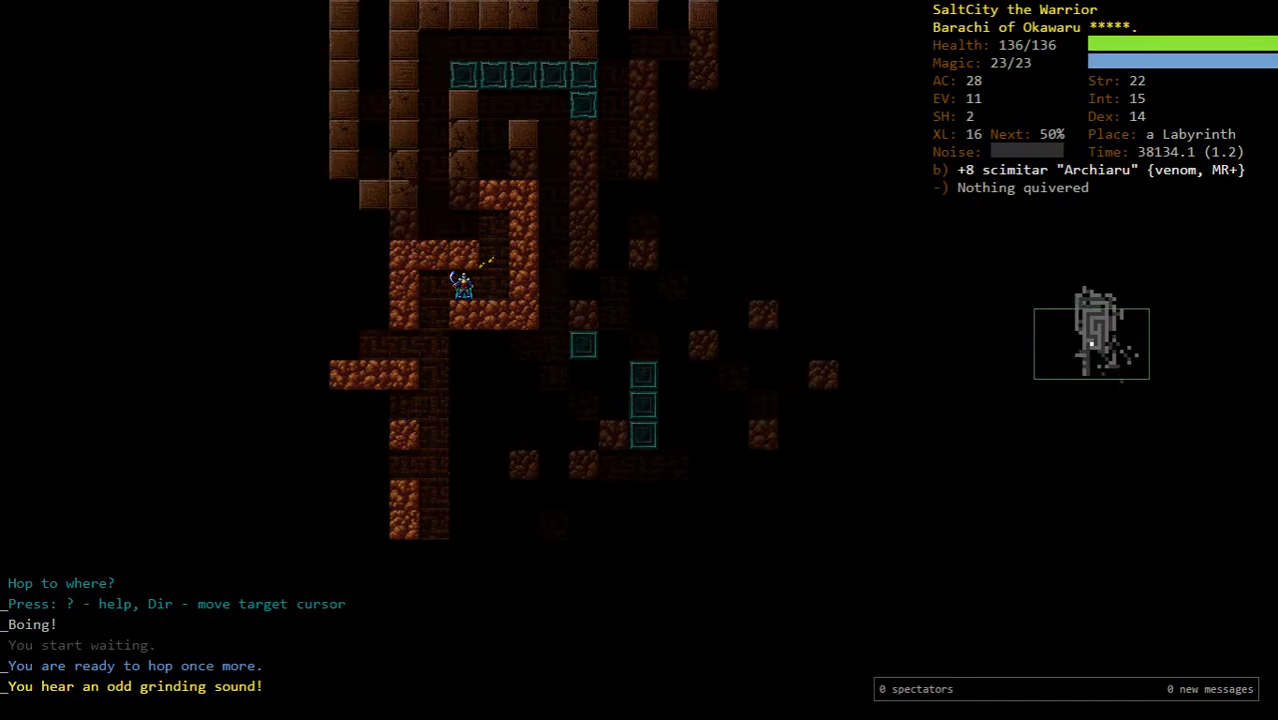
- Identify the Aptaew amulet, travel back to Orcish Mines:1 and slay the orc warrior with the scimitar
{"action": "key", "text": "v"}
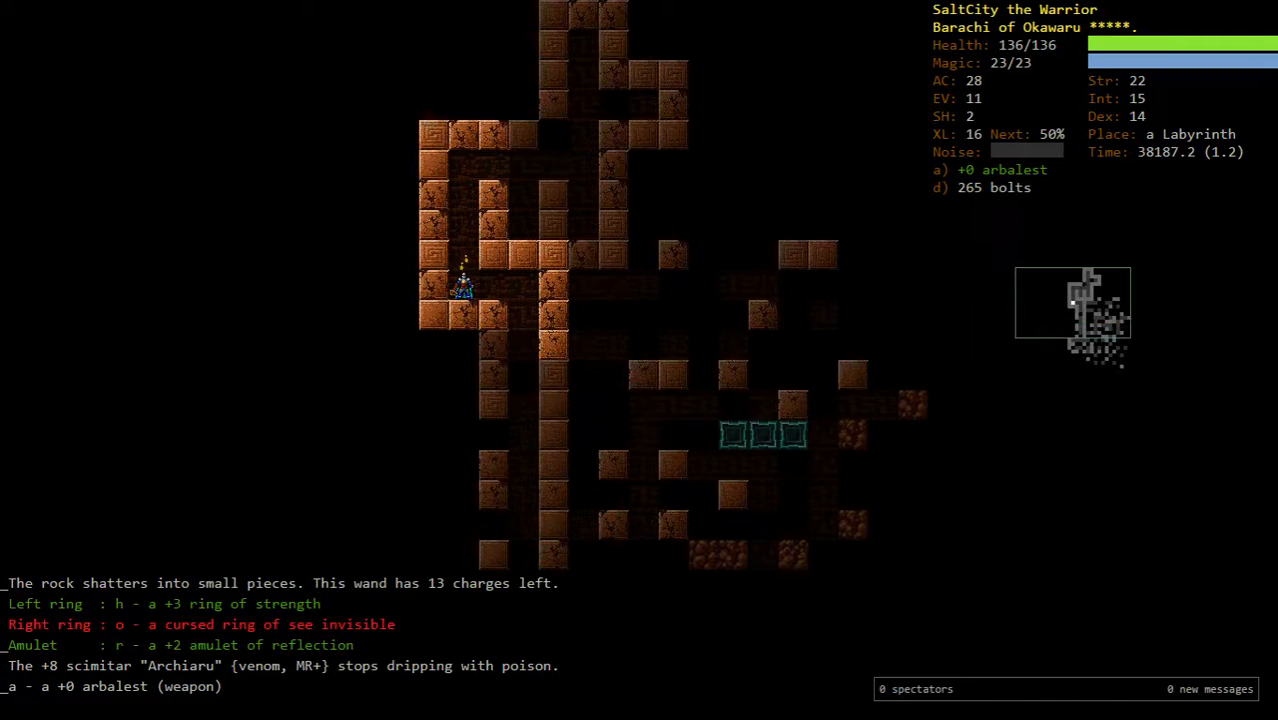
{"action": "key", "text": "V"}
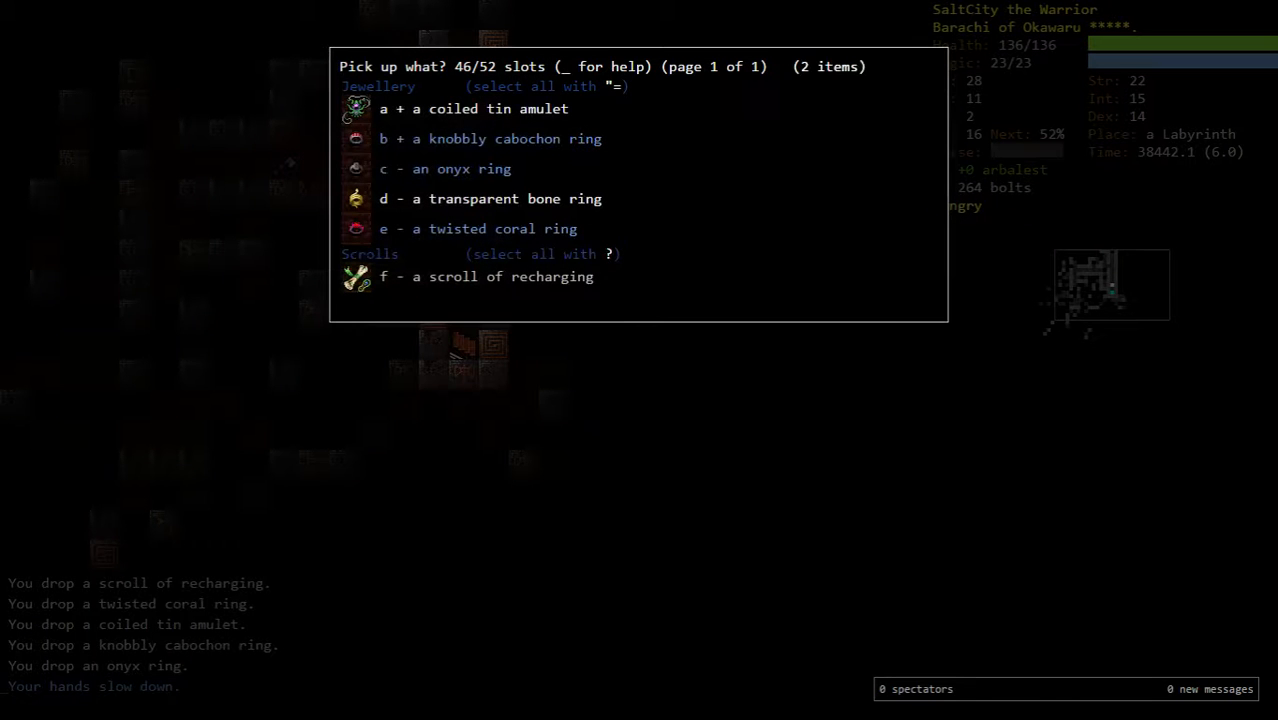
{"action": "key", "text": "r"}
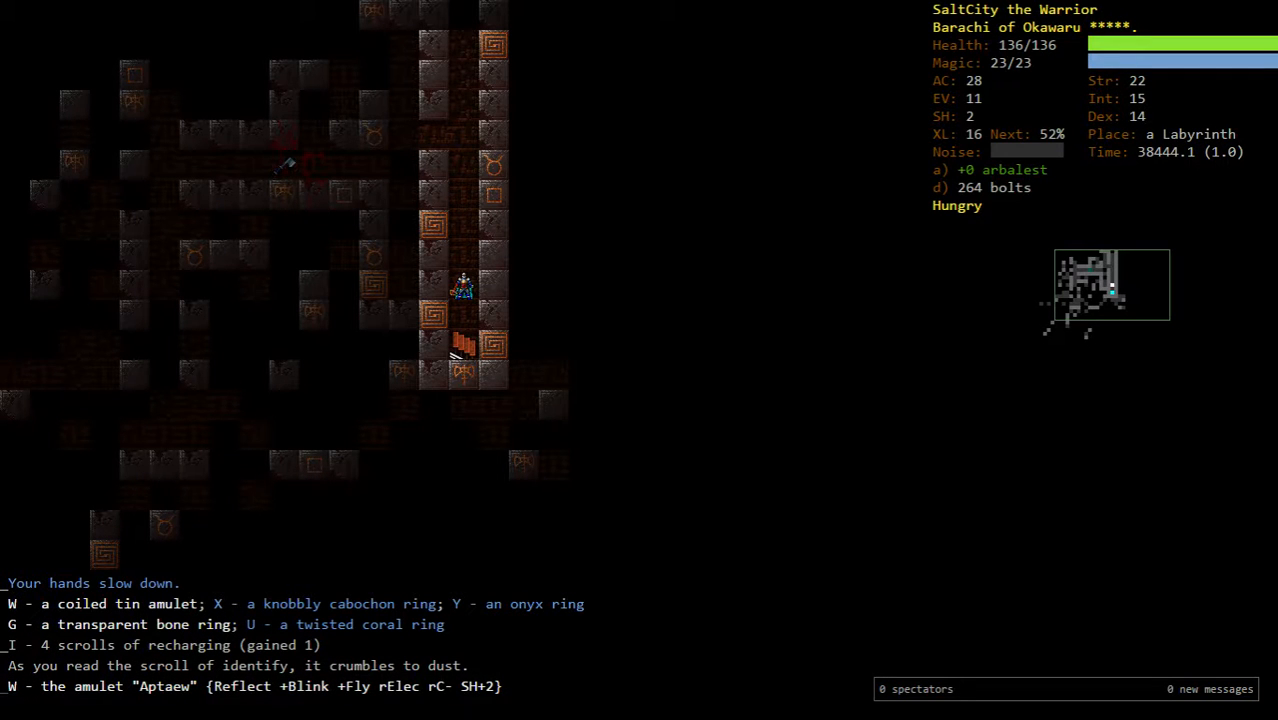
{"action": "key", "text": "g"}
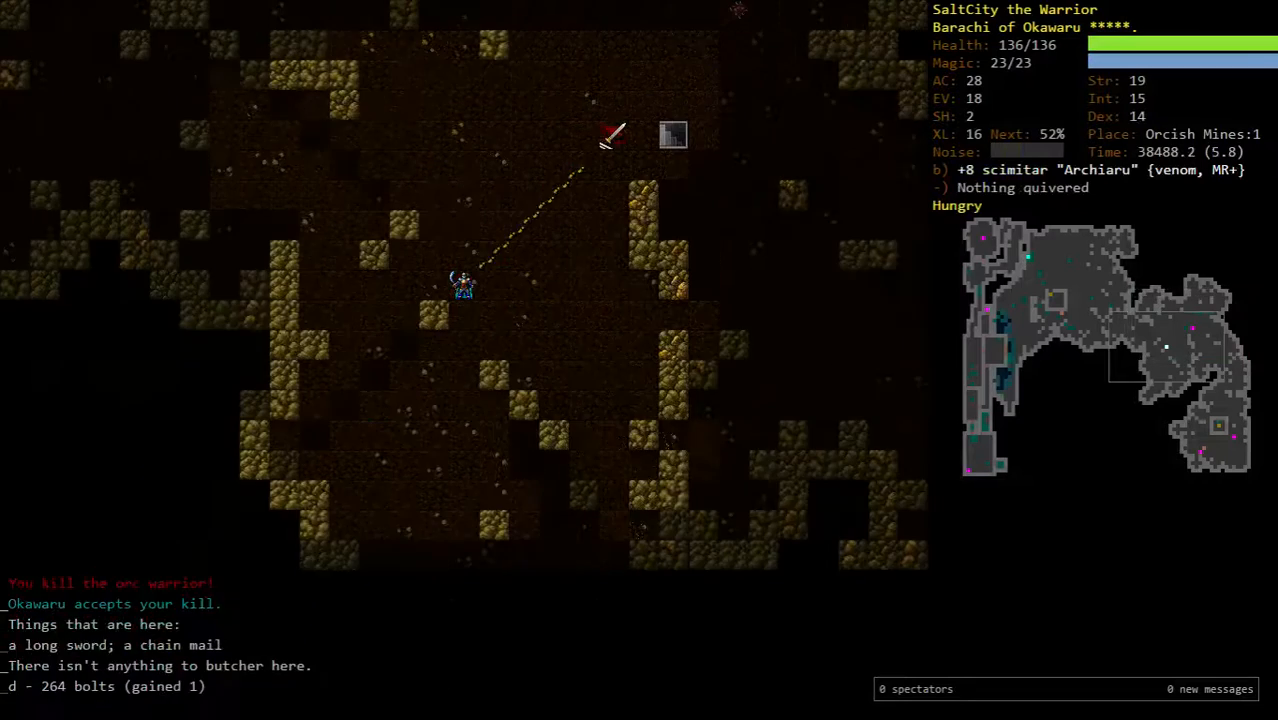
- Swap worn rings, drop the +3 ring of strength and Aptaew amulet, then descend to Orcish Mines:2
{"action": "key", "text": "P"}
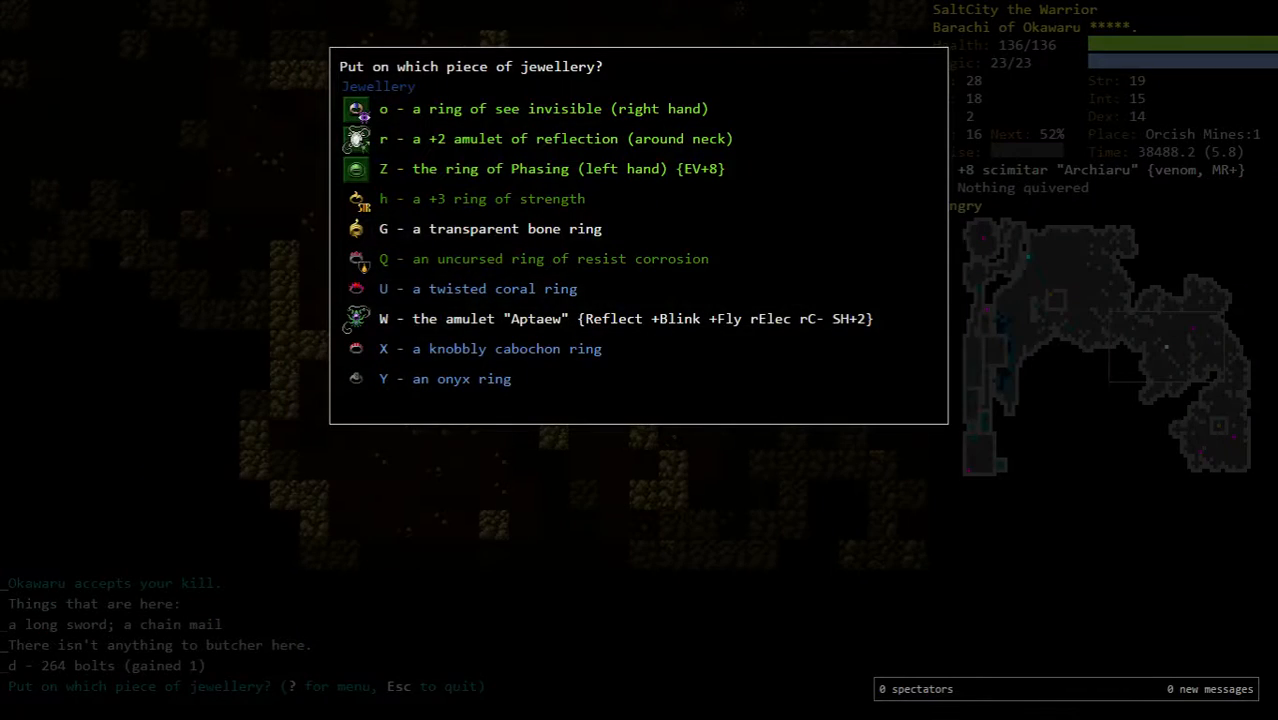
{"action": "left_click", "coordinate": [384, 228]}
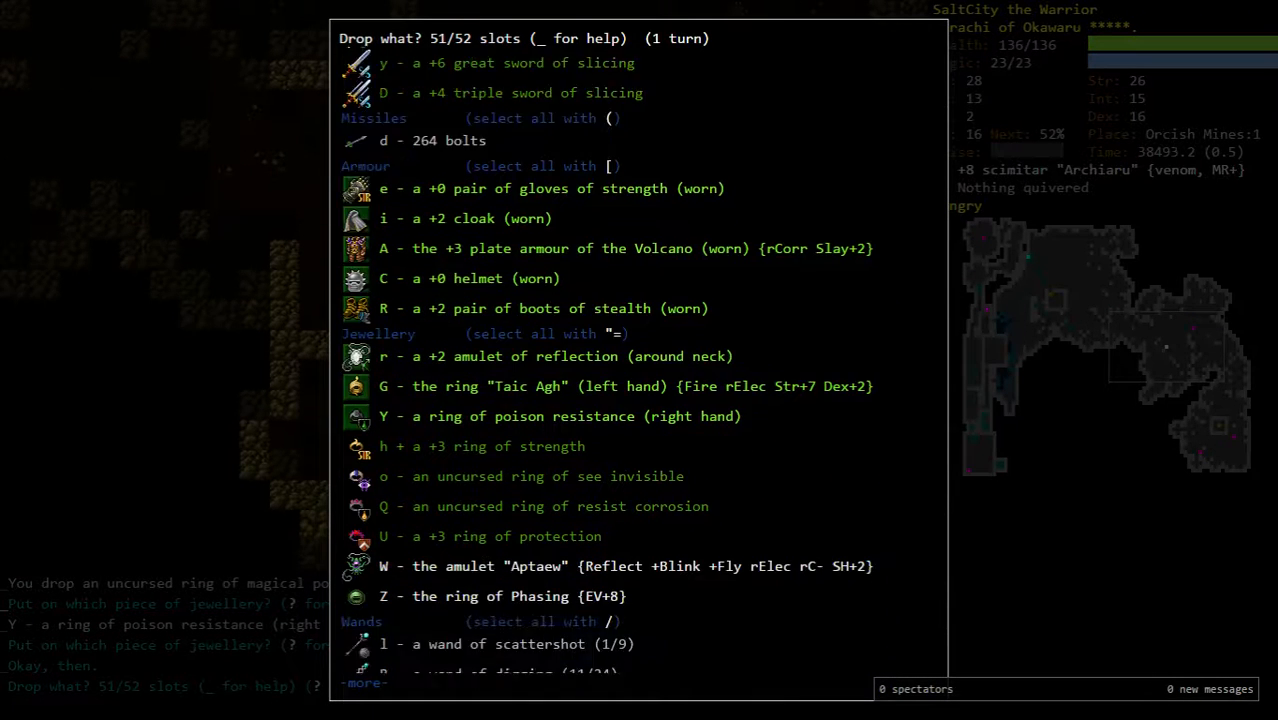
{"action": "scroll", "scroll_direction": "down", "scroll_amount": 3}
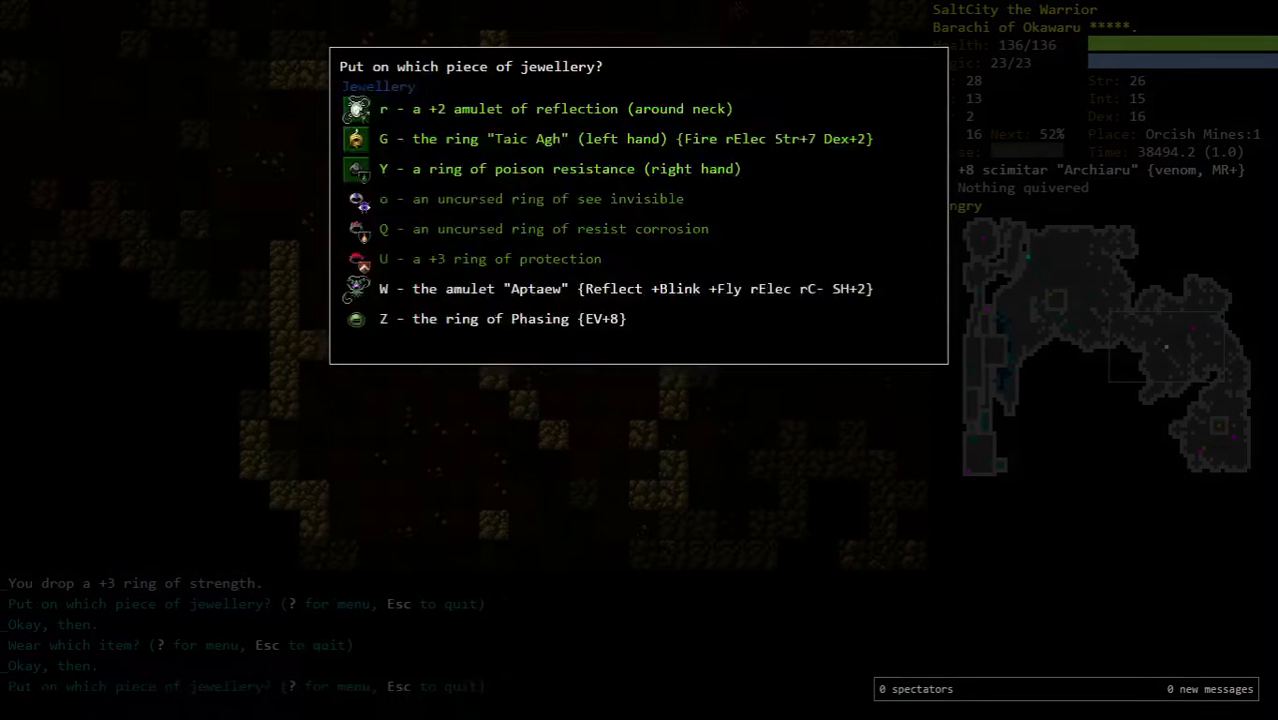
{"action": "key", "text": "U"}
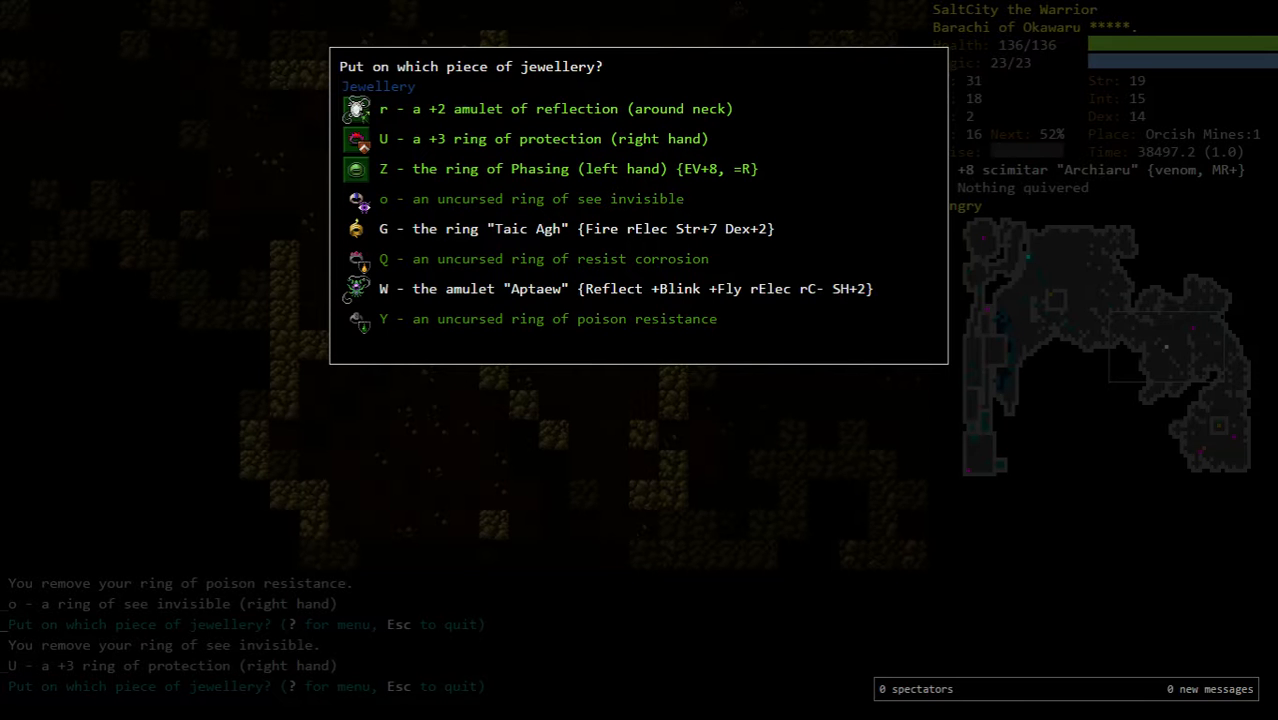
{"action": "key", "text": "d"}
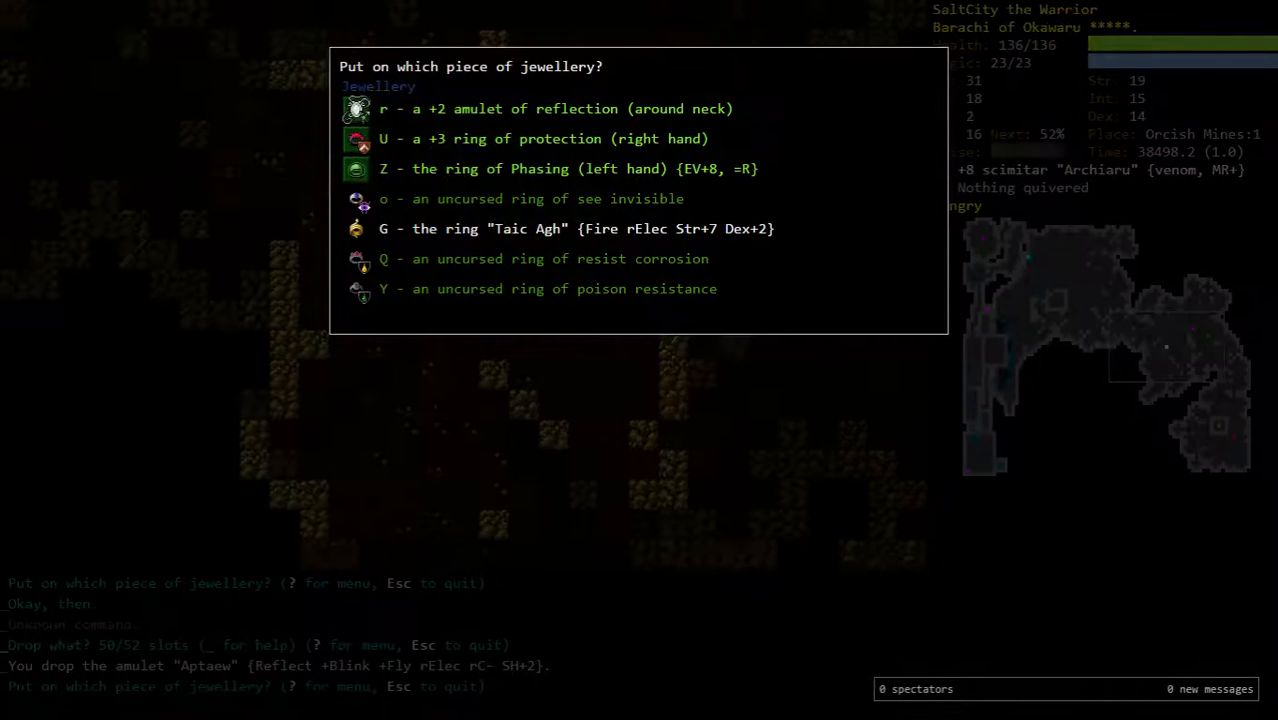
{"action": "key", "text": "Escape"}
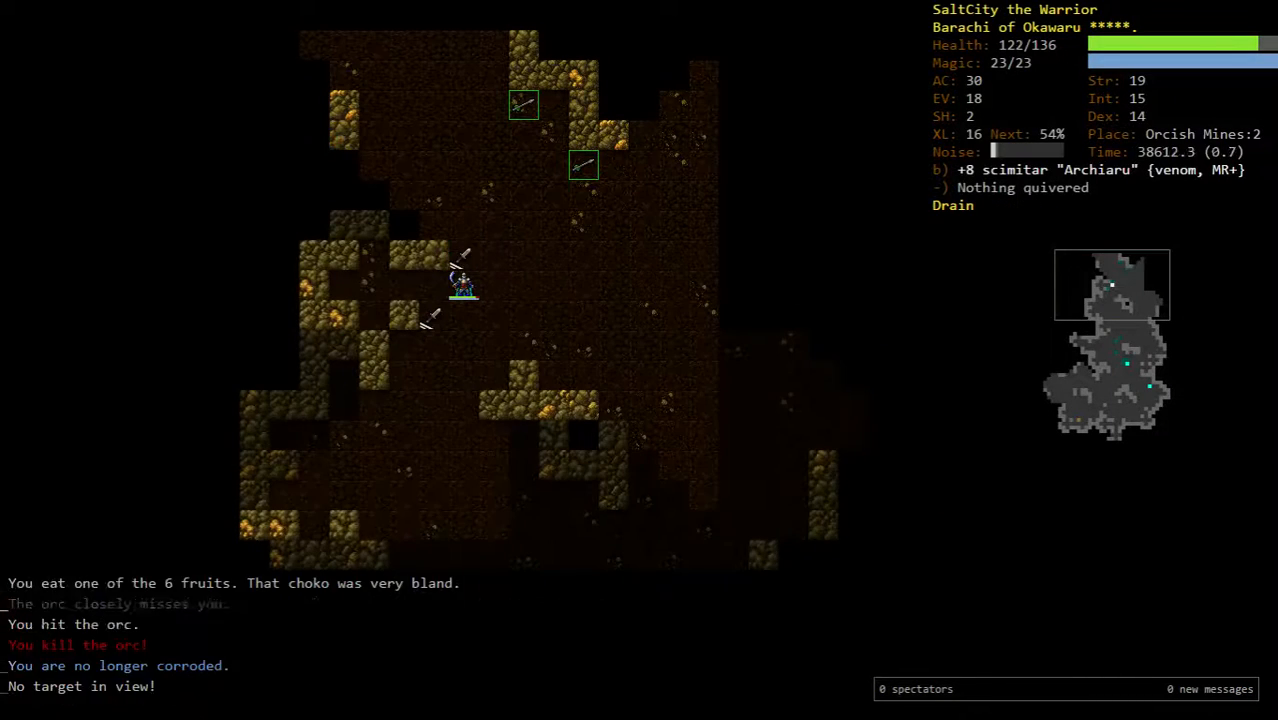
- Fire arbalest bolts at the approaching orc band on Orcish Mines:2
{"action": "key", "text": "f"}
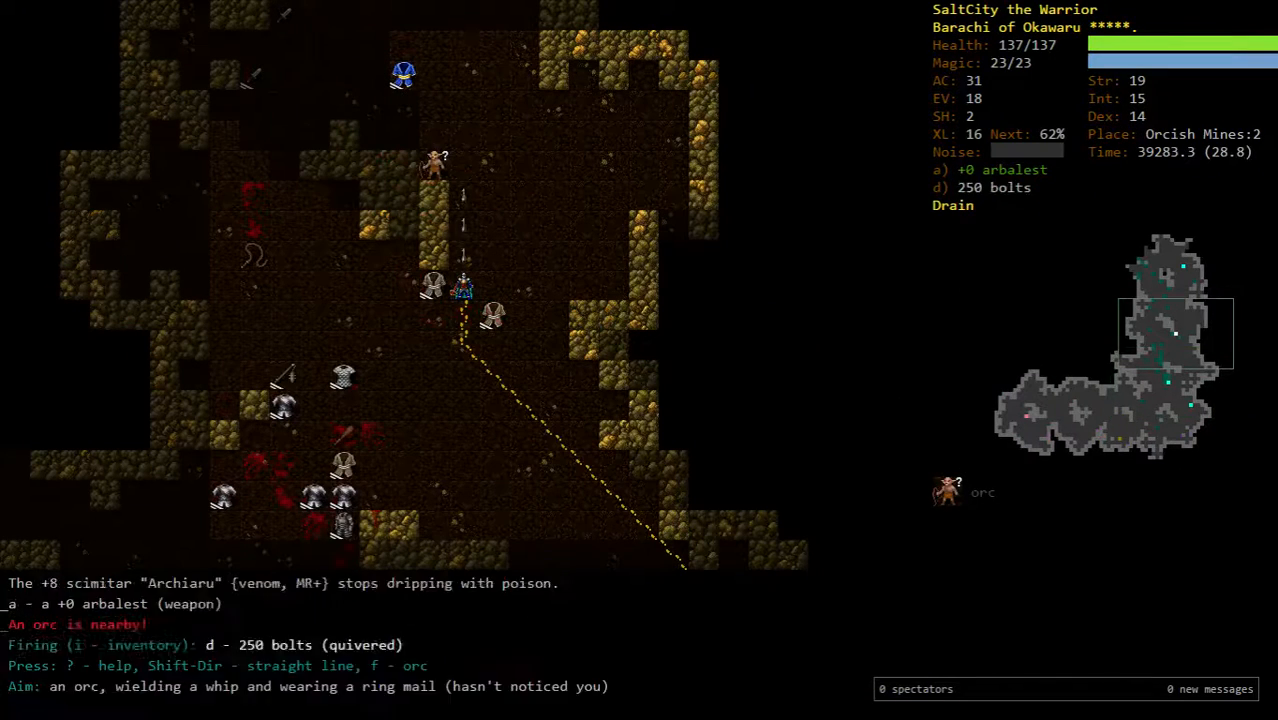
- Shoot bolts at the orc warlord, high priest, wizard and priests until the warlord falls
{"action": "key", "text": "f"}
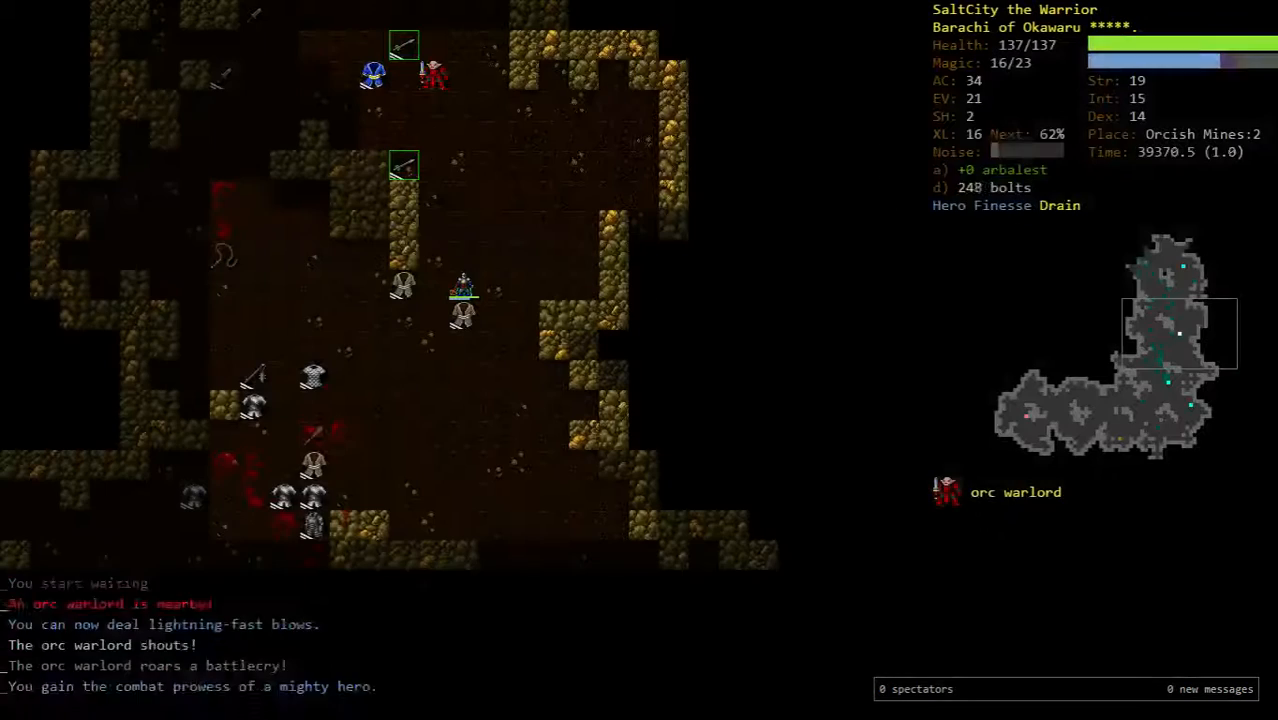
{"action": "key", "text": "f"}
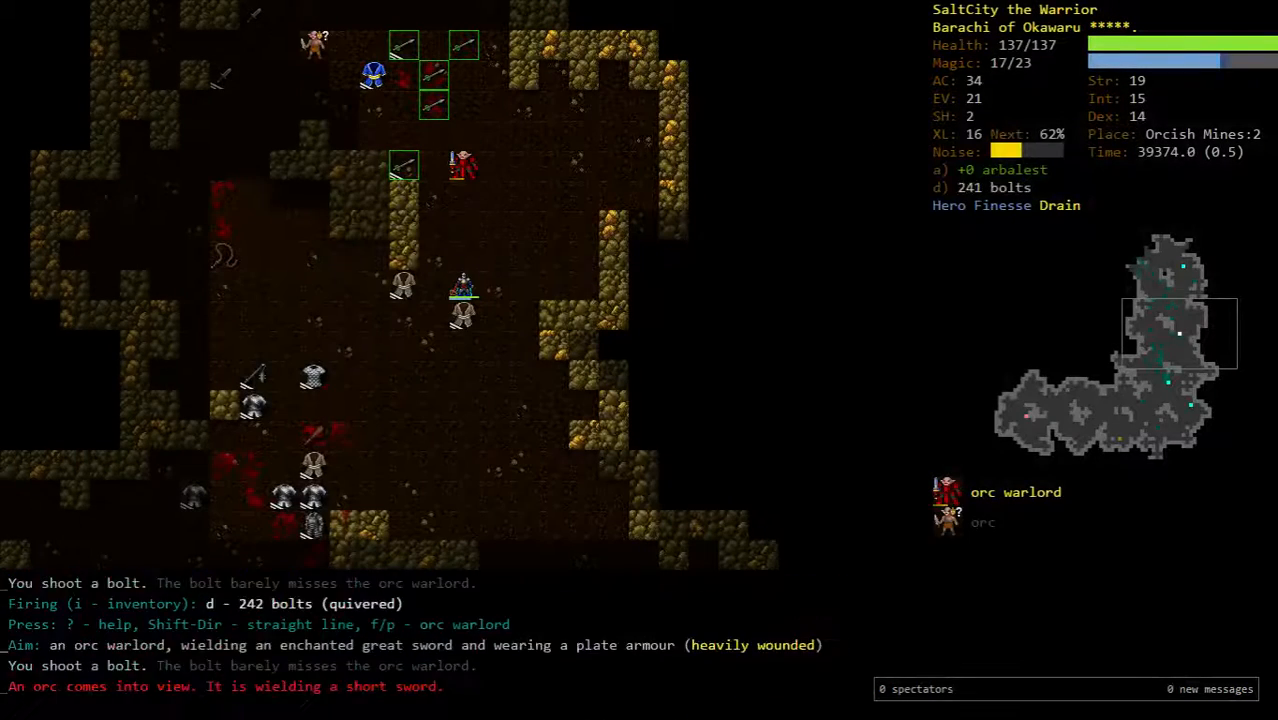
{"action": "key", "text": "f"}
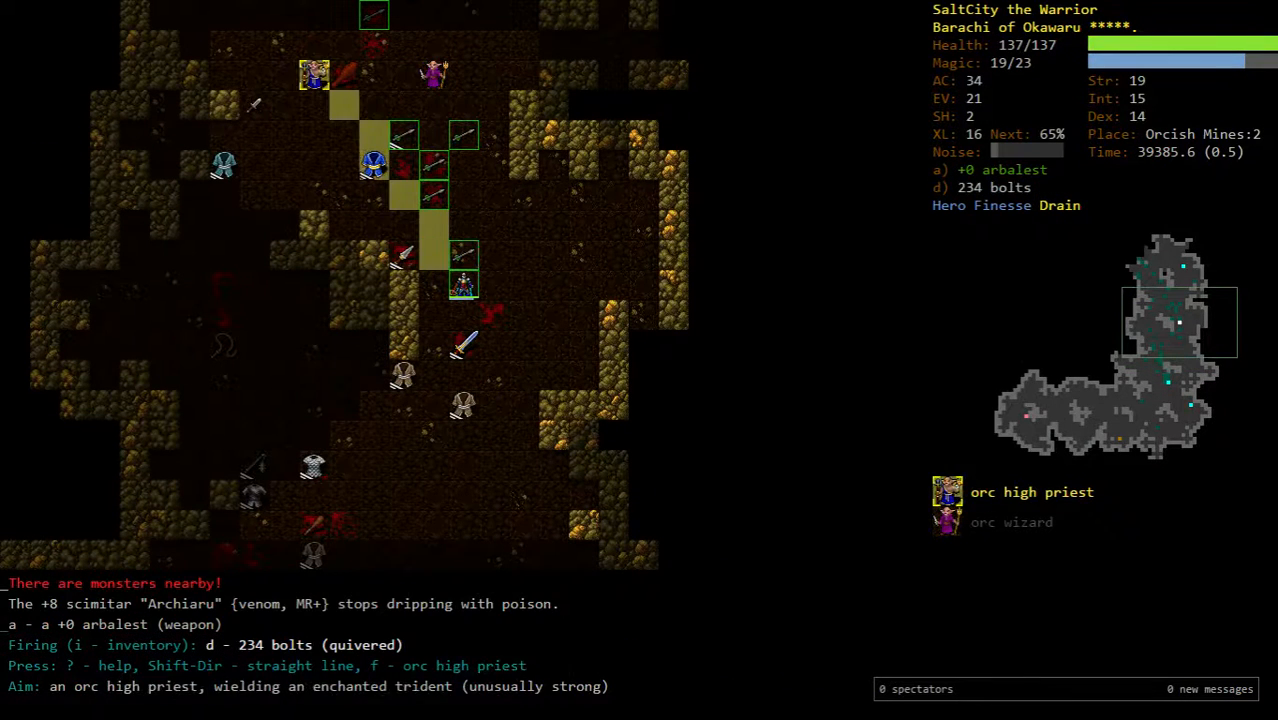
{"action": "key", "text": "f"}
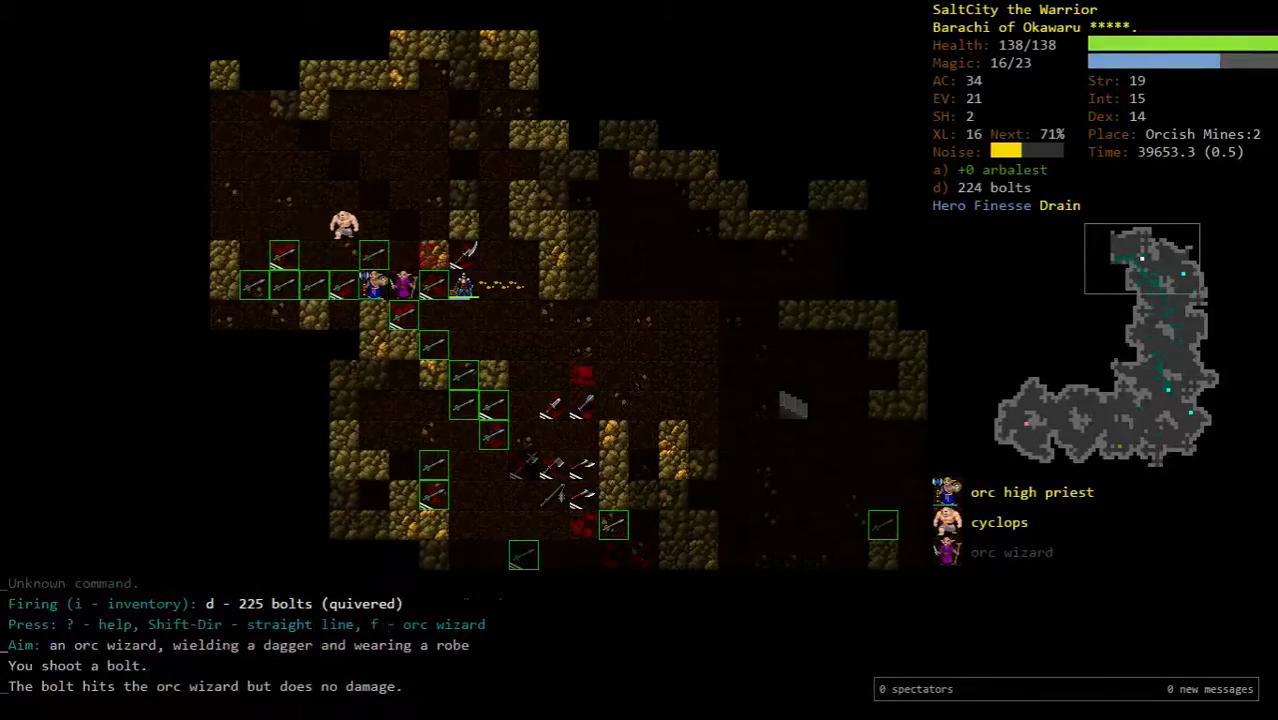
{"action": "key", "text": "f"}
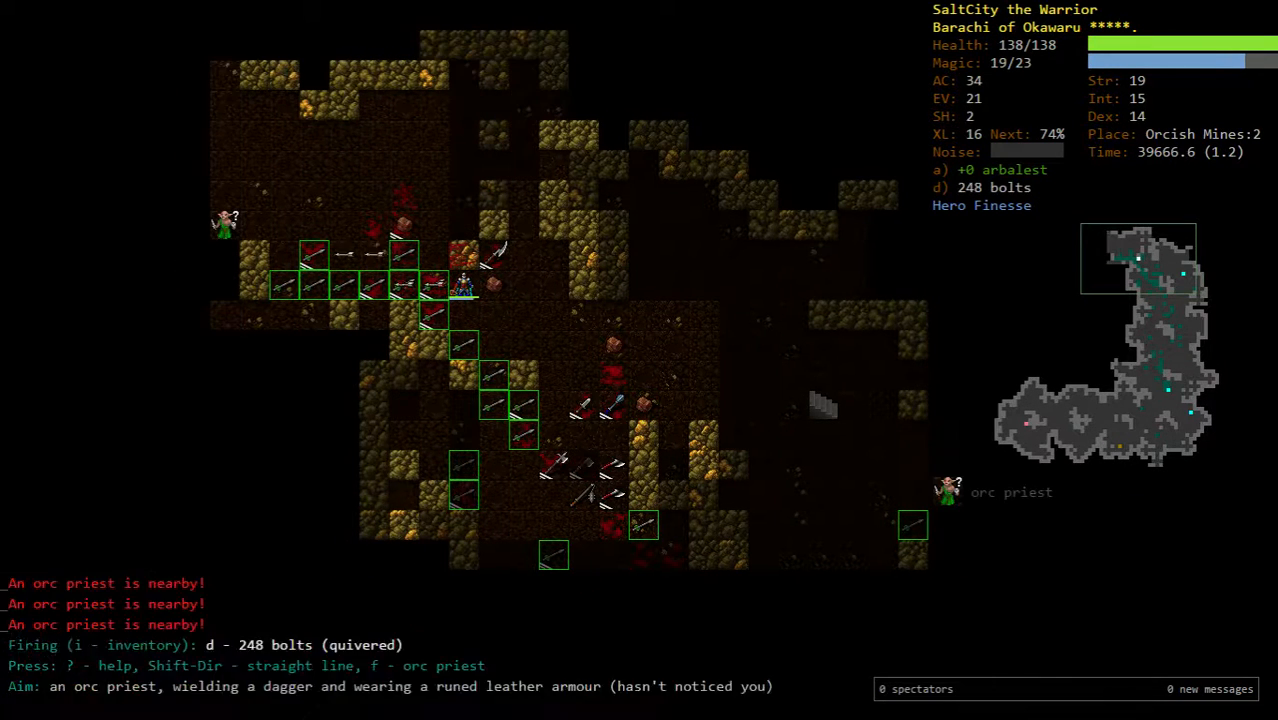
{"action": "key", "text": "f"}
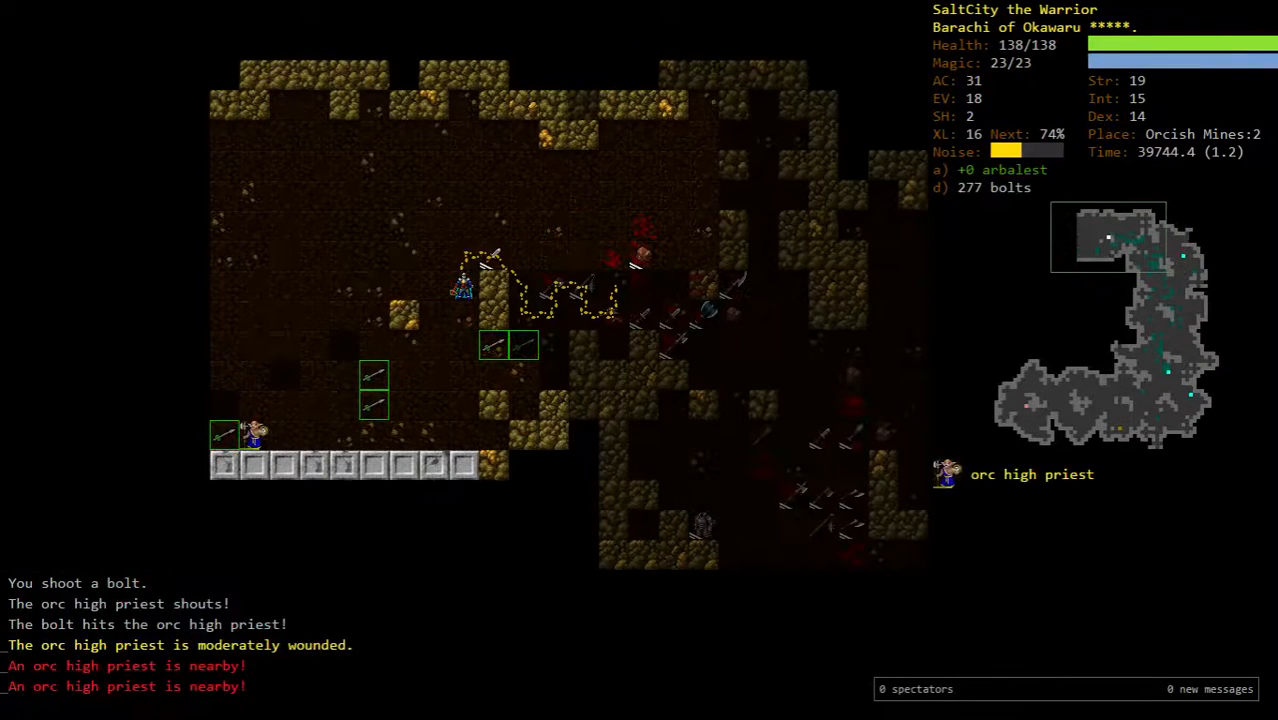
- Finish the orc high priest, escape the summoned demons and brand the arbalest with venom
{"action": "key", "text": "f"}
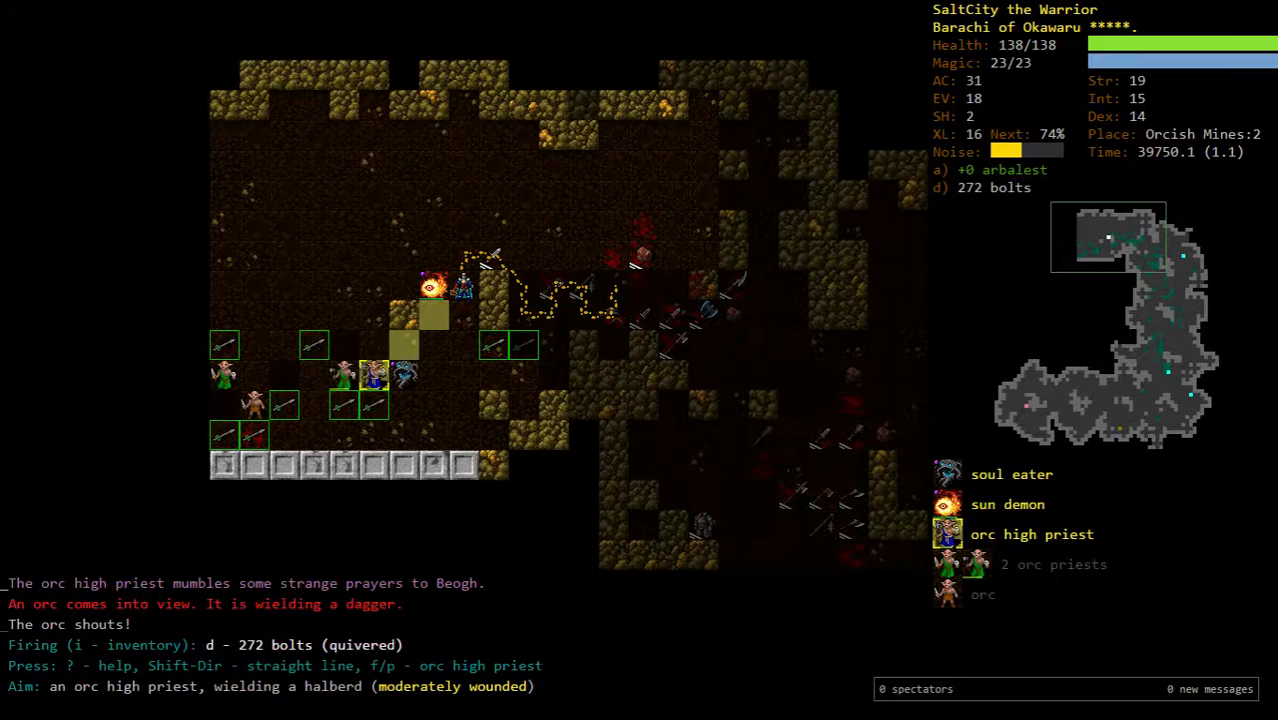
{"action": "key", "text": "f"}
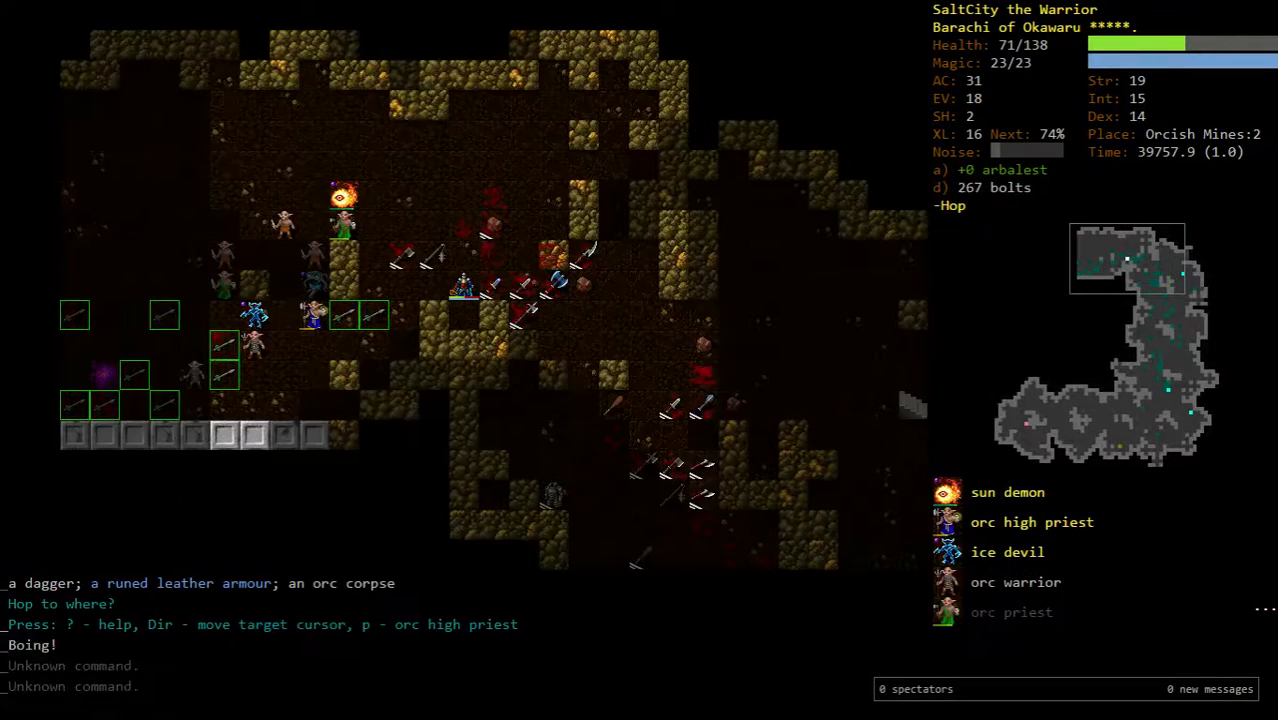
{"action": "key", "text": "v"}
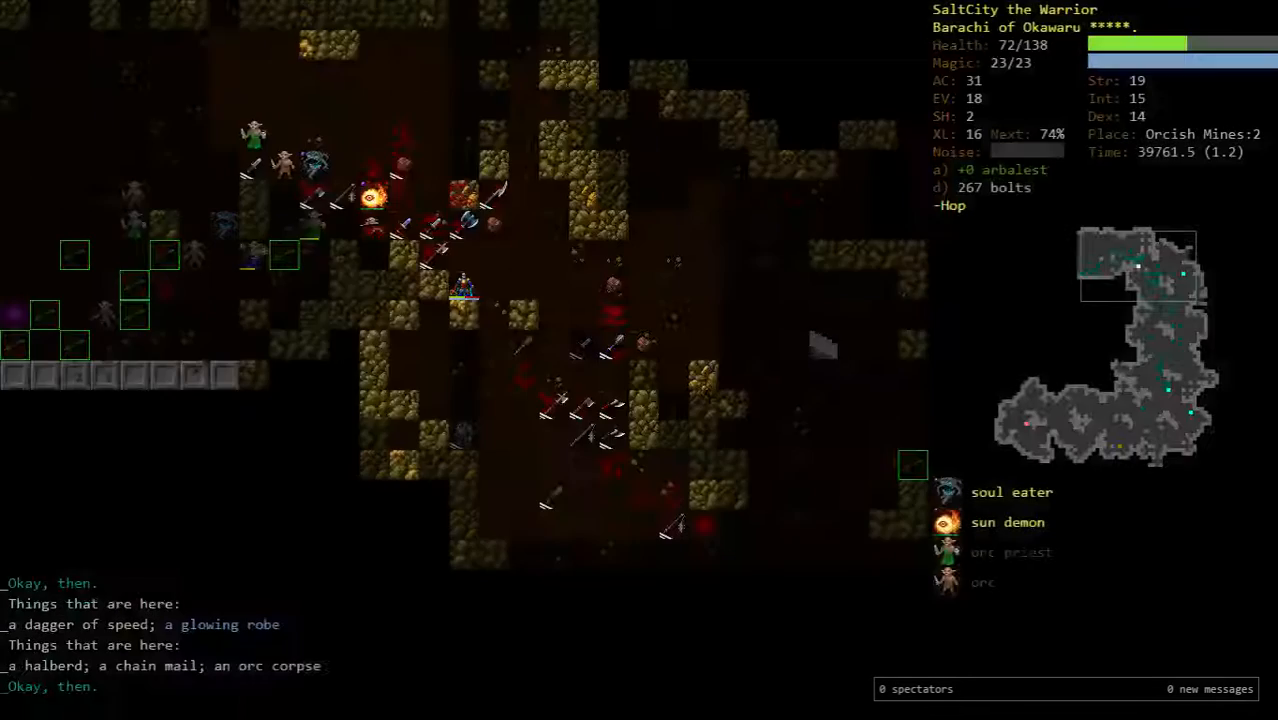
{"action": "key", "text": "q"}
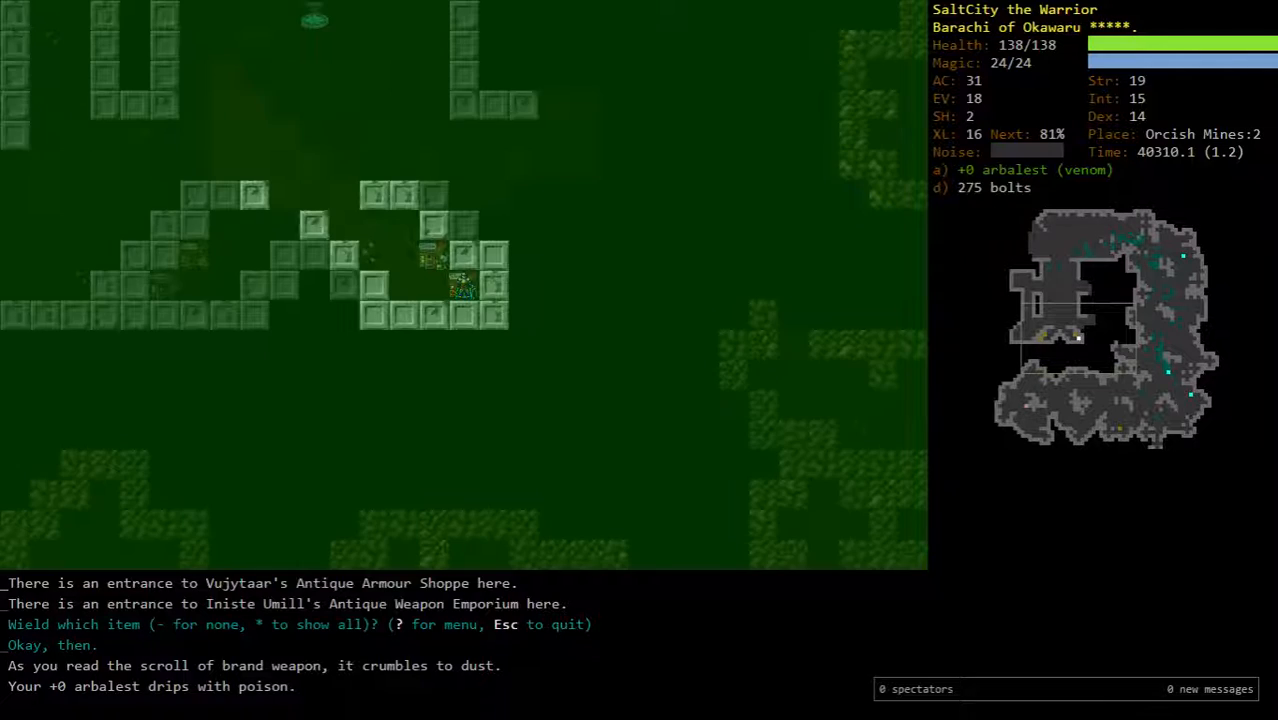
- Return to Orcish Mines:1 and bring up the branch travel destination list
{"action": "key", "text": "r"}
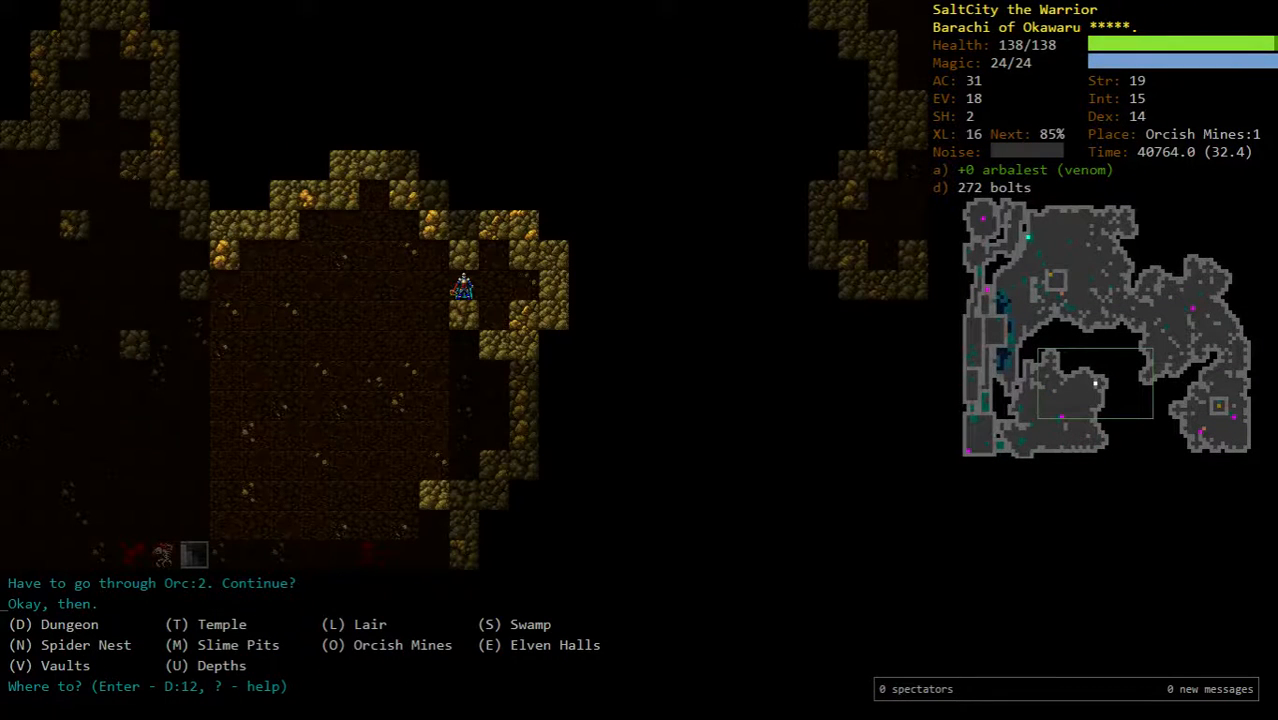
- Travel to Lair:1 and bring up the 'Drop what?' inventory menu
{"action": "key", "text": "L"}
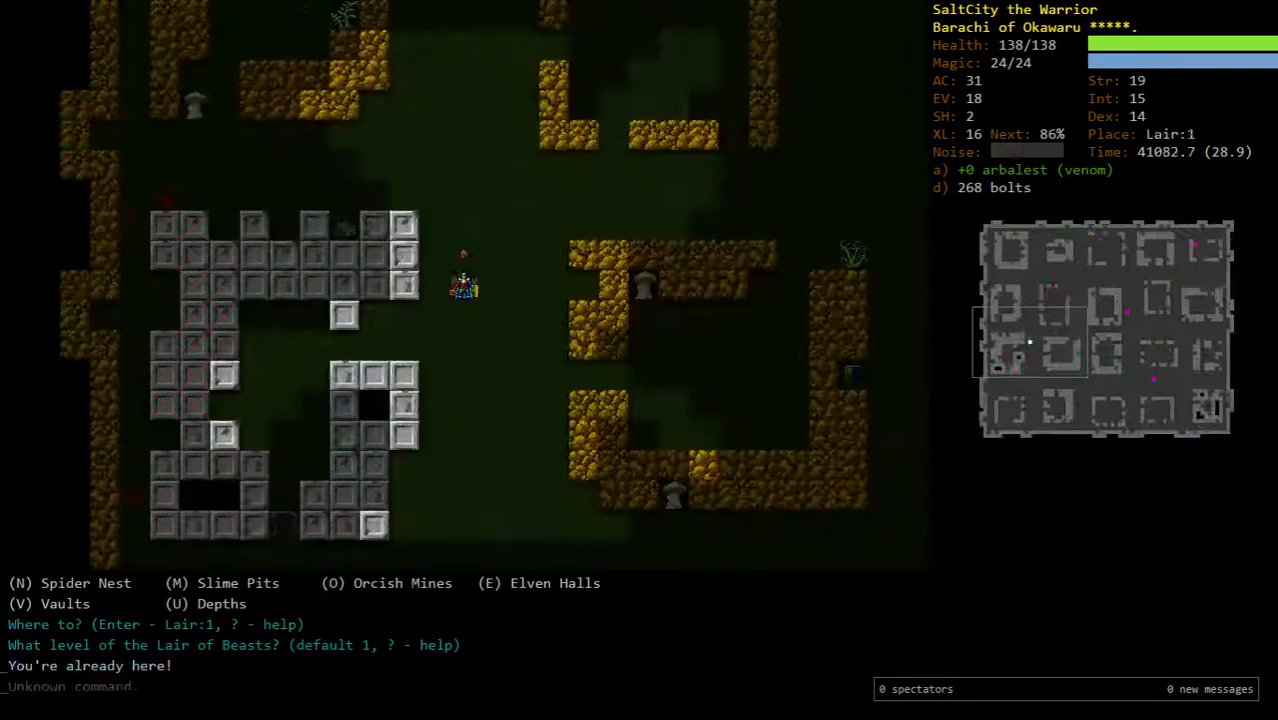
{"action": "key", "text": "d"}
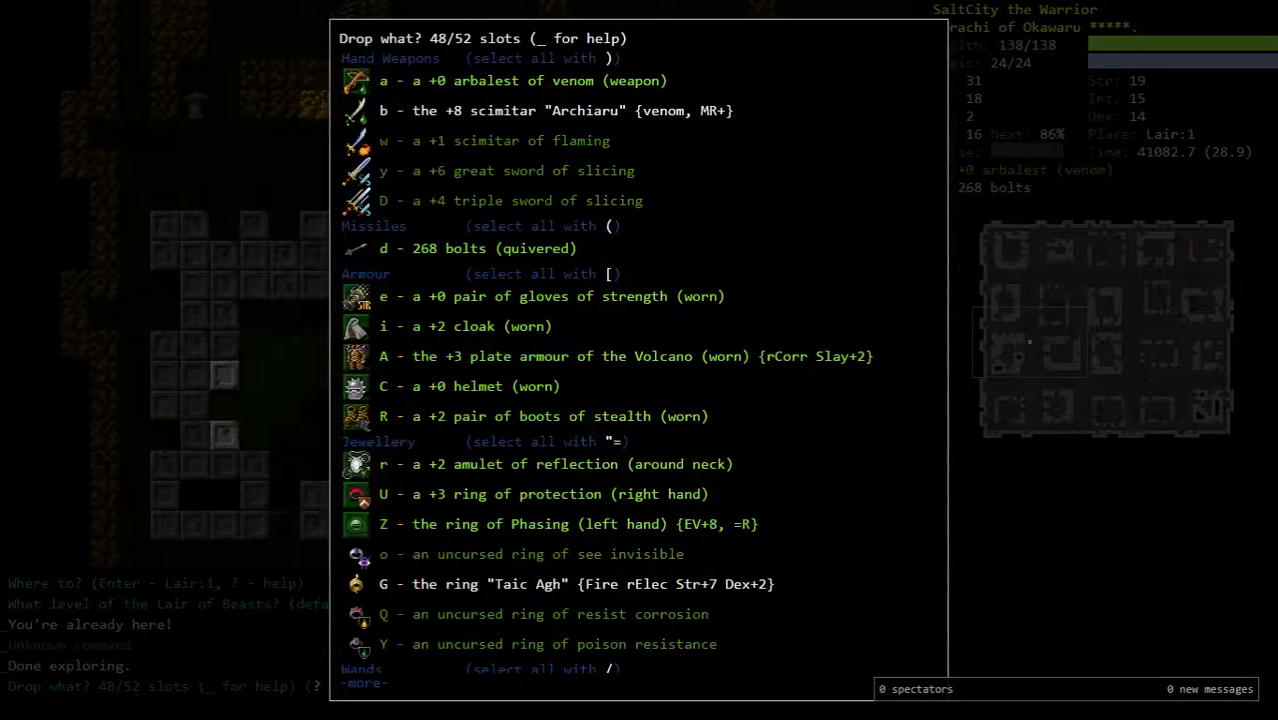